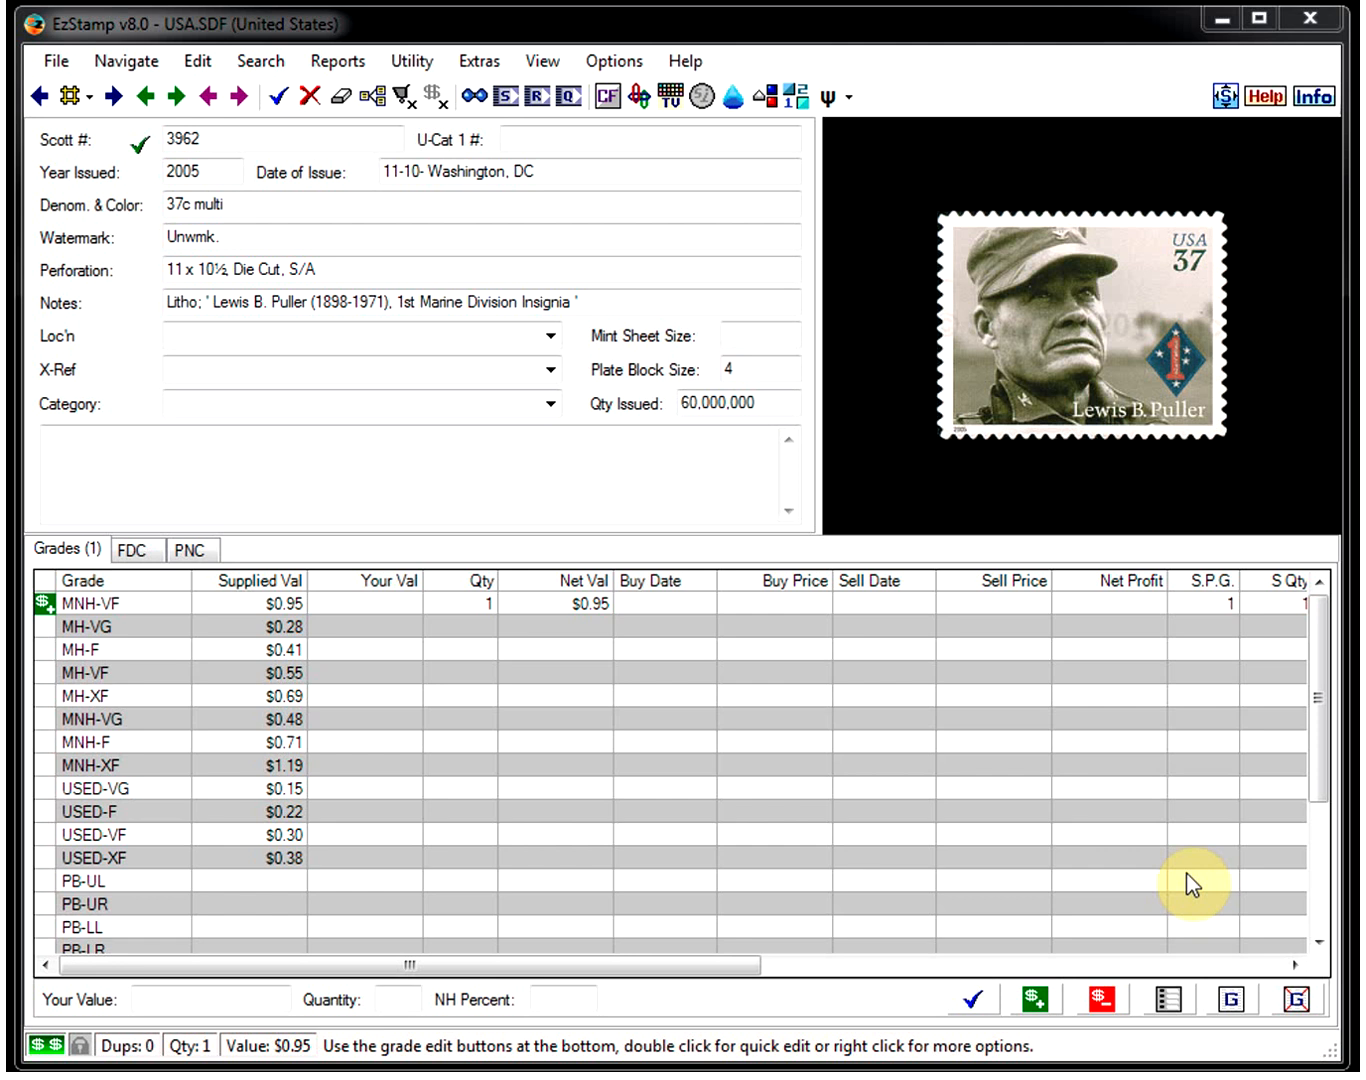
{"action": "mouse_move", "coordinate": [1156, 868]}
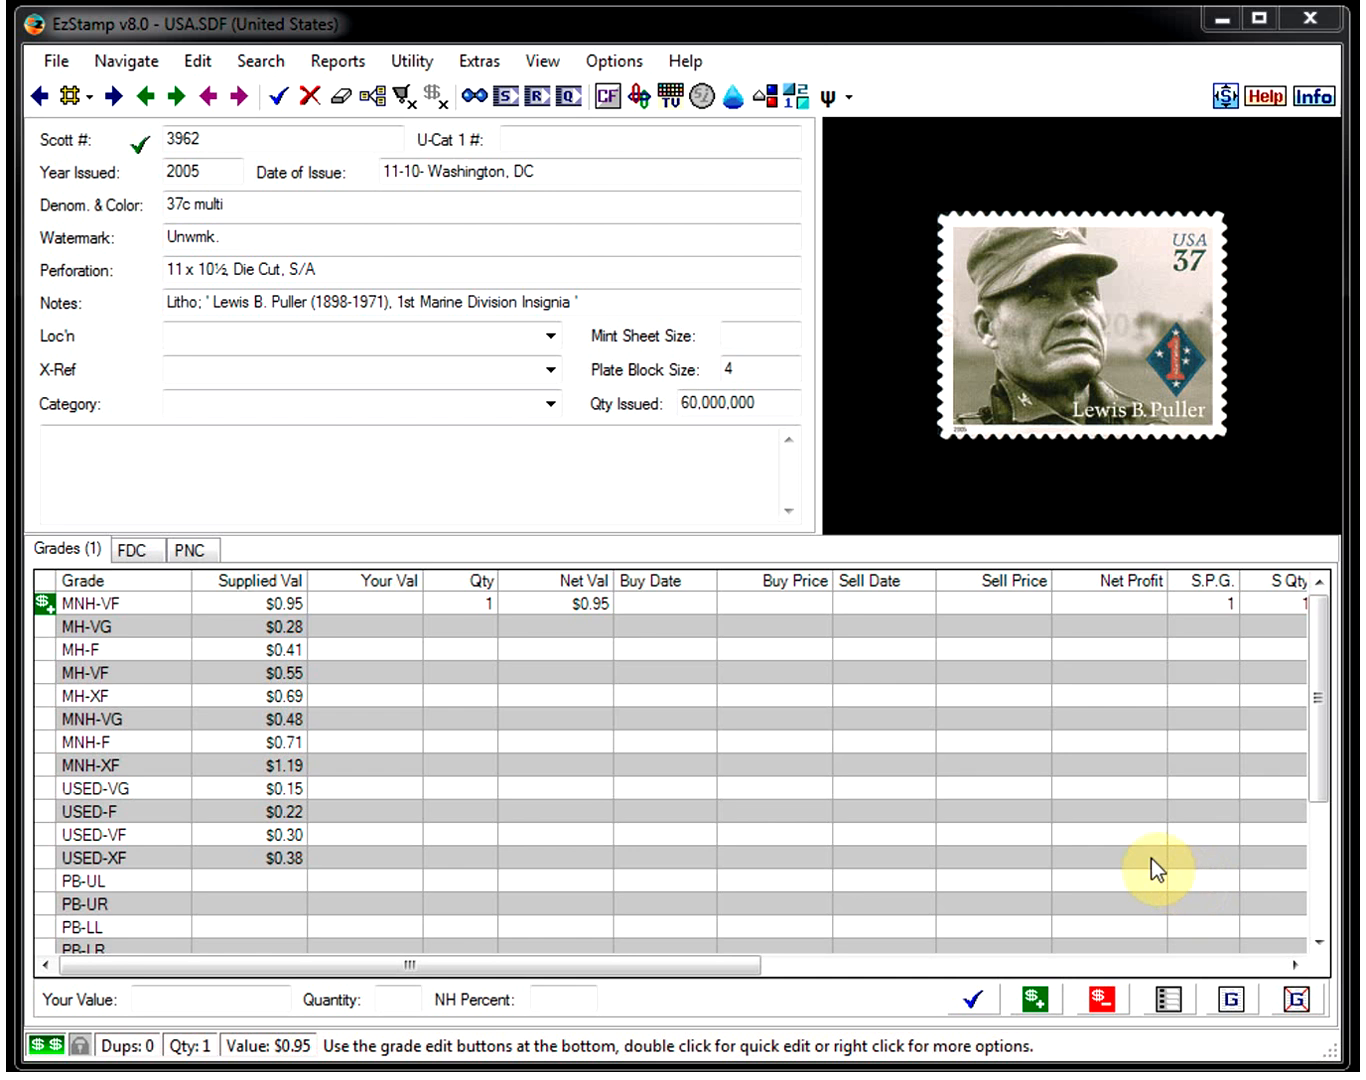
{"action": "mouse_move", "coordinate": [1088, 804]}
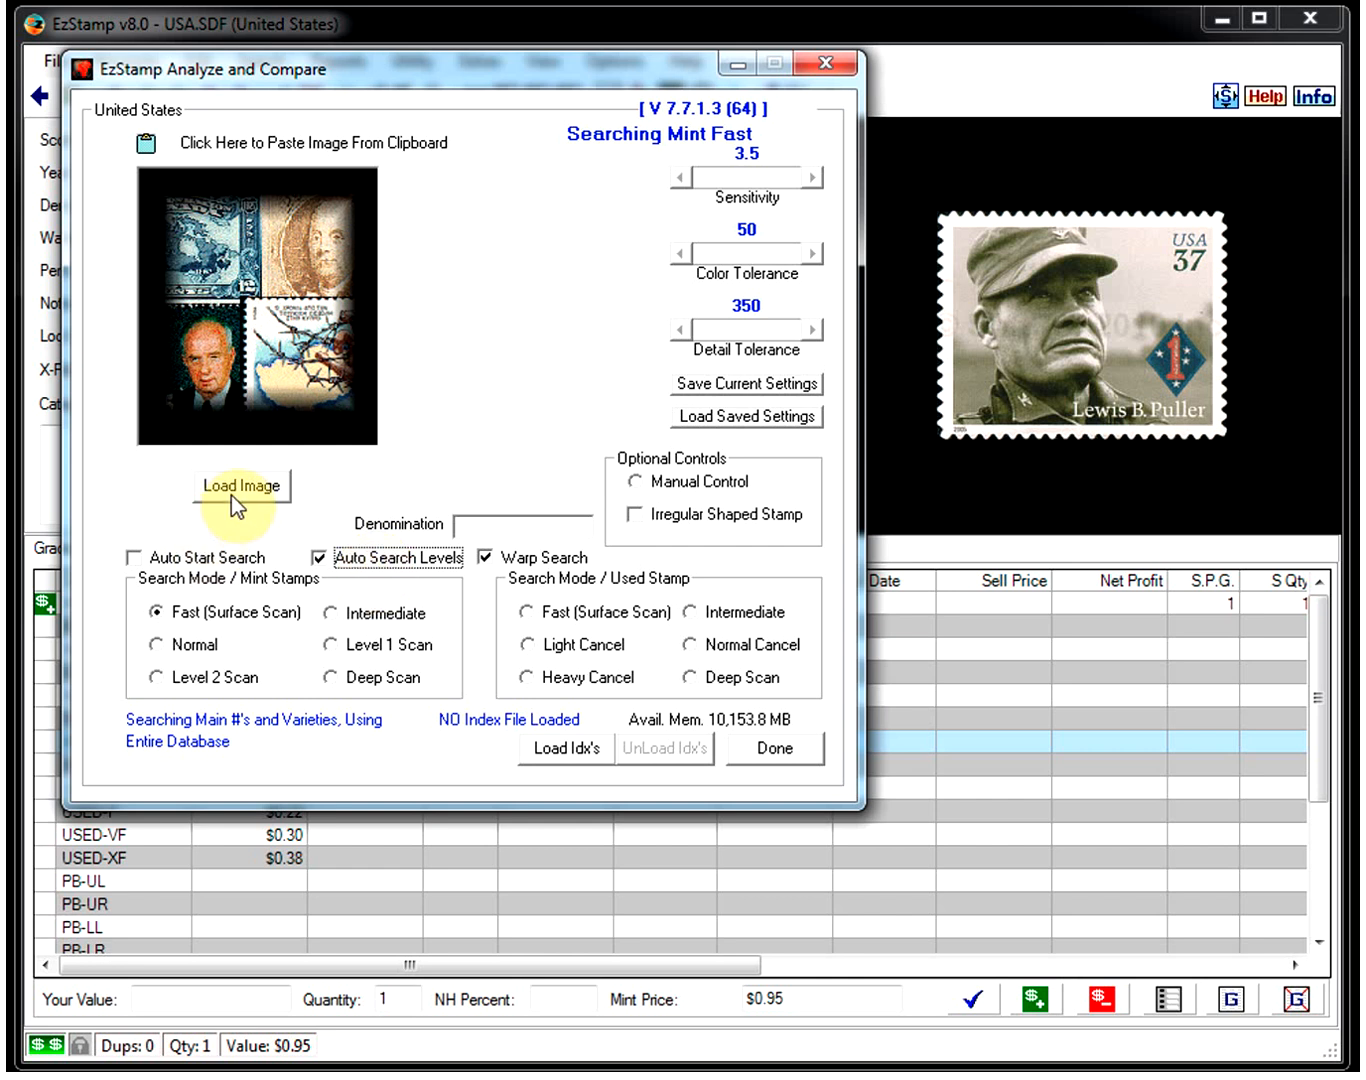
Step: Load the usa-80c.jpg mountain stamp image using the *.jpg file filter
{"action": "left_click", "coordinate": [242, 486]}
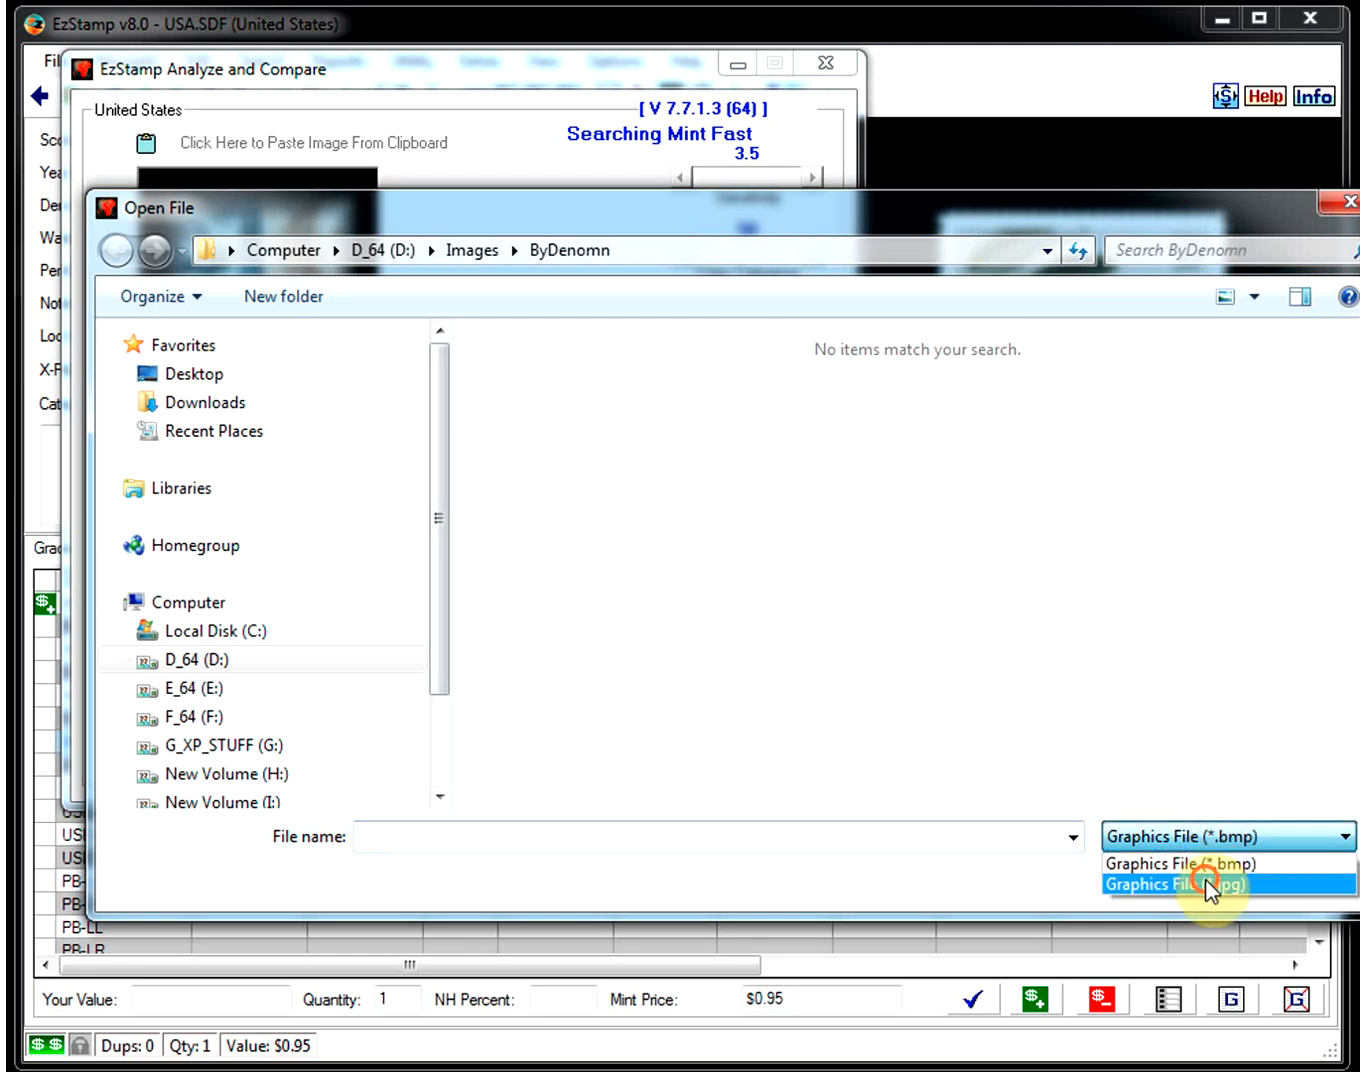
{"action": "left_click", "coordinate": [1204, 884]}
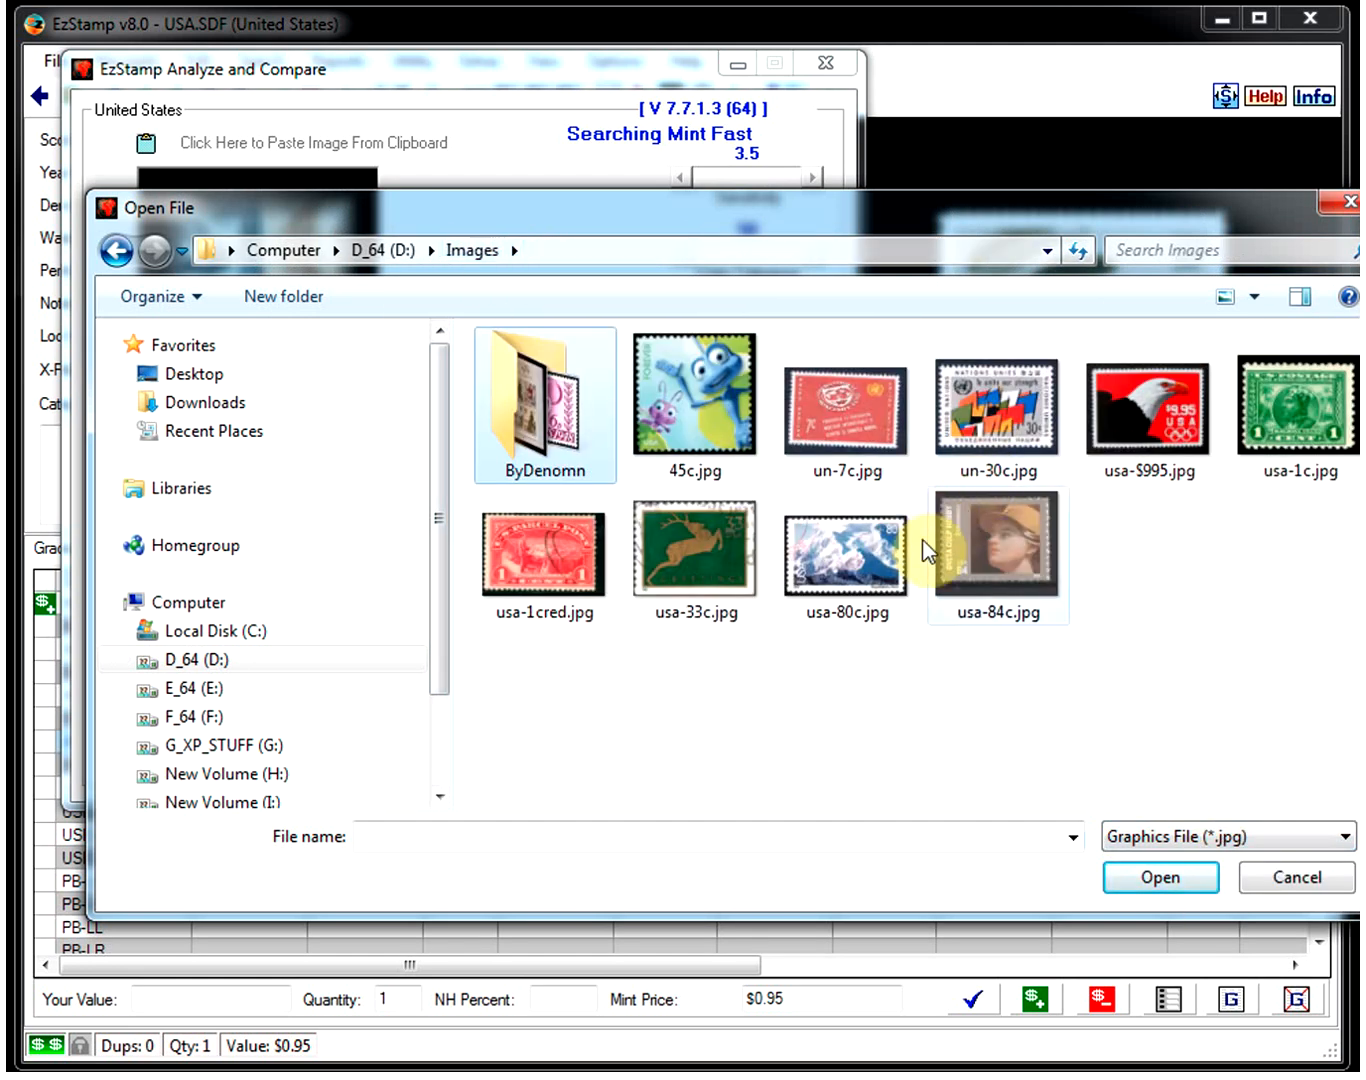
{"action": "left_click", "coordinate": [846, 556]}
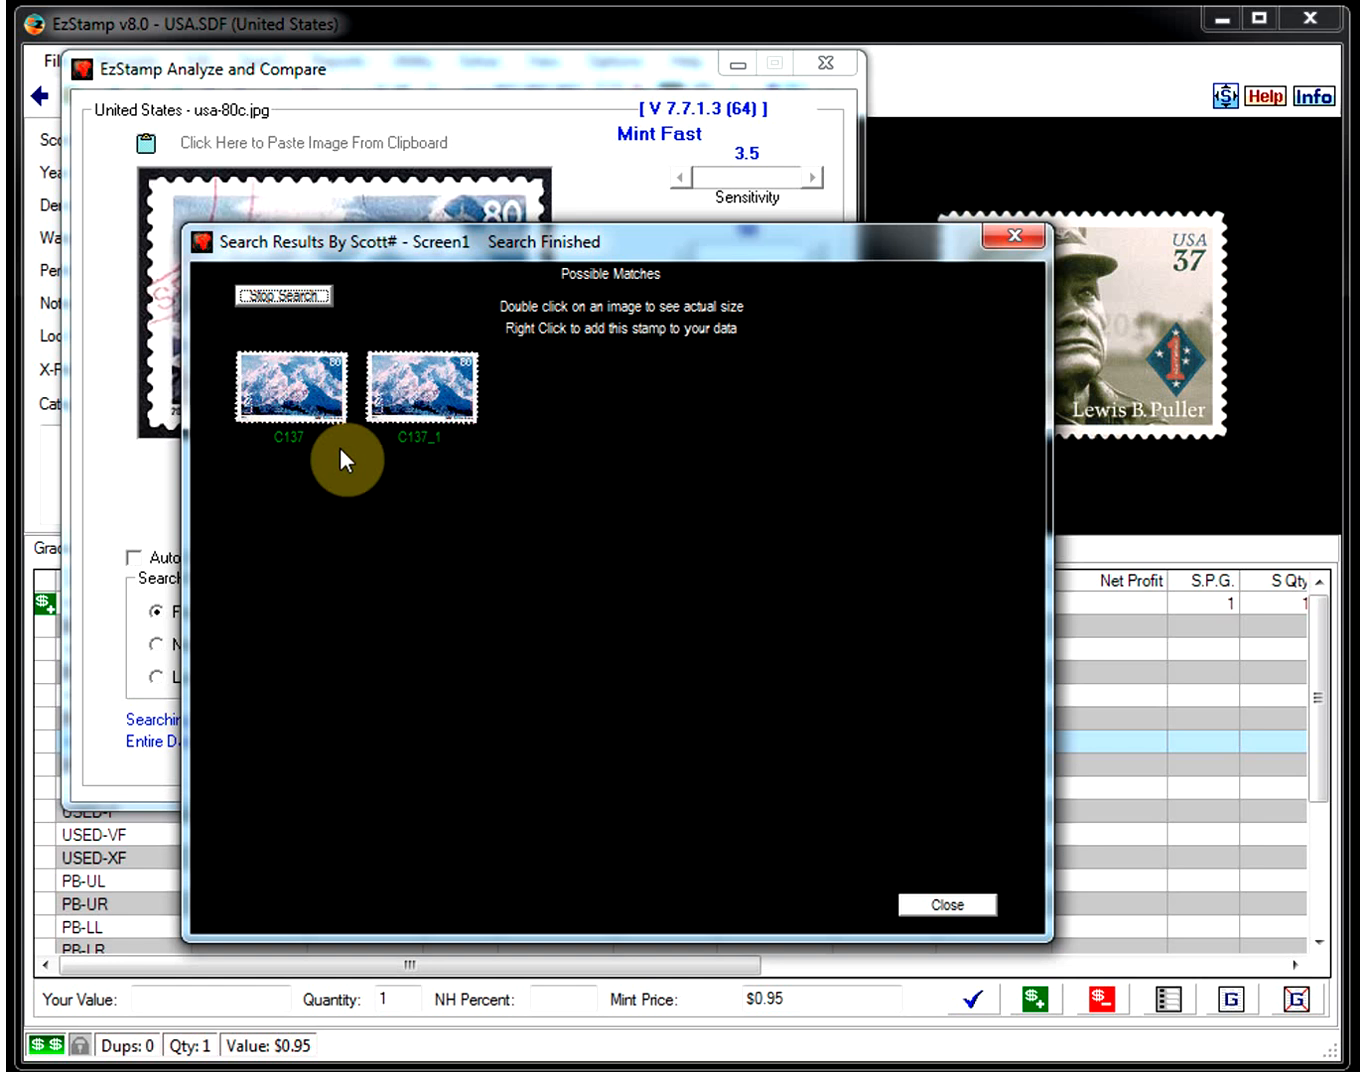
Step: View the Scott C137 match at actual size, then dismiss the search results
{"action": "left_click", "coordinate": [290, 388]}
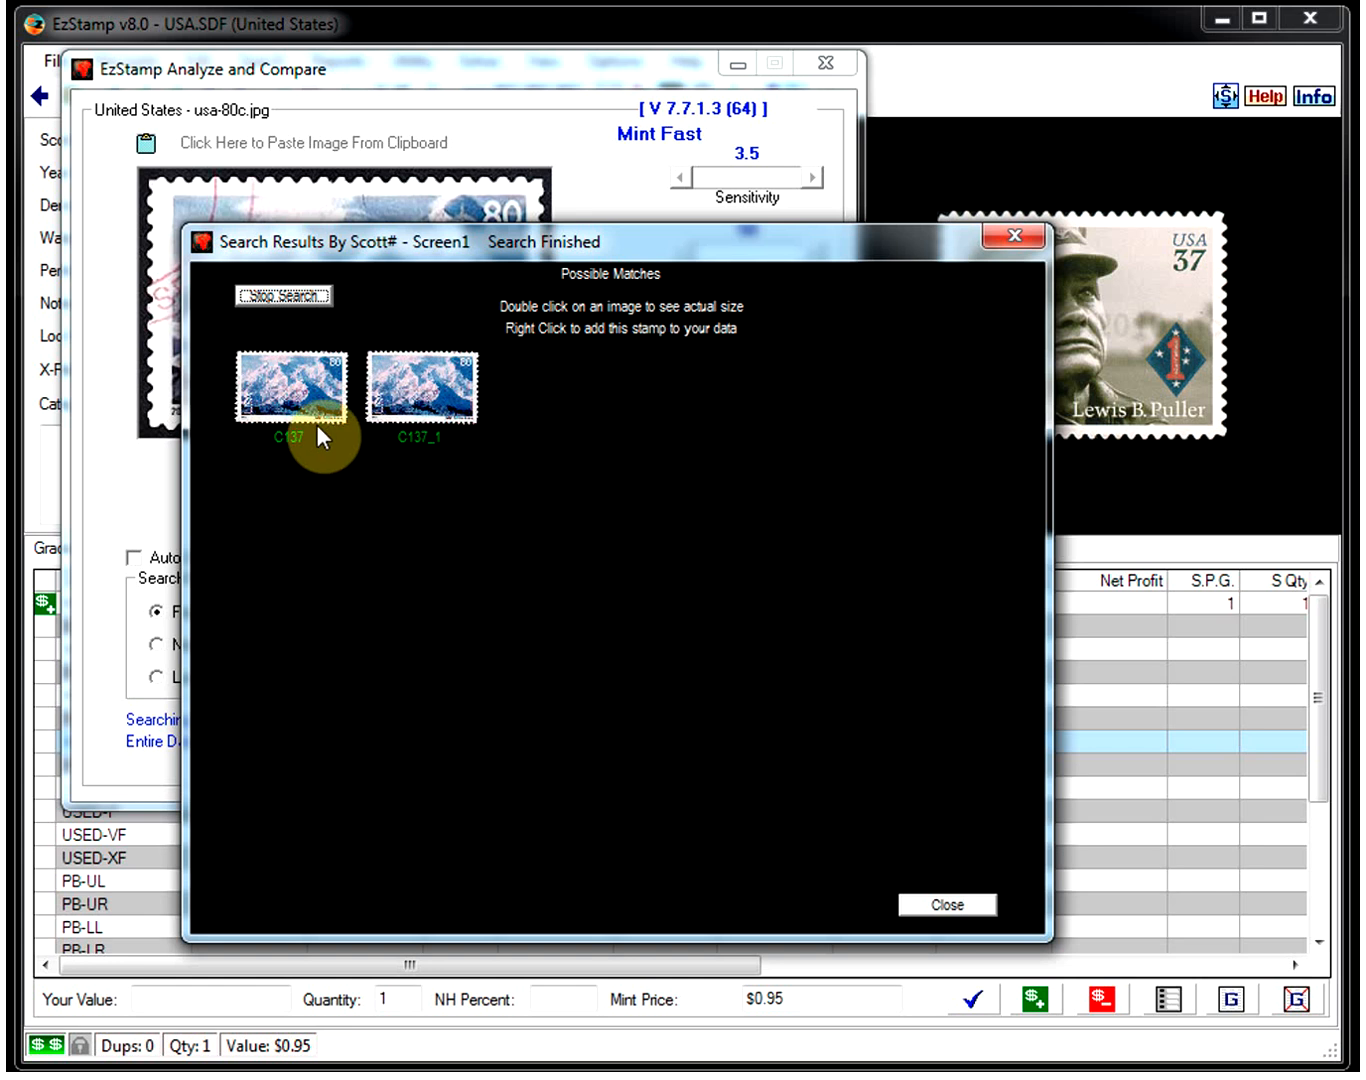
{"action": "double_click", "coordinate": [288, 388]}
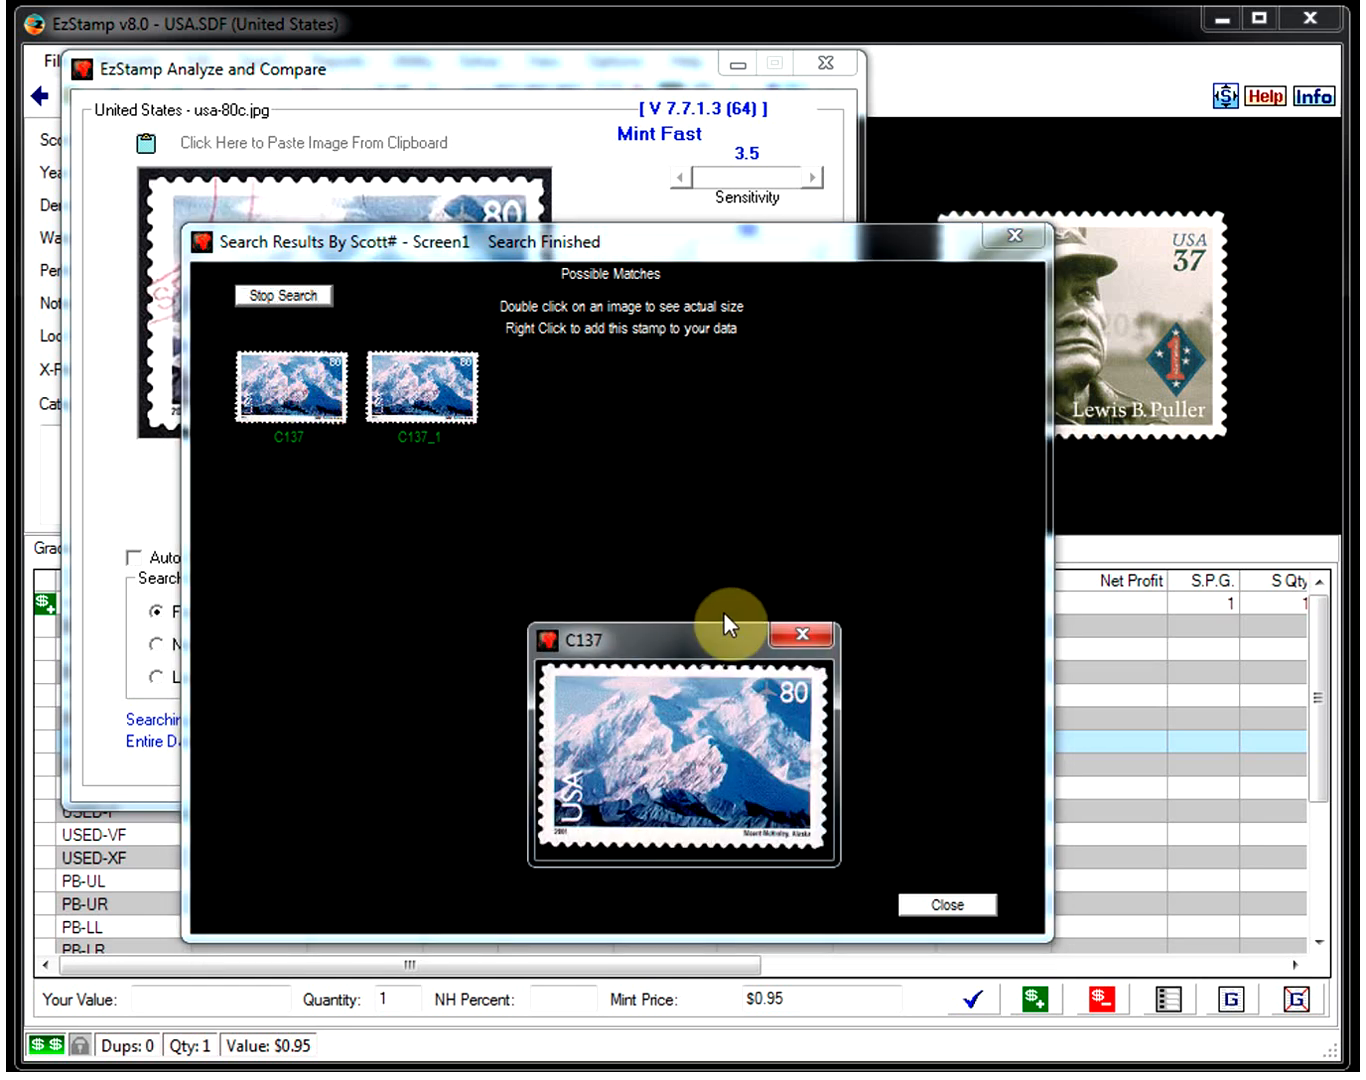
{"action": "left_click", "coordinate": [946, 904]}
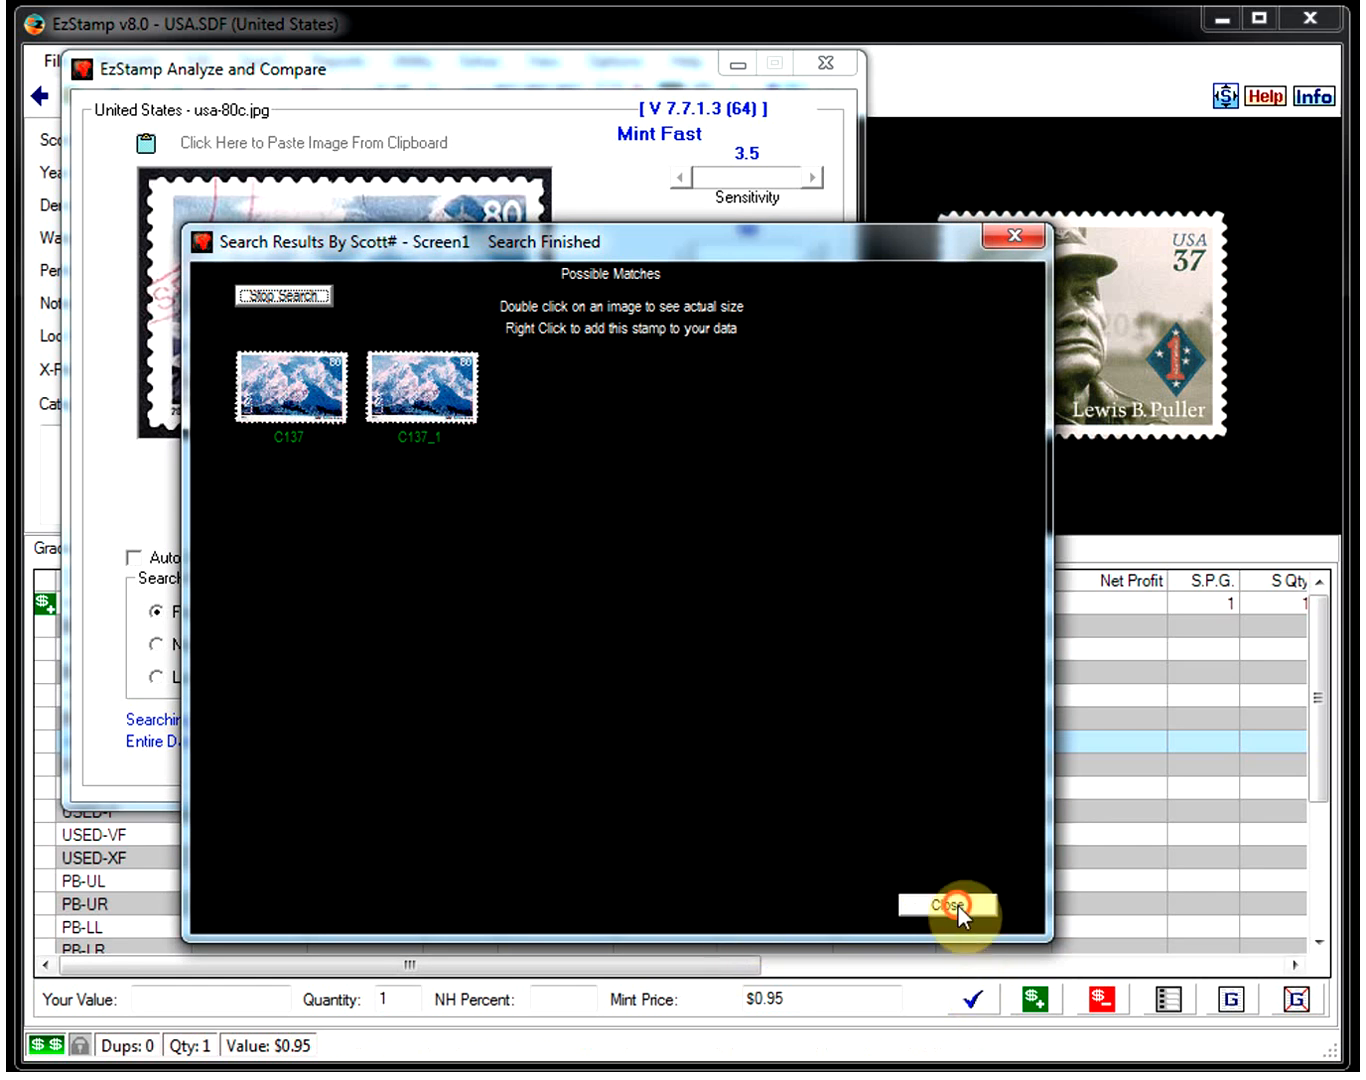
{"action": "left_click", "coordinate": [956, 906]}
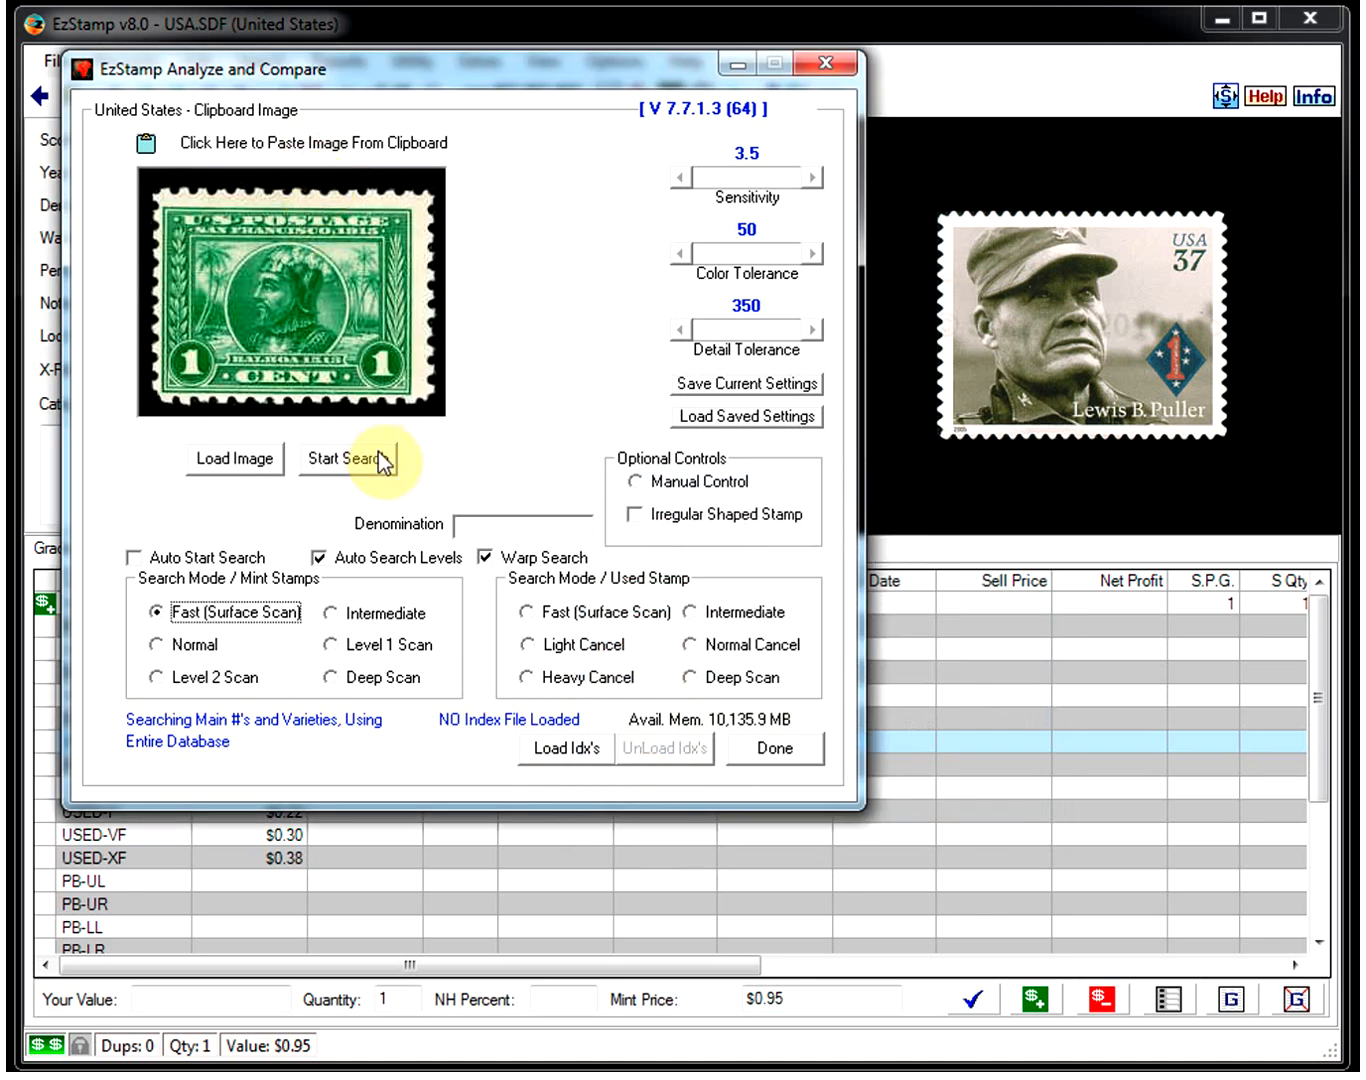
Step: Search the pasted green one-cent stamp, getting Scott 397 and 401, and close the results
{"action": "left_click", "coordinate": [344, 460]}
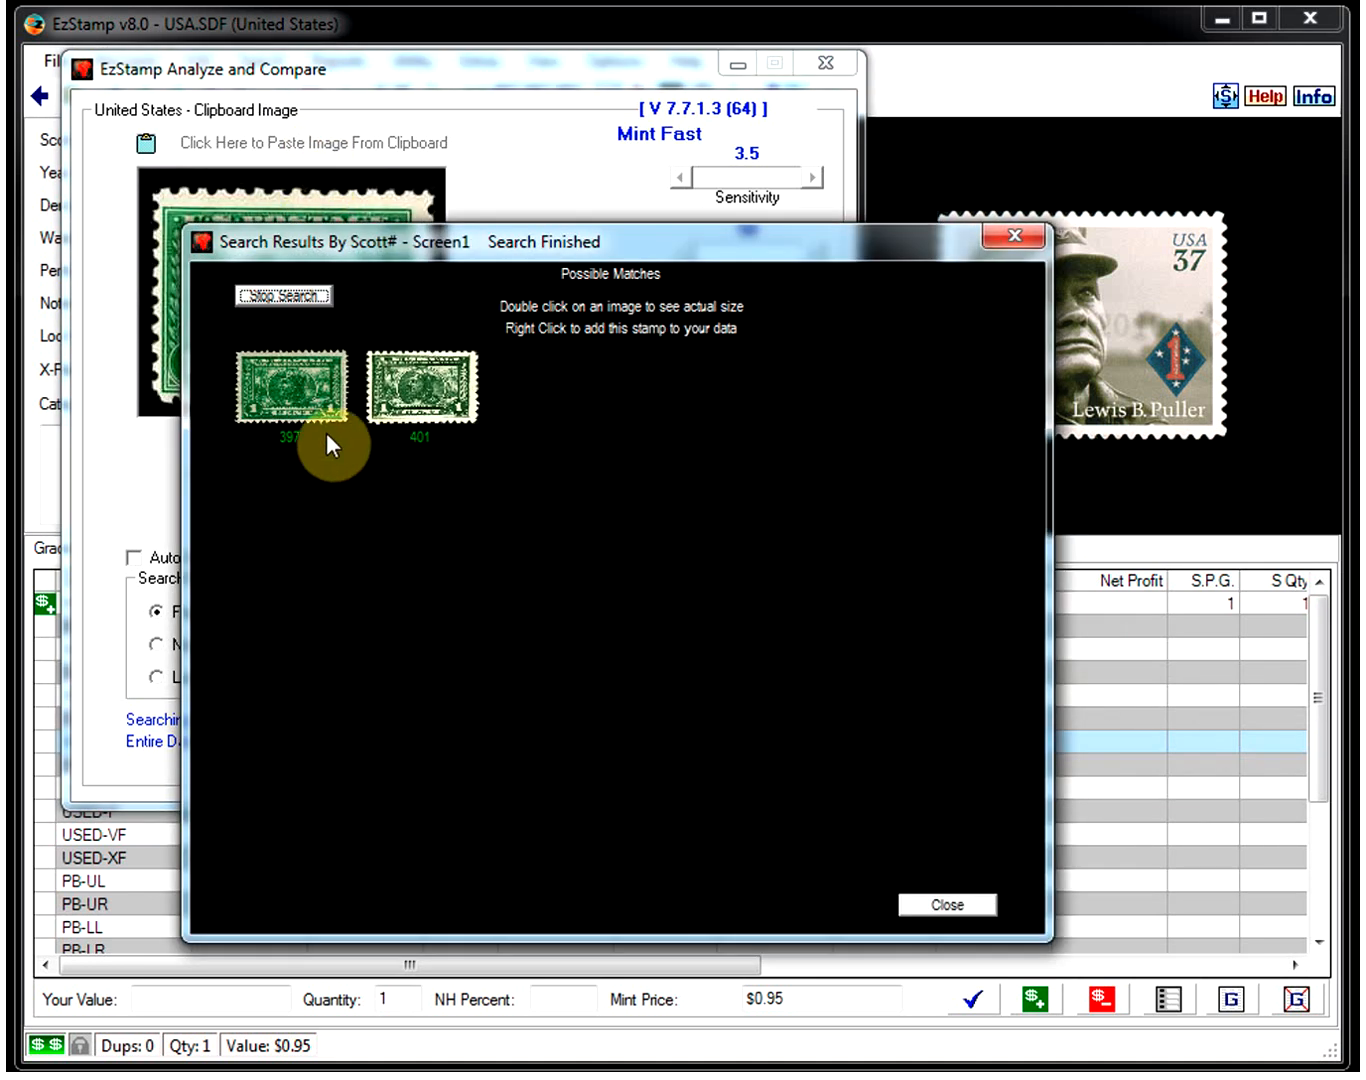
{"action": "mouse_move", "coordinate": [304, 450]}
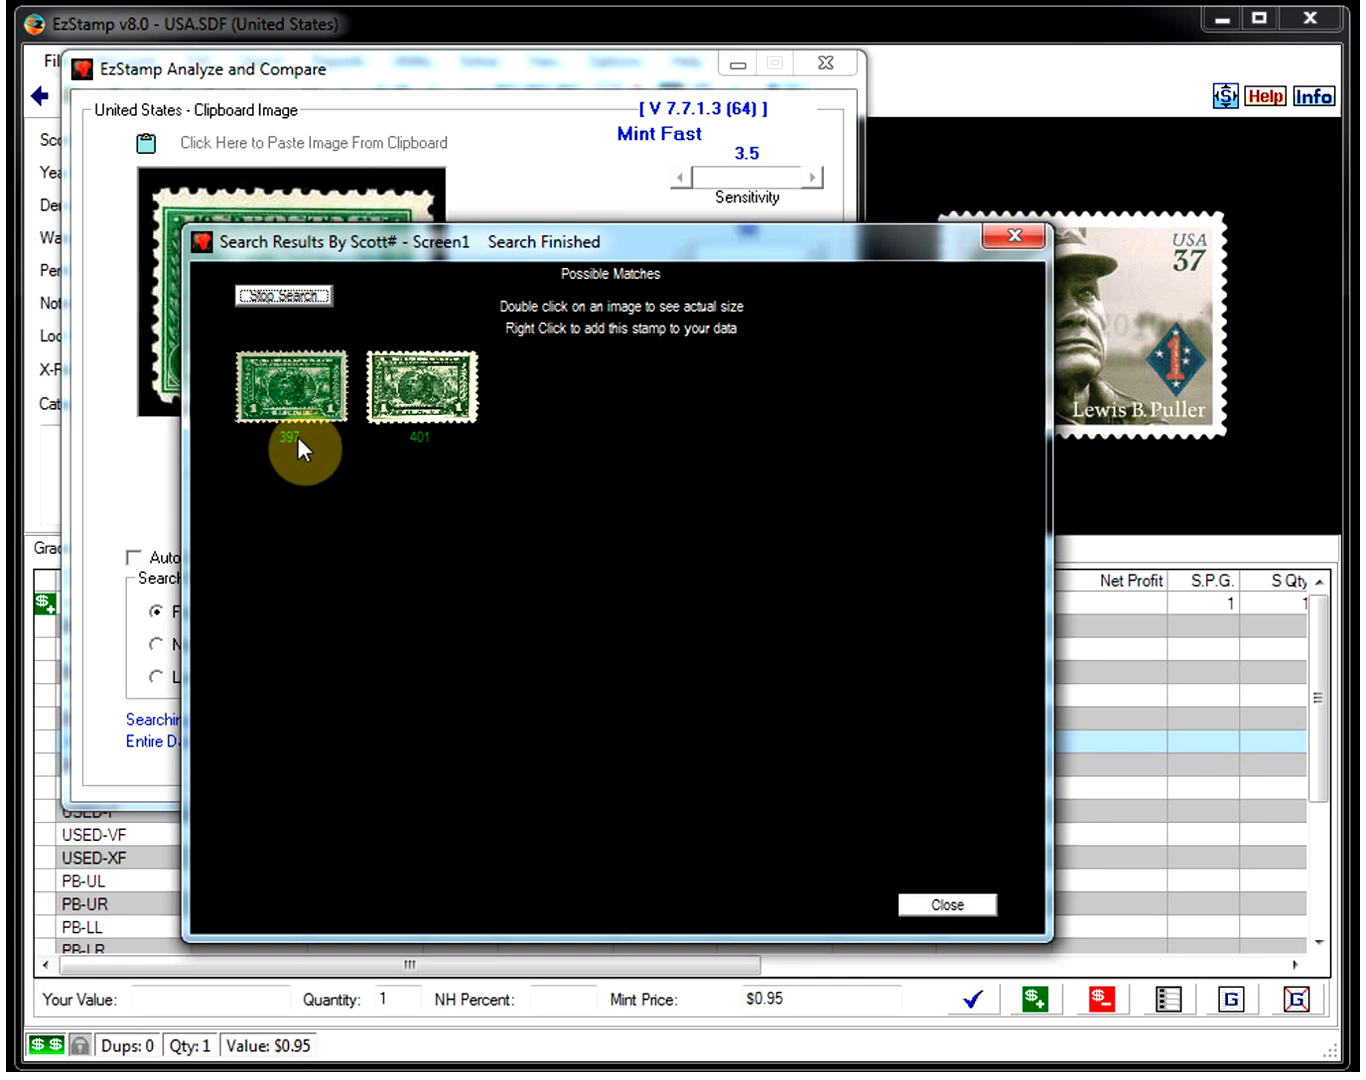
{"action": "mouse_move", "coordinate": [390, 440]}
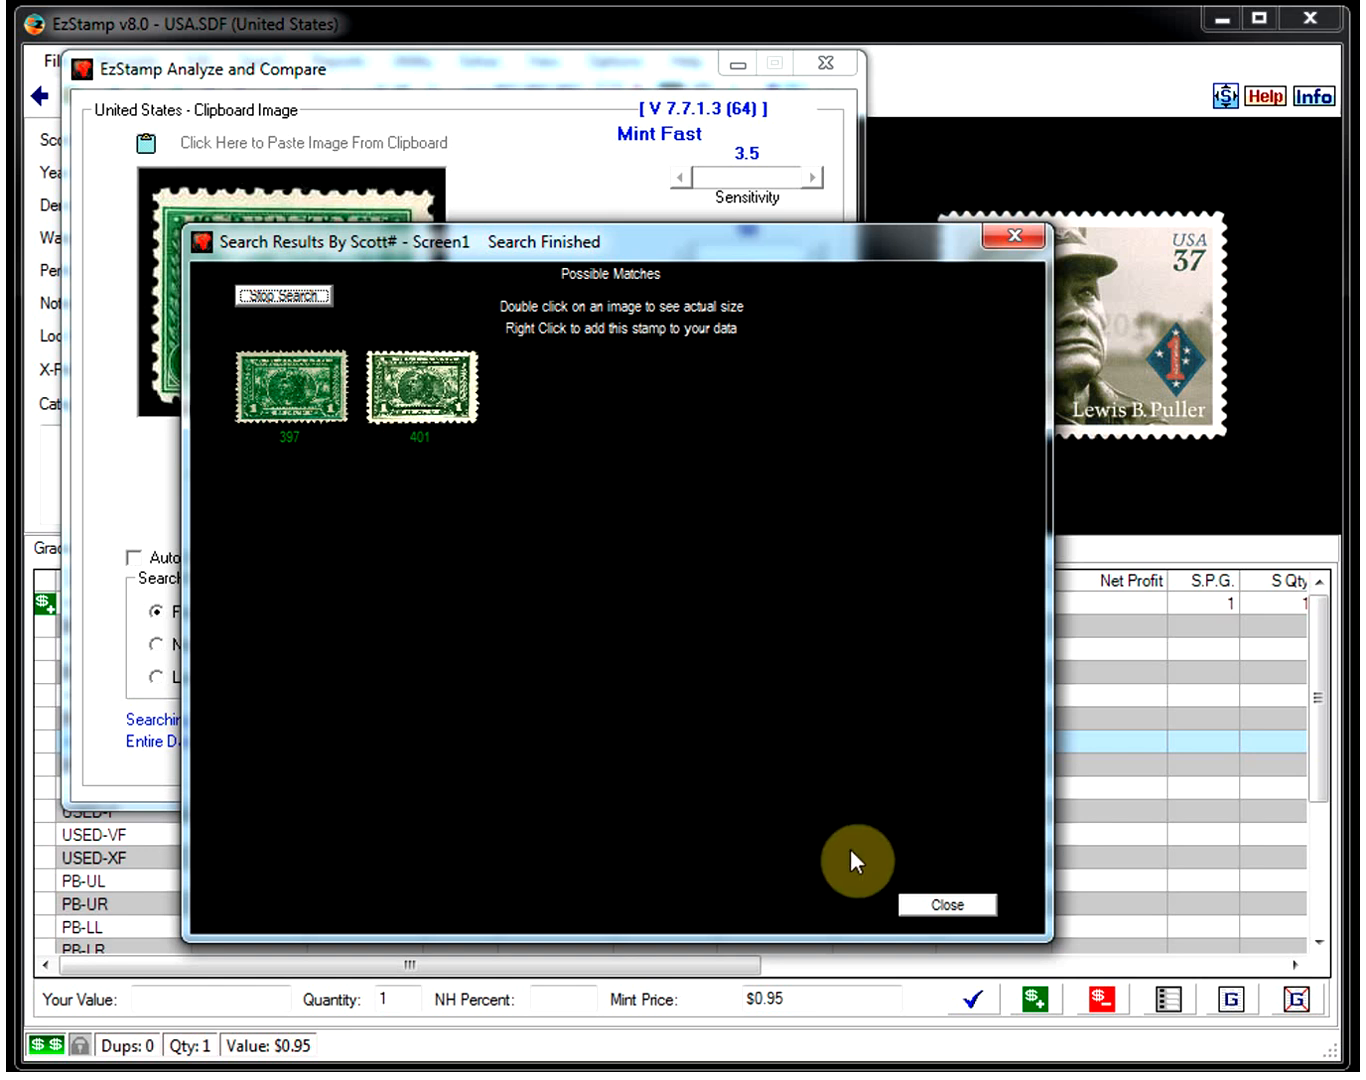
{"action": "left_click", "coordinate": [946, 904]}
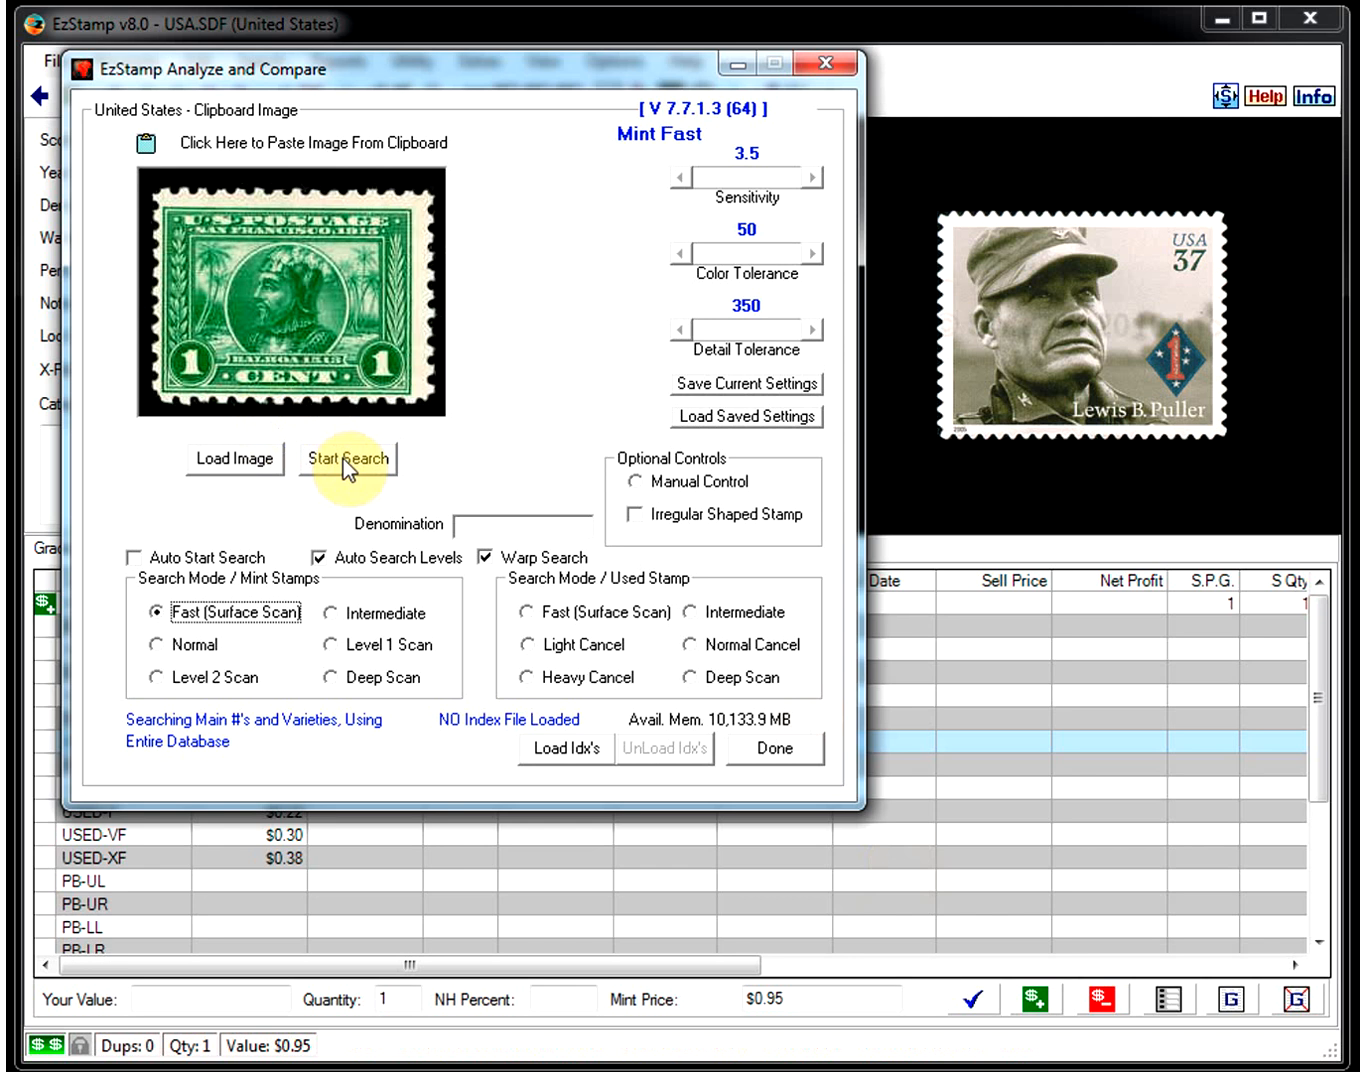
Step: Load usa-3c.jpg from the ByDenomn folder using the *.jpg filter
{"action": "left_click", "coordinate": [350, 458]}
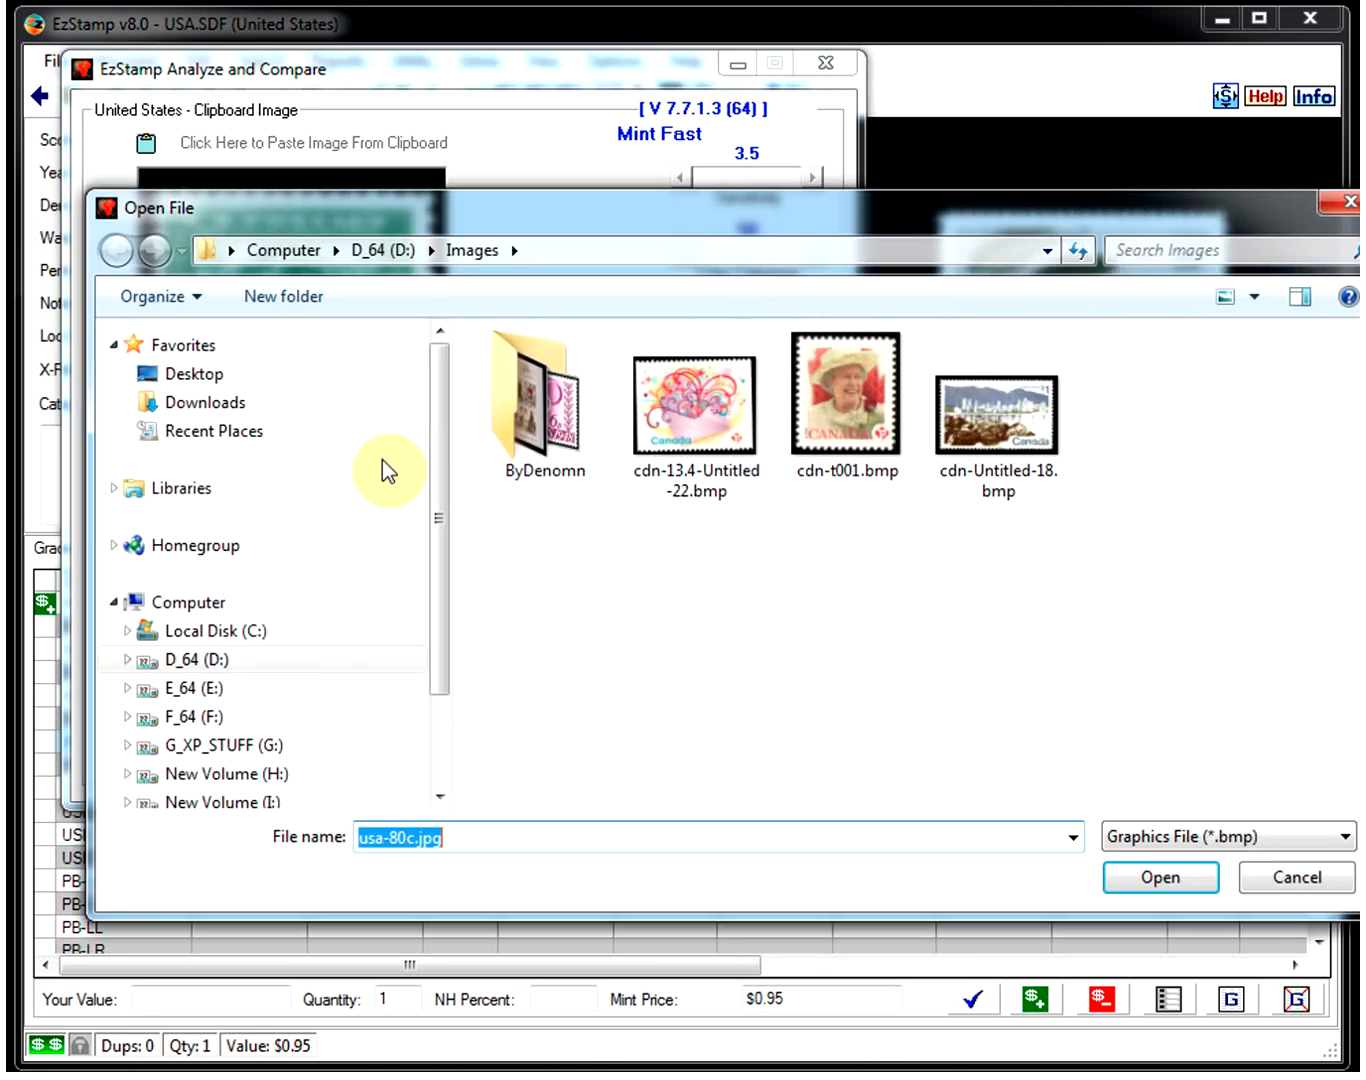
{"action": "left_click", "coordinate": [1340, 836]}
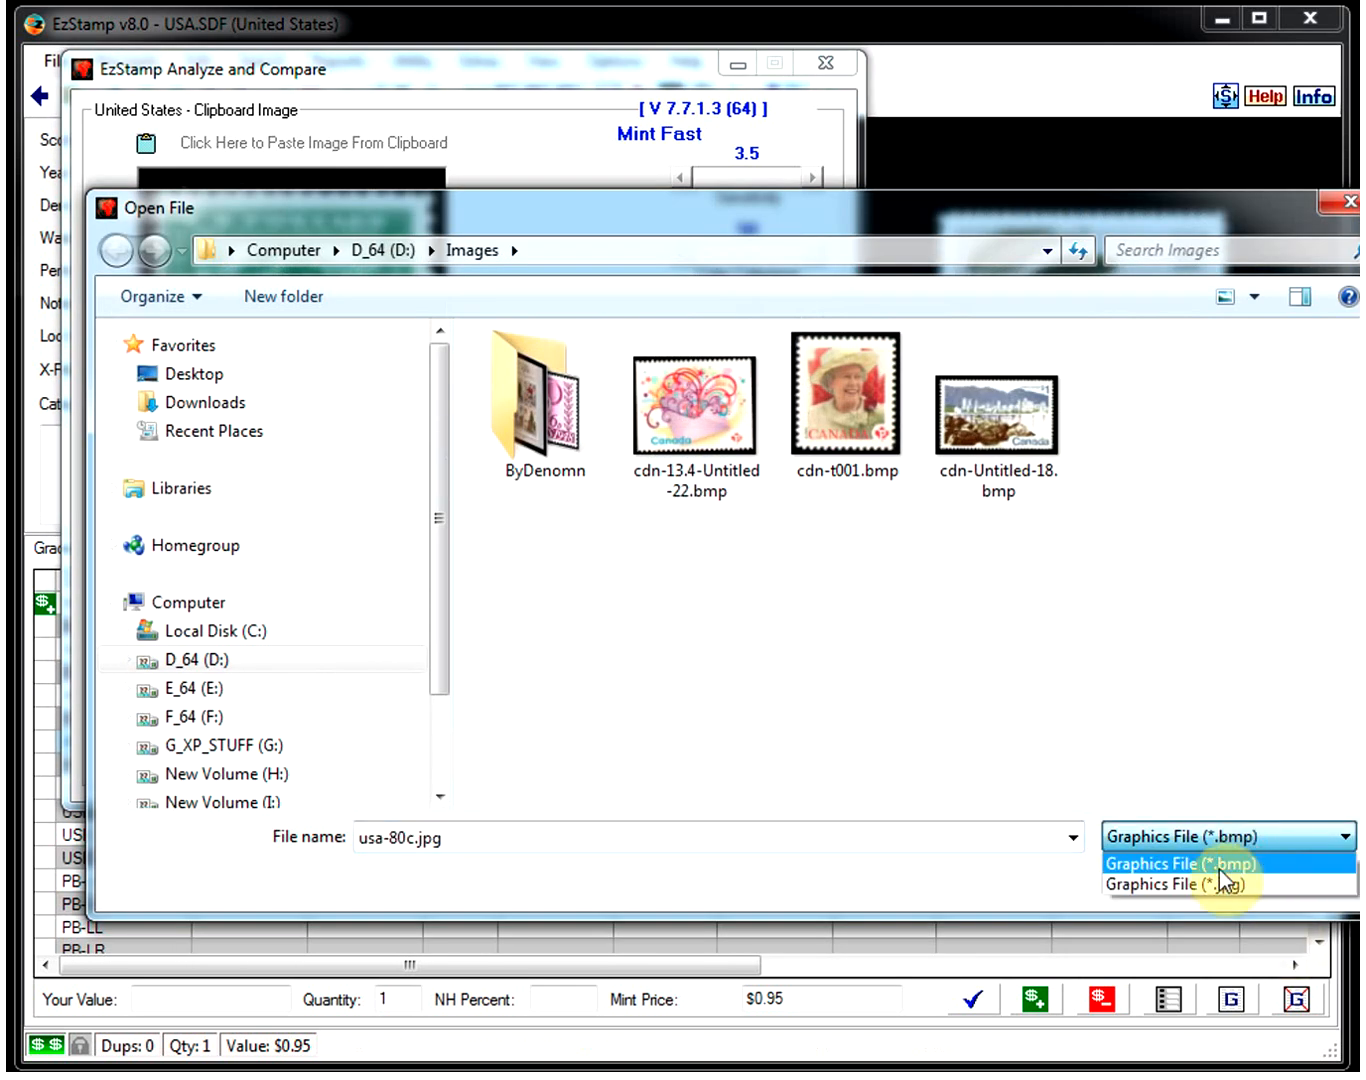
{"action": "left_click", "coordinate": [1180, 884]}
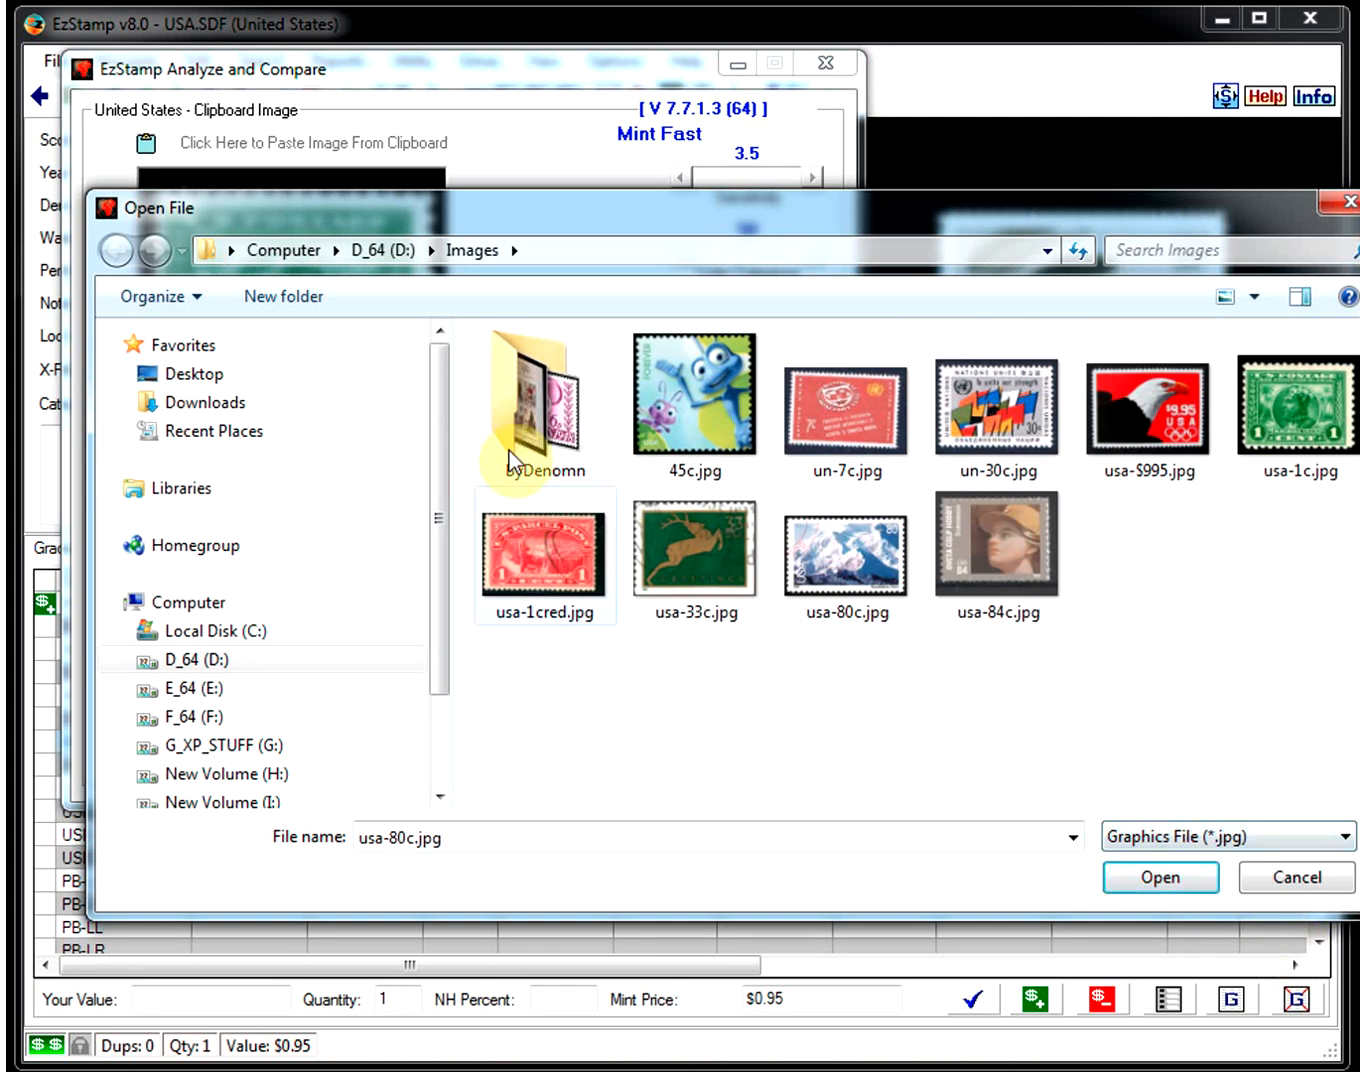
{"action": "double_click", "coordinate": [544, 396]}
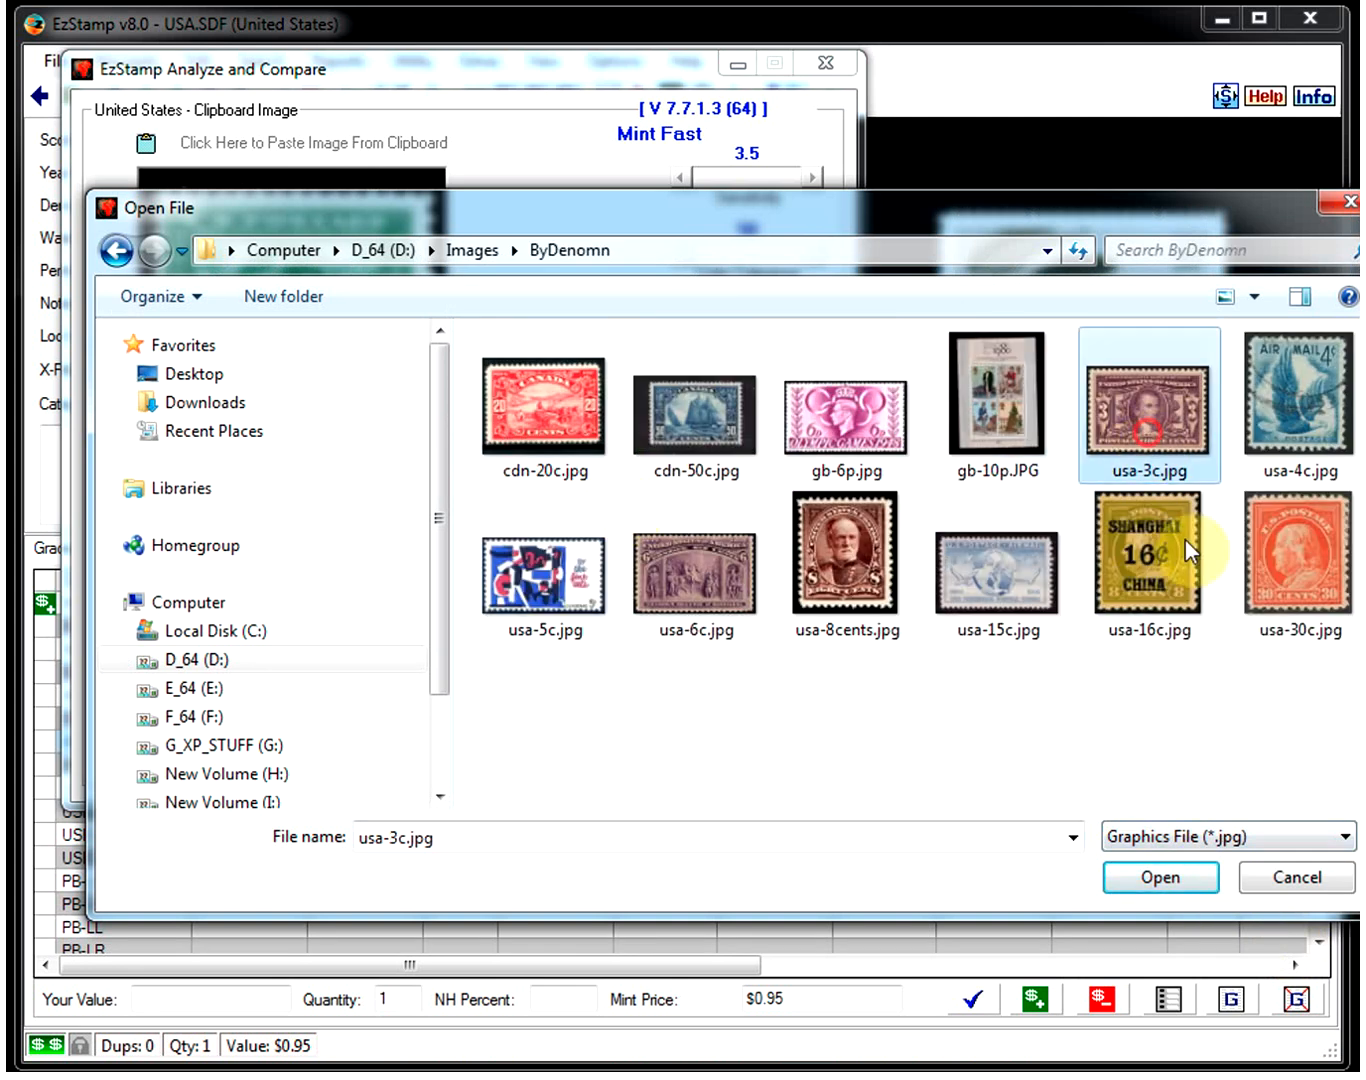
{"action": "left_click", "coordinate": [1160, 876]}
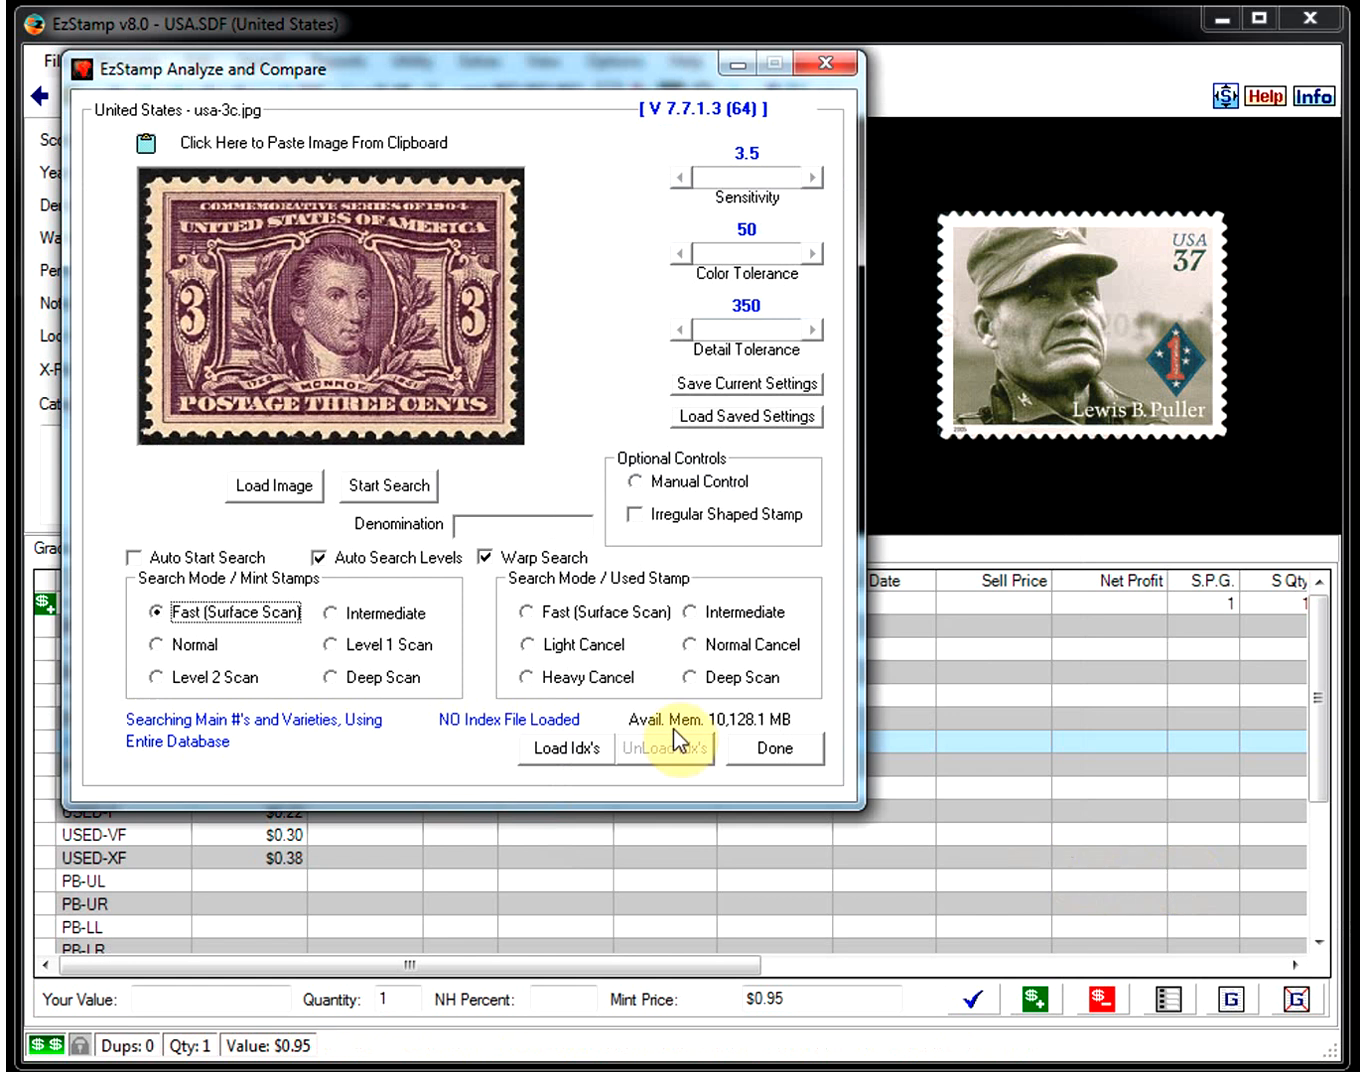
Step: Search the three-cent stamp, rerun limited to 3c denomination for one match, and close results
{"action": "left_click", "coordinate": [388, 484]}
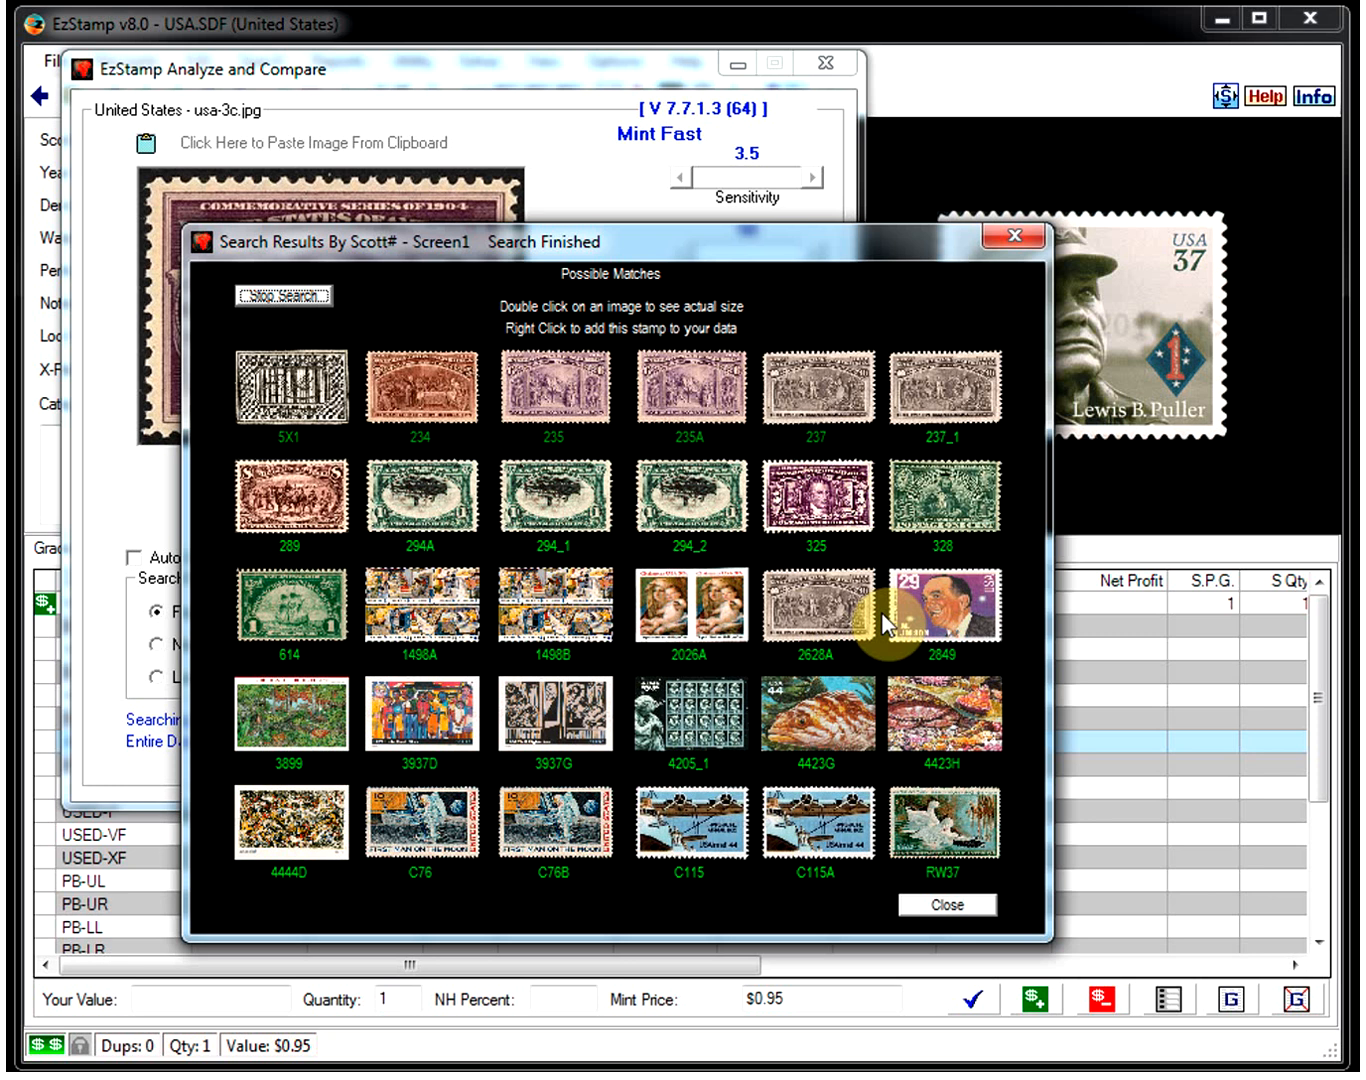
{"action": "mouse_move", "coordinate": [972, 308]}
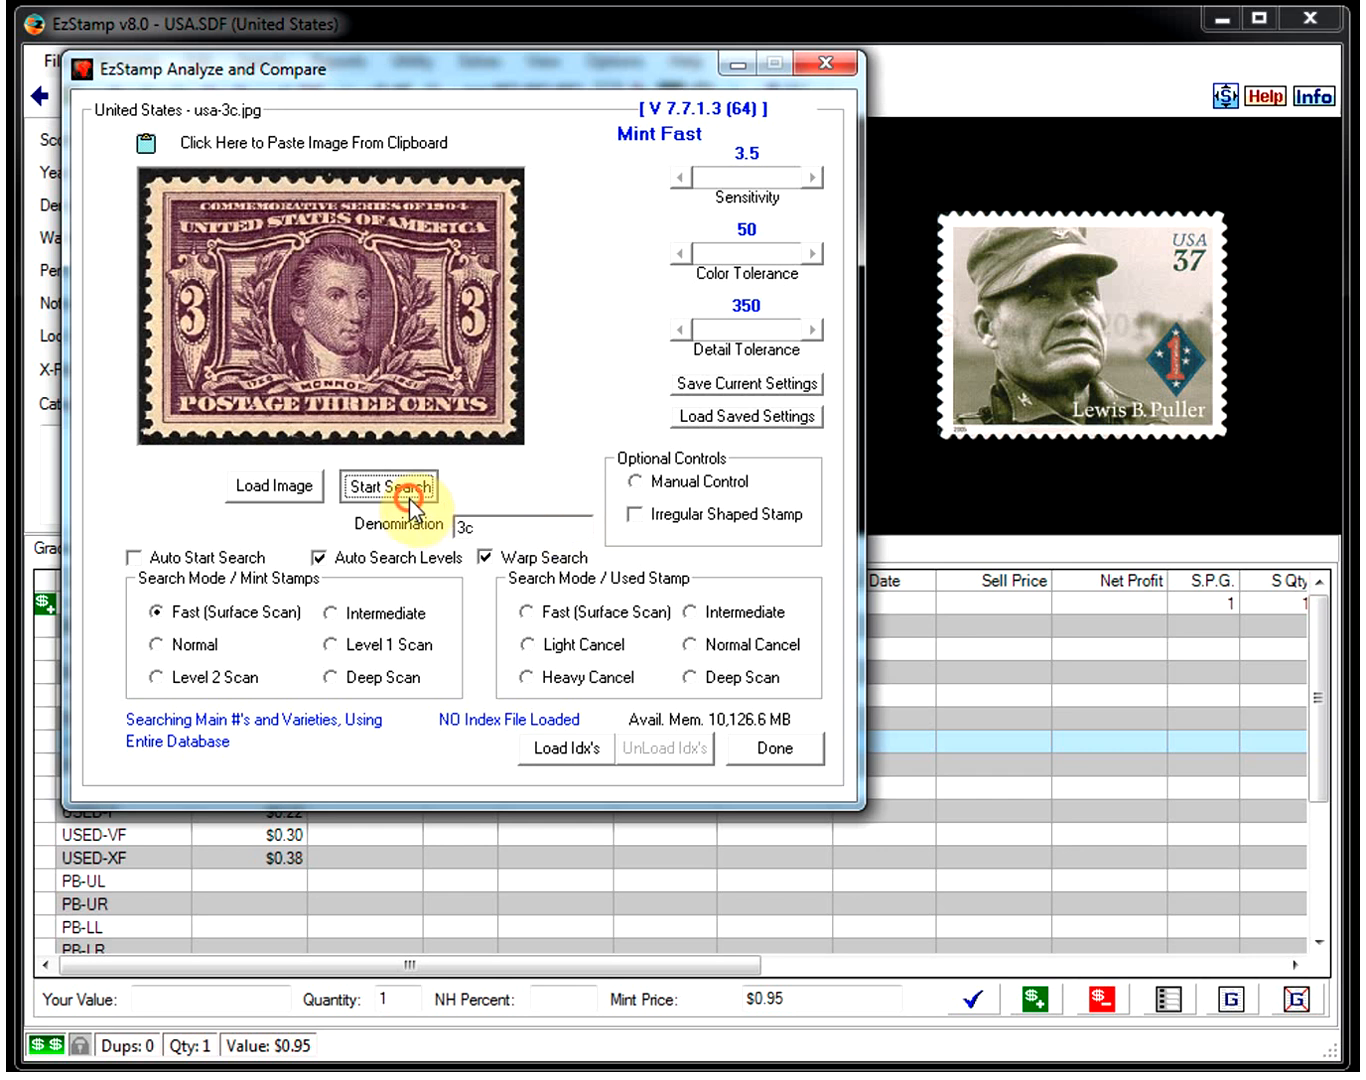
{"action": "left_click", "coordinate": [394, 488]}
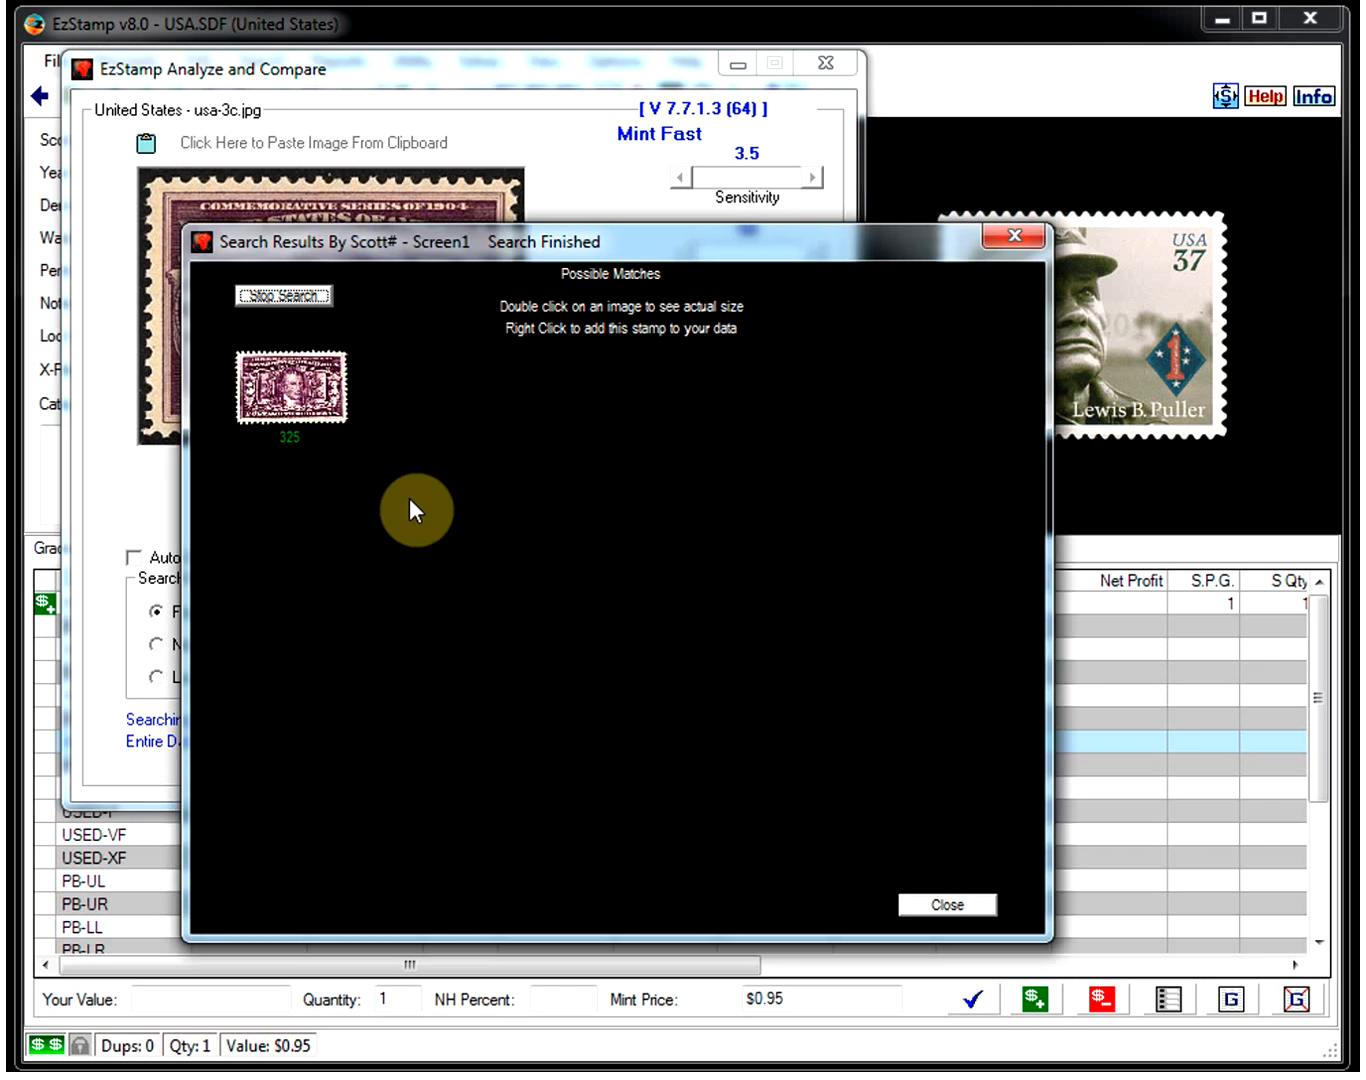
{"action": "mouse_move", "coordinate": [408, 512]}
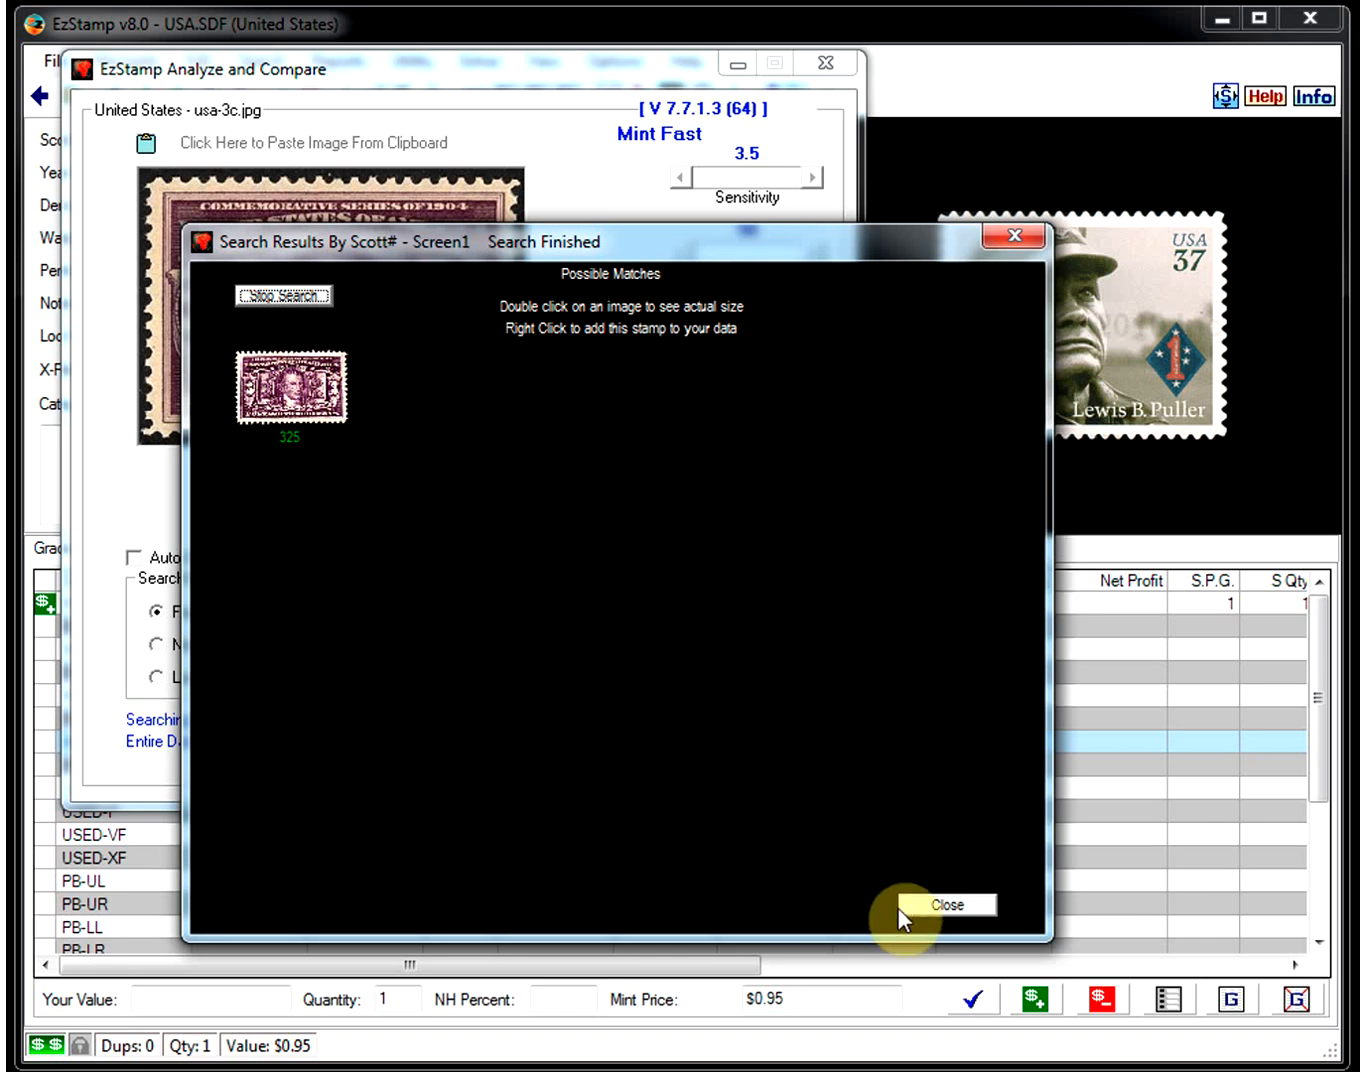
{"action": "left_click", "coordinate": [946, 904]}
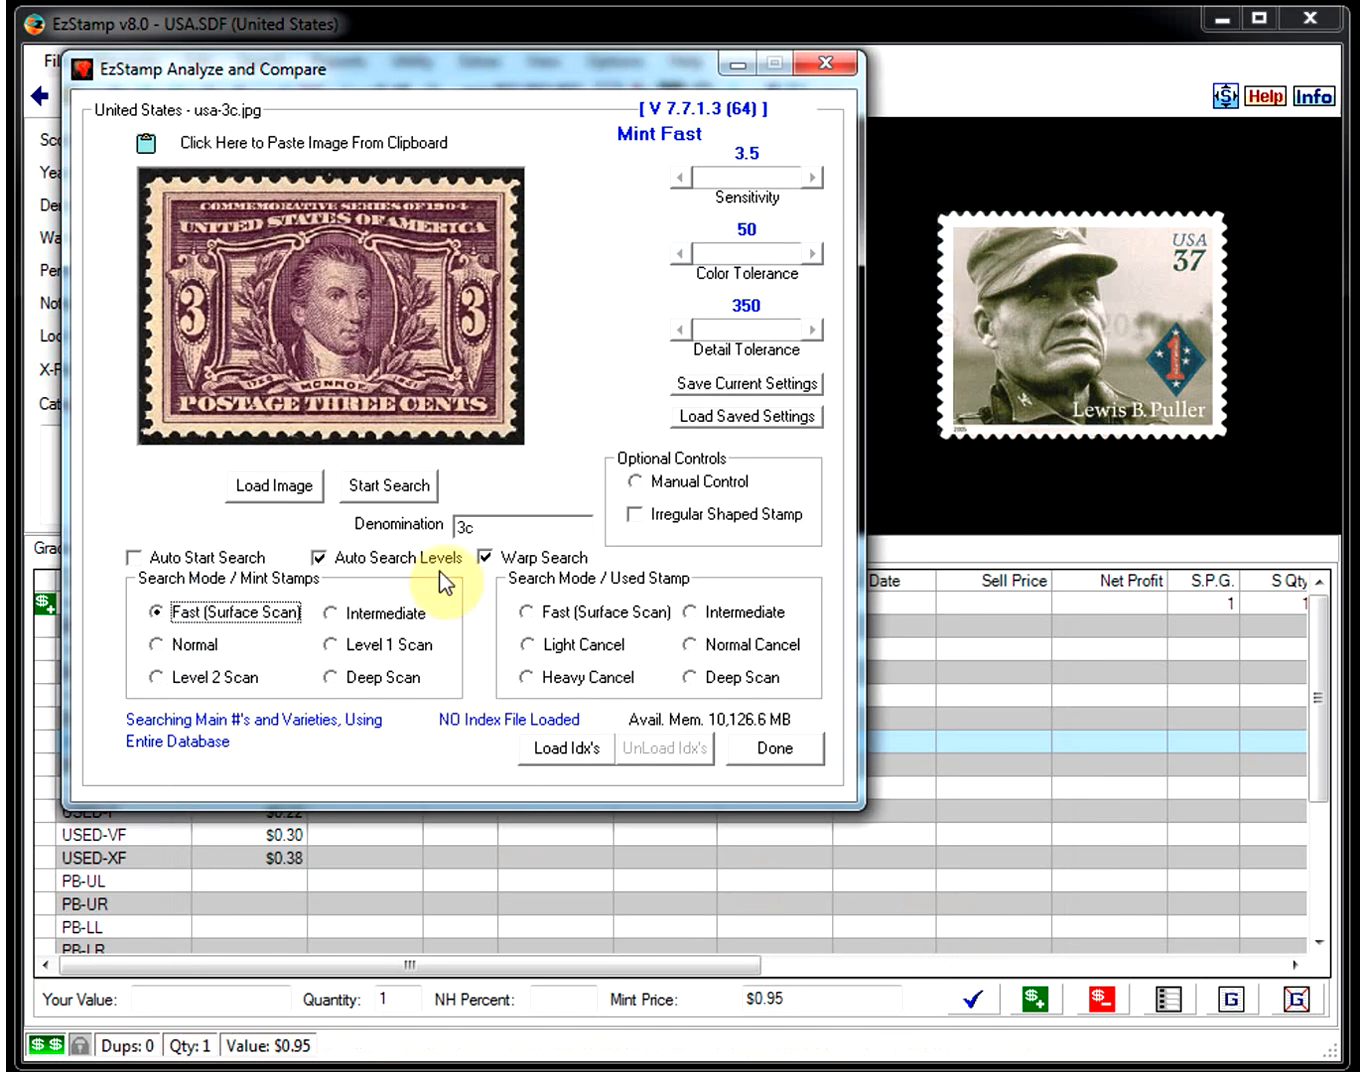
Step: Load the usa-4c.jpg airmail stamp image for analysis
{"action": "left_click", "coordinate": [274, 484]}
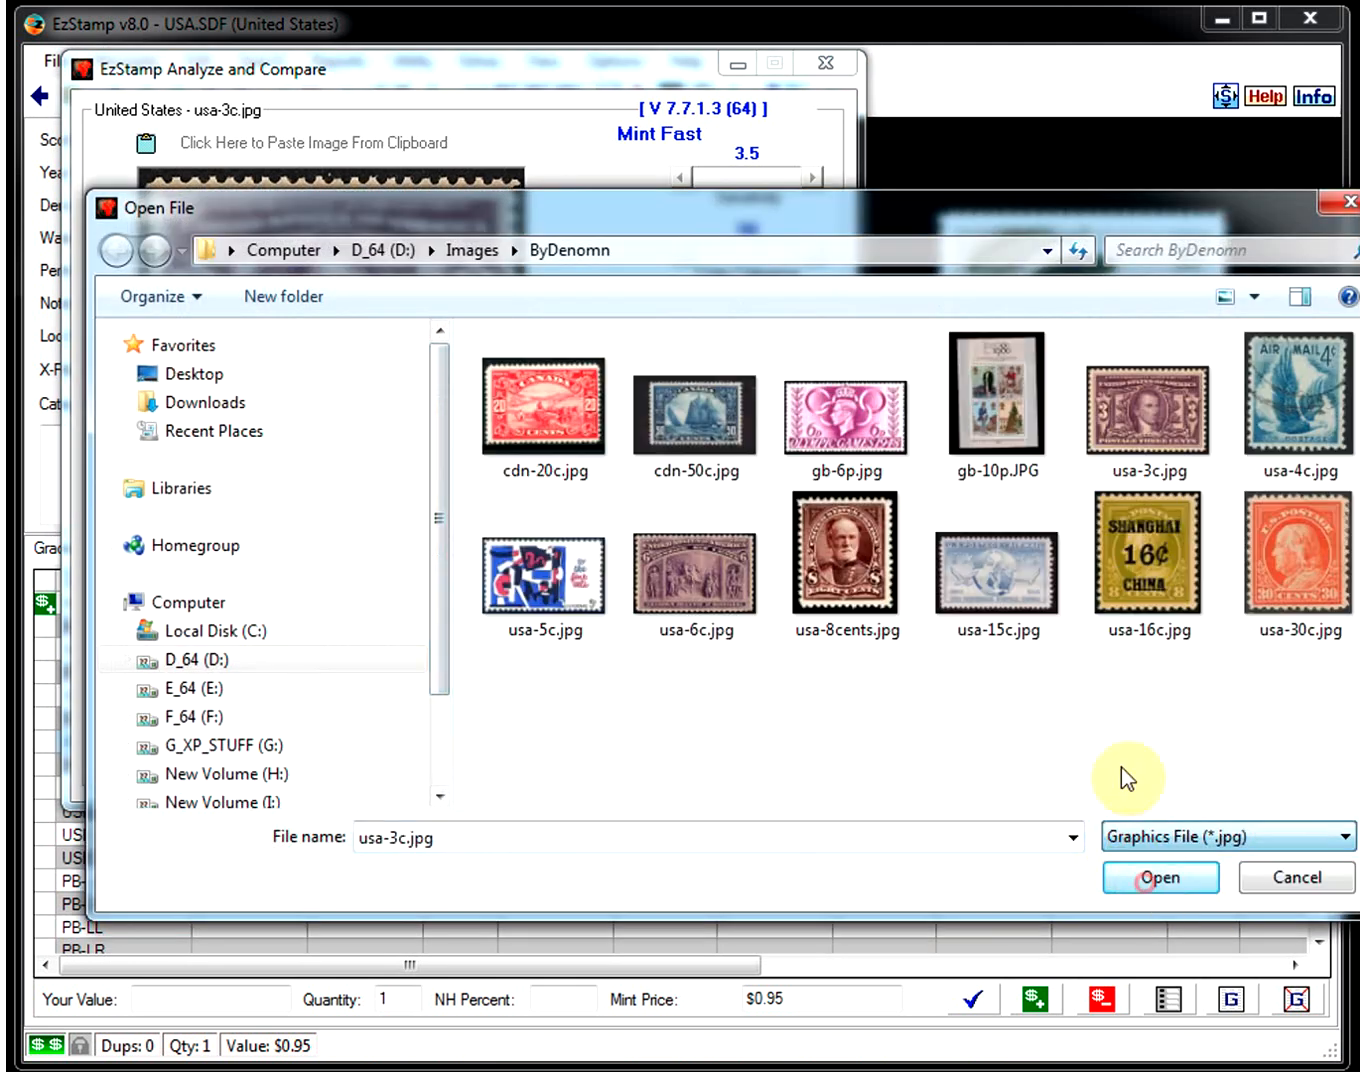
{"action": "left_click", "coordinate": [1296, 400]}
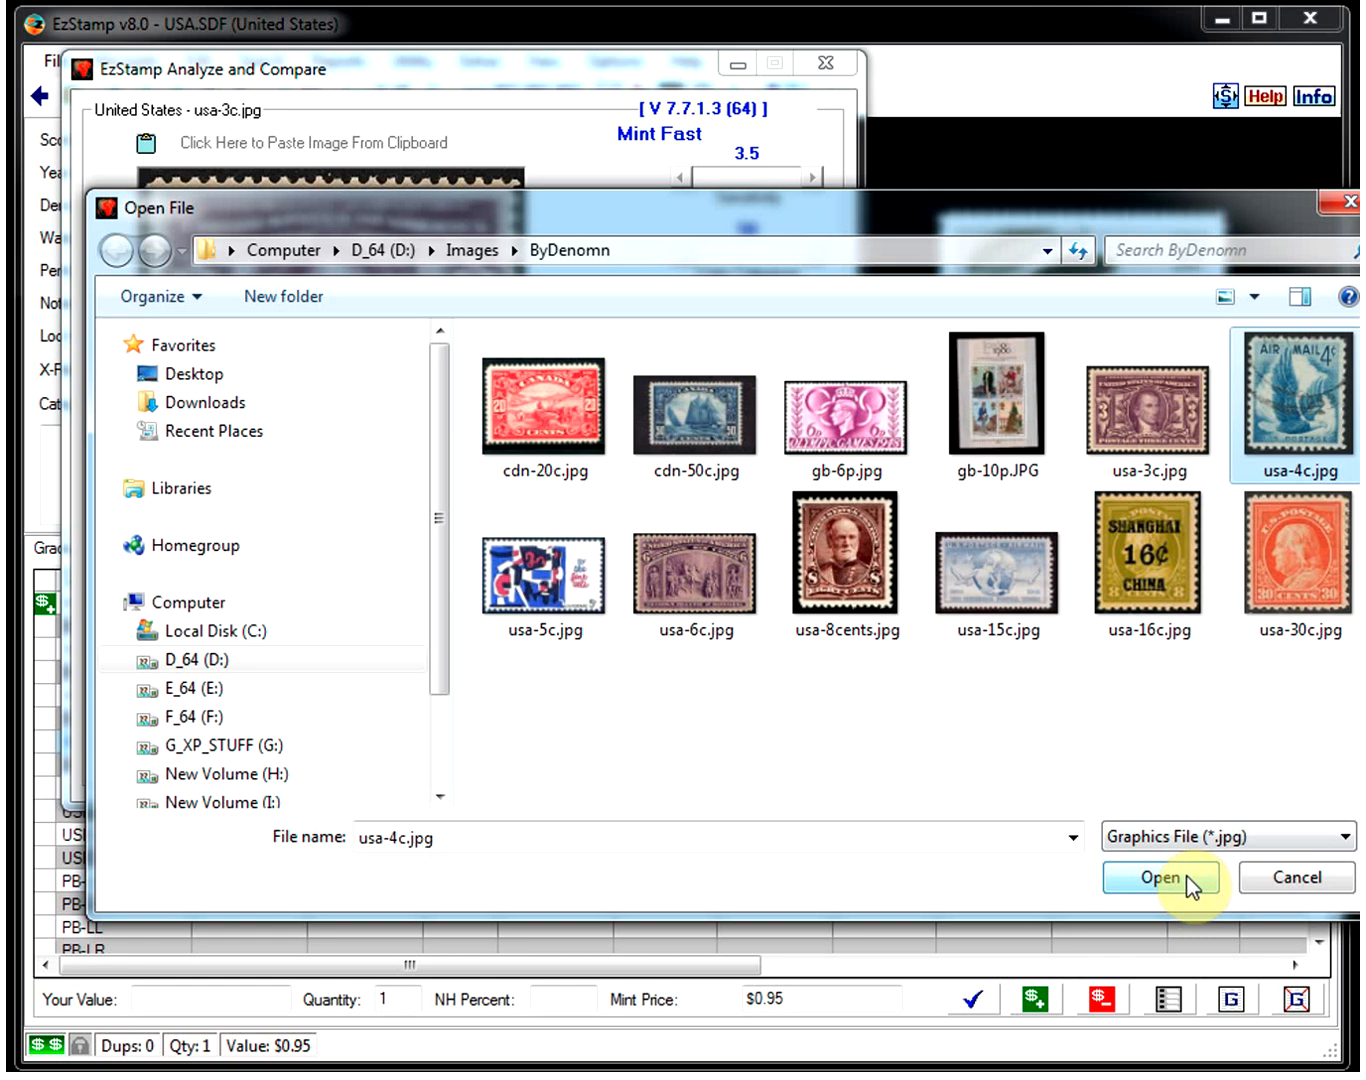
{"action": "left_click", "coordinate": [1160, 876]}
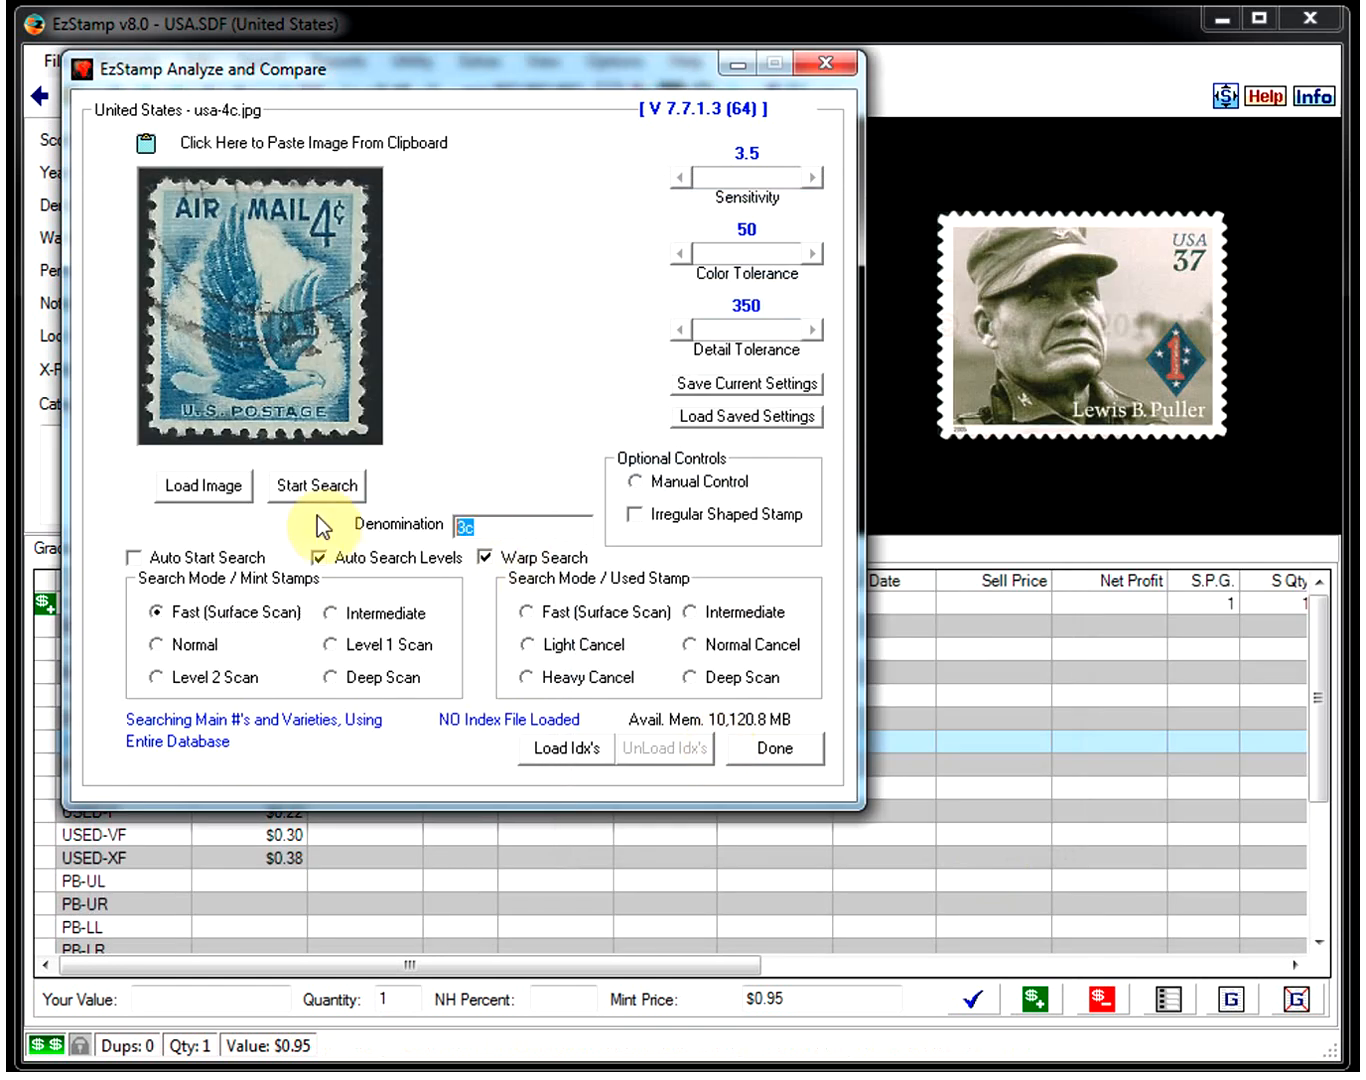
Step: Run a broad search on the 4c airmail stamp, then search again limited to 4c denomination
{"action": "left_click", "coordinate": [316, 484]}
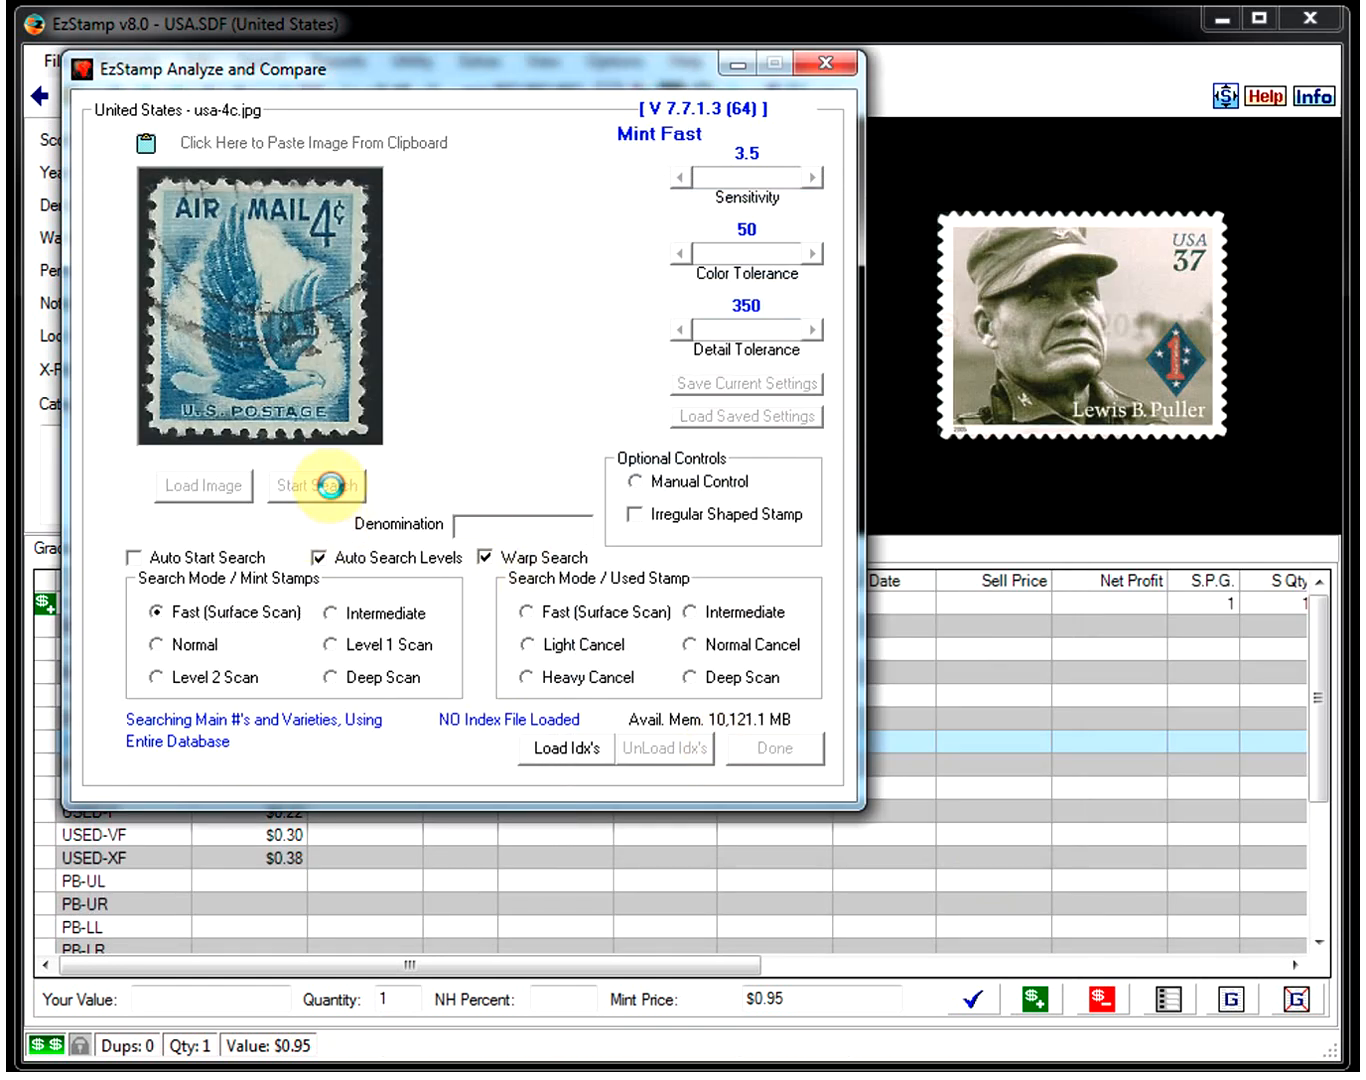
{"action": "left_click", "coordinate": [316, 484]}
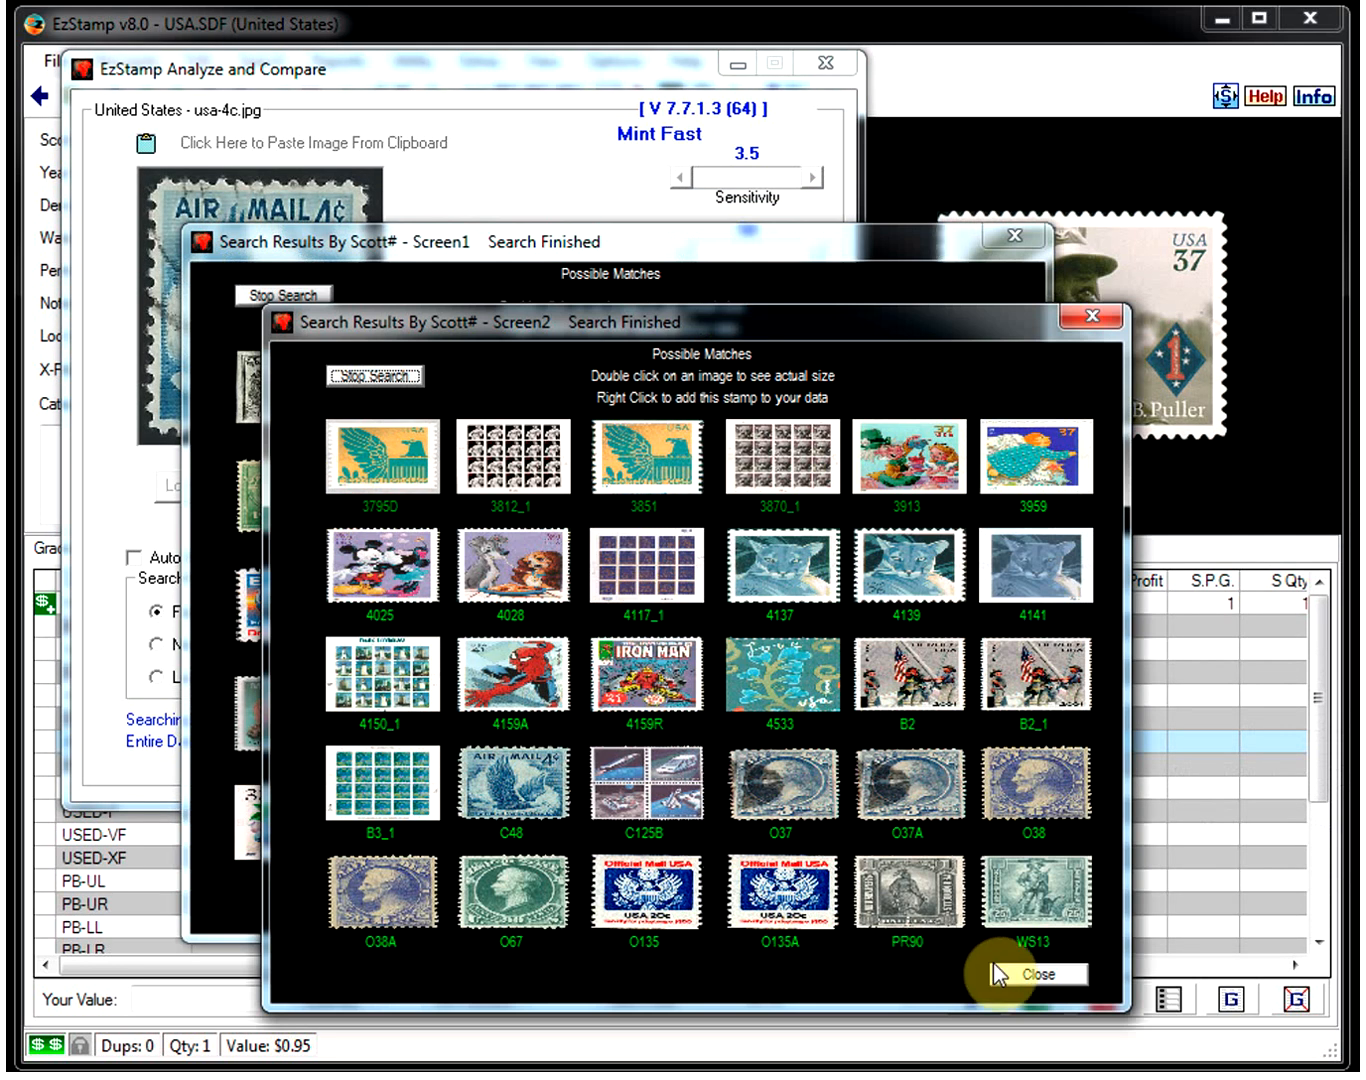
{"action": "left_click", "coordinate": [1044, 972]}
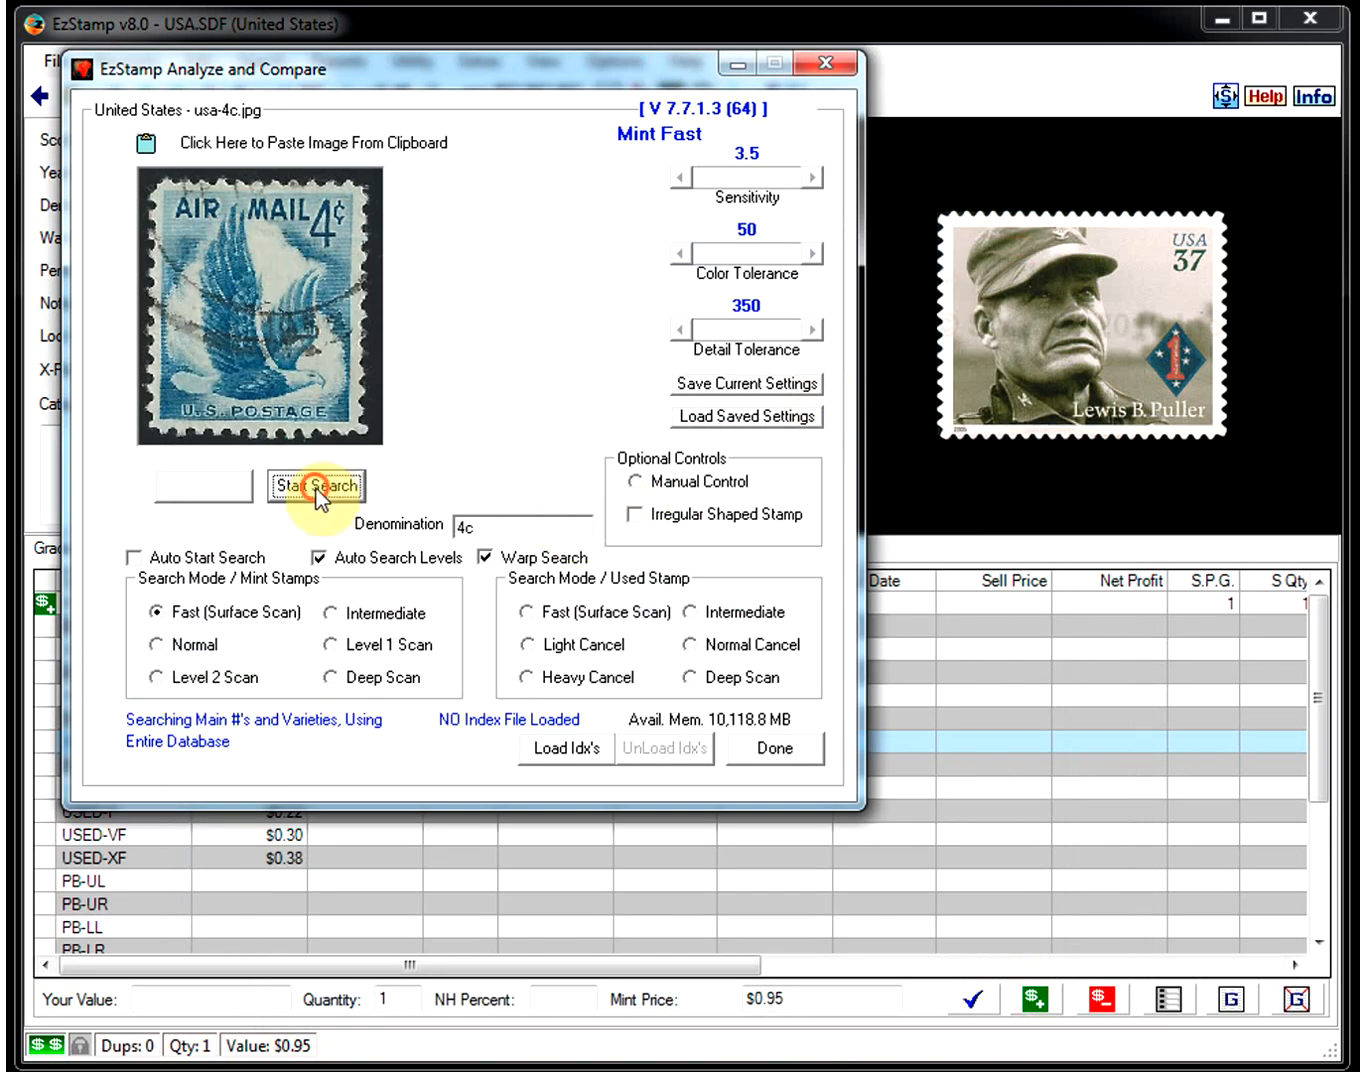
{"action": "left_click", "coordinate": [316, 484]}
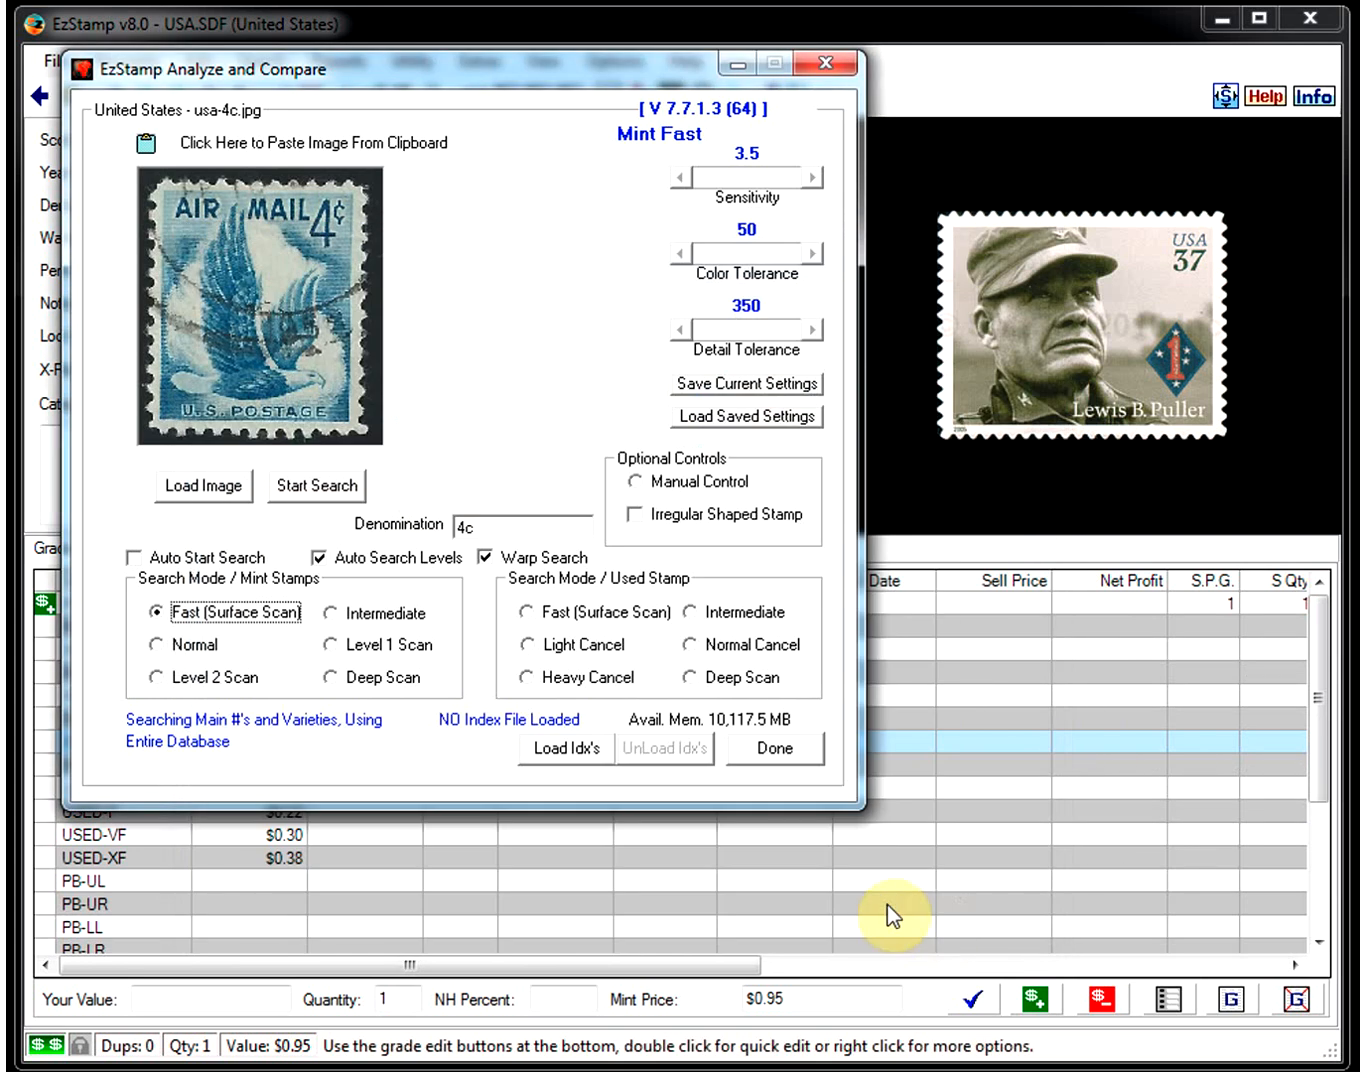
{"action": "left_click", "coordinate": [316, 484]}
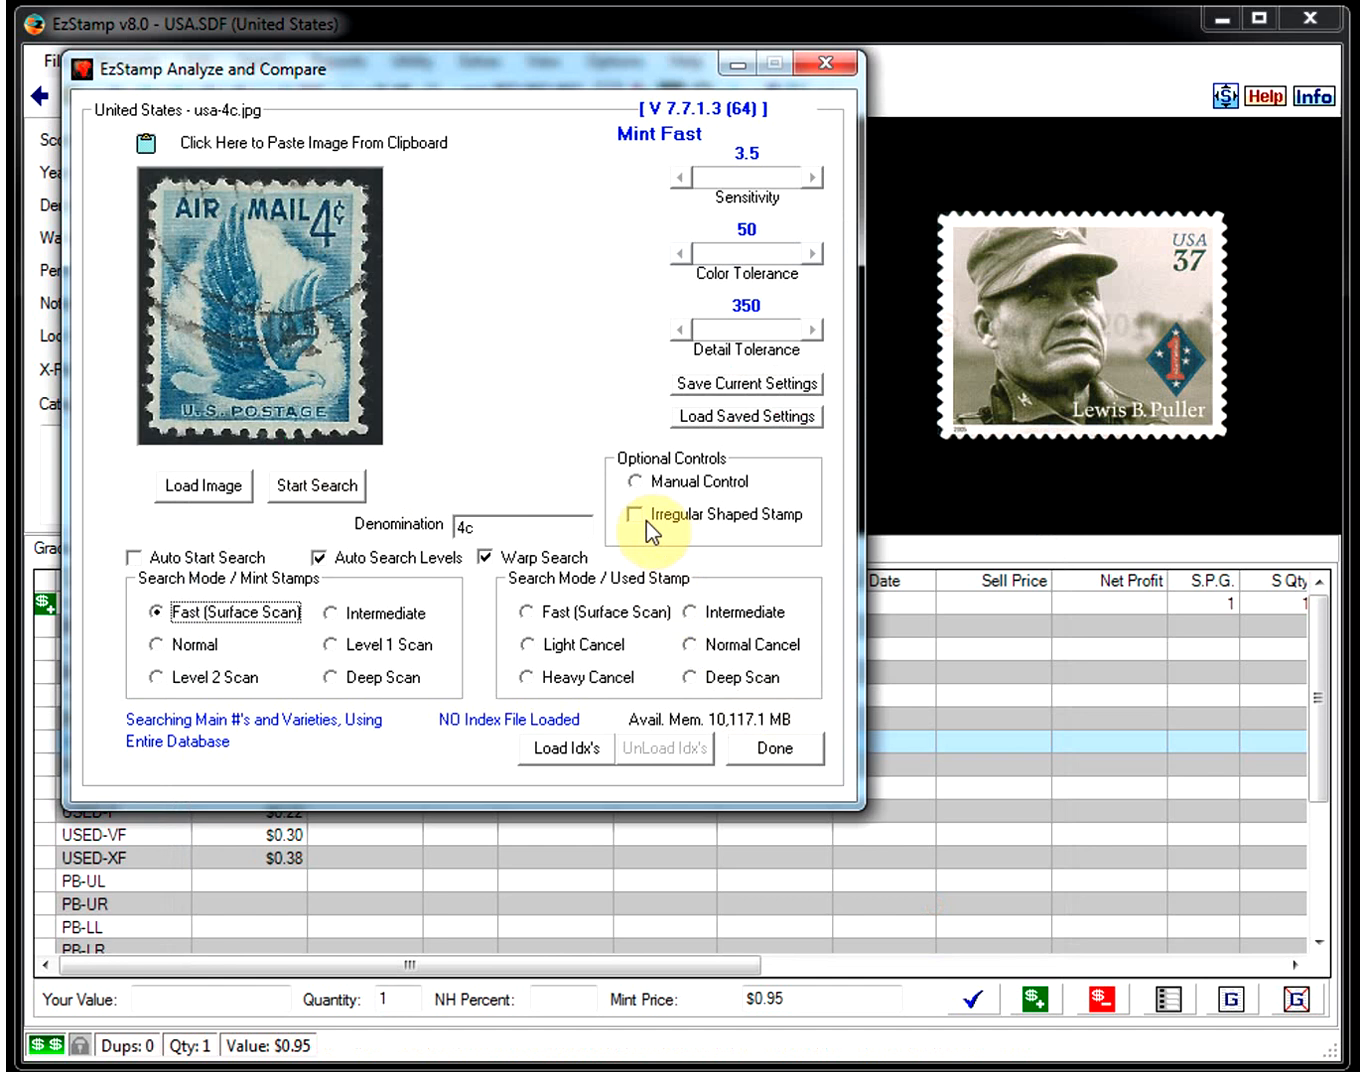
Step: Load the usa-5c.jpg fine arts stamp image, replacing the airmail stamp
{"action": "left_click", "coordinate": [204, 486]}
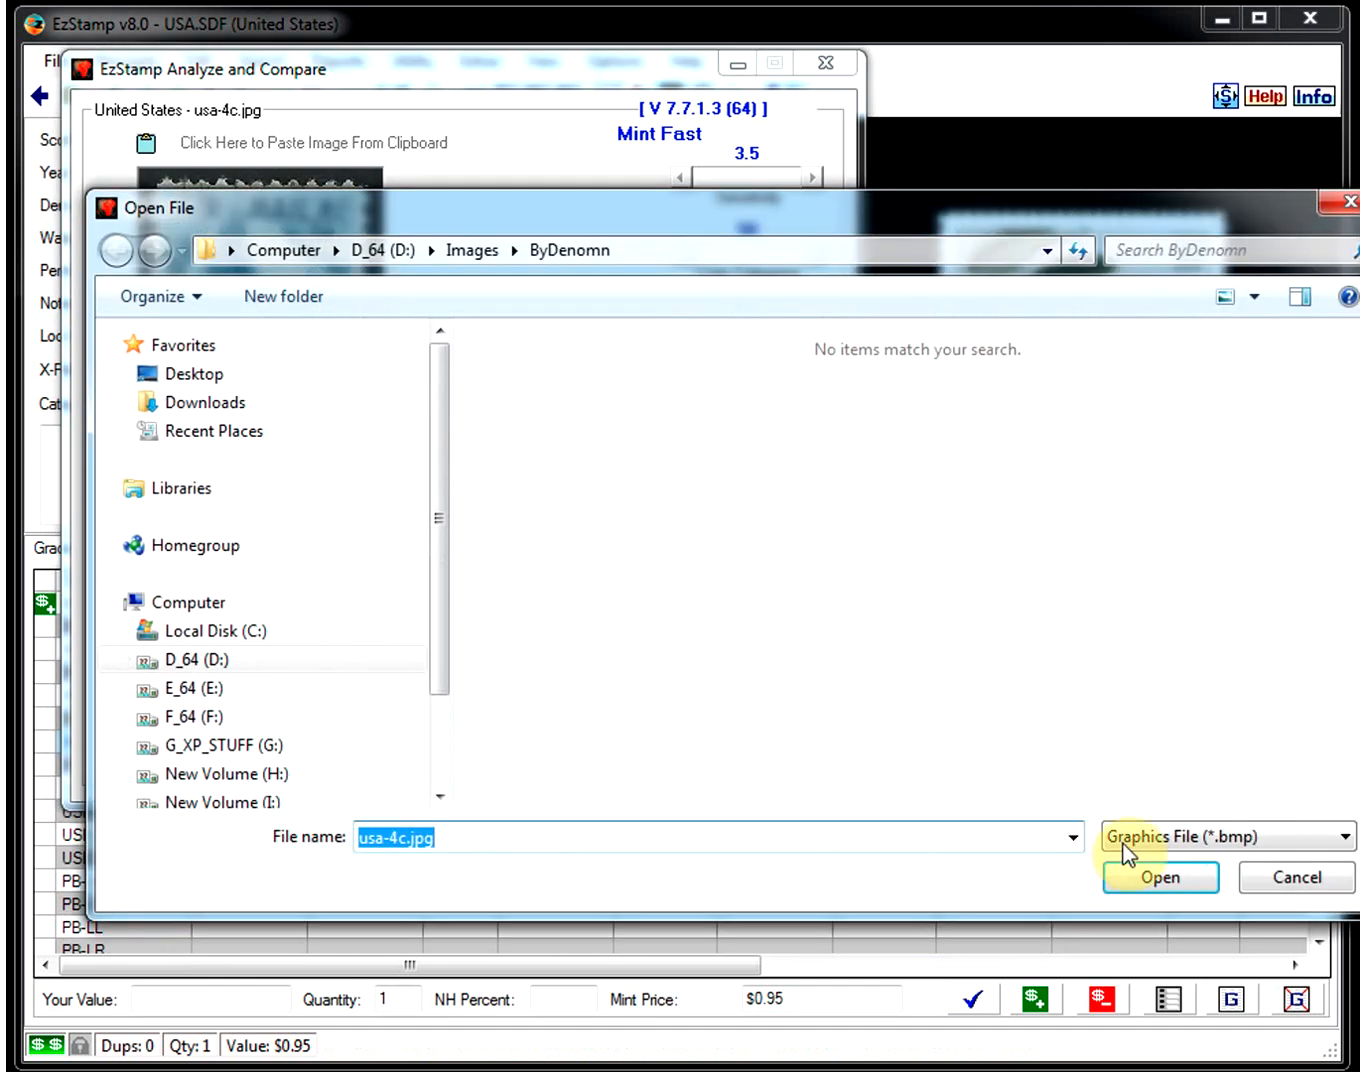
{"action": "left_click", "coordinate": [1228, 836]}
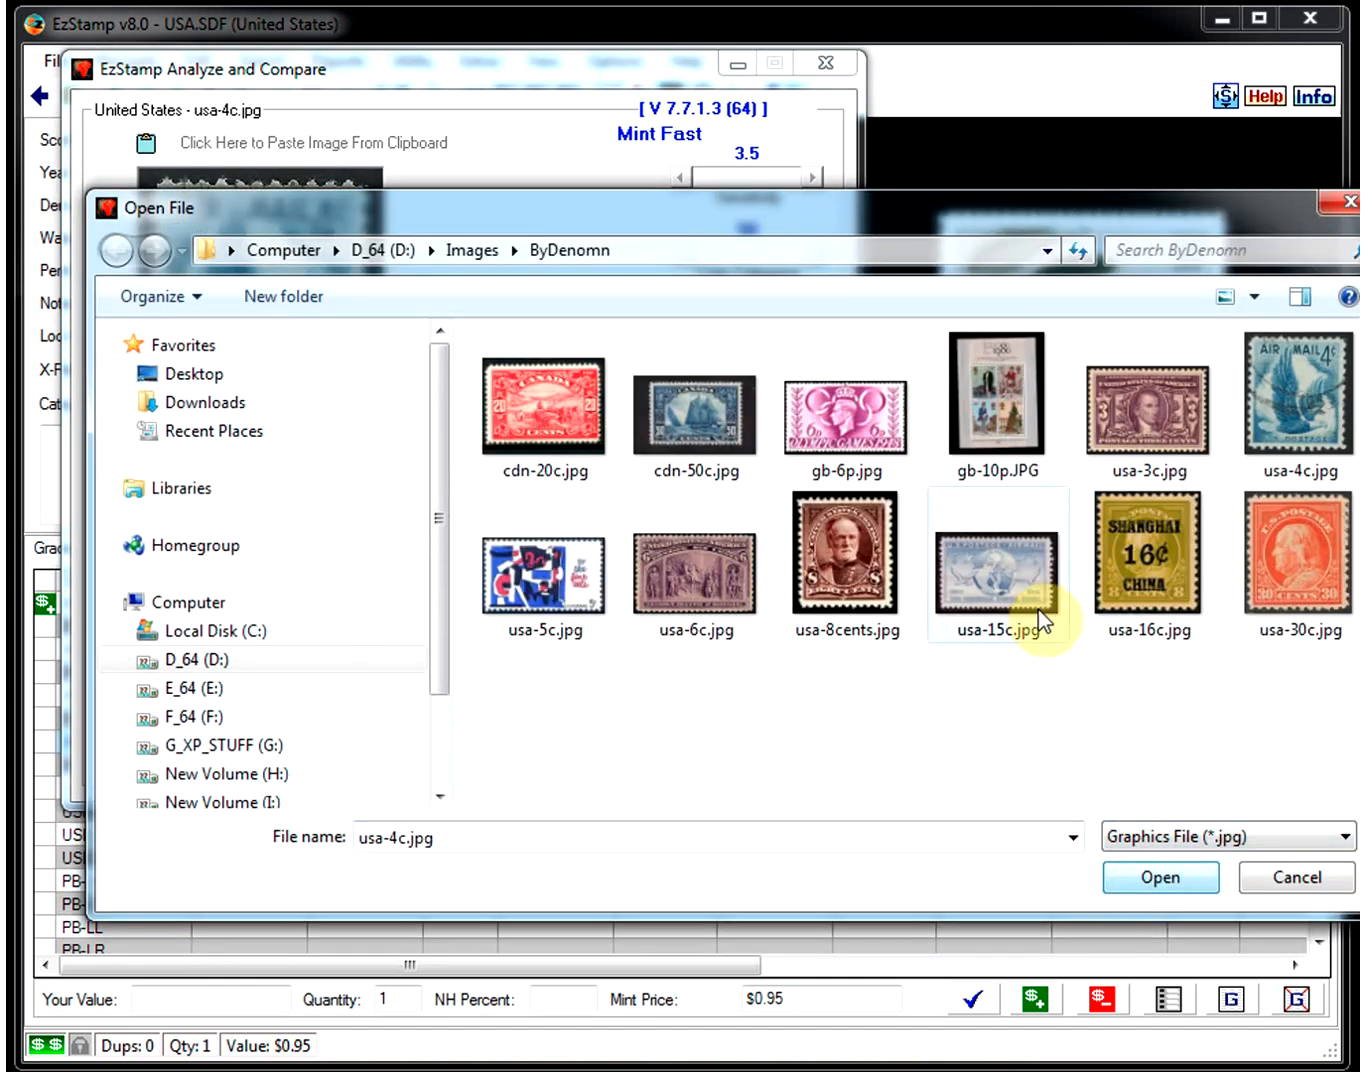
{"action": "left_click", "coordinate": [544, 572]}
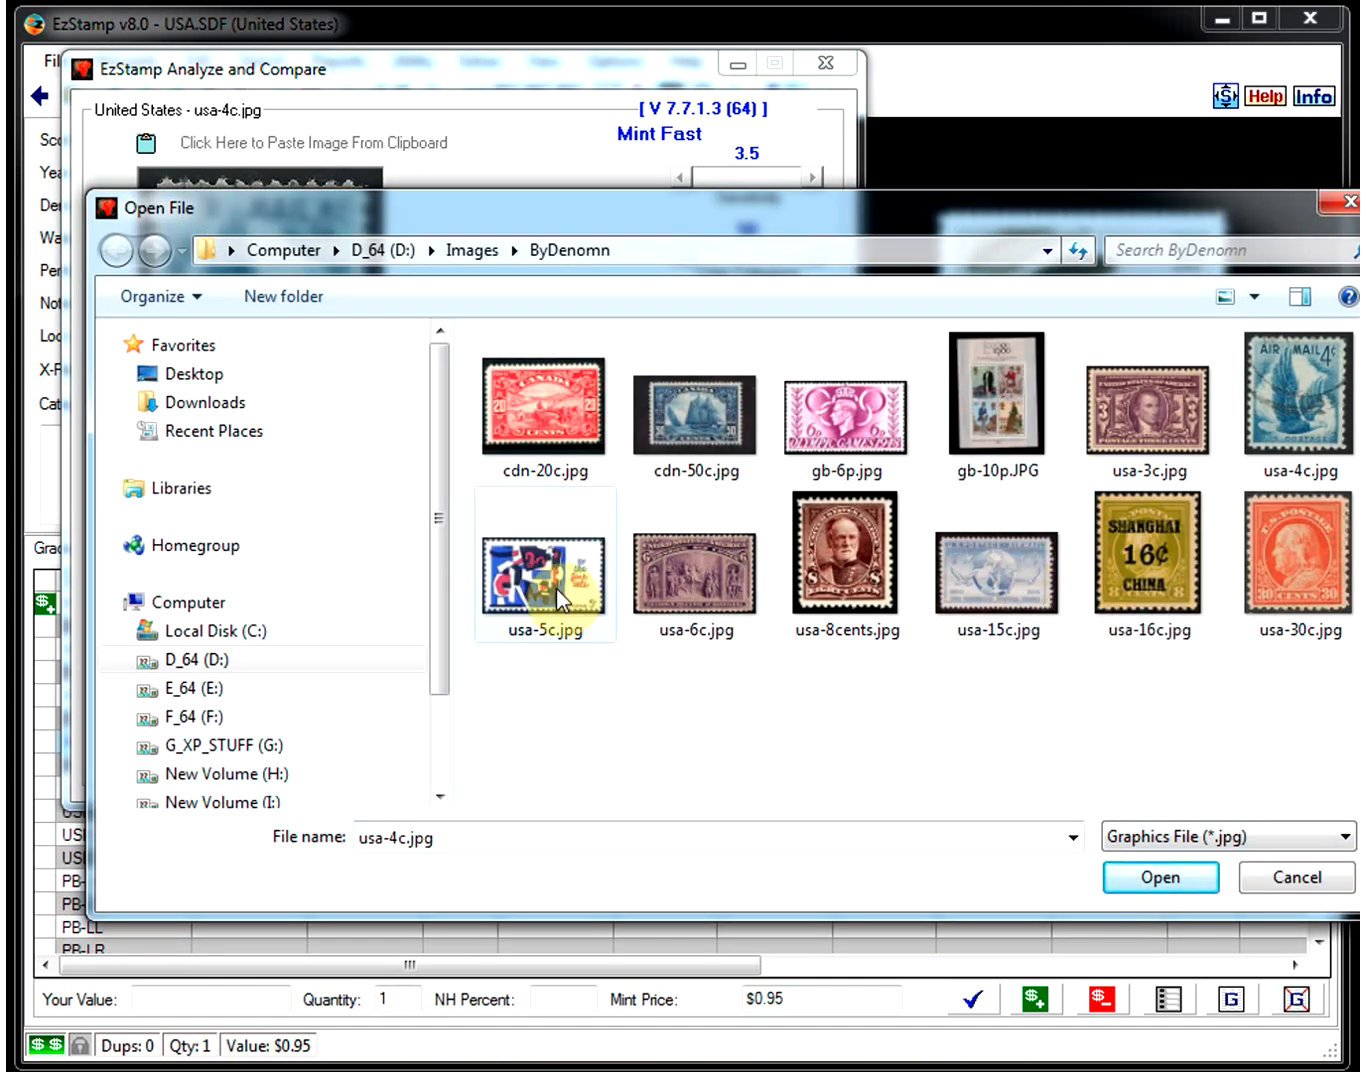
{"action": "double_click", "coordinate": [544, 568]}
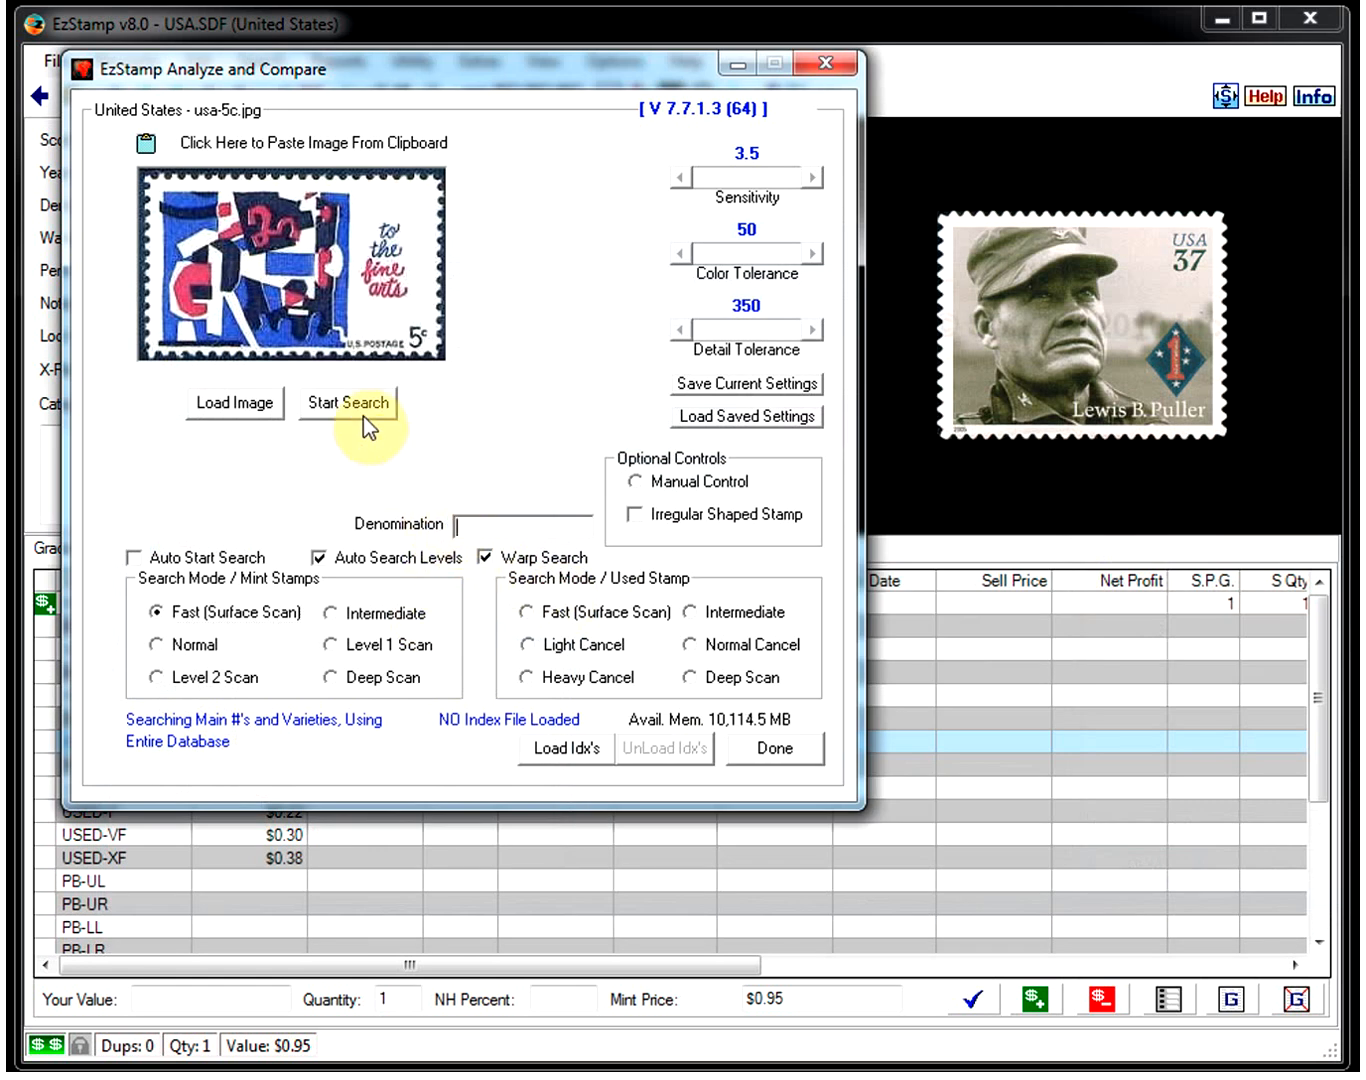
Step: Search the 5c stamp for its single match, then load usa-8cents.jpg
{"action": "left_click", "coordinate": [348, 404]}
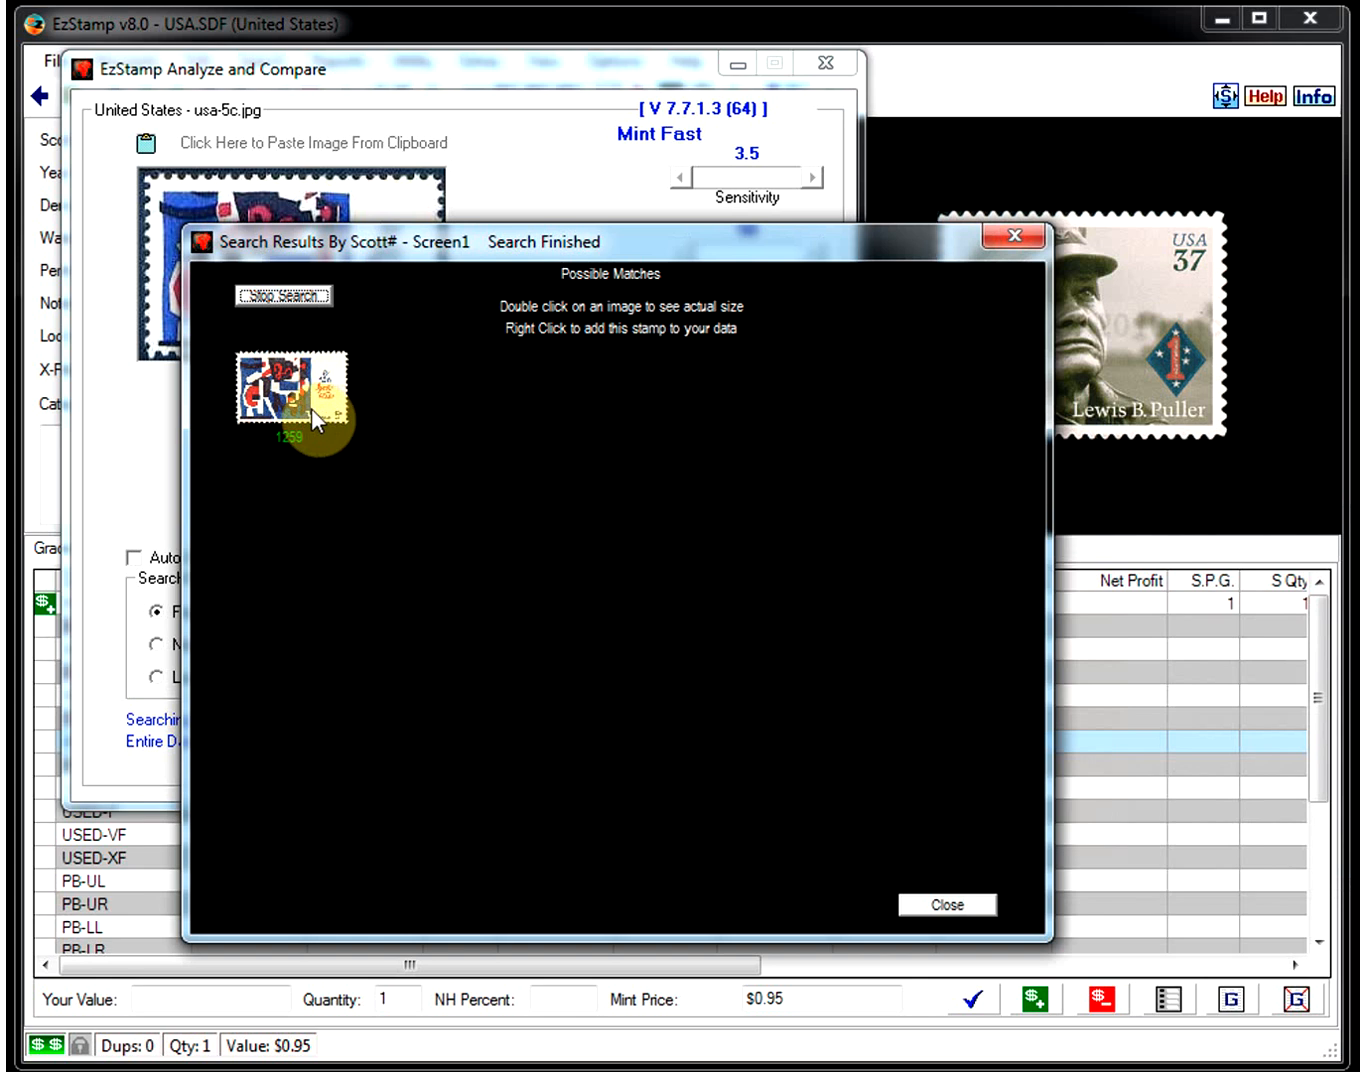
{"action": "left_click", "coordinate": [946, 904]}
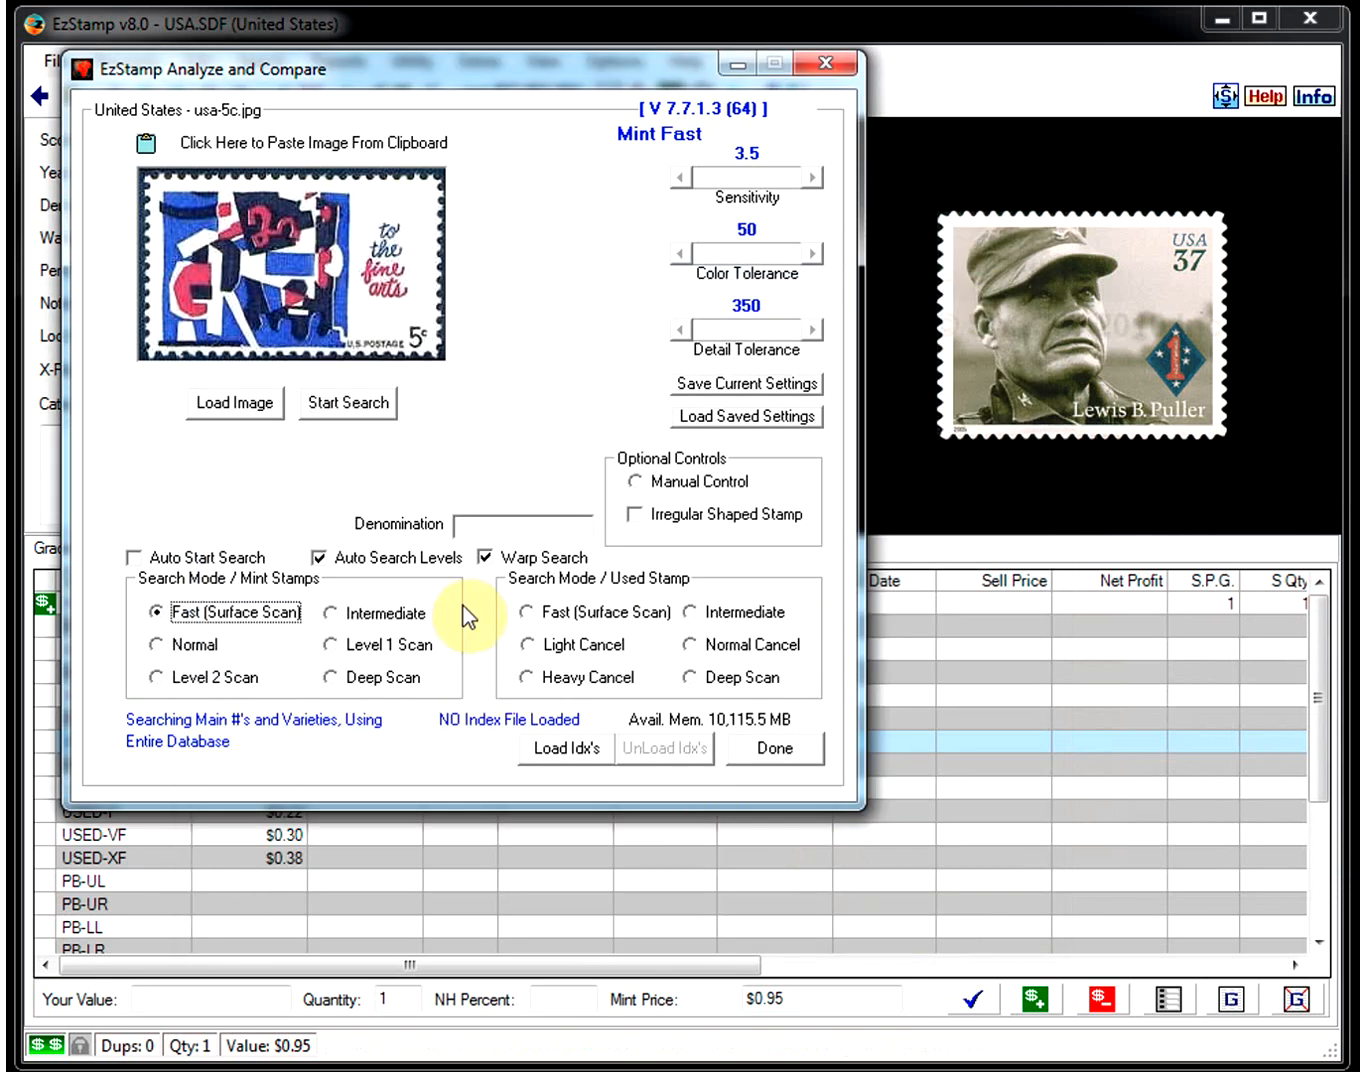
{"action": "left_click", "coordinate": [234, 402]}
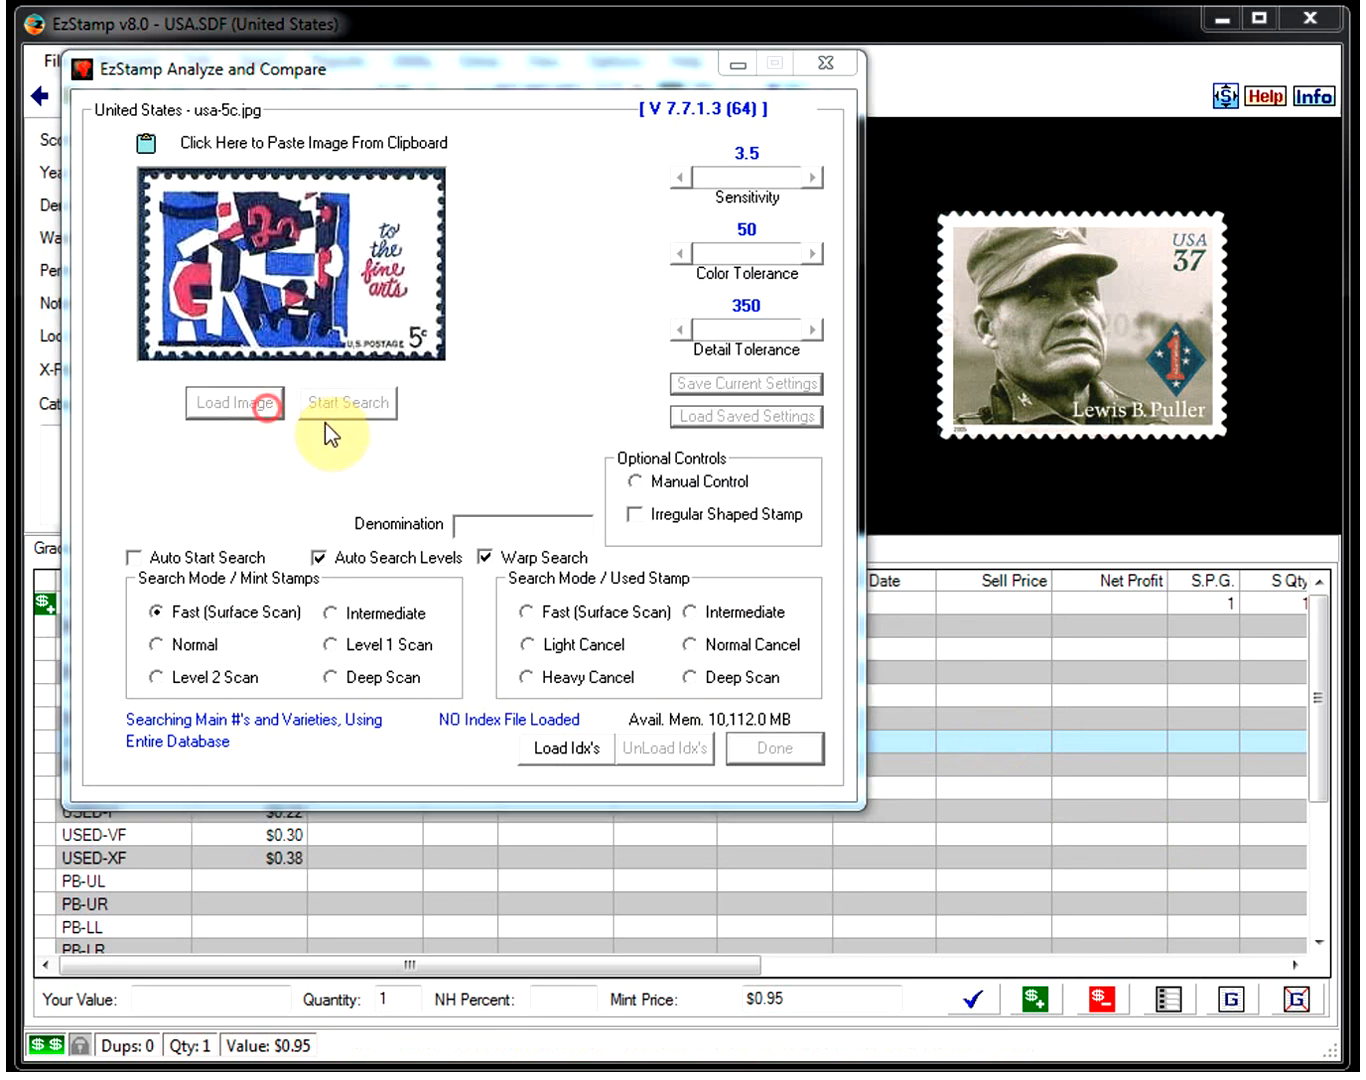
{"action": "left_click", "coordinate": [236, 404]}
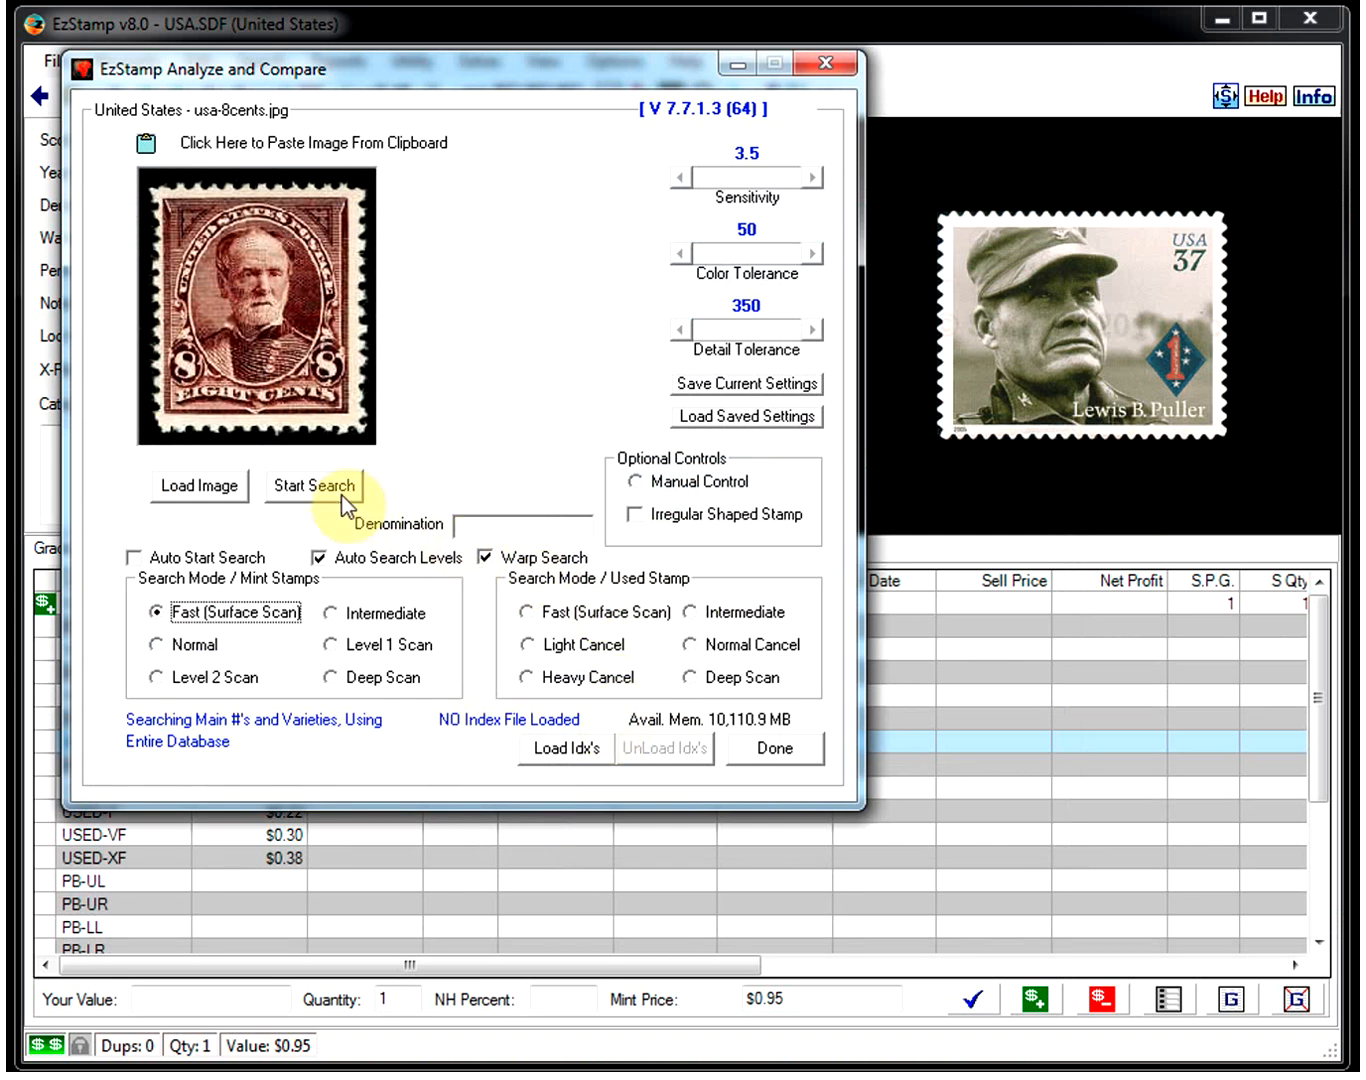
Step: Run a broad 8-cent search, dismiss the too-many-matches warning and close the result pages
{"action": "left_click", "coordinate": [312, 486]}
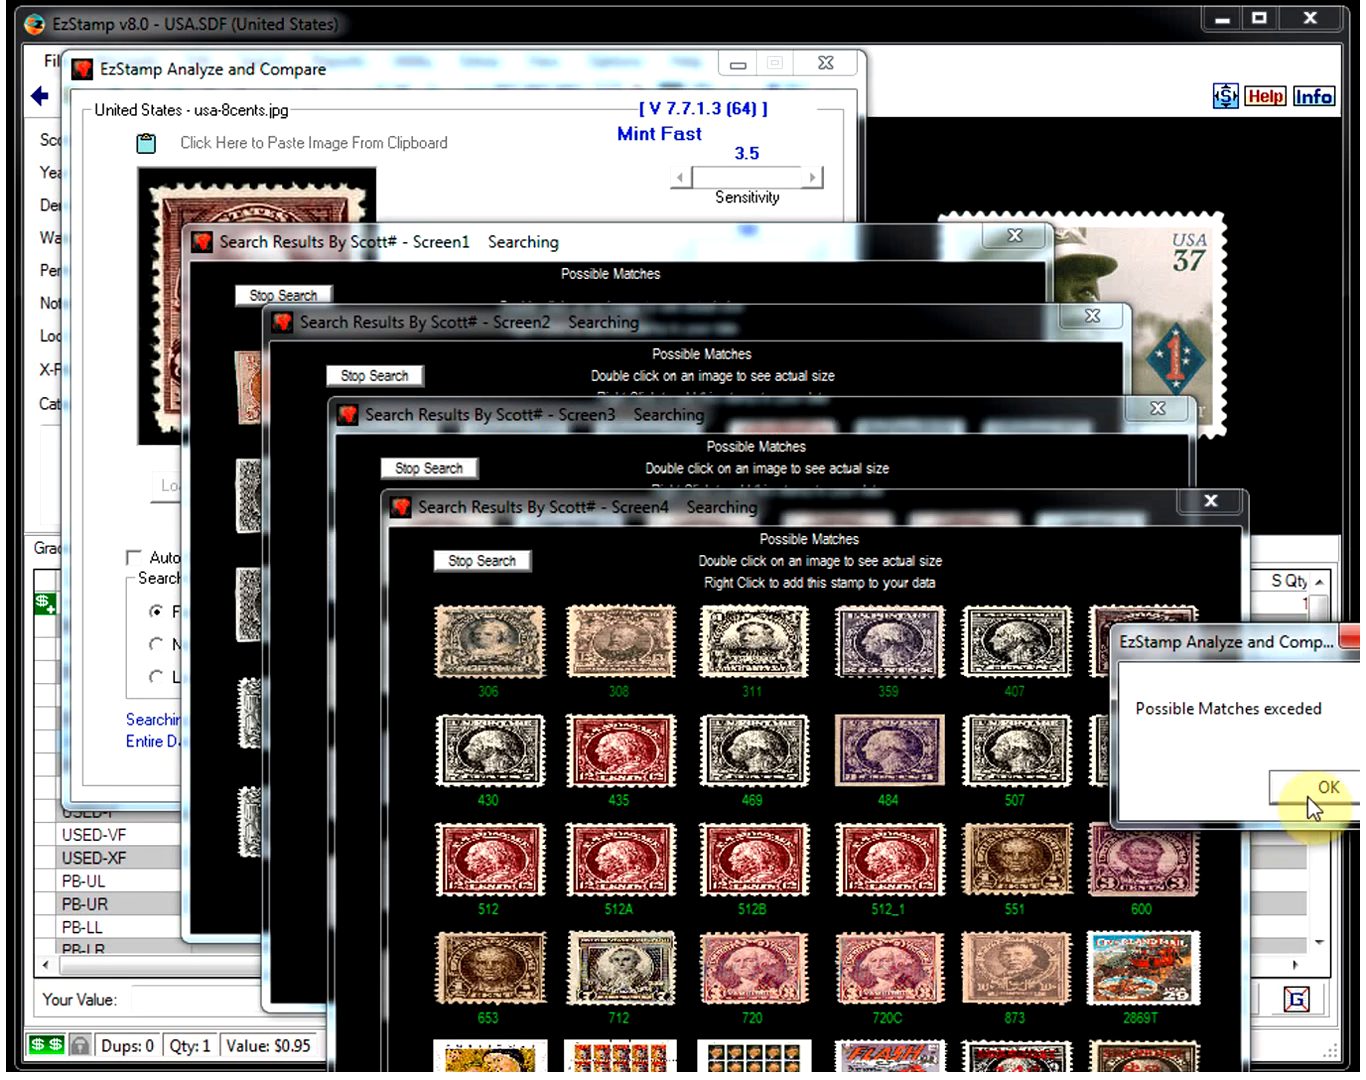
{"action": "left_click", "coordinate": [1328, 788]}
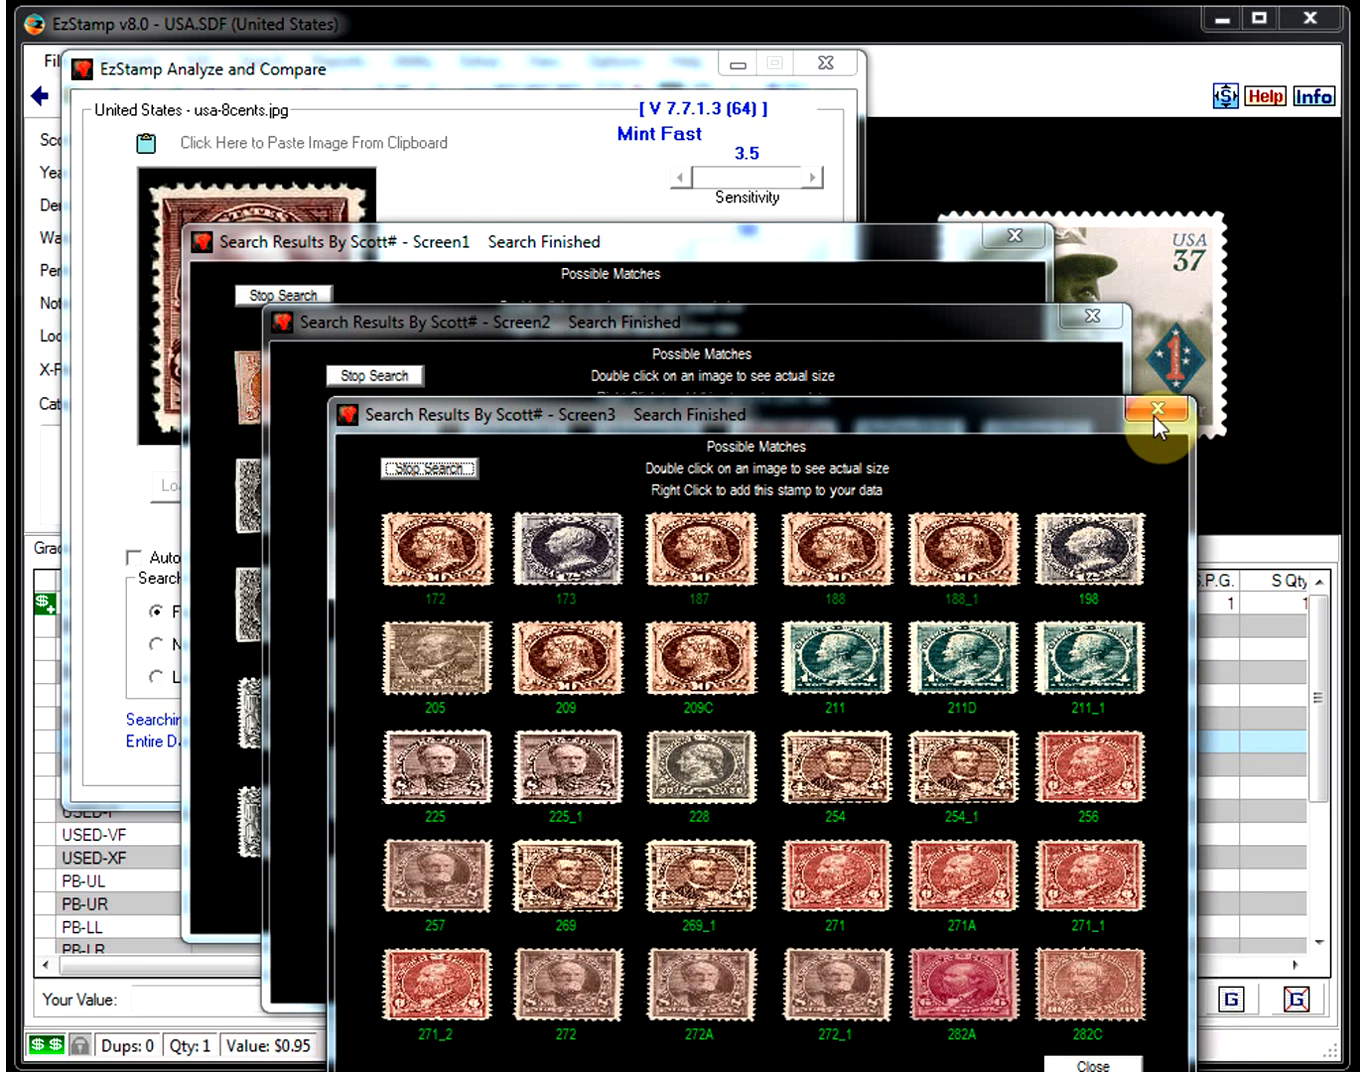
{"action": "left_click", "coordinate": [1160, 410]}
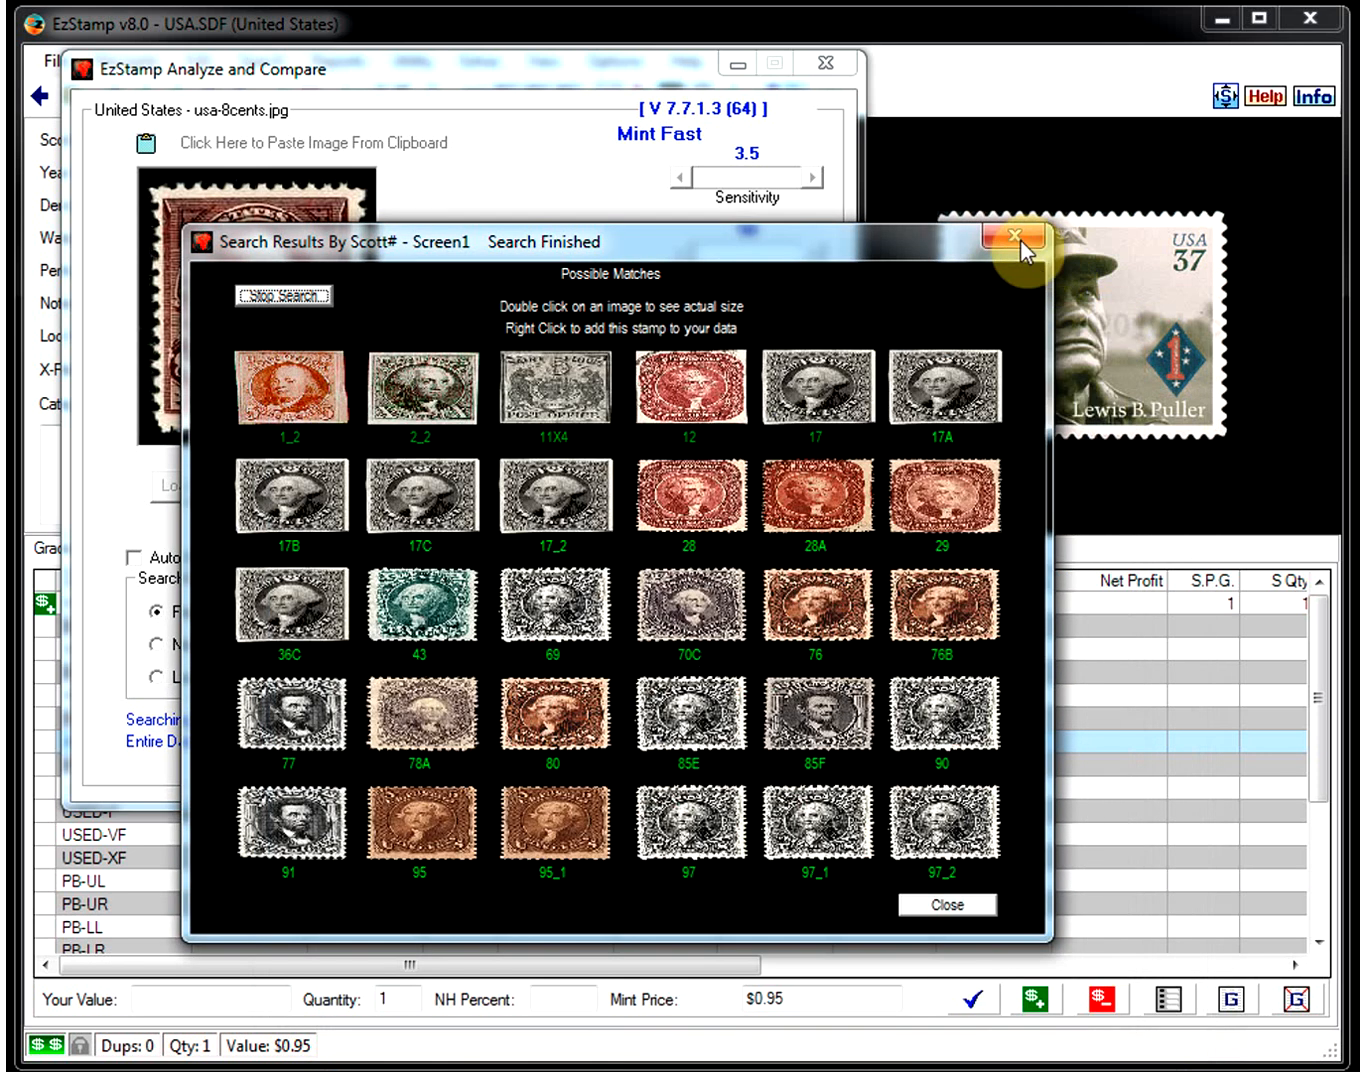
{"action": "left_click", "coordinate": [1020, 240]}
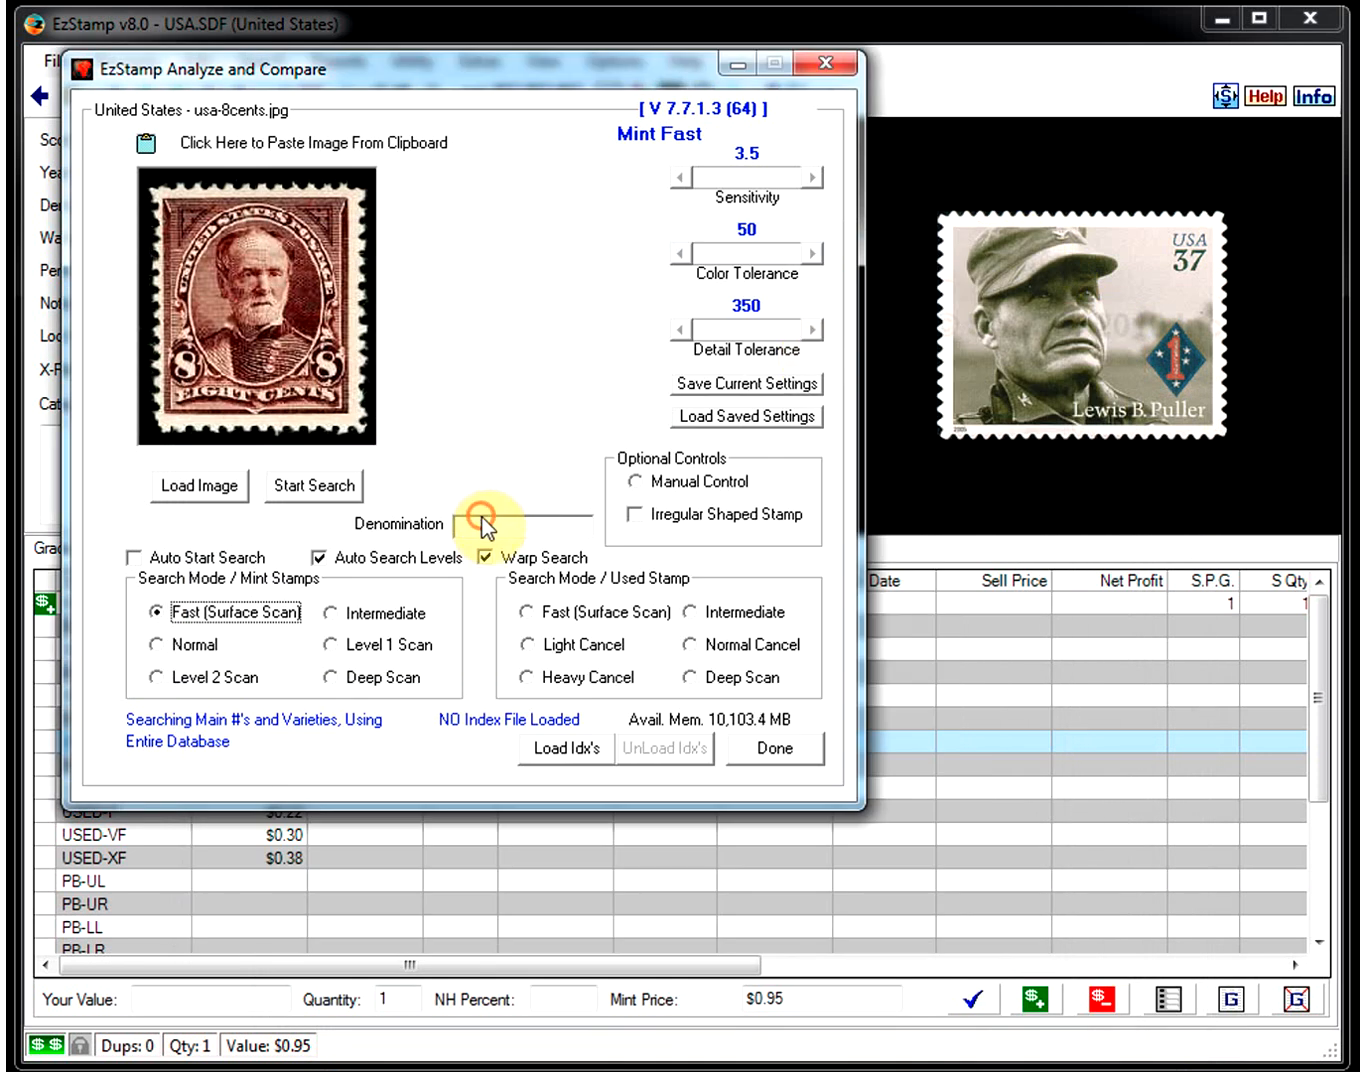
Step: Narrow the search to 8c denomination, yielding seven candidates, and close the results
{"action": "type", "text": "8"}
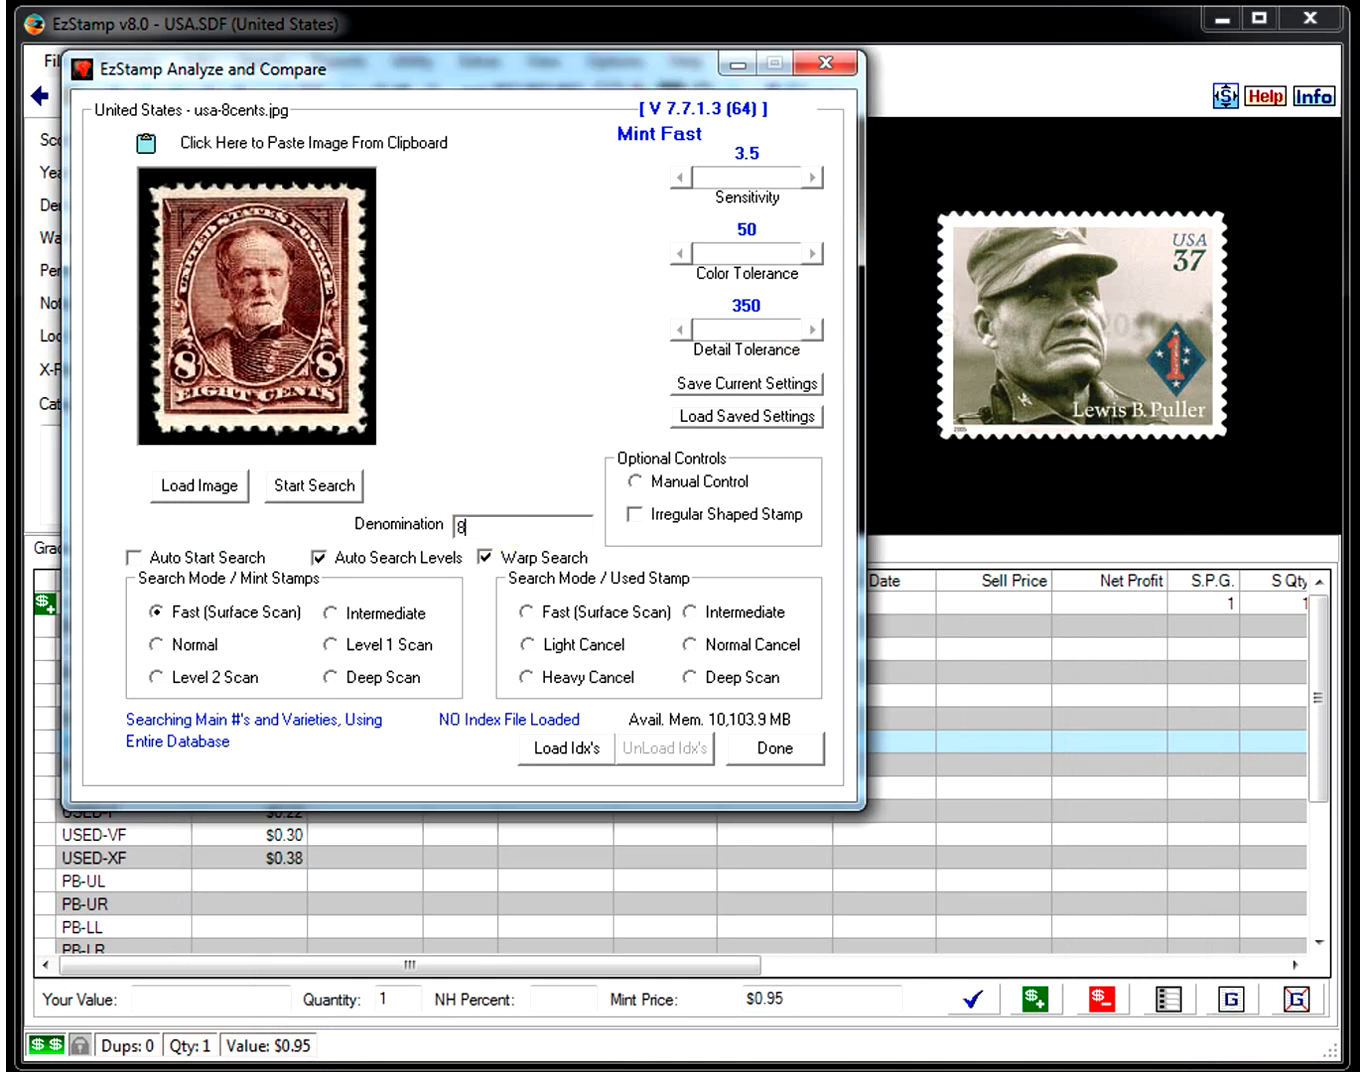
{"action": "left_click", "coordinate": [312, 486]}
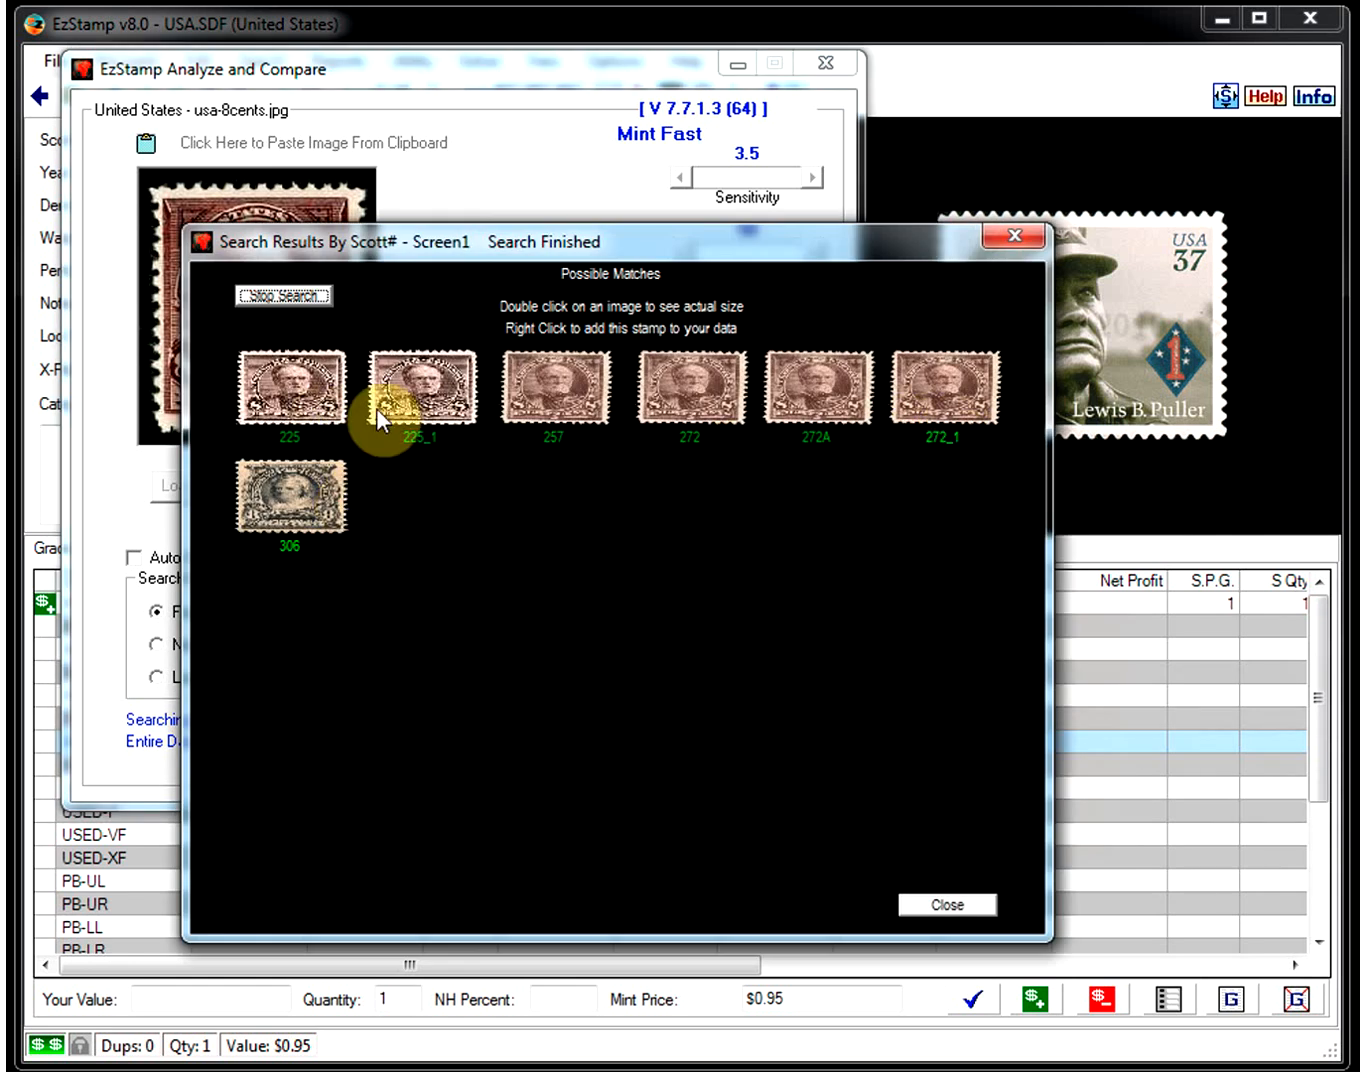
{"action": "left_click", "coordinate": [946, 904]}
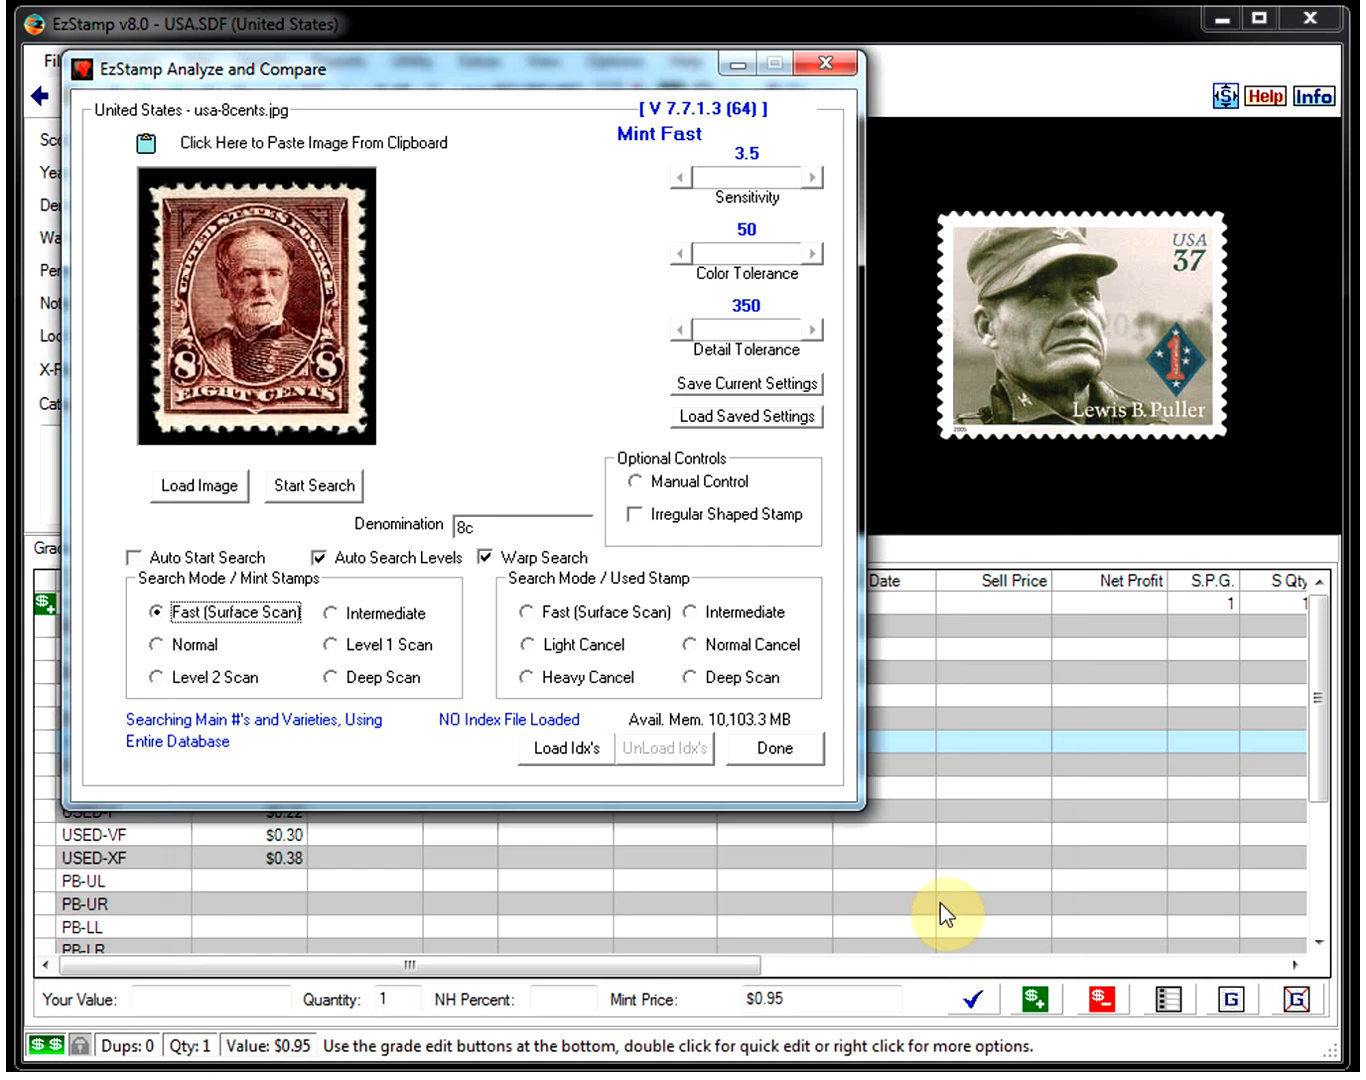
{"action": "mouse_move", "coordinate": [376, 512]}
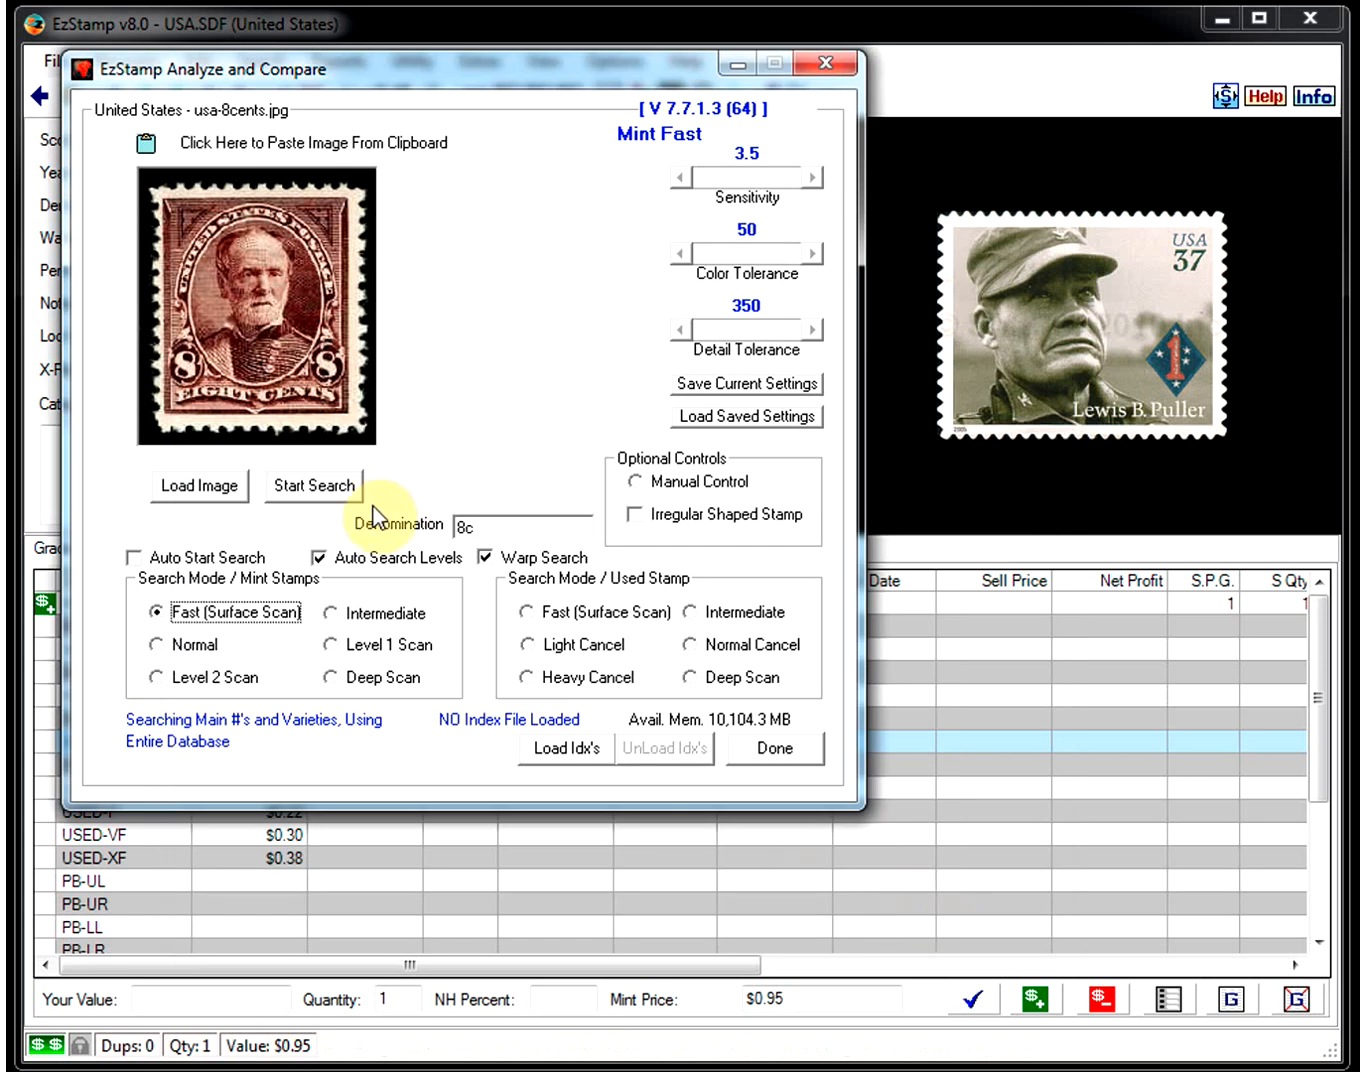
Step: Load usa-15c.jpg, search with denomination 15 for two matches, and close the results
{"action": "left_click", "coordinate": [198, 484]}
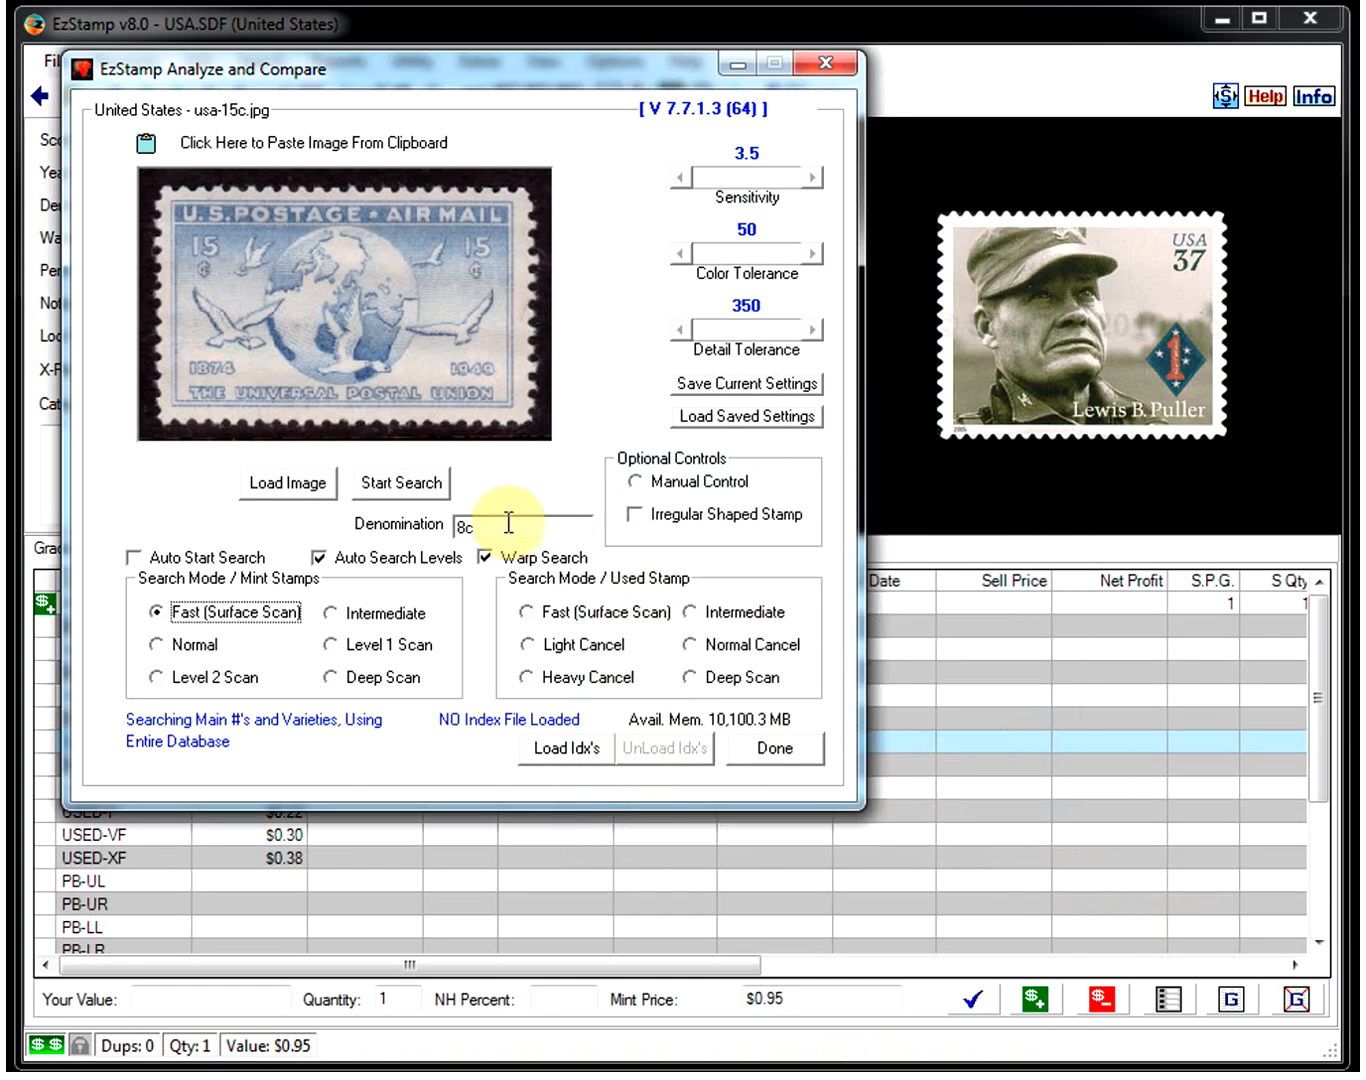
{"action": "type", "text": "15"}
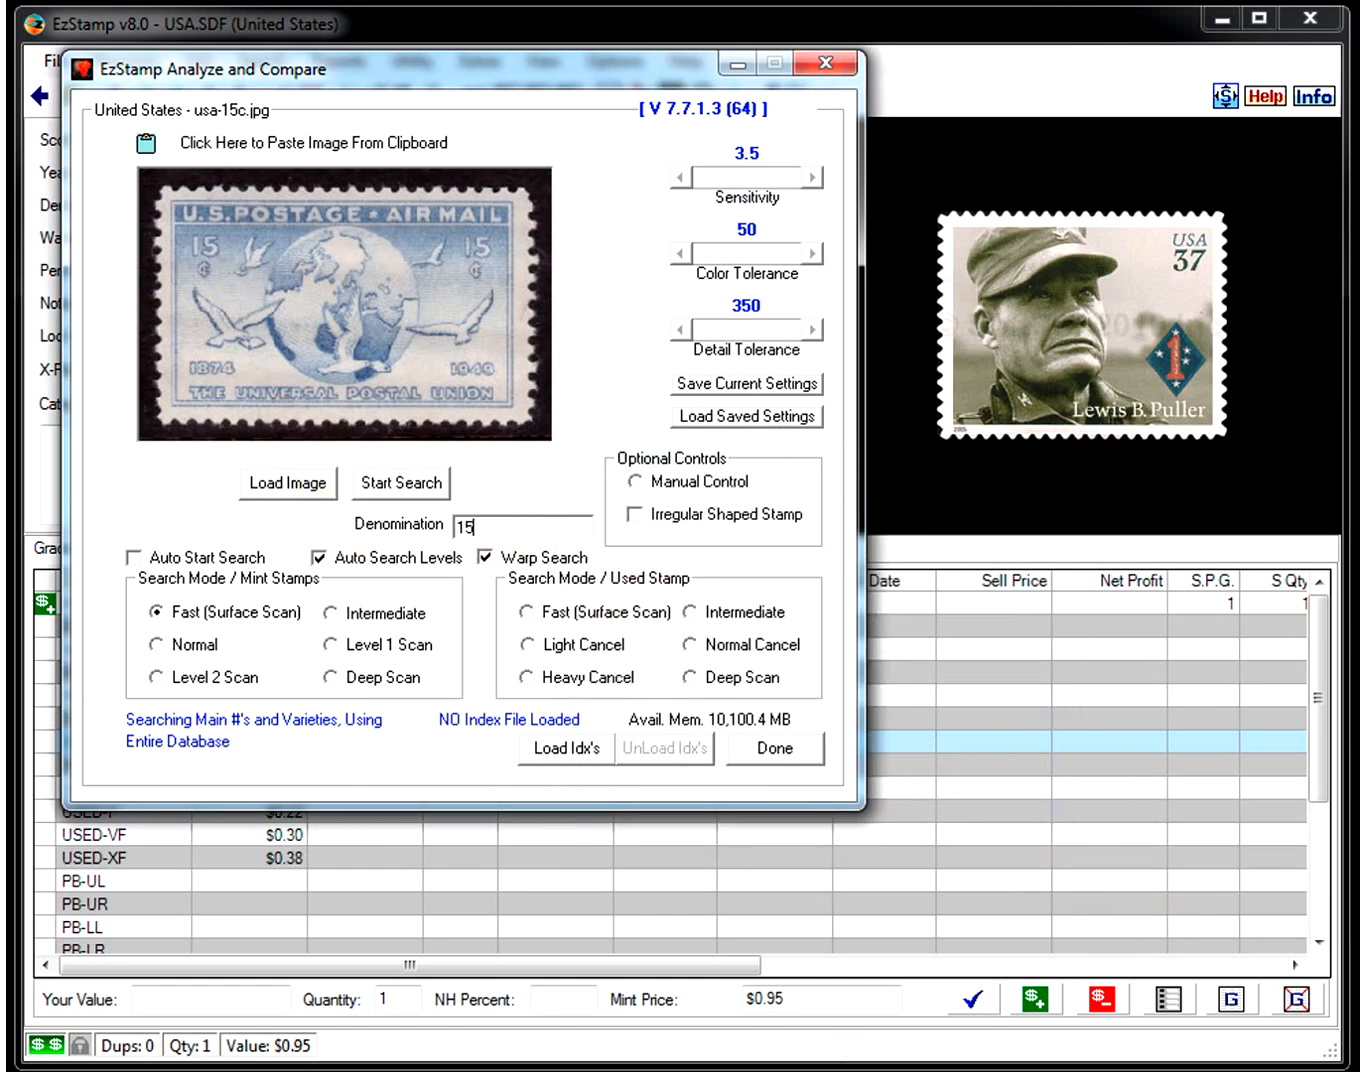
{"action": "left_click", "coordinate": [400, 484]}
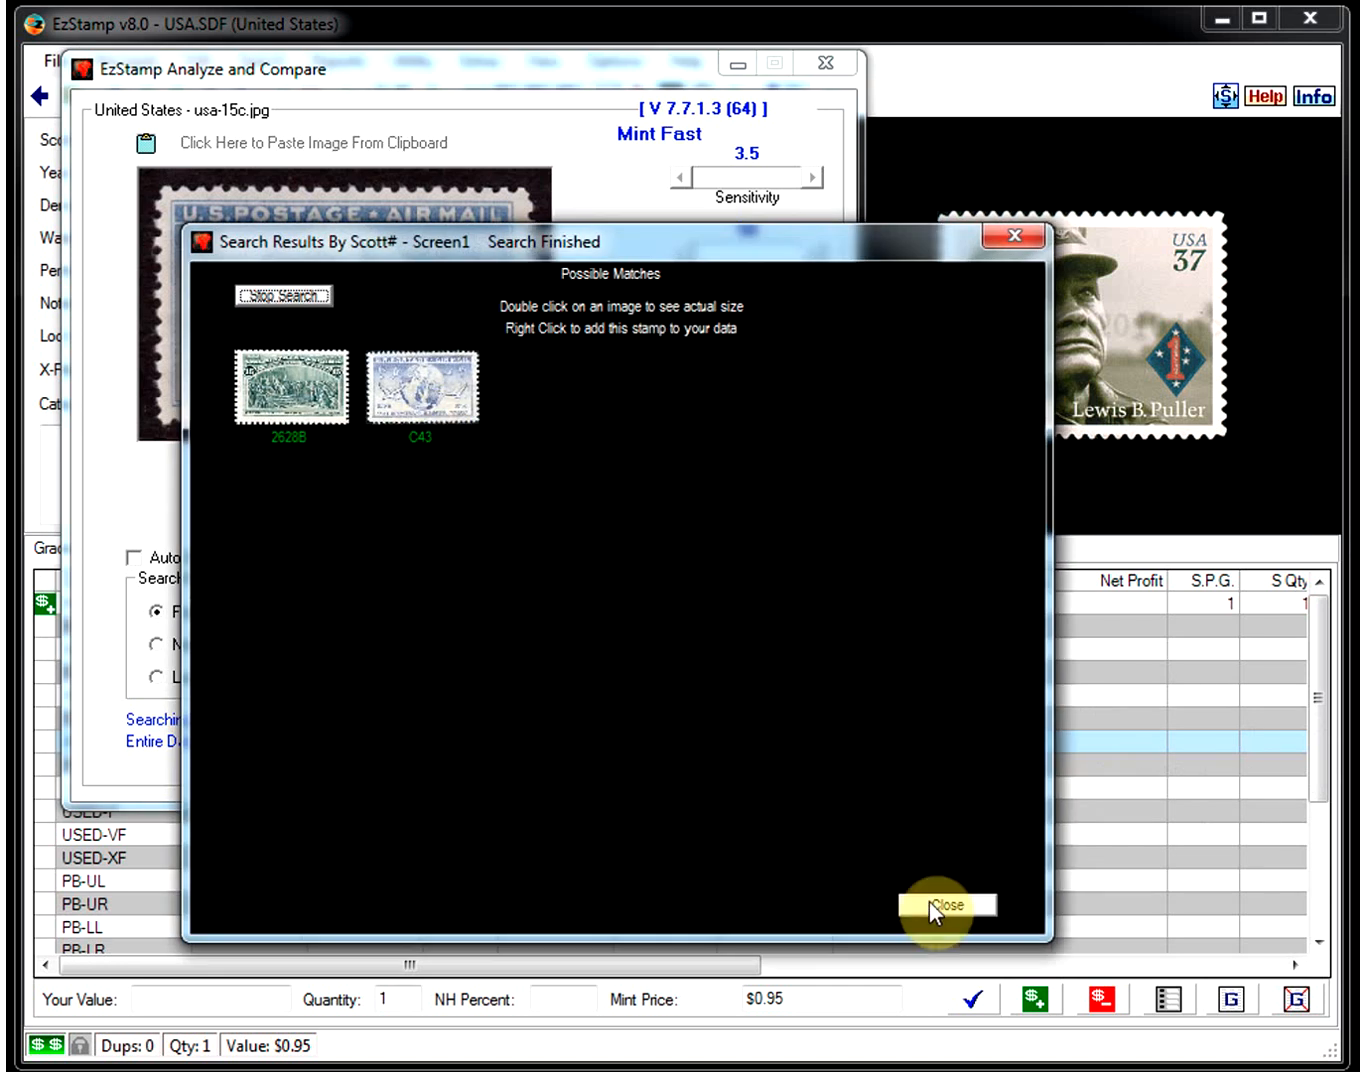
{"action": "left_click", "coordinate": [948, 904]}
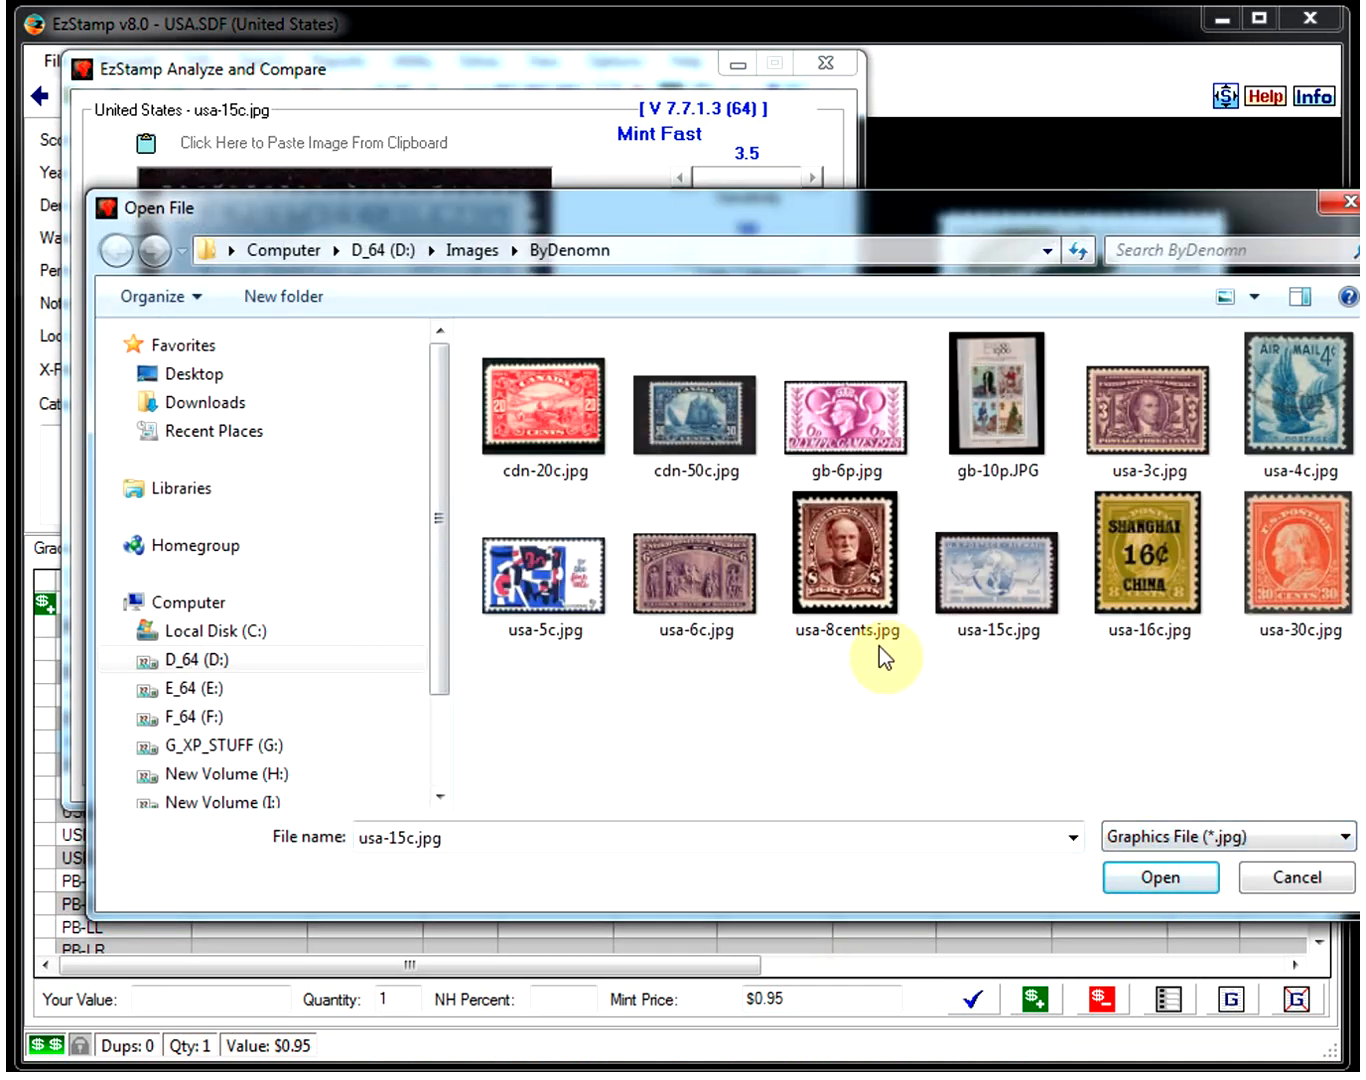
Step: Load usa-16c.jpg, search the Shanghai 16c stamp for two candidates, and close the results
{"action": "left_click", "coordinate": [996, 564]}
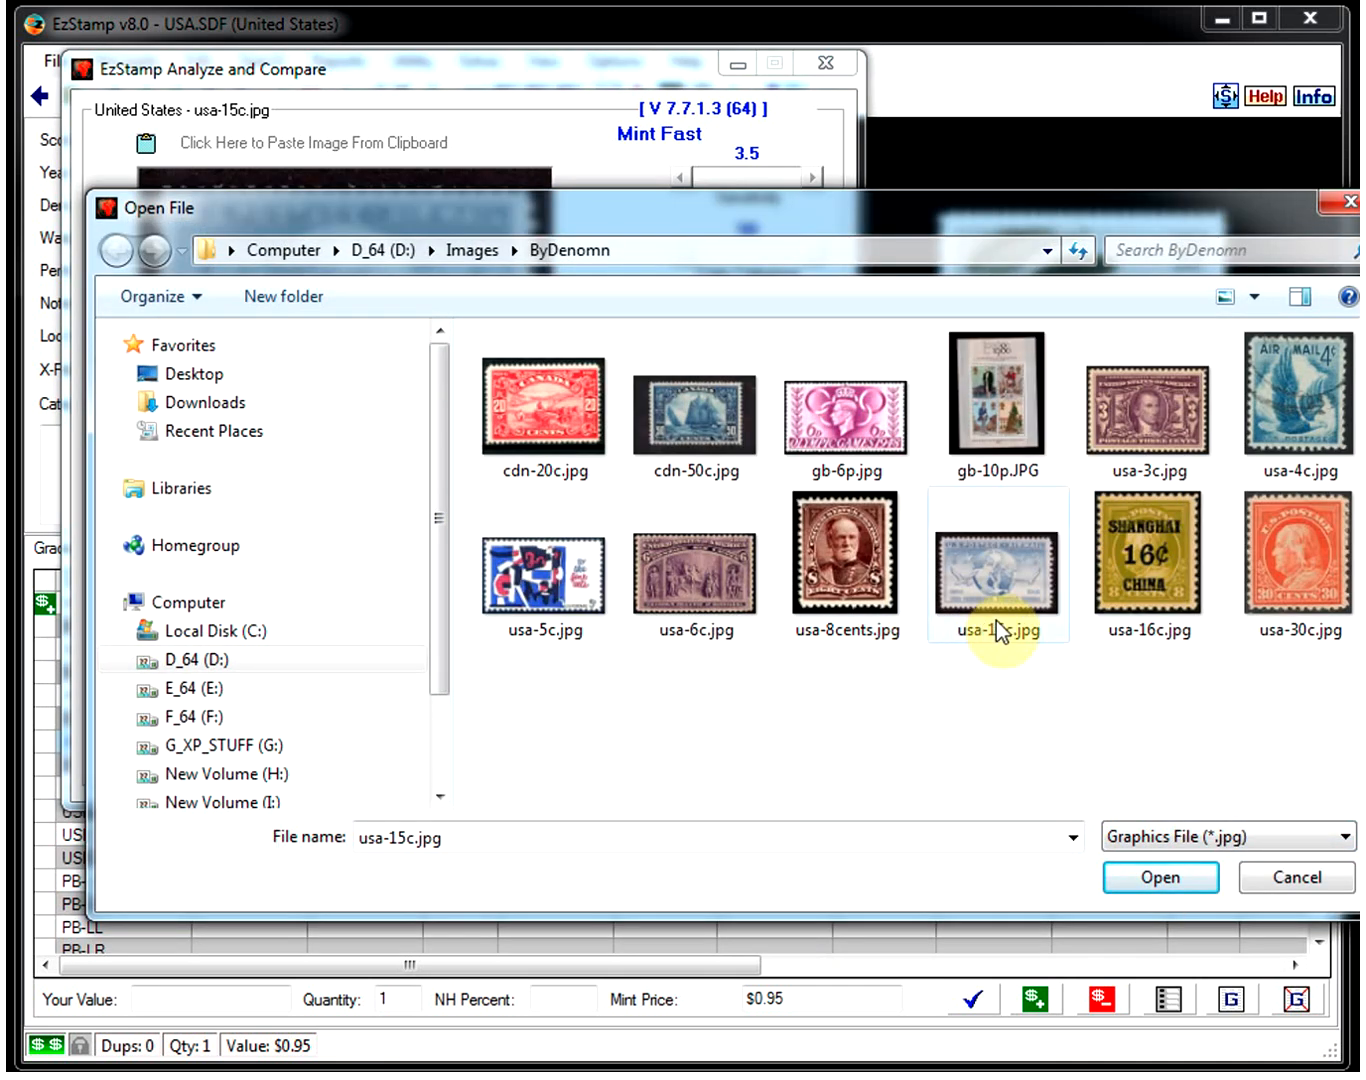
{"action": "left_click", "coordinate": [1148, 556]}
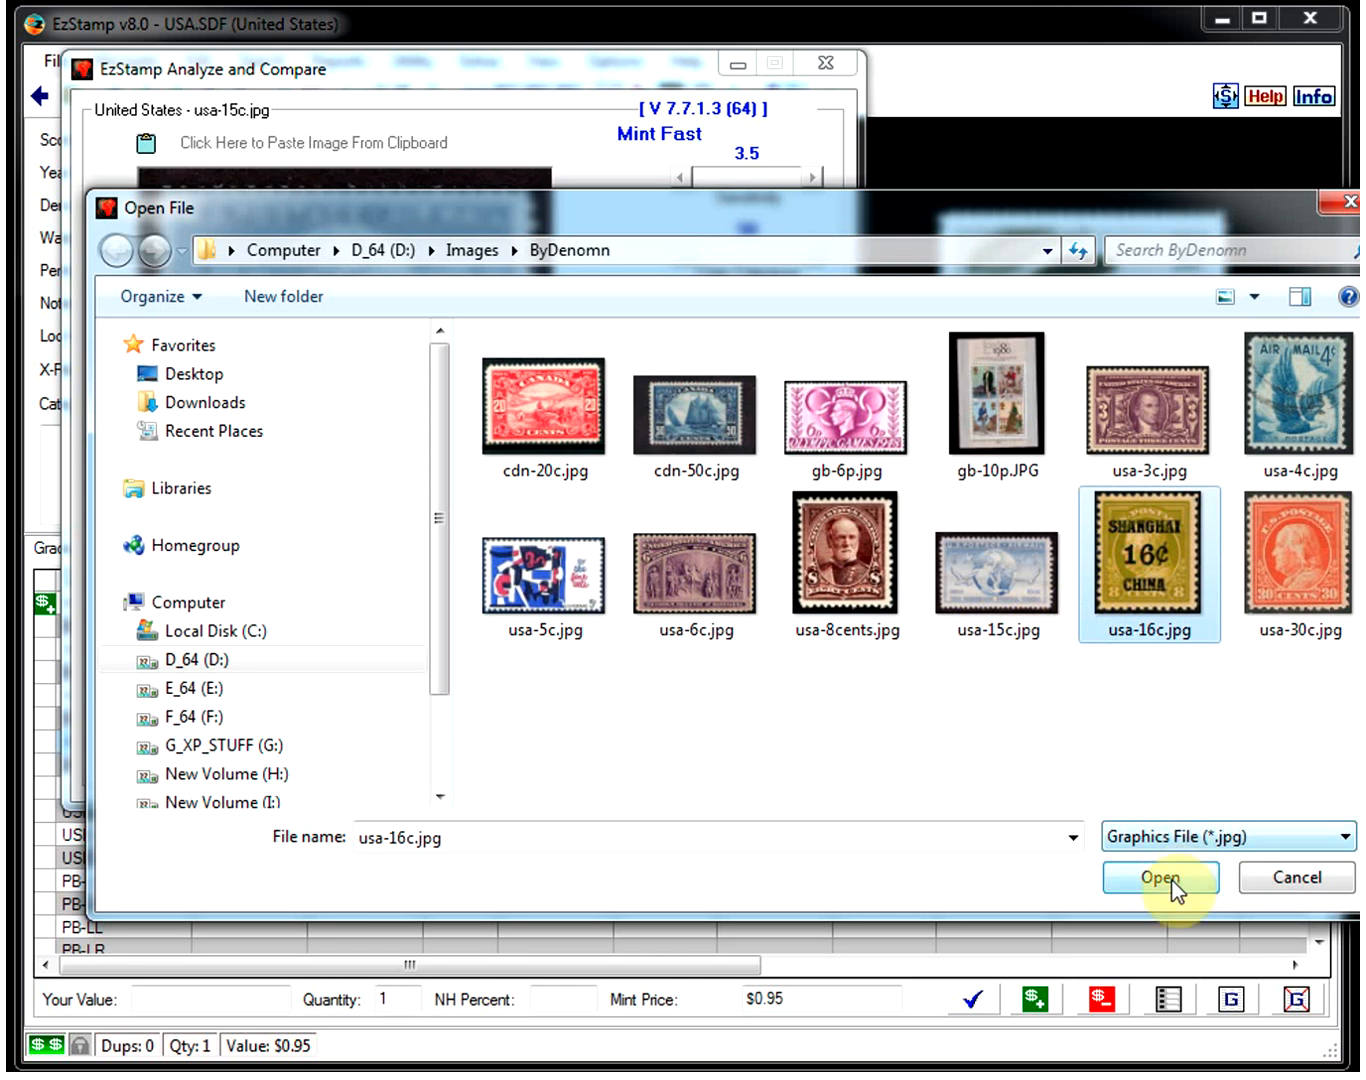
{"action": "left_click", "coordinate": [1160, 876]}
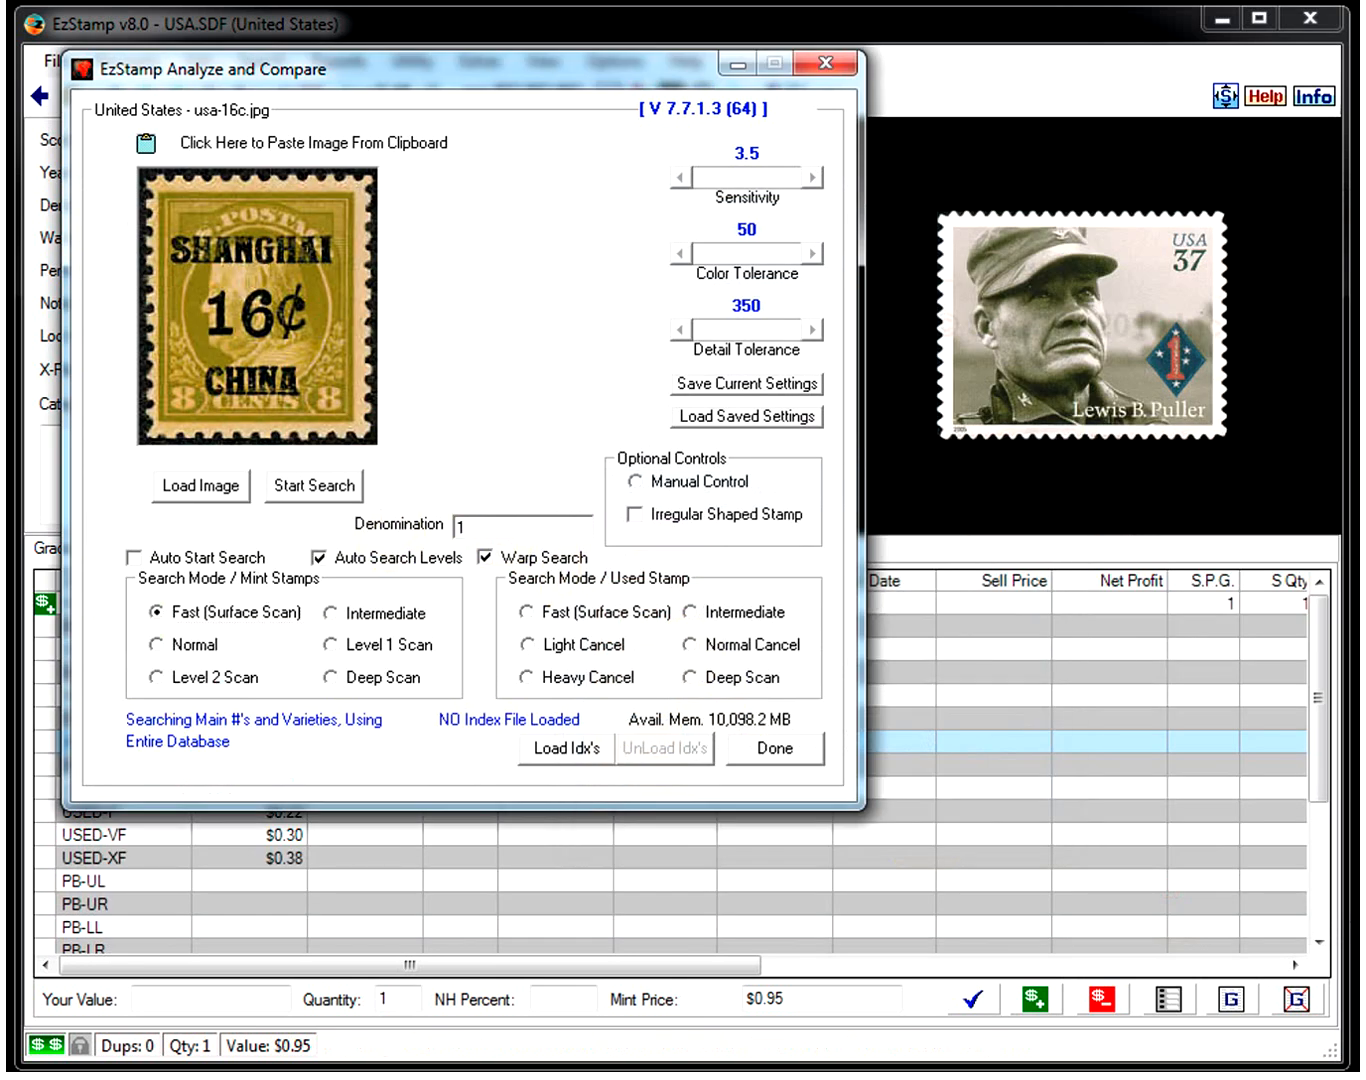
{"action": "left_click", "coordinate": [312, 486]}
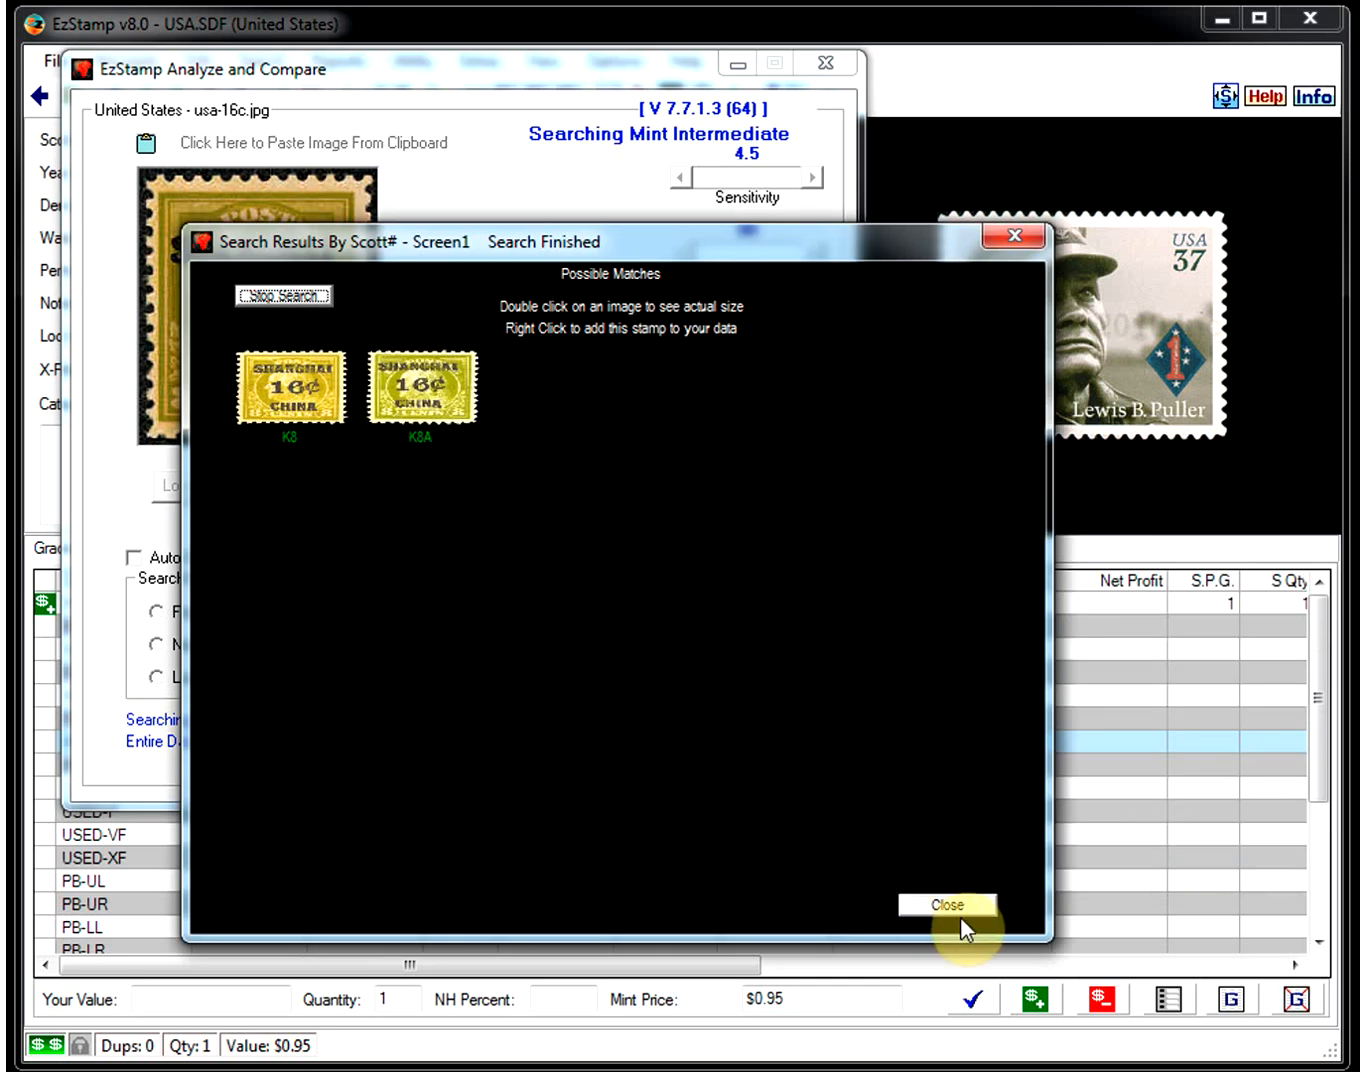
{"action": "left_click", "coordinate": [944, 904]}
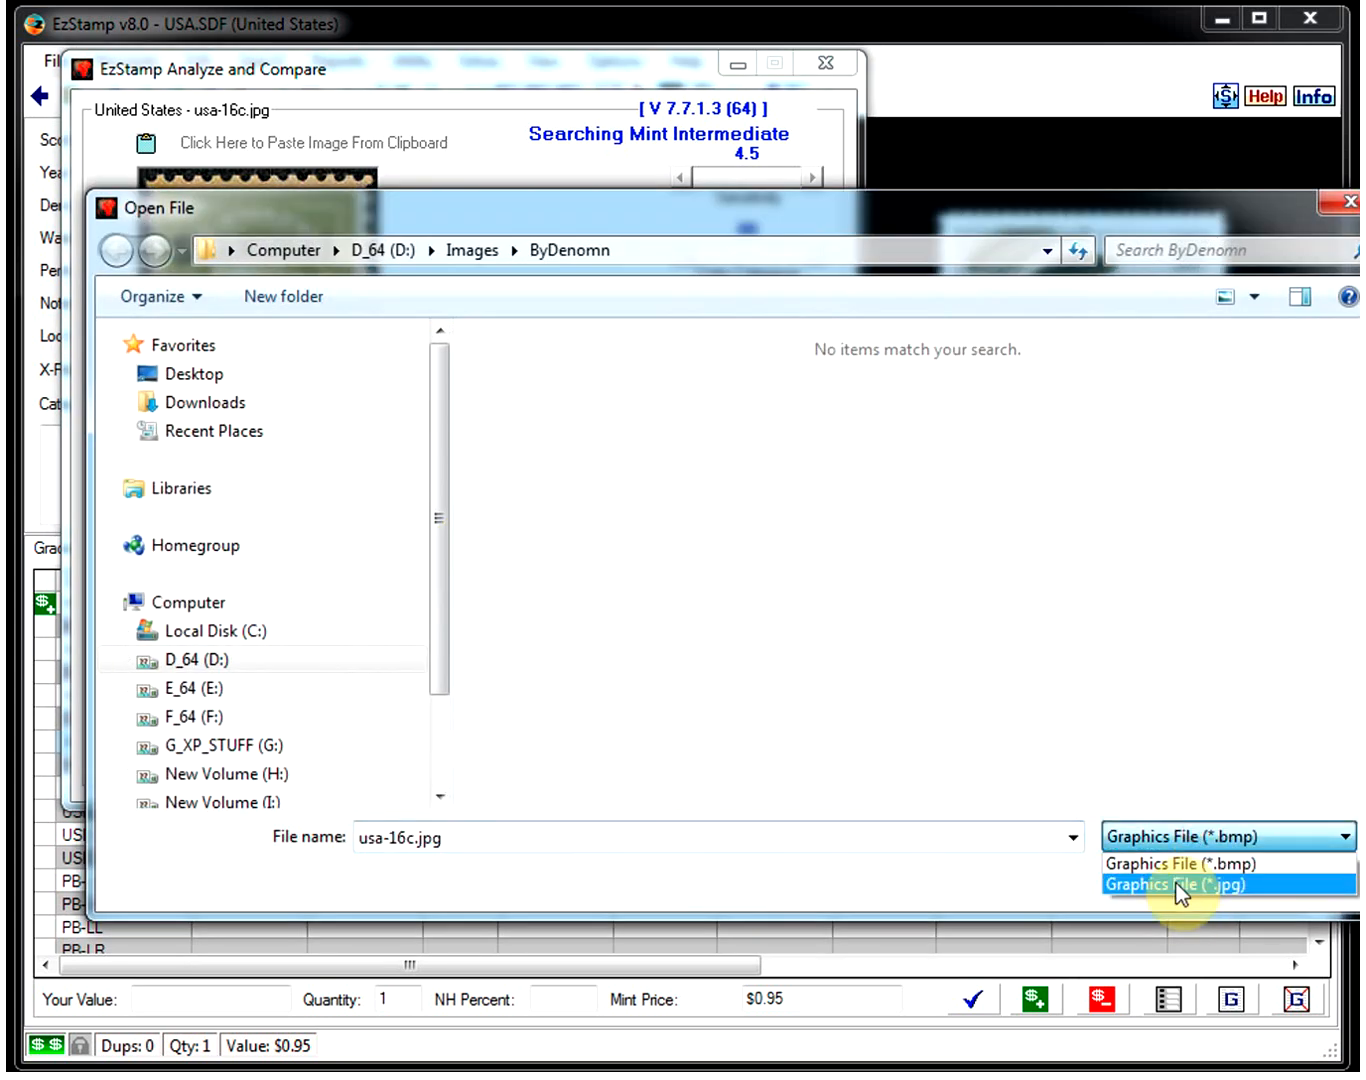
Step: Search usa-$995.jpg with denomination $9.95, getting matches 2541 and 2541A, and close results
{"action": "left_click", "coordinate": [1170, 884]}
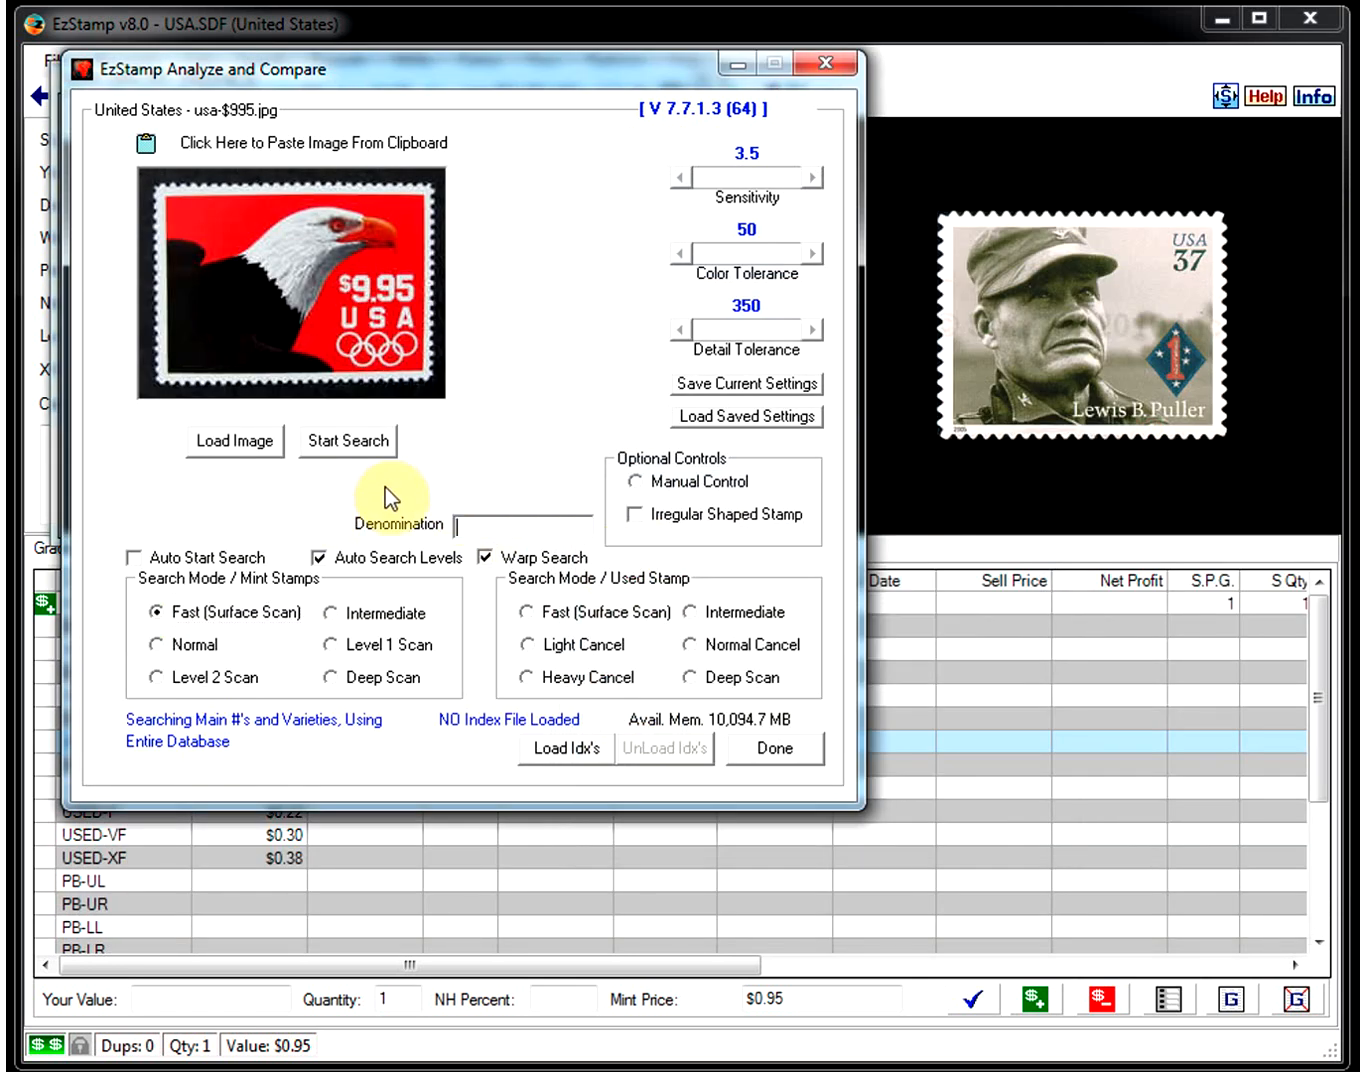
{"action": "left_click", "coordinate": [348, 440]}
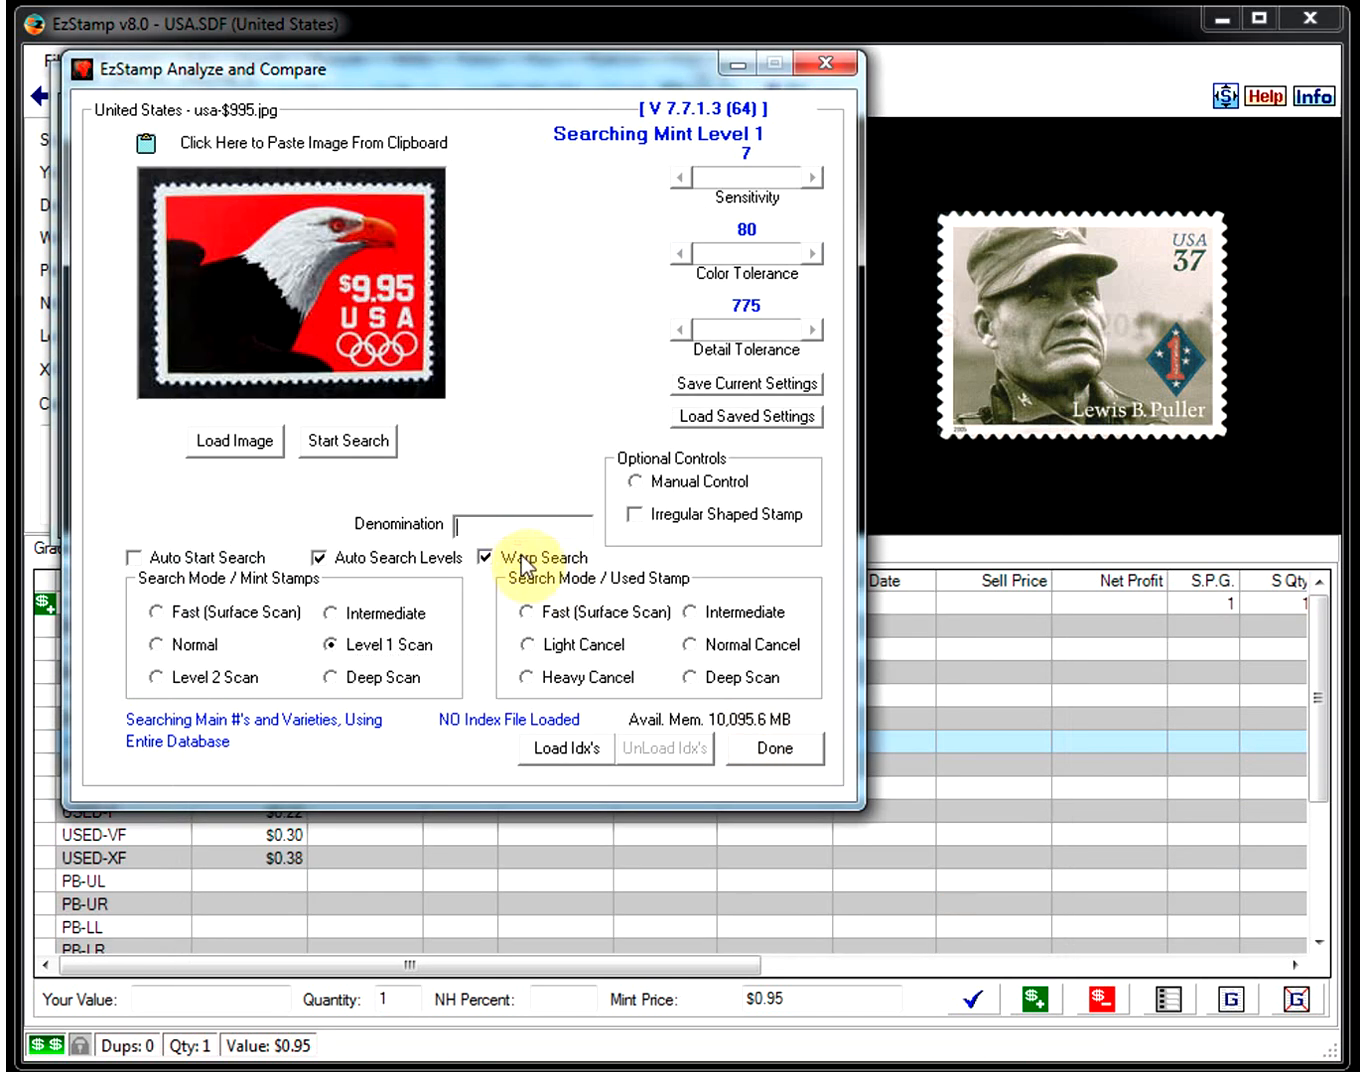
{"action": "type", "text": "$9.95"}
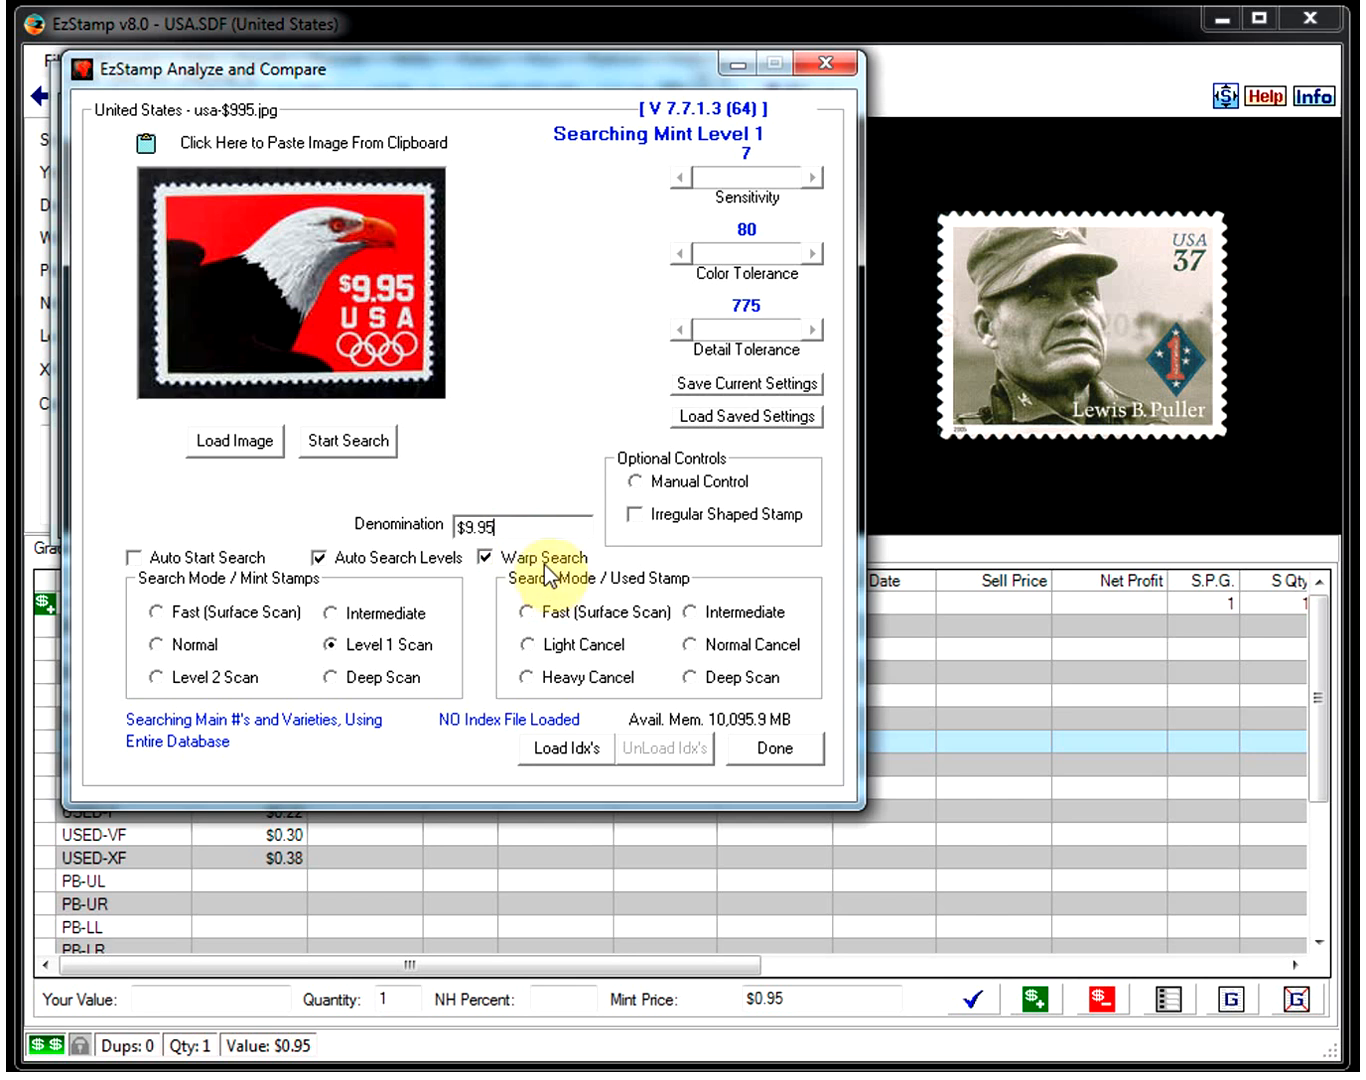
{"action": "left_click", "coordinate": [348, 440]}
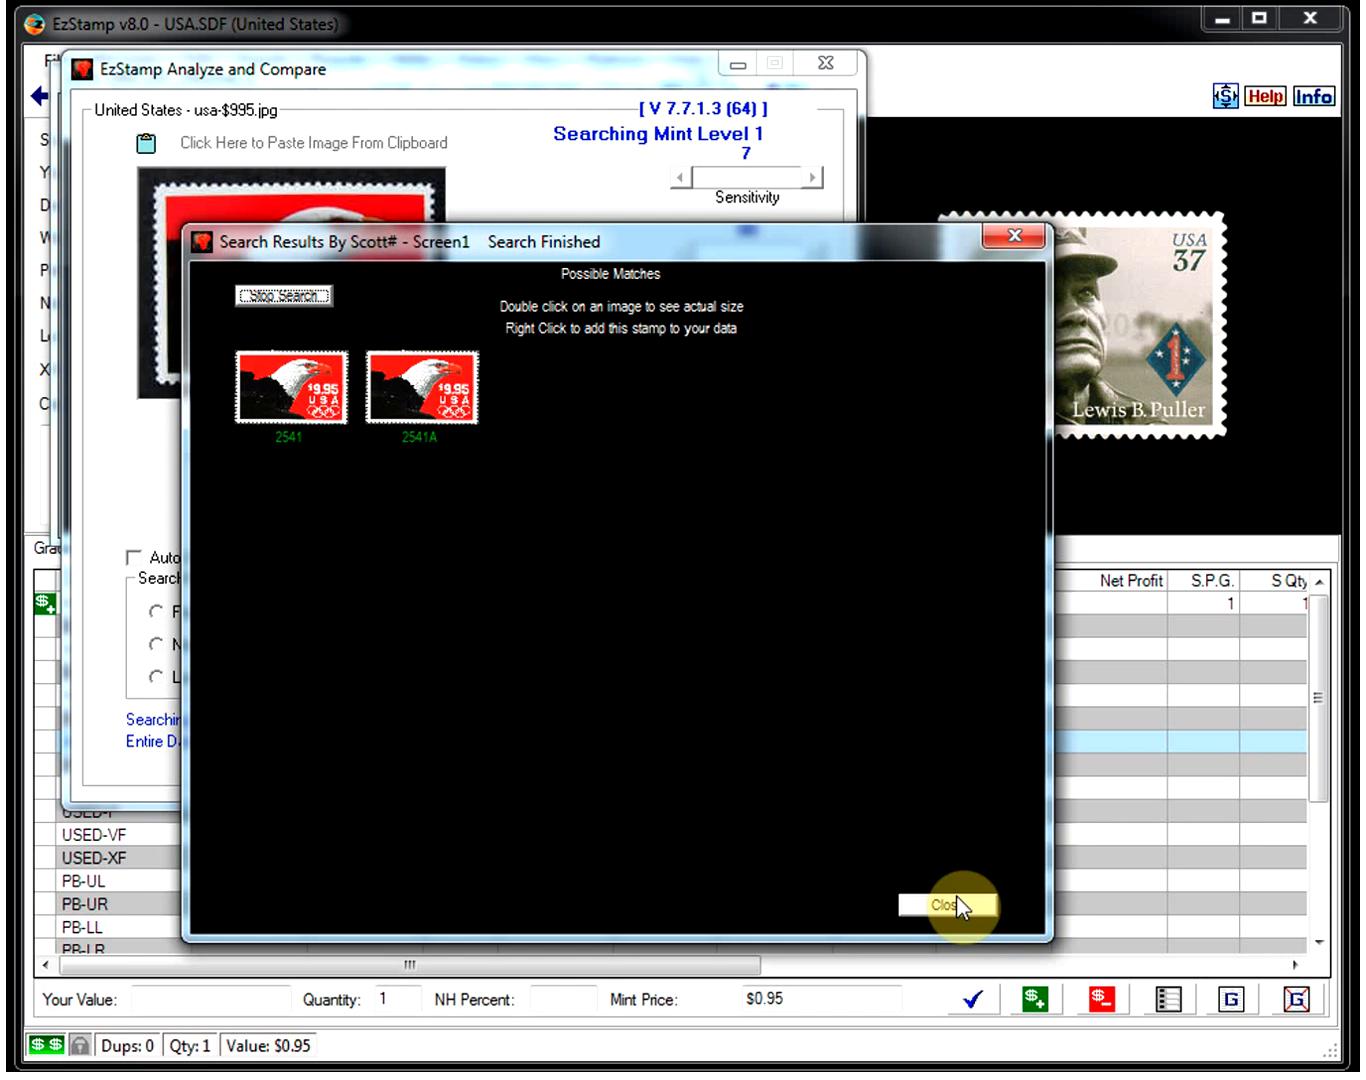
{"action": "left_click", "coordinate": [946, 906]}
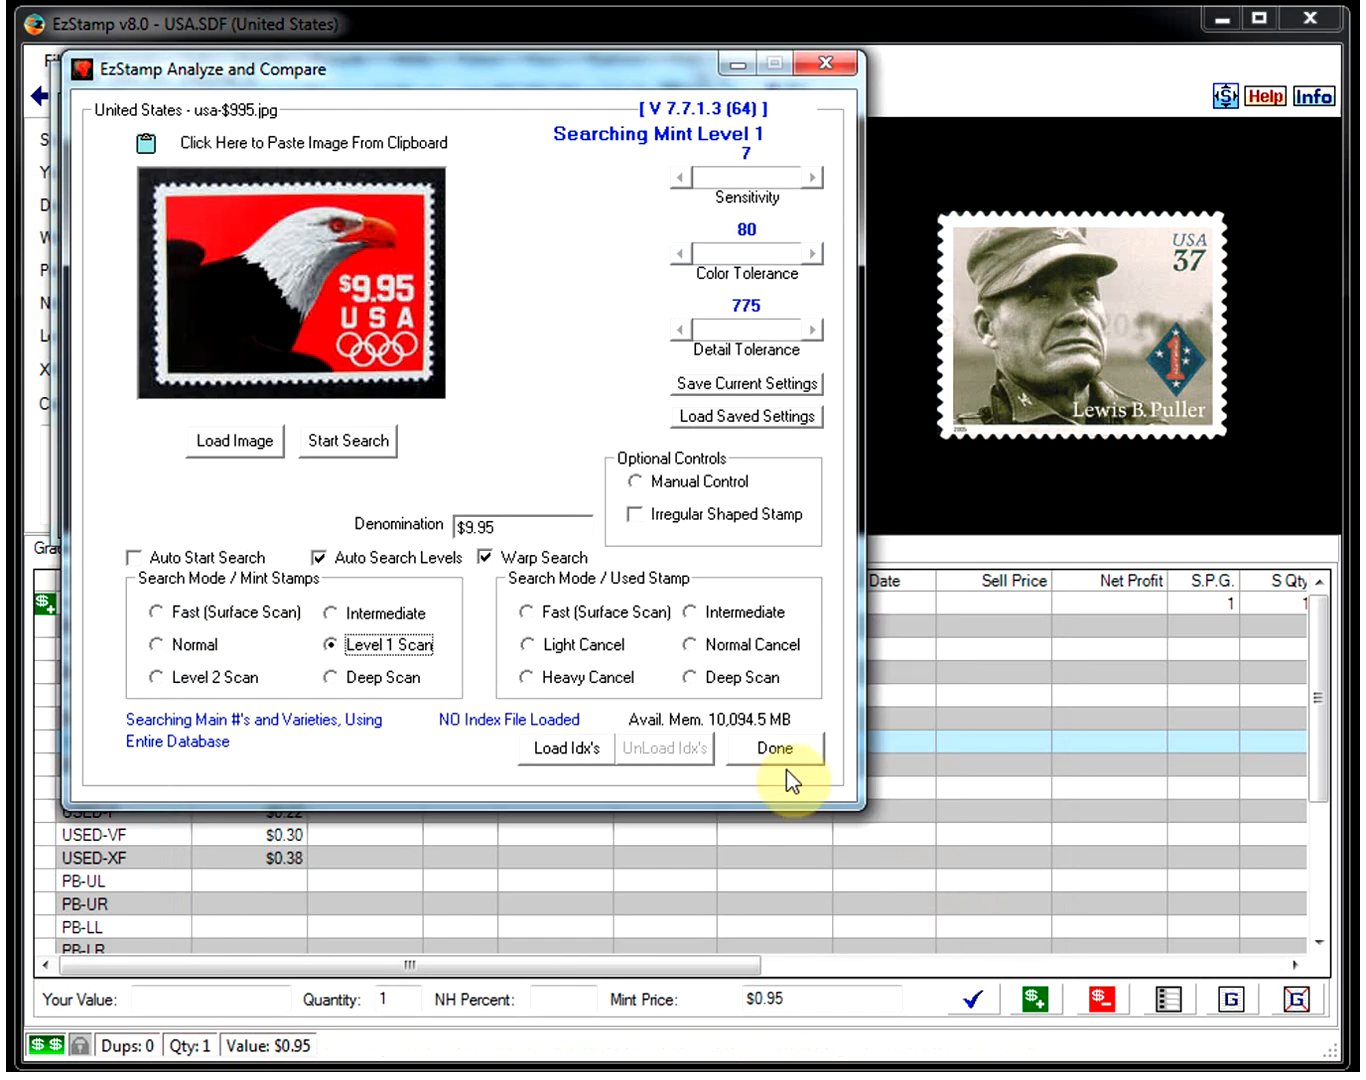
Step: Finish and close the Analyze and Compare window, returning to the main stamp record
{"action": "left_click", "coordinate": [778, 748]}
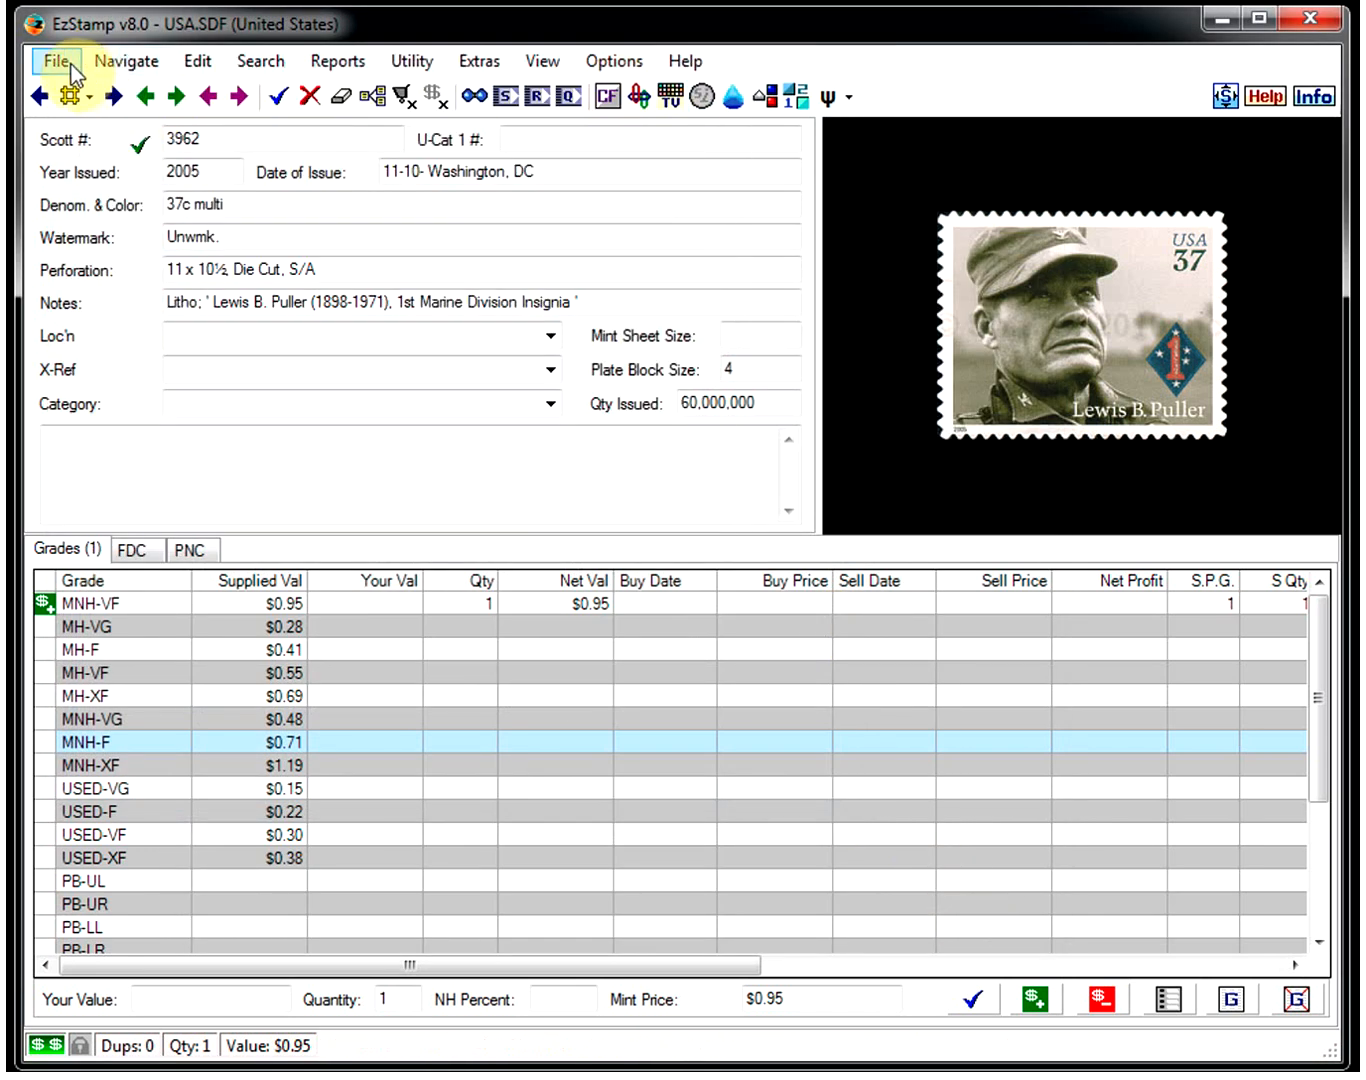
Step: Switch to the UN.SDF United Nations New York file from the recent files list
{"action": "left_click", "coordinate": [56, 60]}
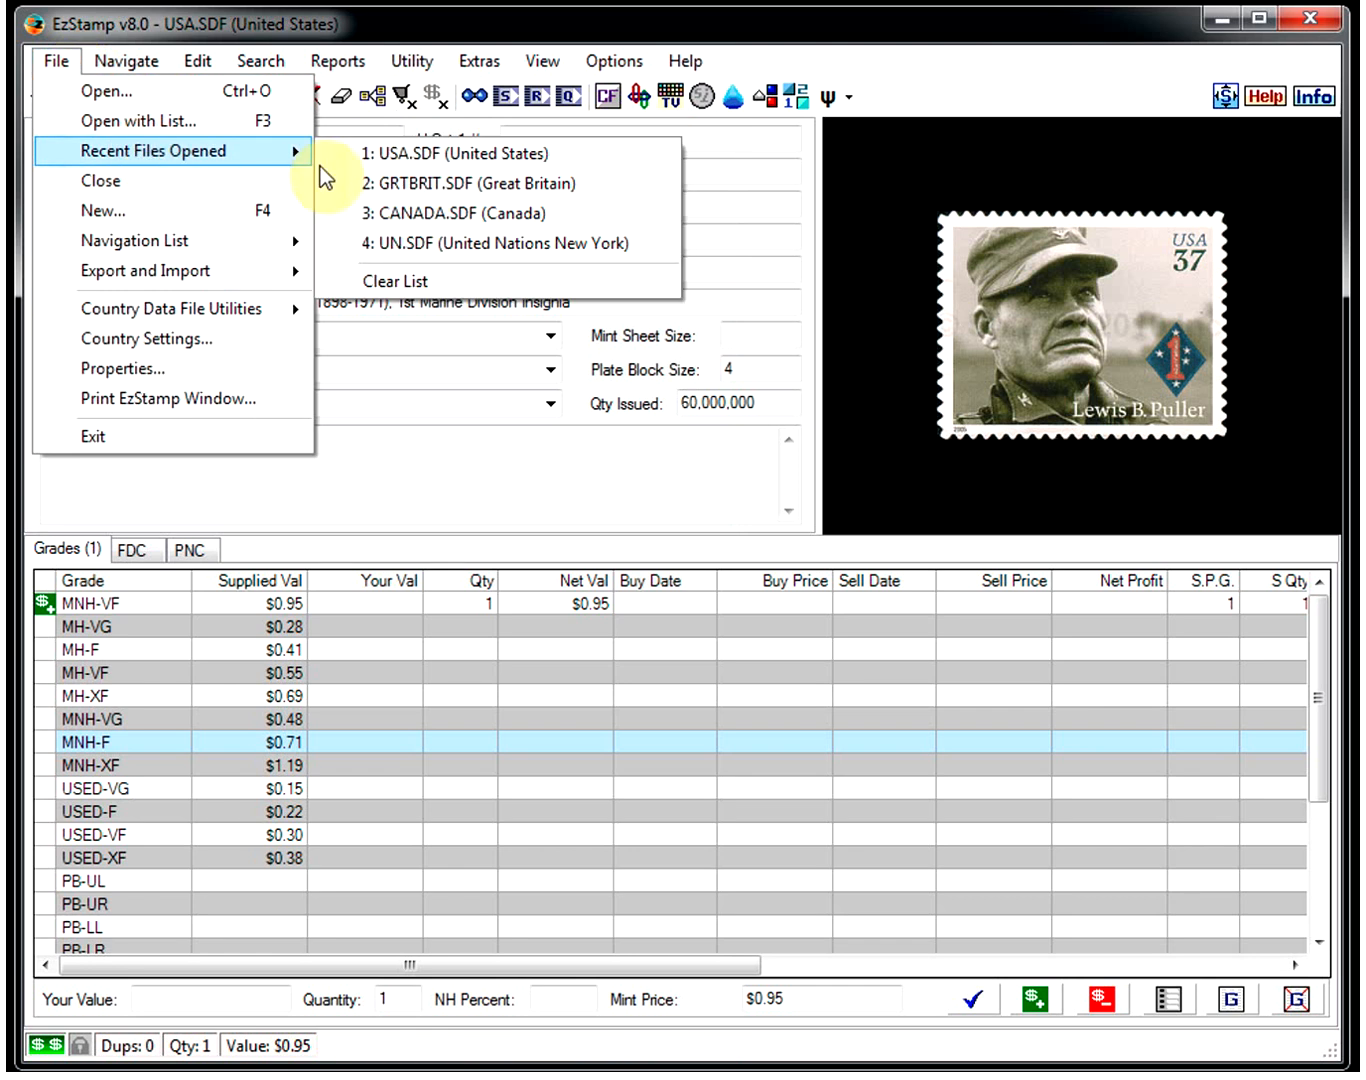
{"action": "left_click", "coordinate": [500, 244]}
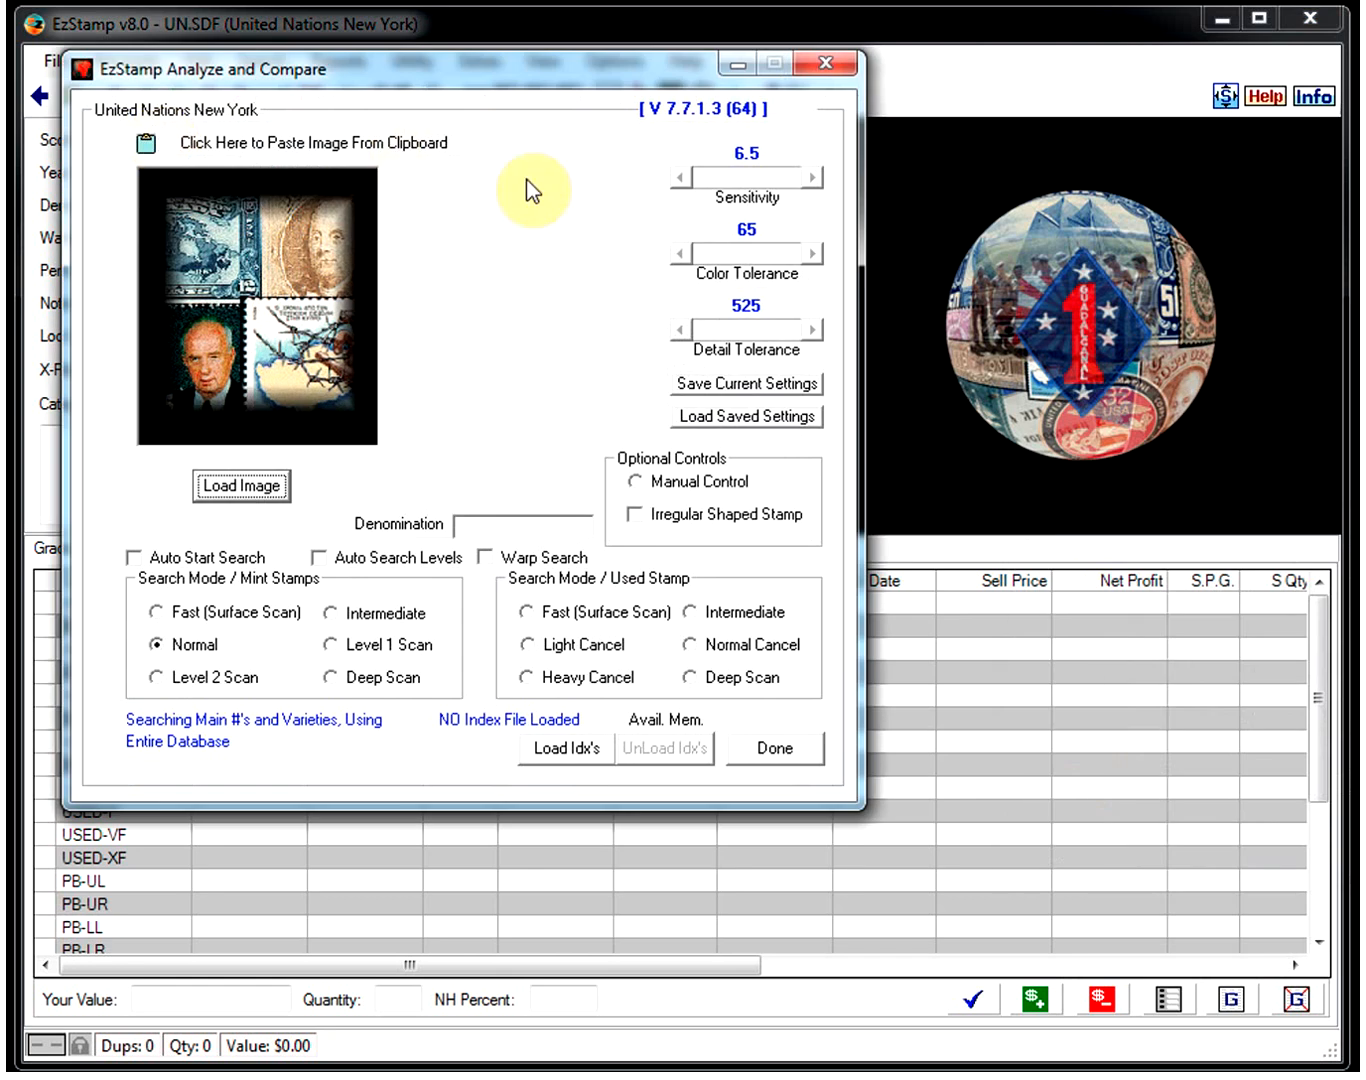
Step: Load un-7c.jpg with the JPG filter, search it, and dismiss the two possible matches
{"action": "left_click", "coordinate": [240, 486]}
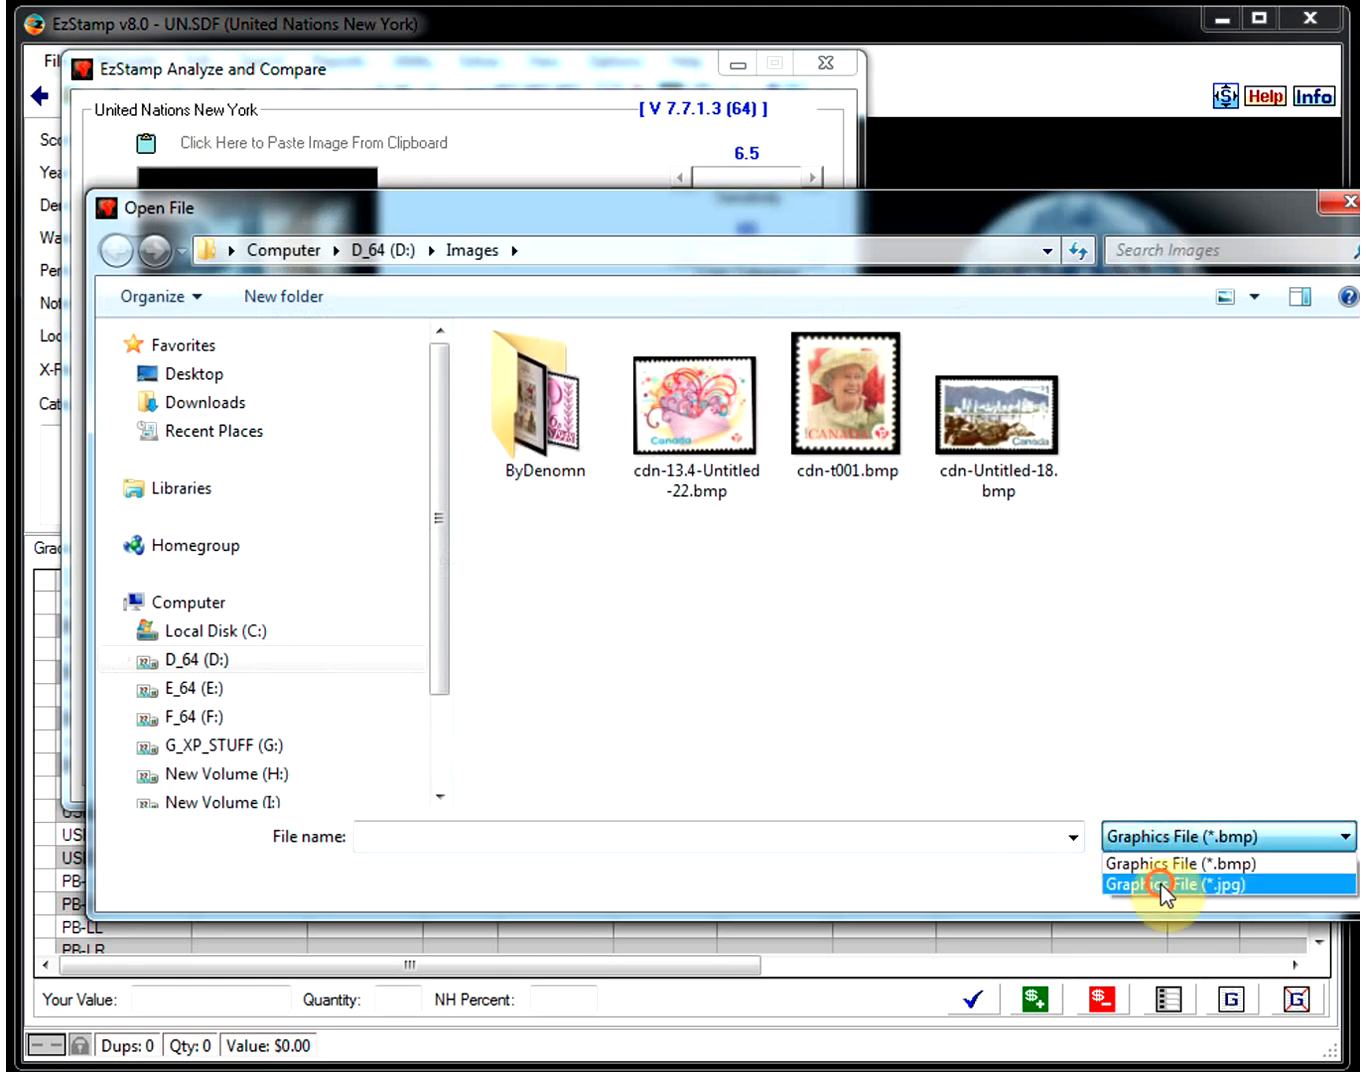
{"action": "left_click", "coordinate": [1168, 884]}
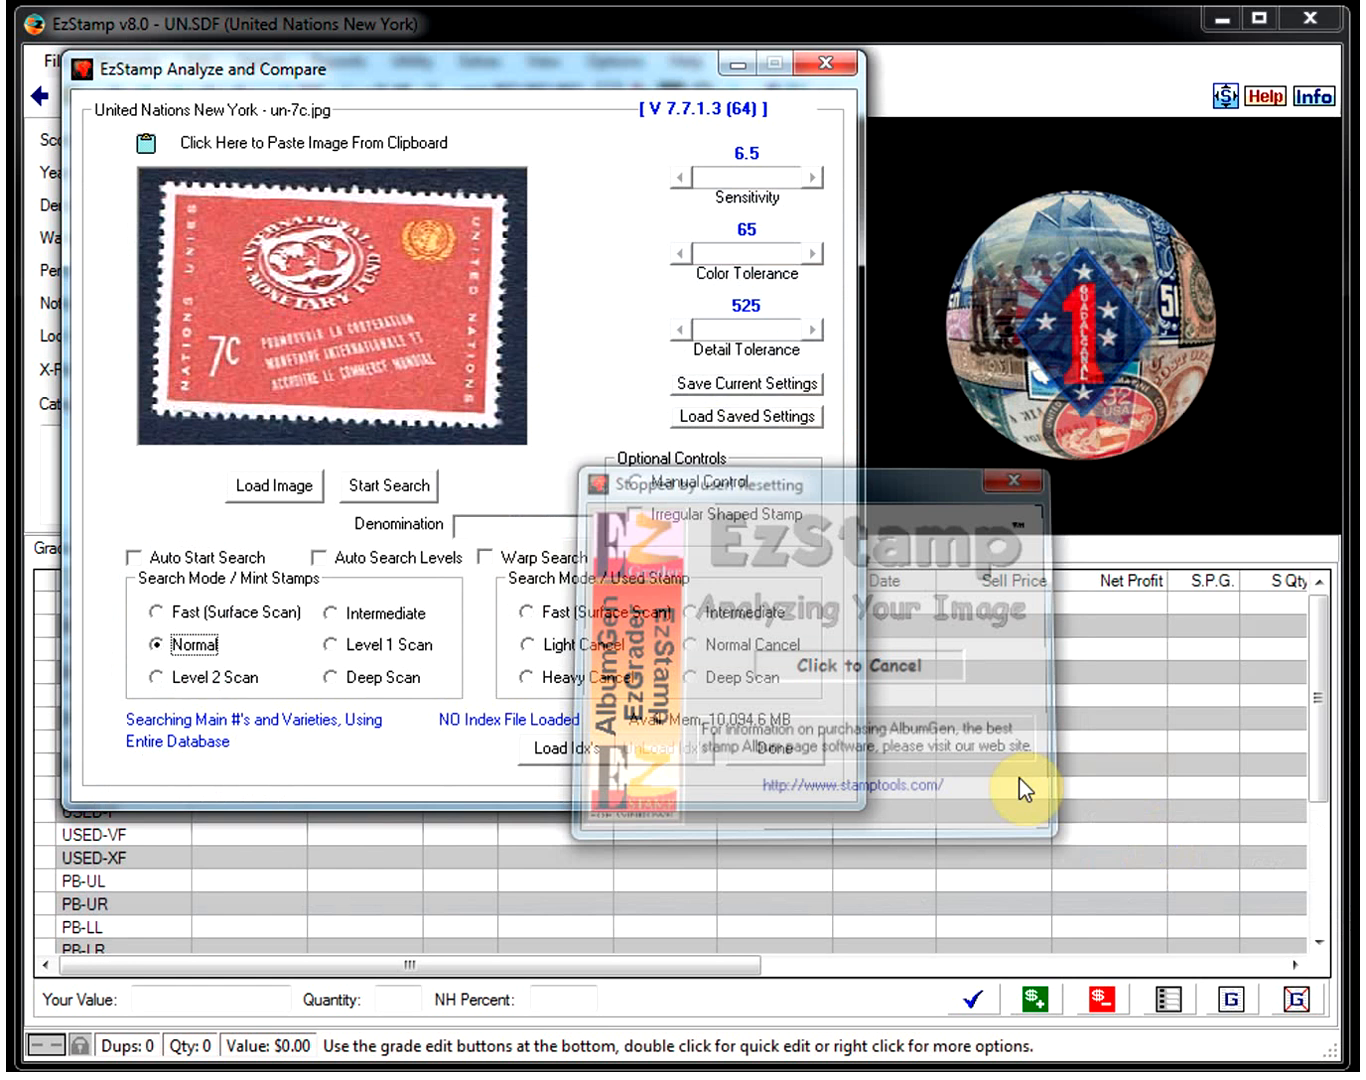
{"action": "left_click", "coordinate": [1022, 788]}
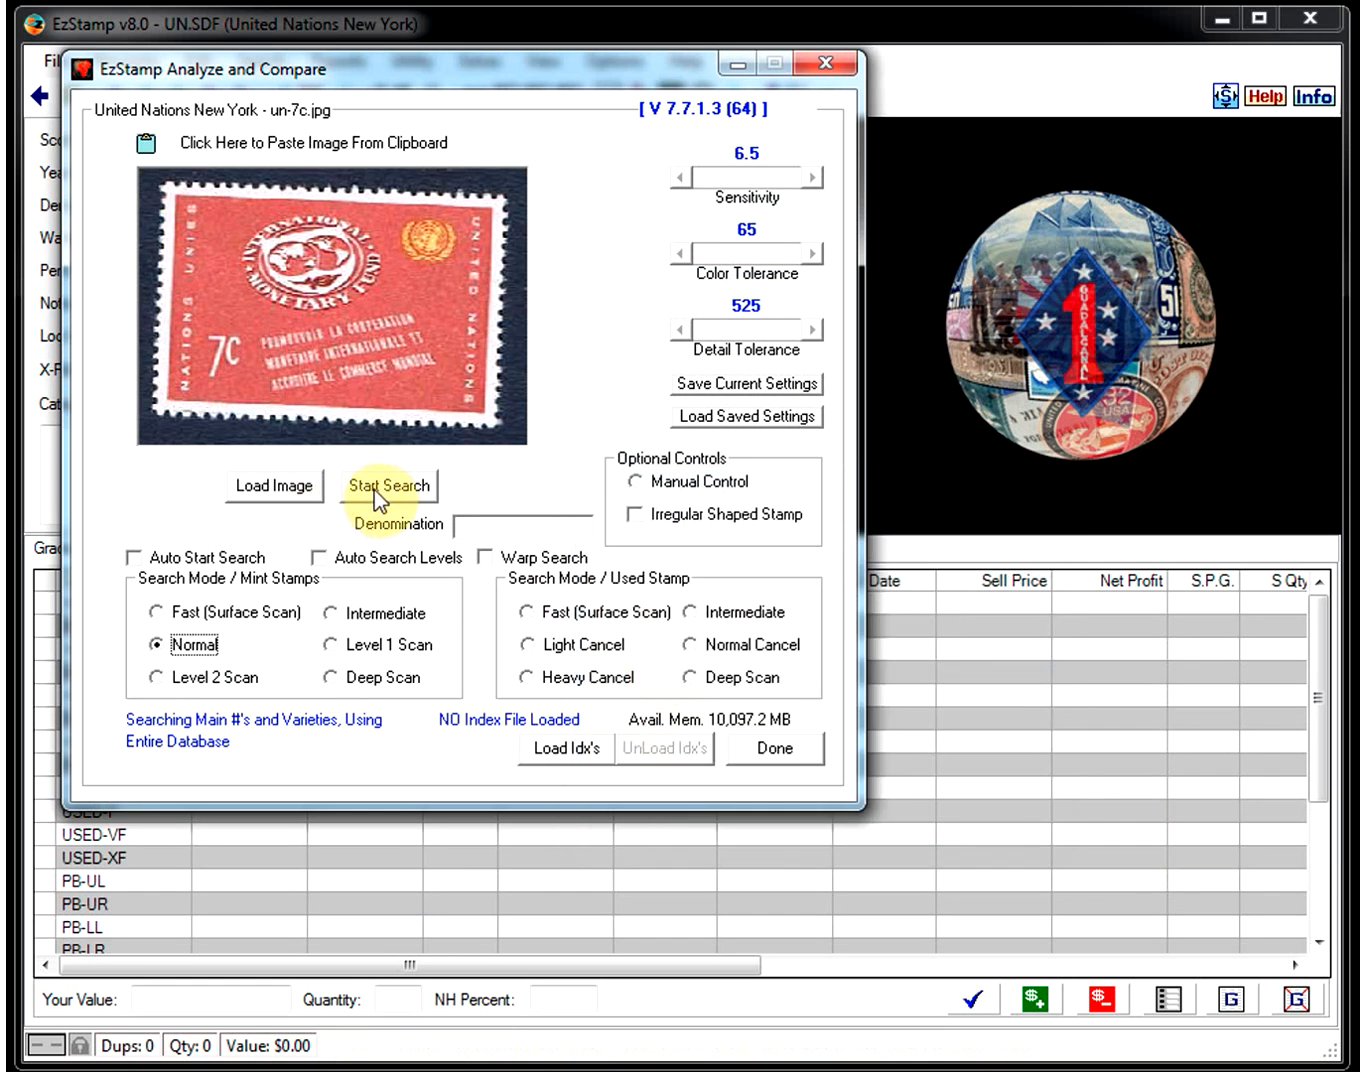
{"action": "left_click", "coordinate": [390, 488]}
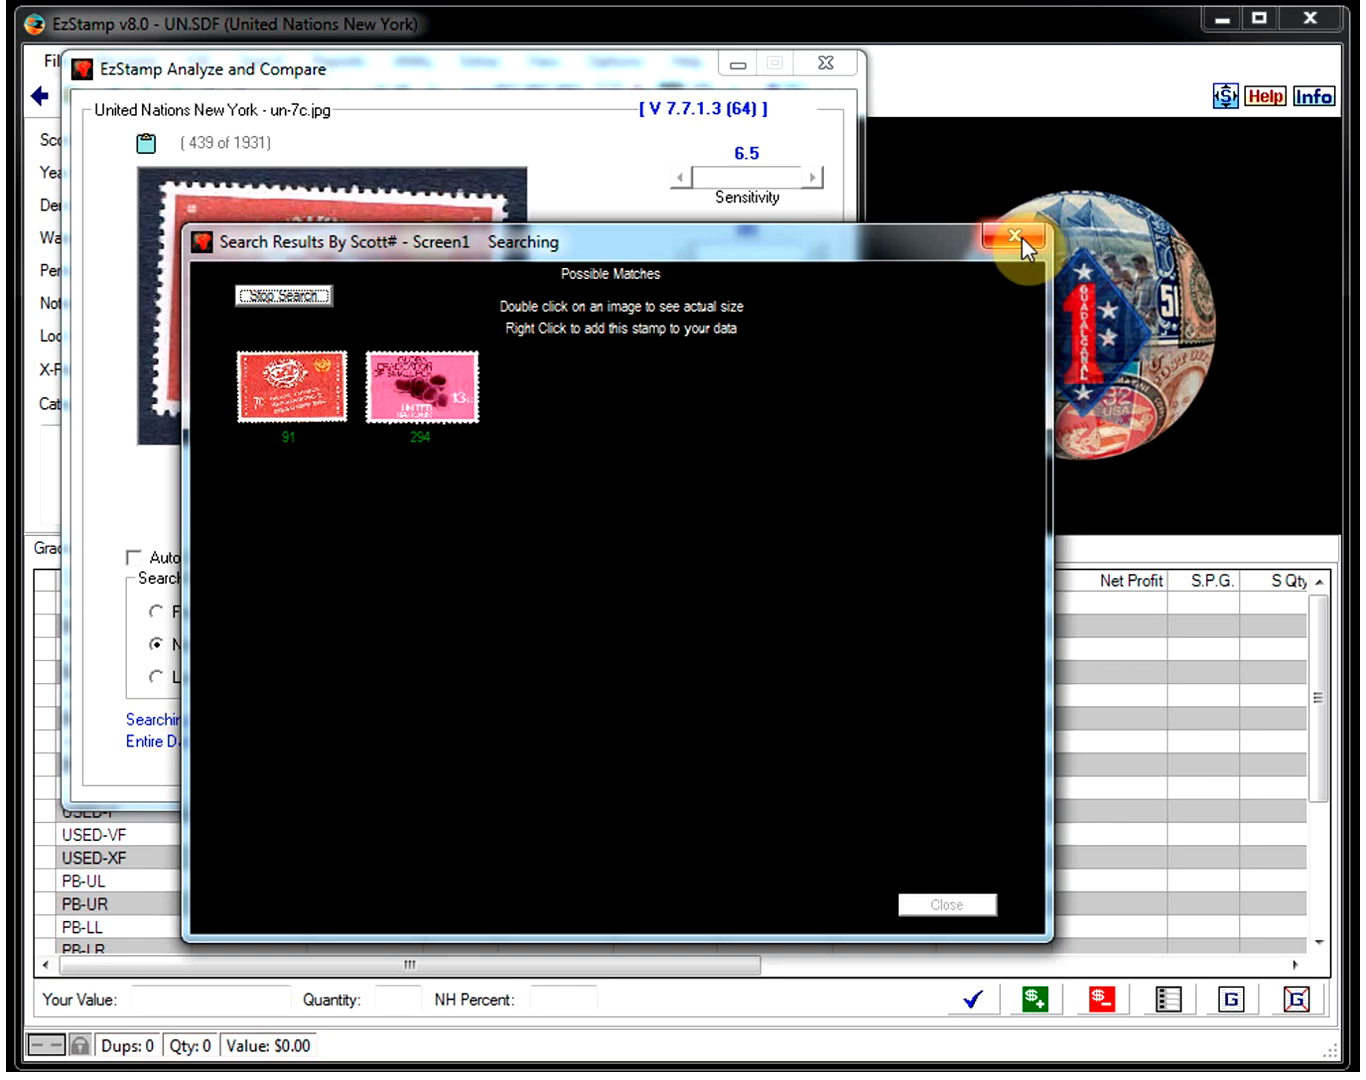
{"action": "left_click", "coordinate": [1016, 240]}
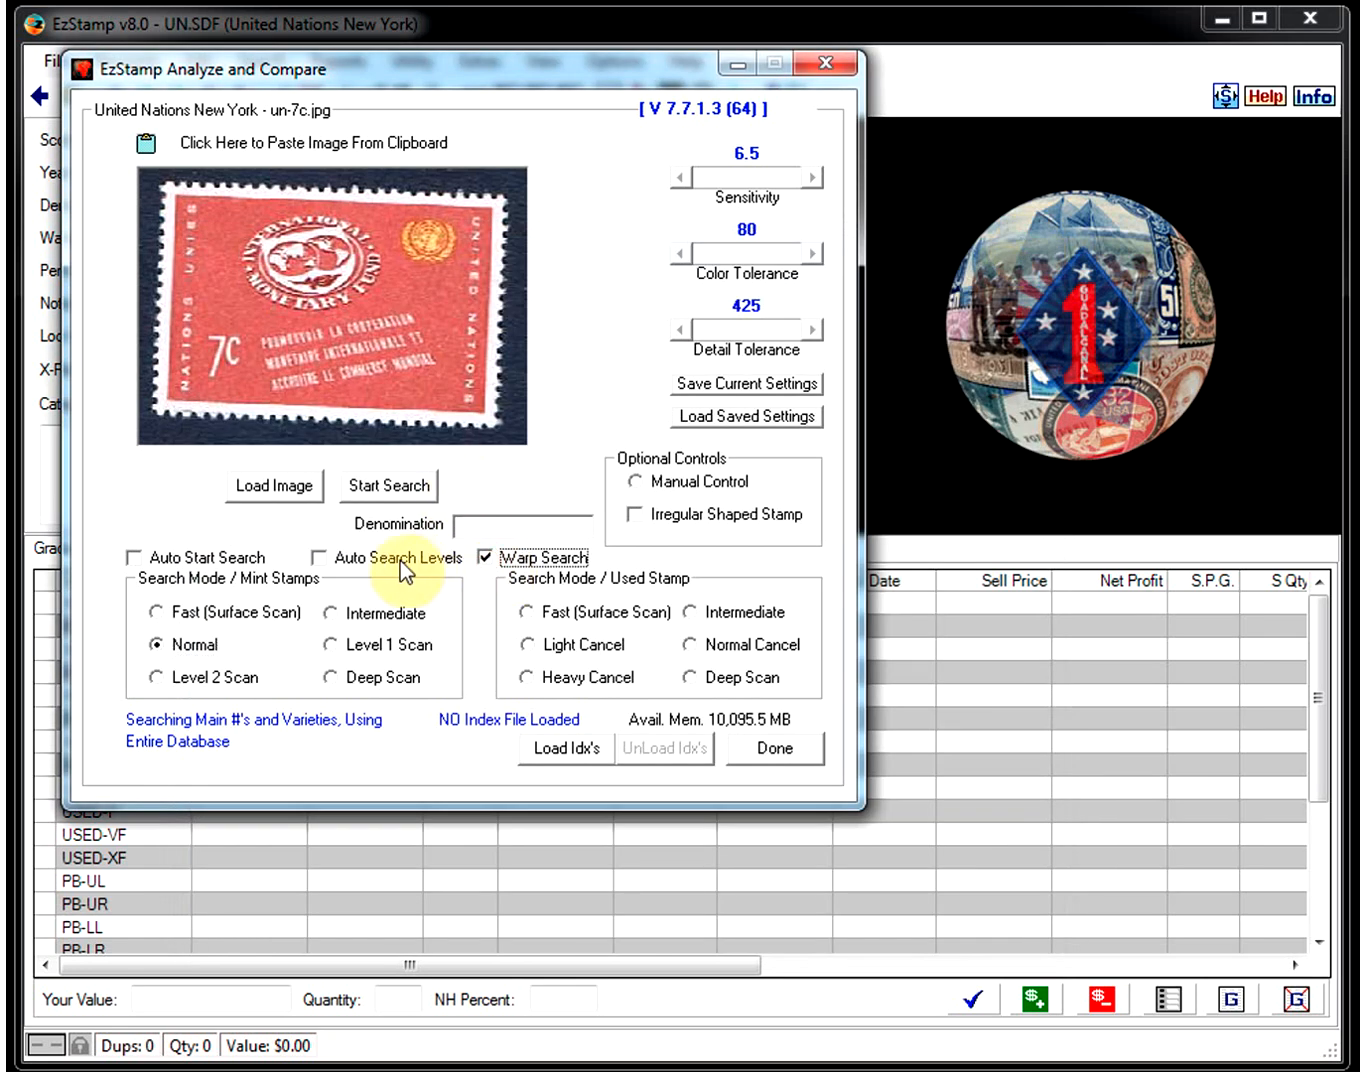
Step: With Auto Search Levels on, search un-30c.jpg at denomination 30c and dismiss its single match
{"action": "left_click", "coordinate": [324, 556]}
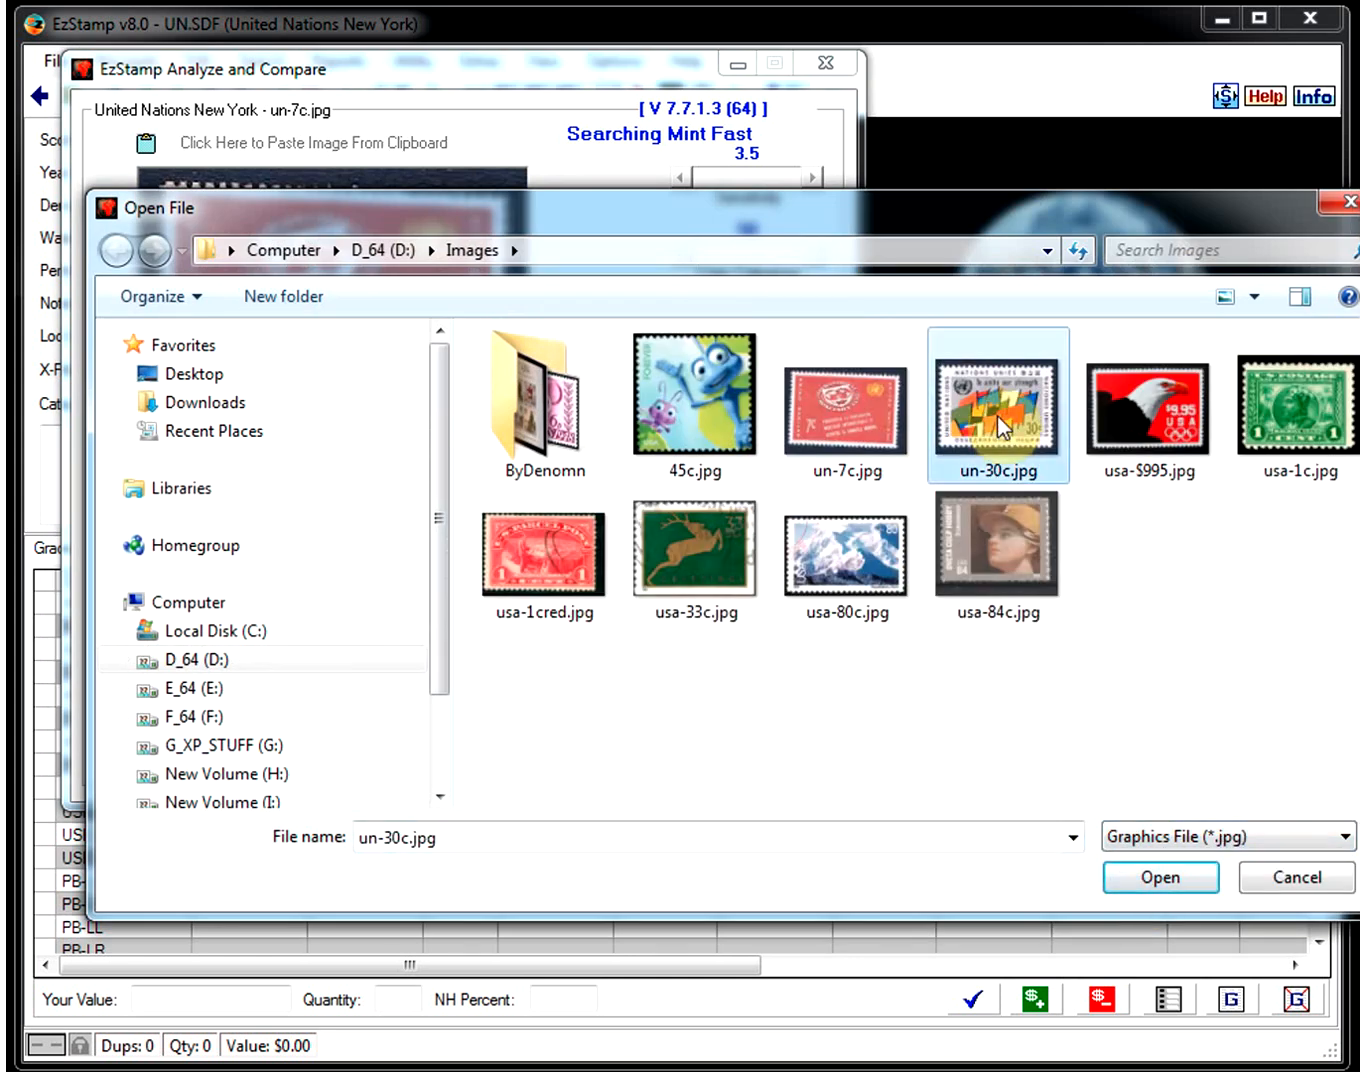
{"action": "left_click", "coordinate": [1160, 876]}
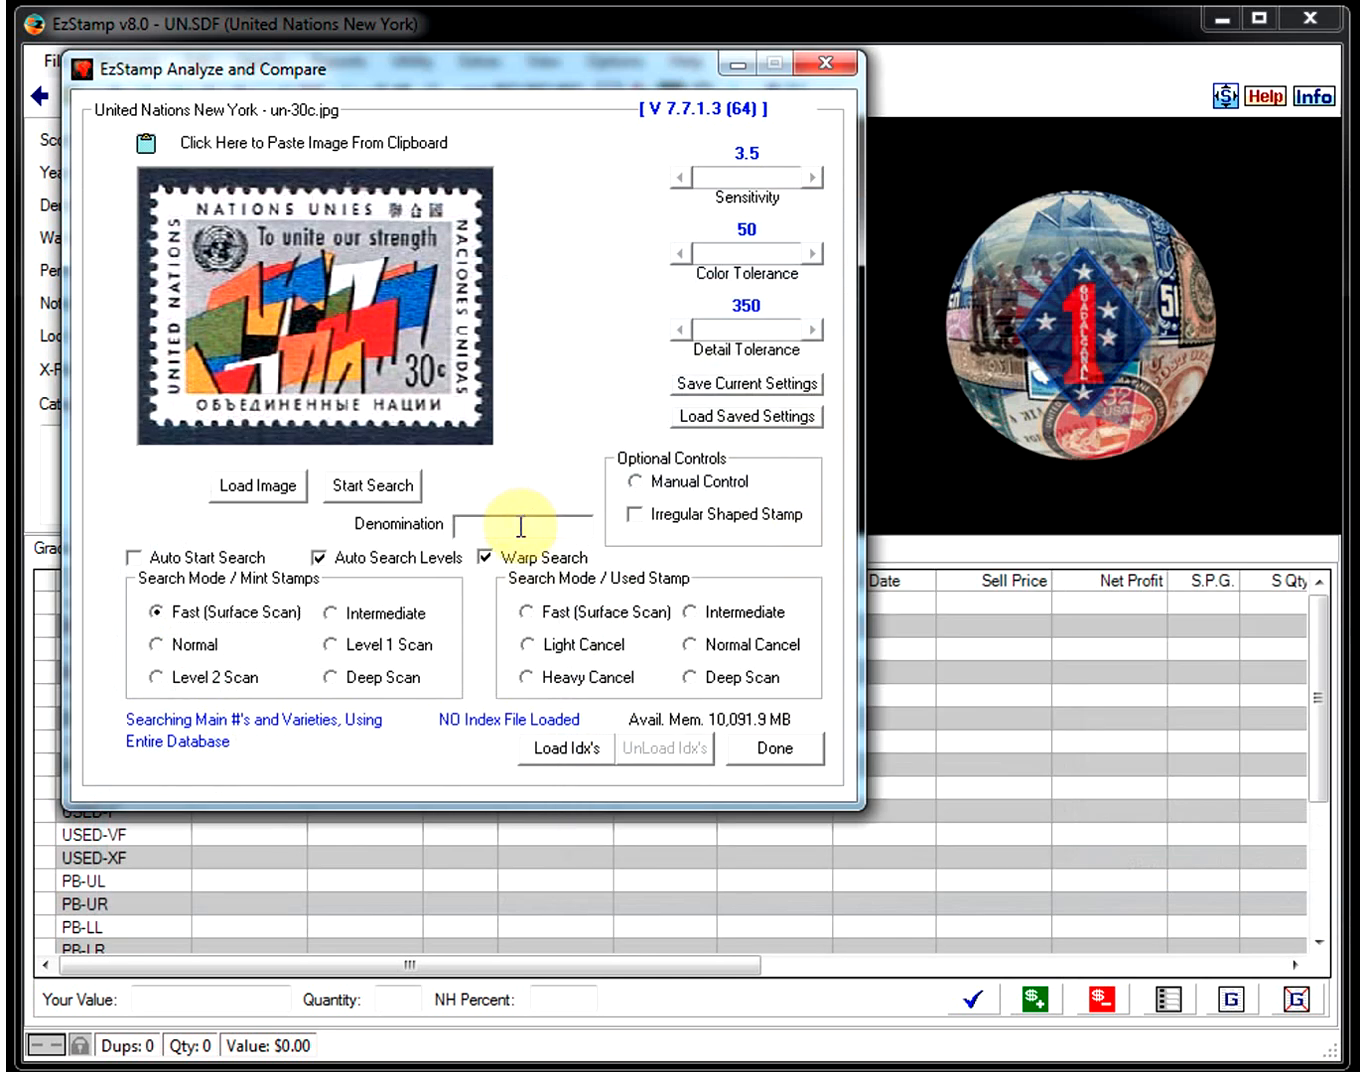
{"action": "type", "text": "30c"}
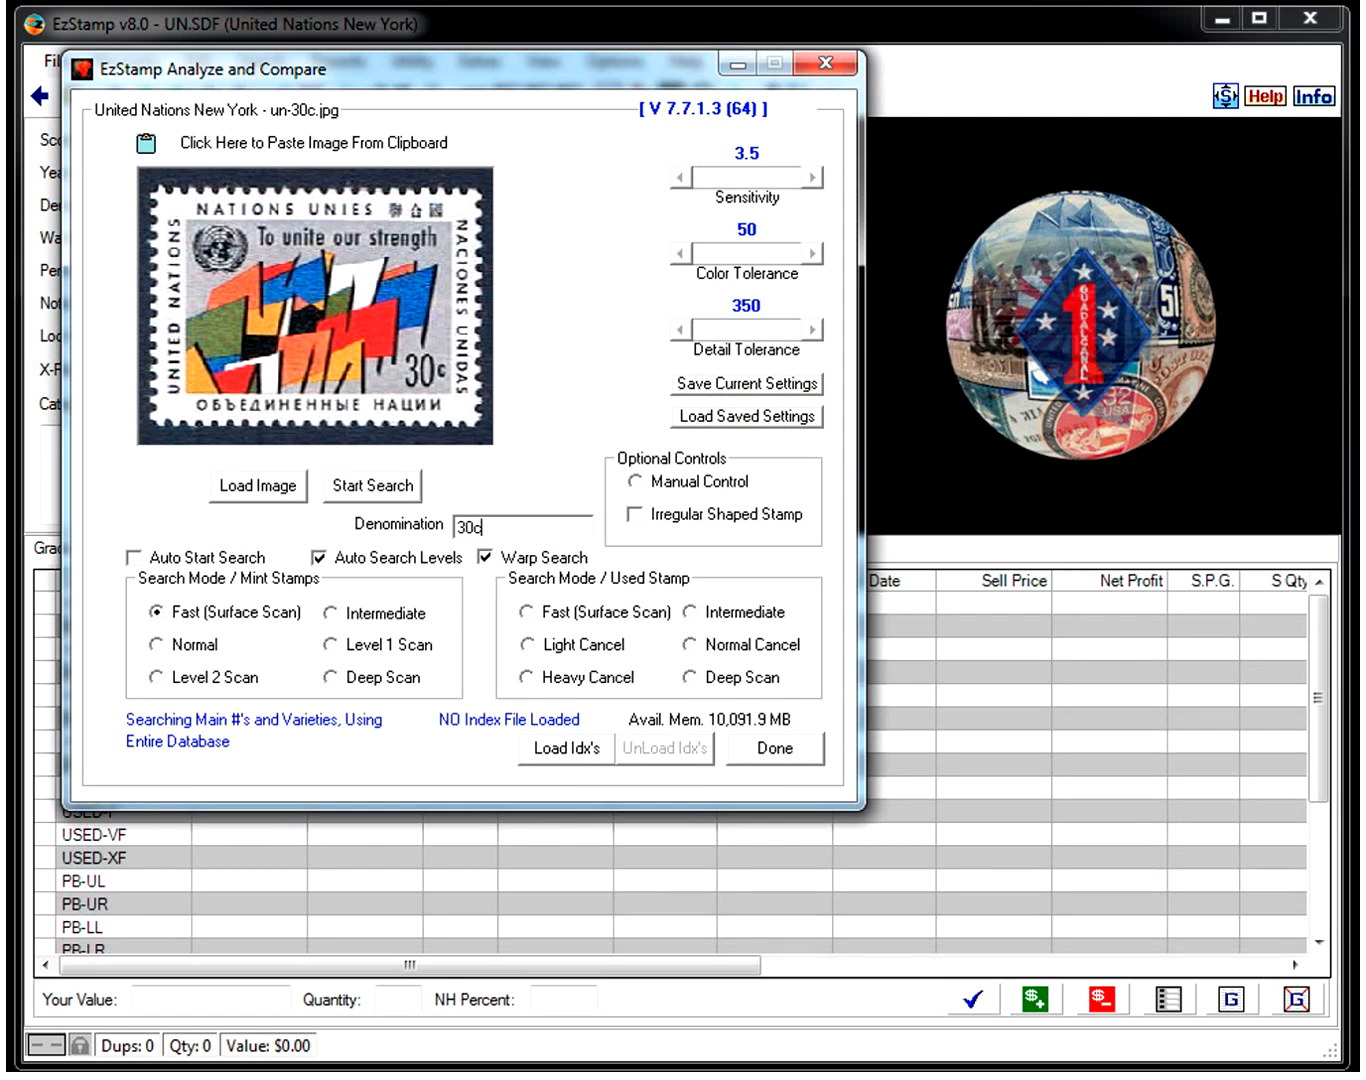
{"action": "left_click", "coordinate": [372, 486]}
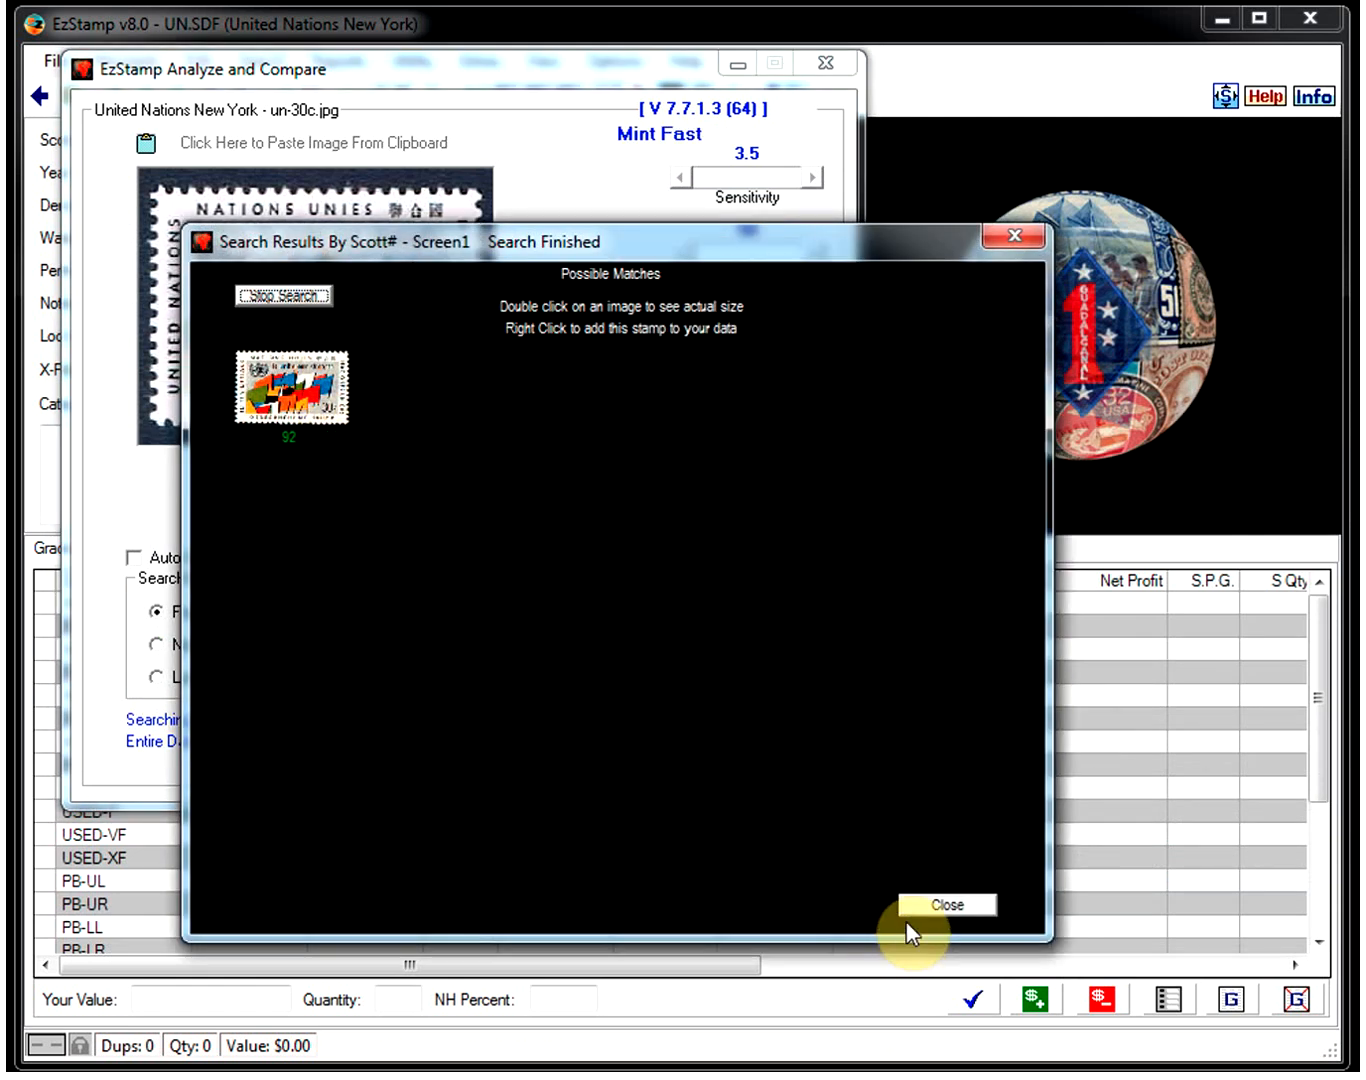
{"action": "left_click", "coordinate": [944, 904]}
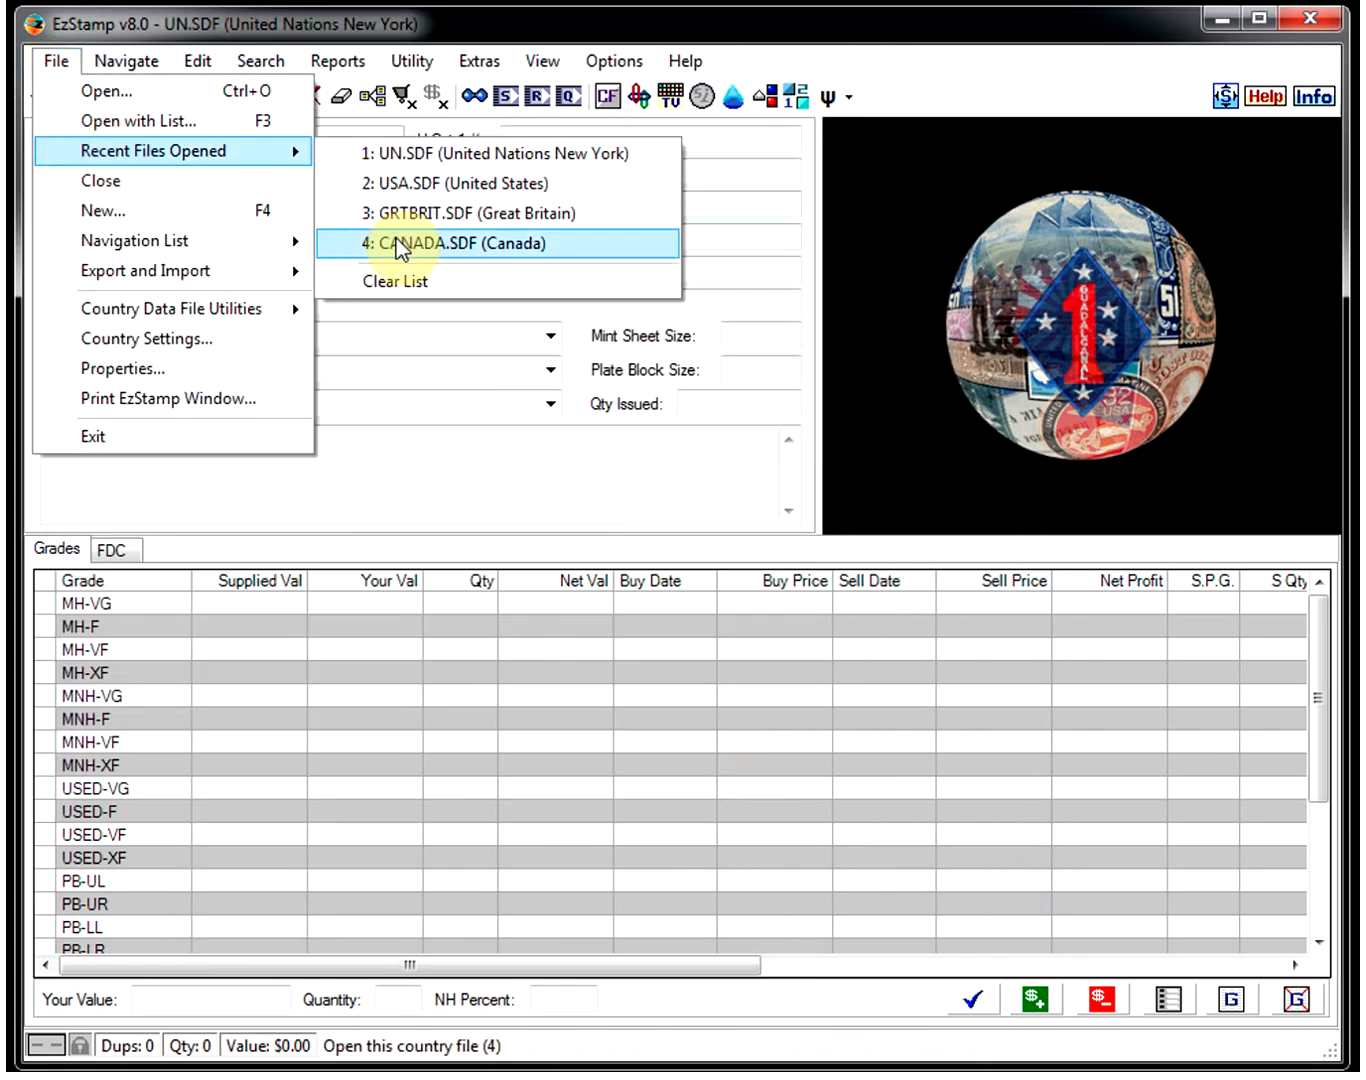
Step: Switch to the Canada file, load the $1 skyline image, then go back for a different image
{"action": "left_click", "coordinate": [464, 244]}
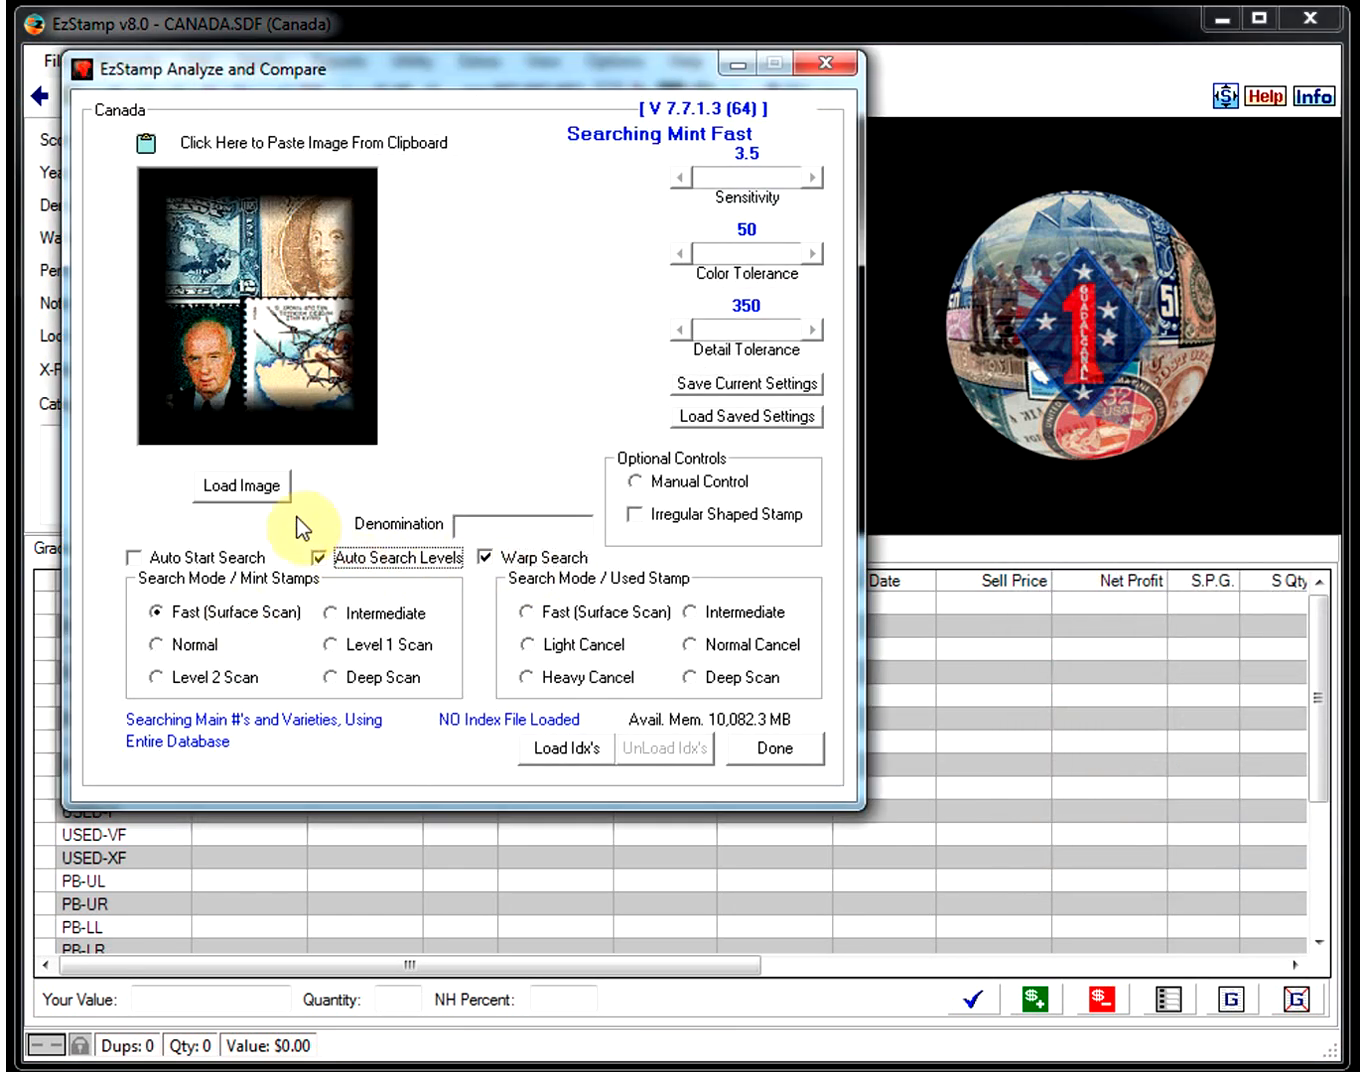
{"action": "left_click", "coordinate": [240, 484]}
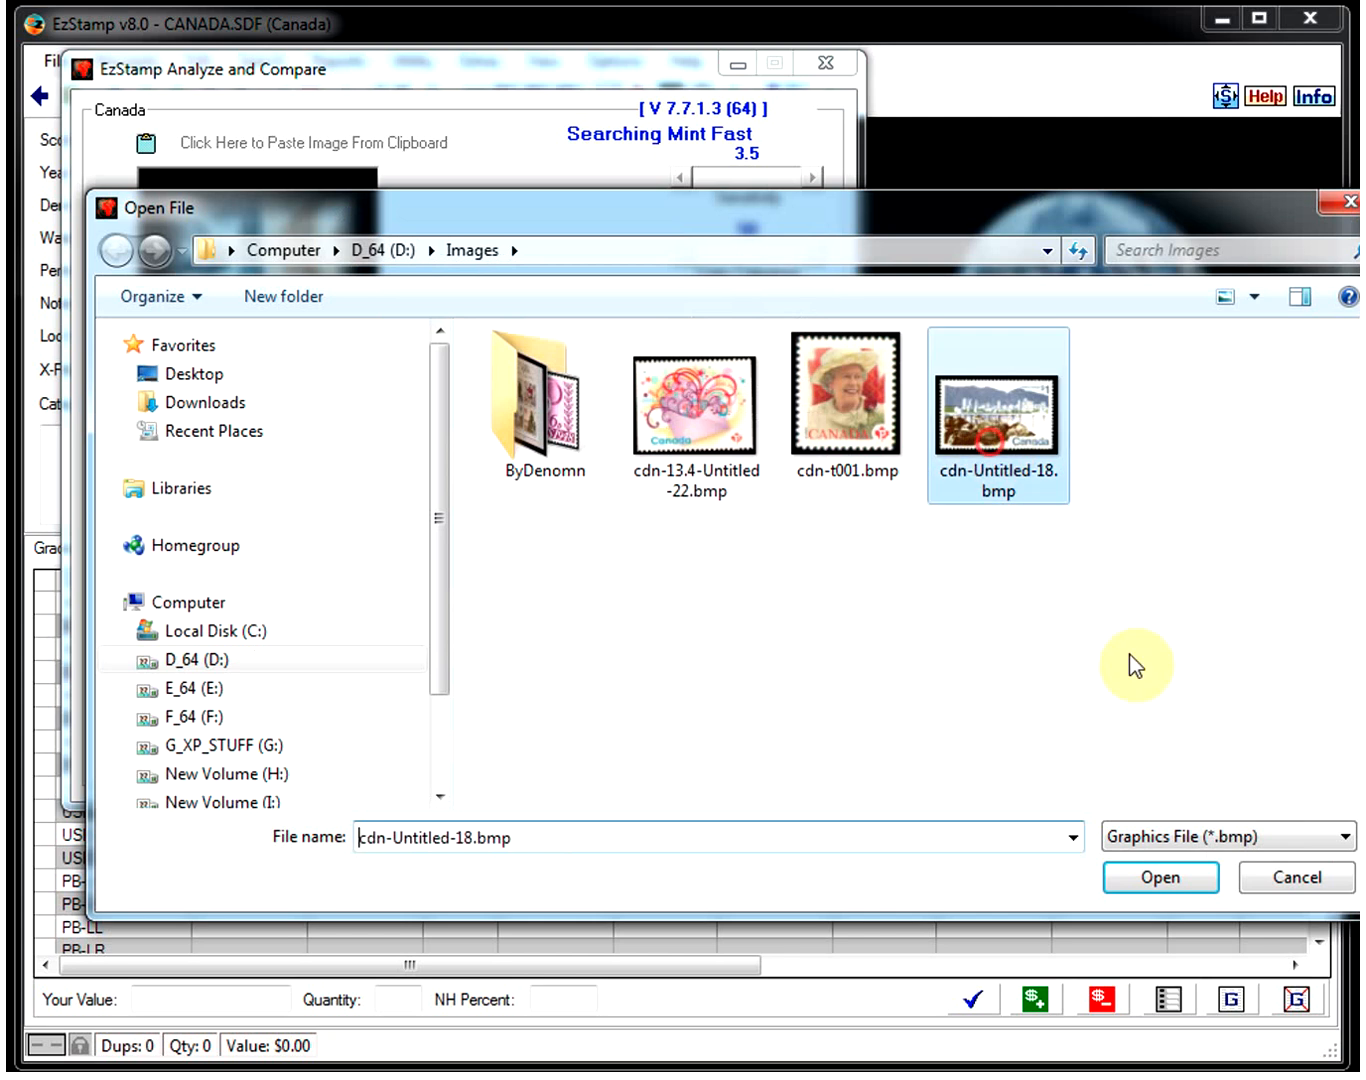
{"action": "left_click", "coordinate": [1160, 876]}
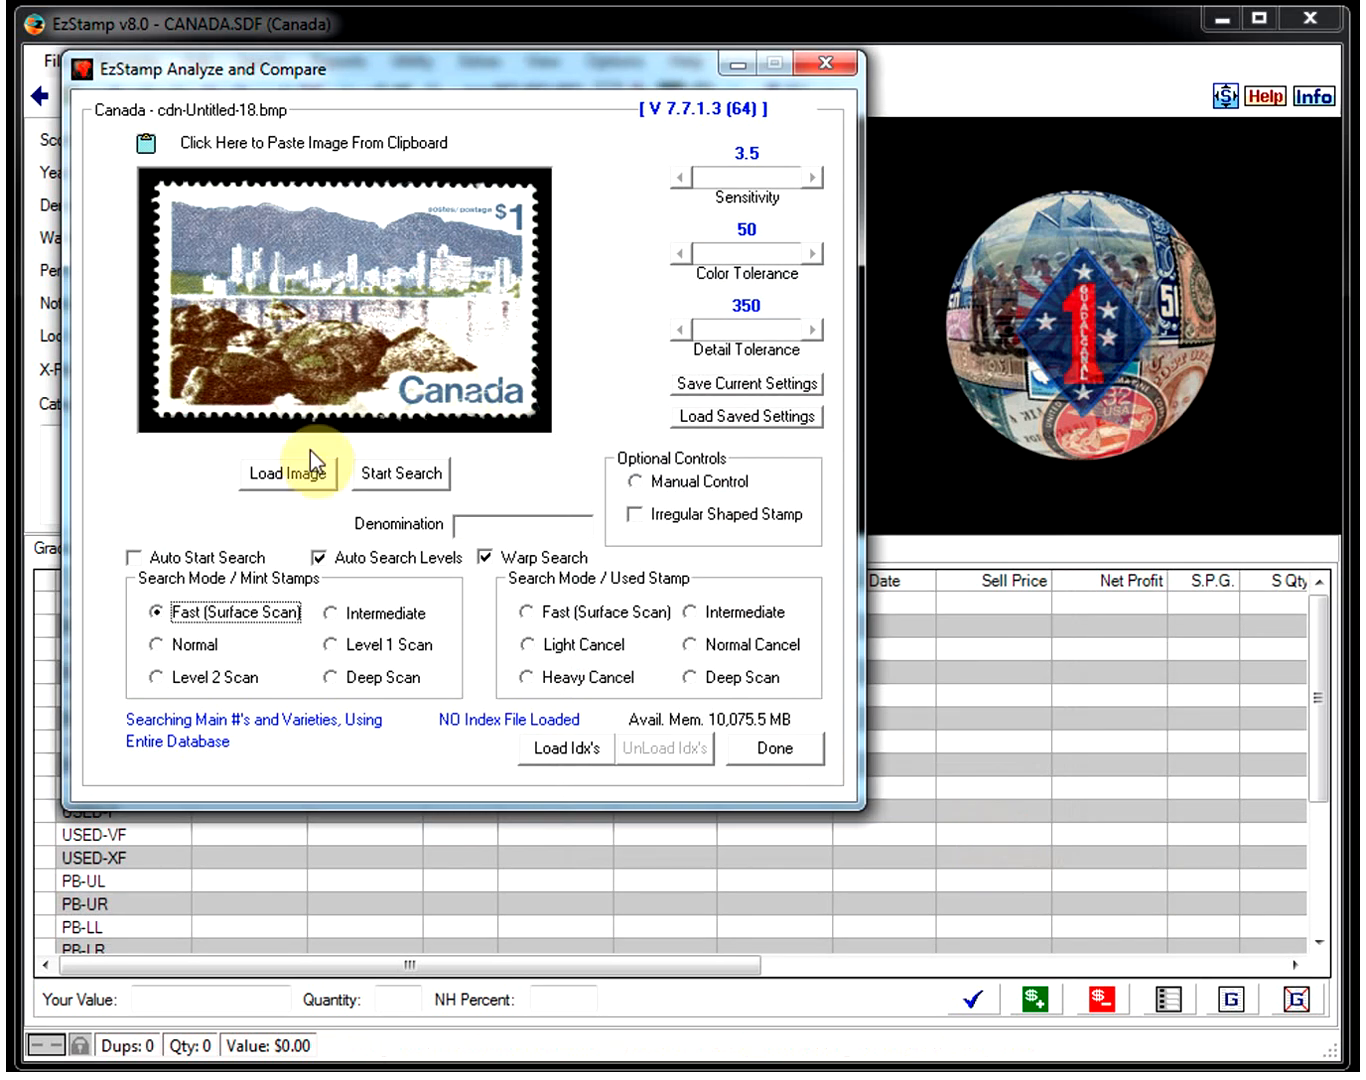
{"action": "left_click", "coordinate": [402, 472]}
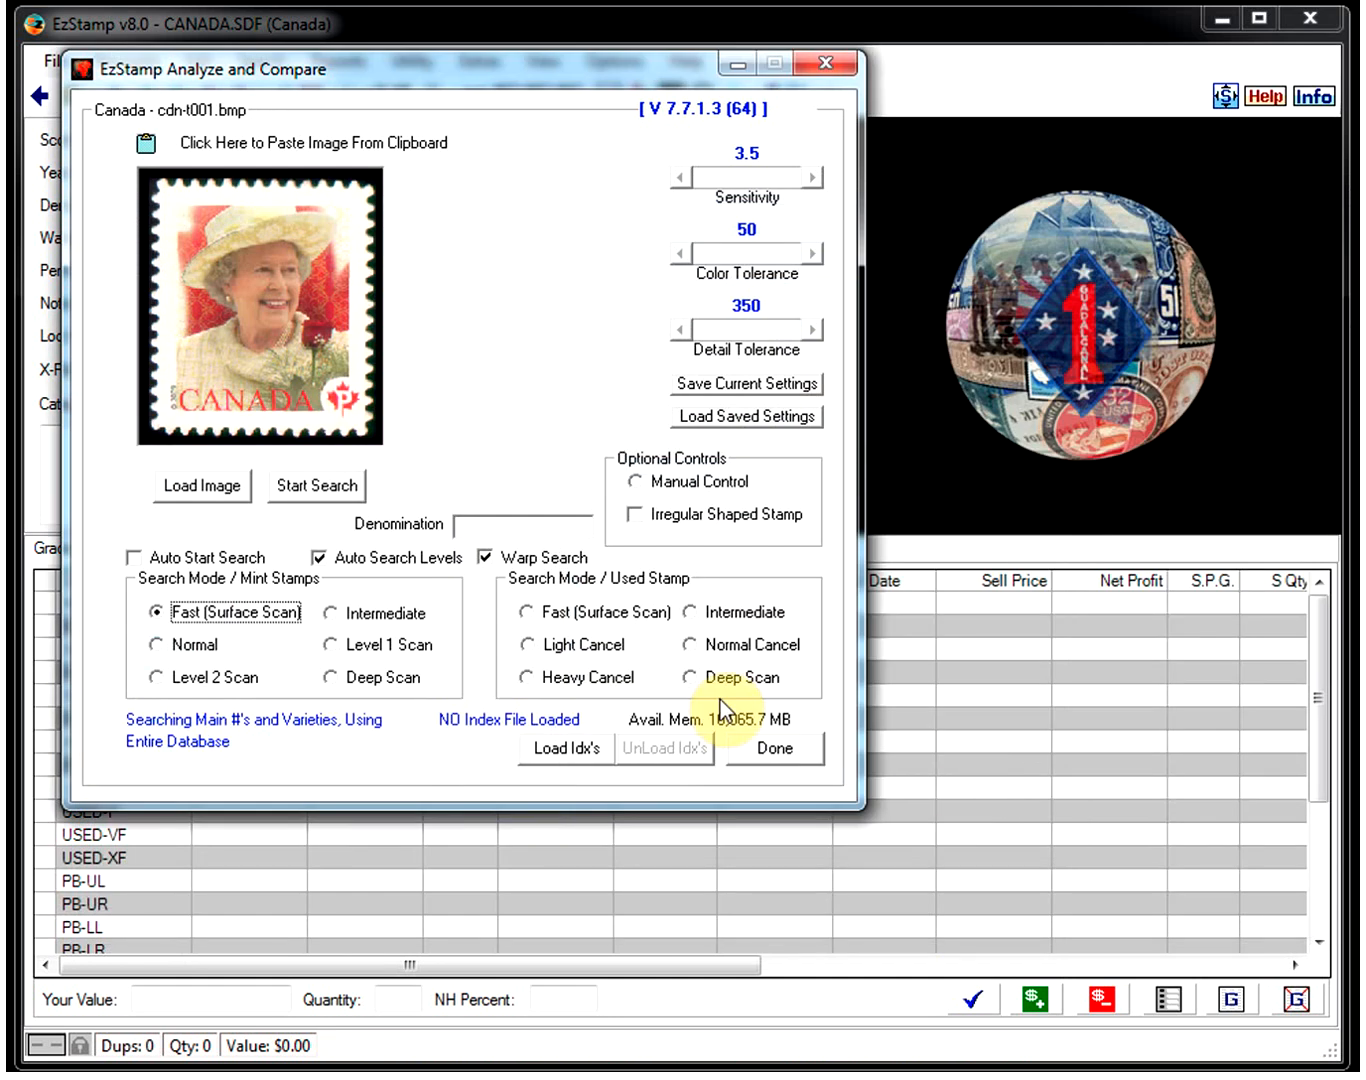
Step: Search the Queen stamp cdn-t001.bmp at denomination p and dismiss its one match
{"action": "left_click", "coordinate": [316, 486]}
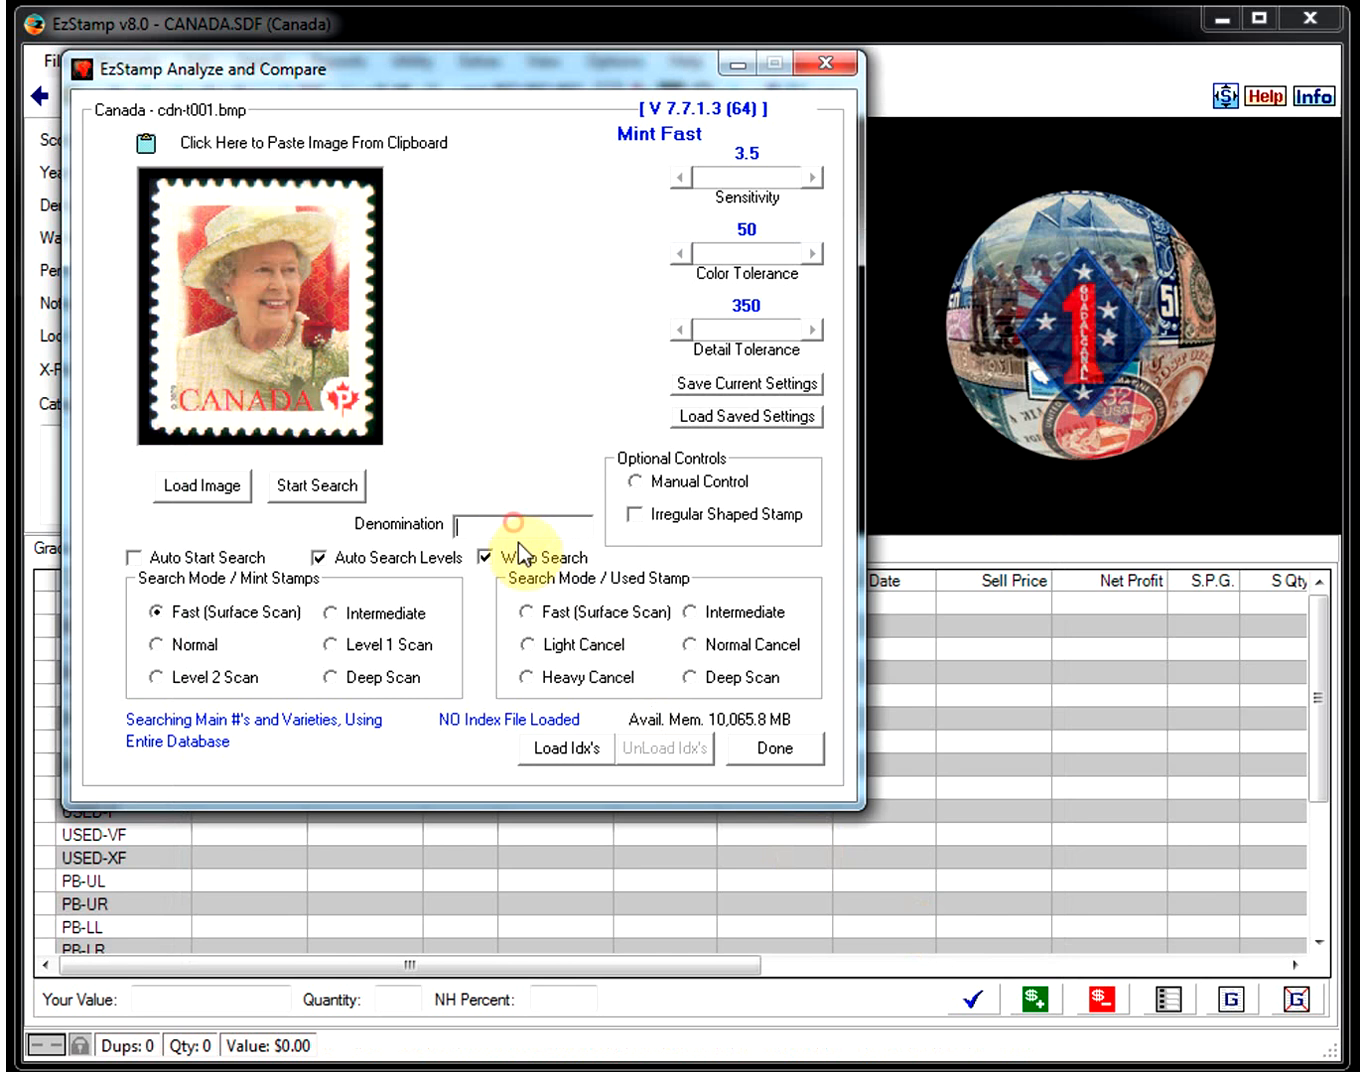
{"action": "type", "text": "p"}
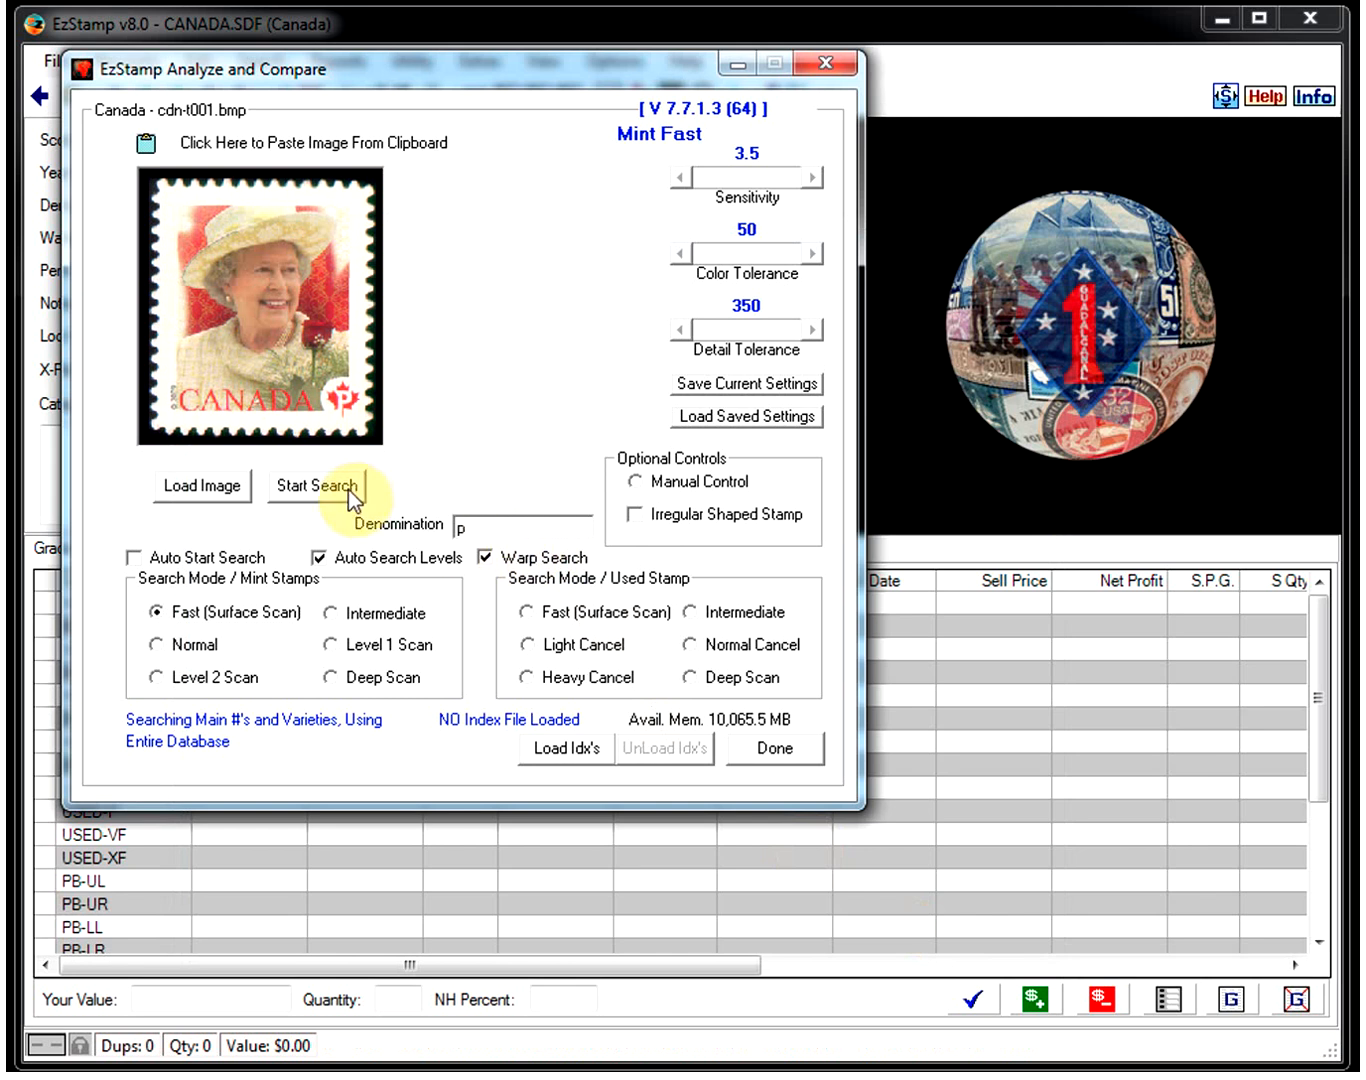
{"action": "left_click", "coordinate": [334, 486]}
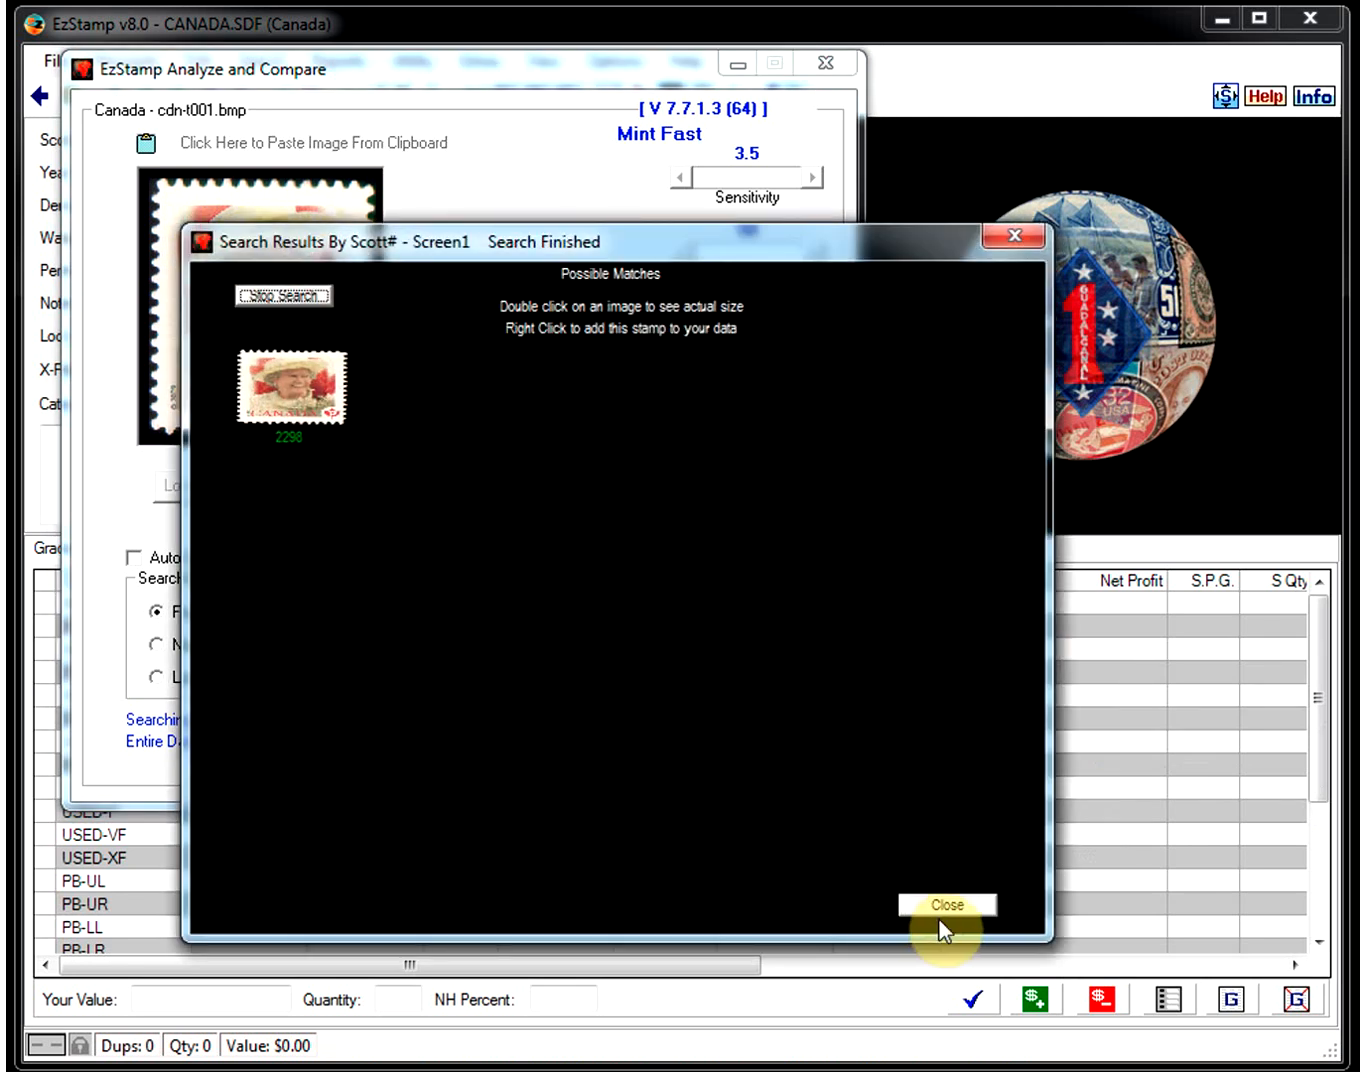
{"action": "left_click", "coordinate": [946, 910]}
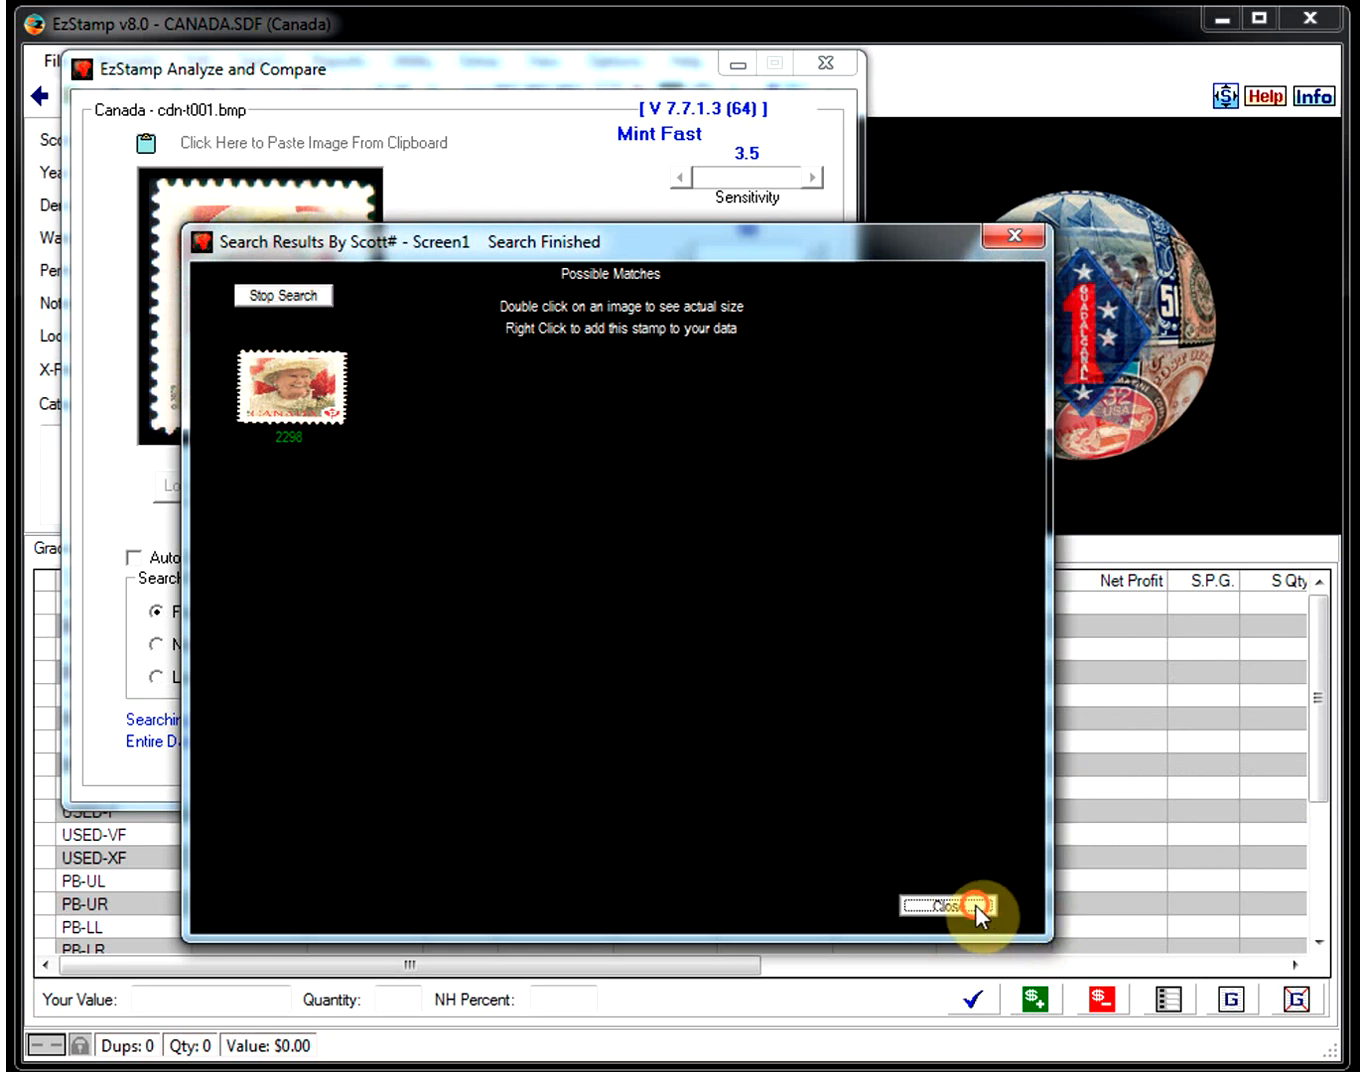
Step: Load ByDenomn/cdn-50c.jpg via the JPG filter, search at 50c, and dismiss the three matches
{"action": "left_click", "coordinate": [924, 912]}
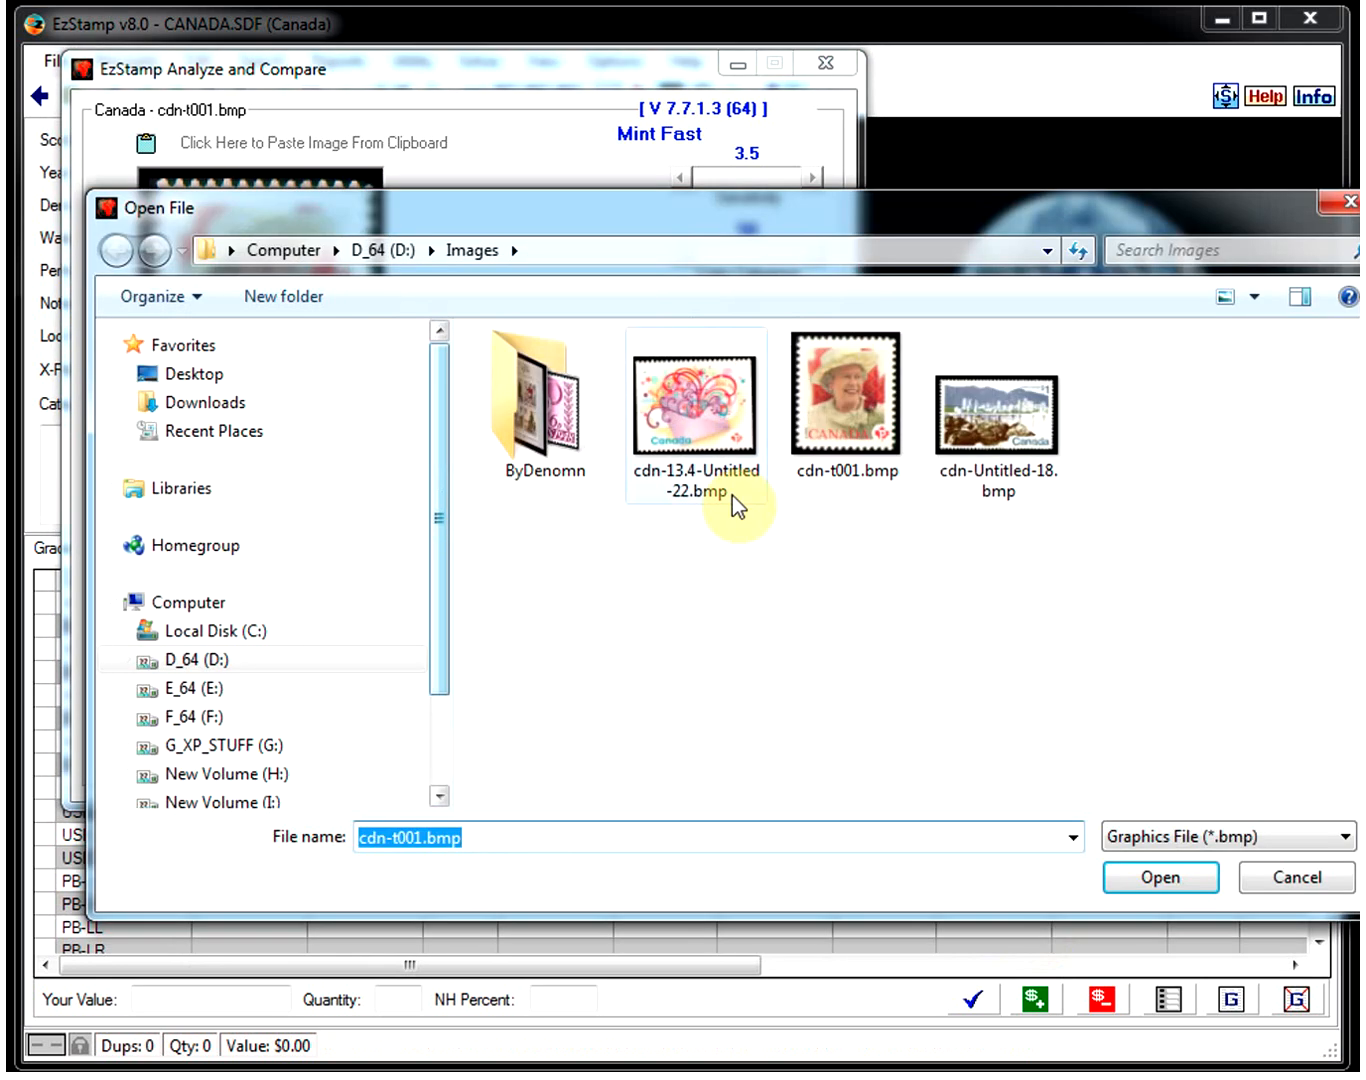
{"action": "left_click", "coordinate": [1340, 836]}
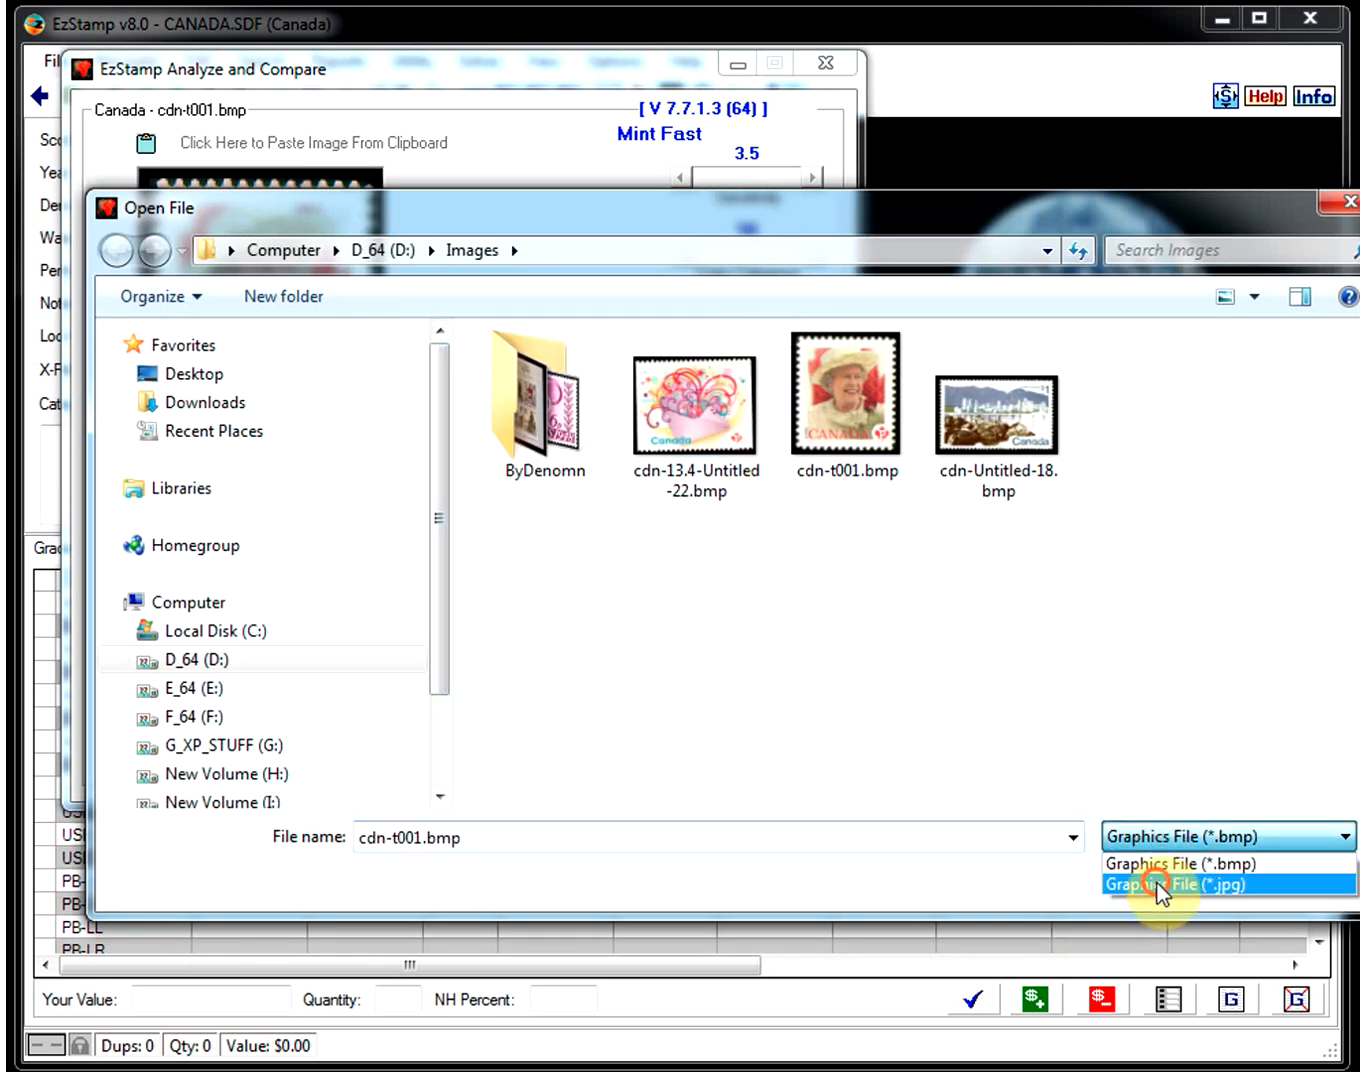
{"action": "left_click", "coordinate": [1164, 884]}
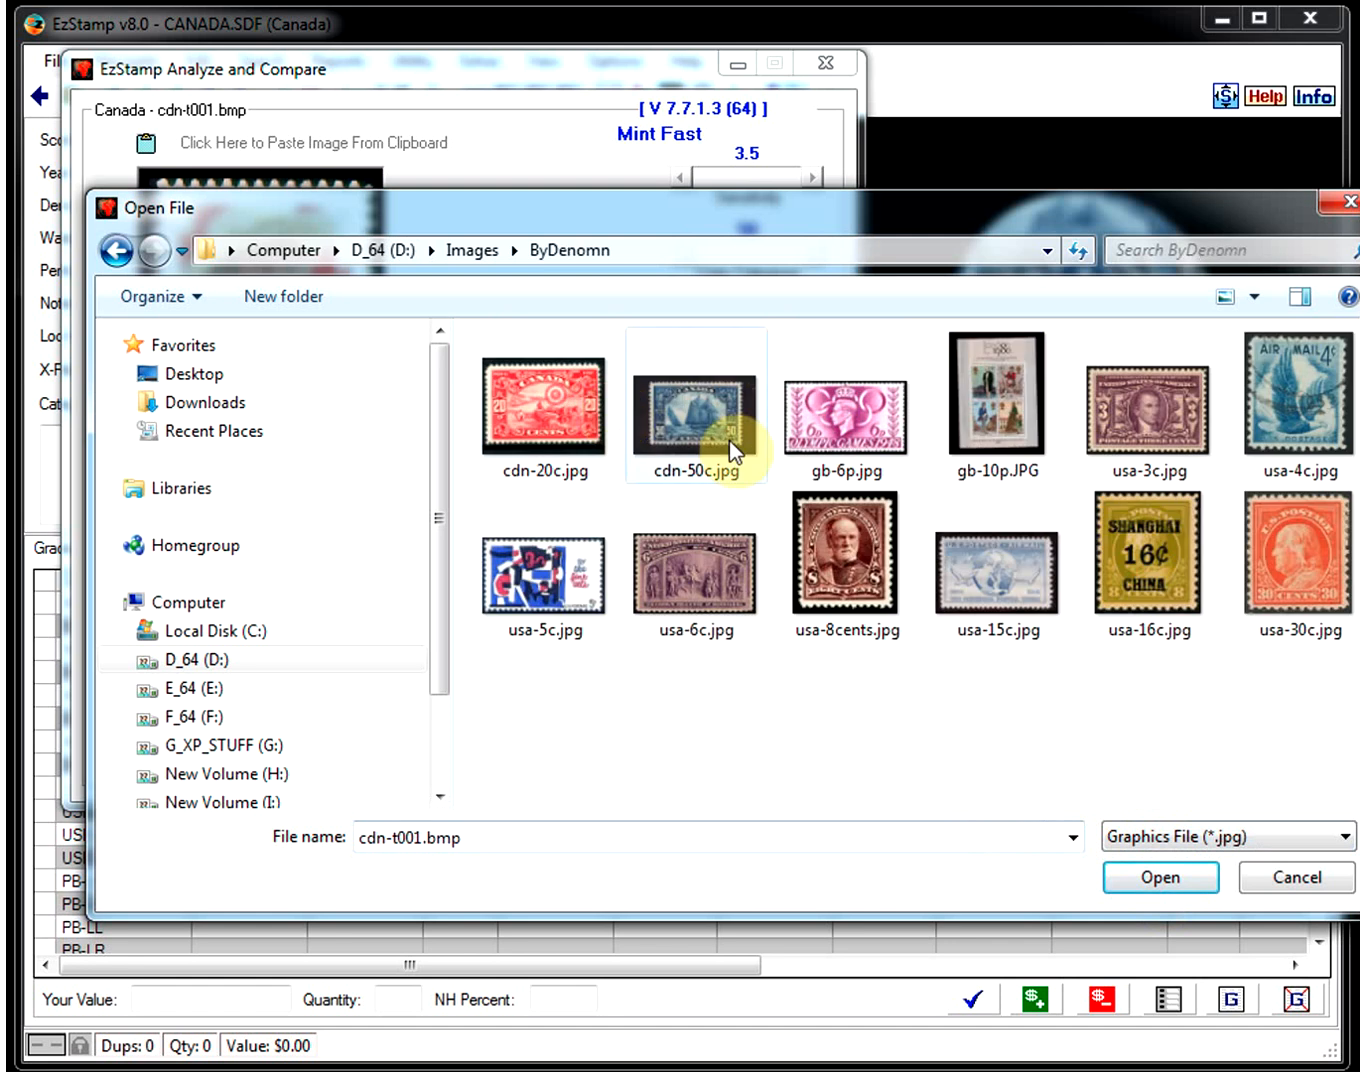
{"action": "left_click", "coordinate": [1160, 876]}
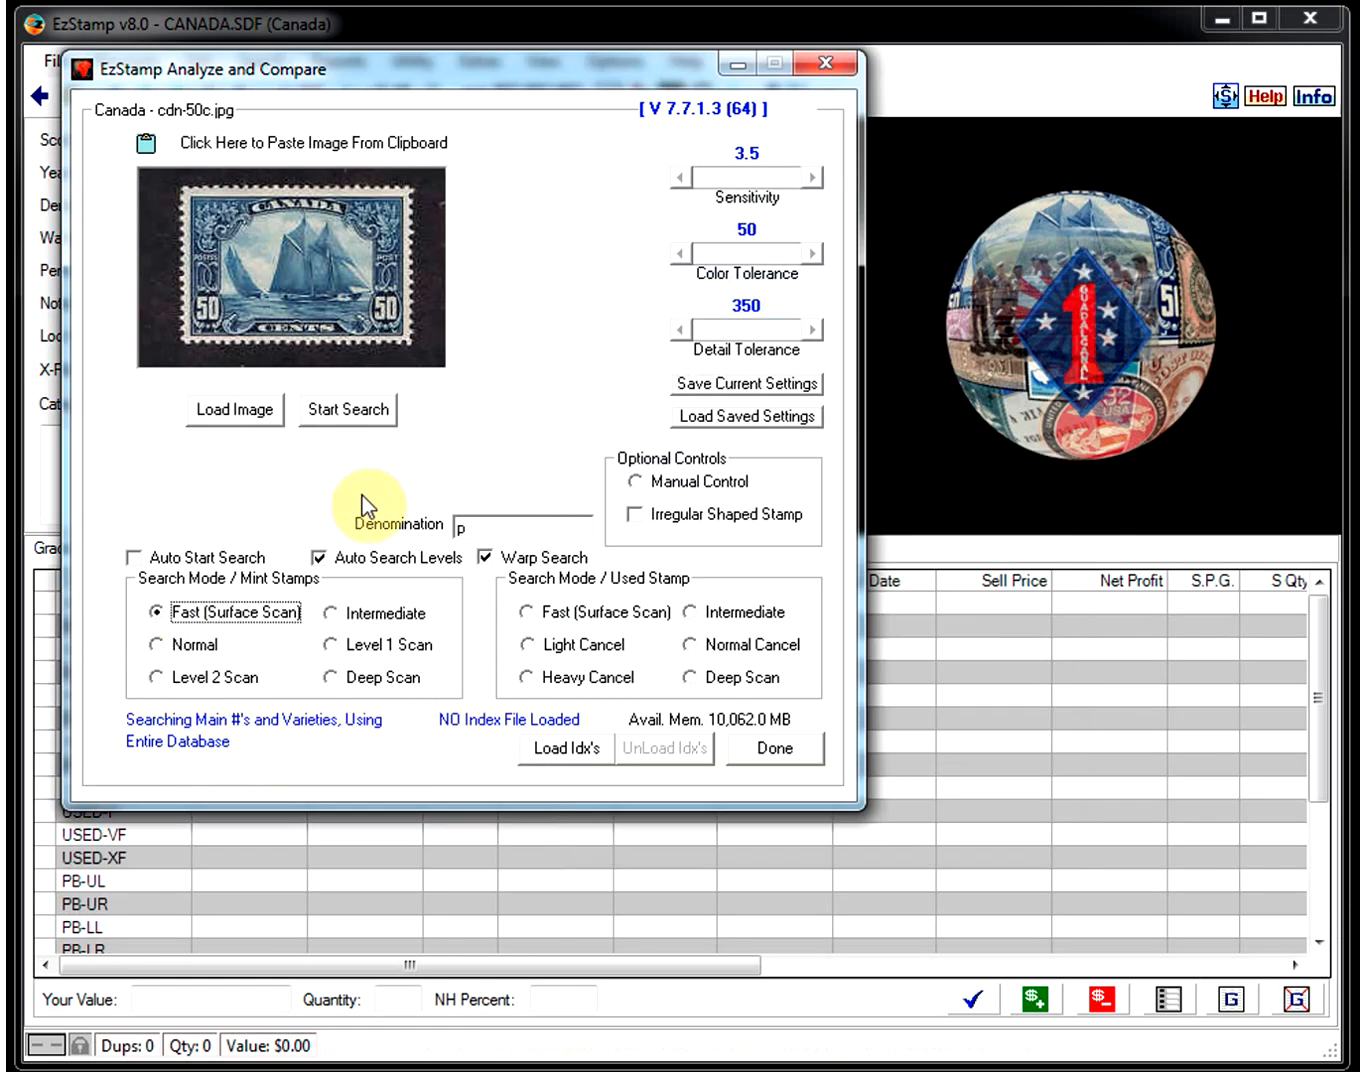
{"action": "type", "text": "50c"}
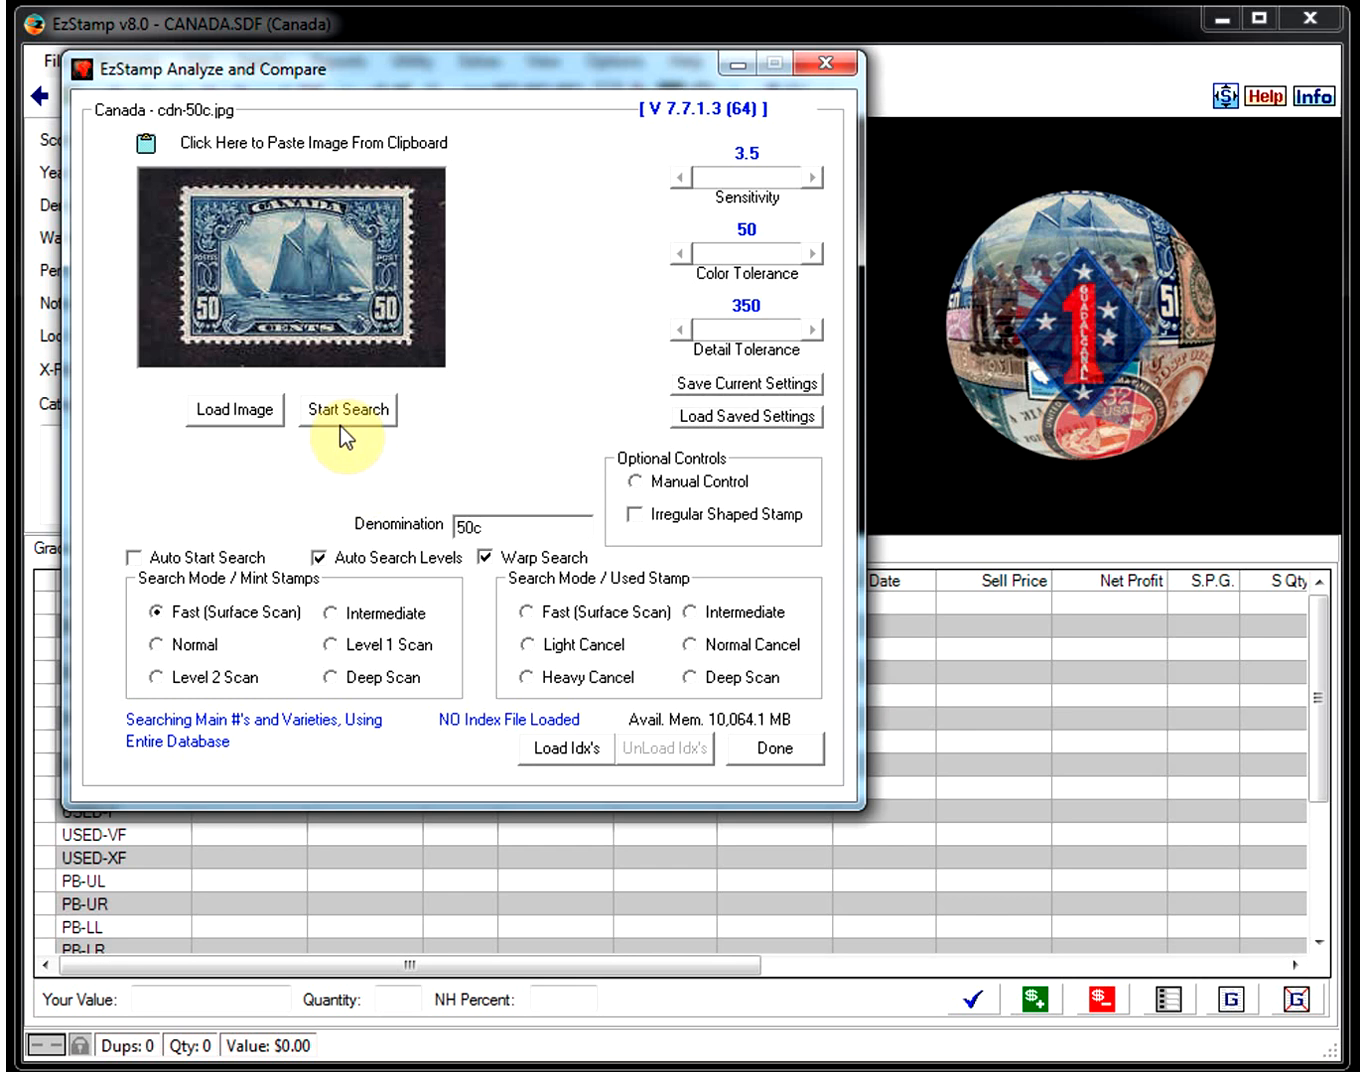
{"action": "left_click", "coordinate": [348, 410]}
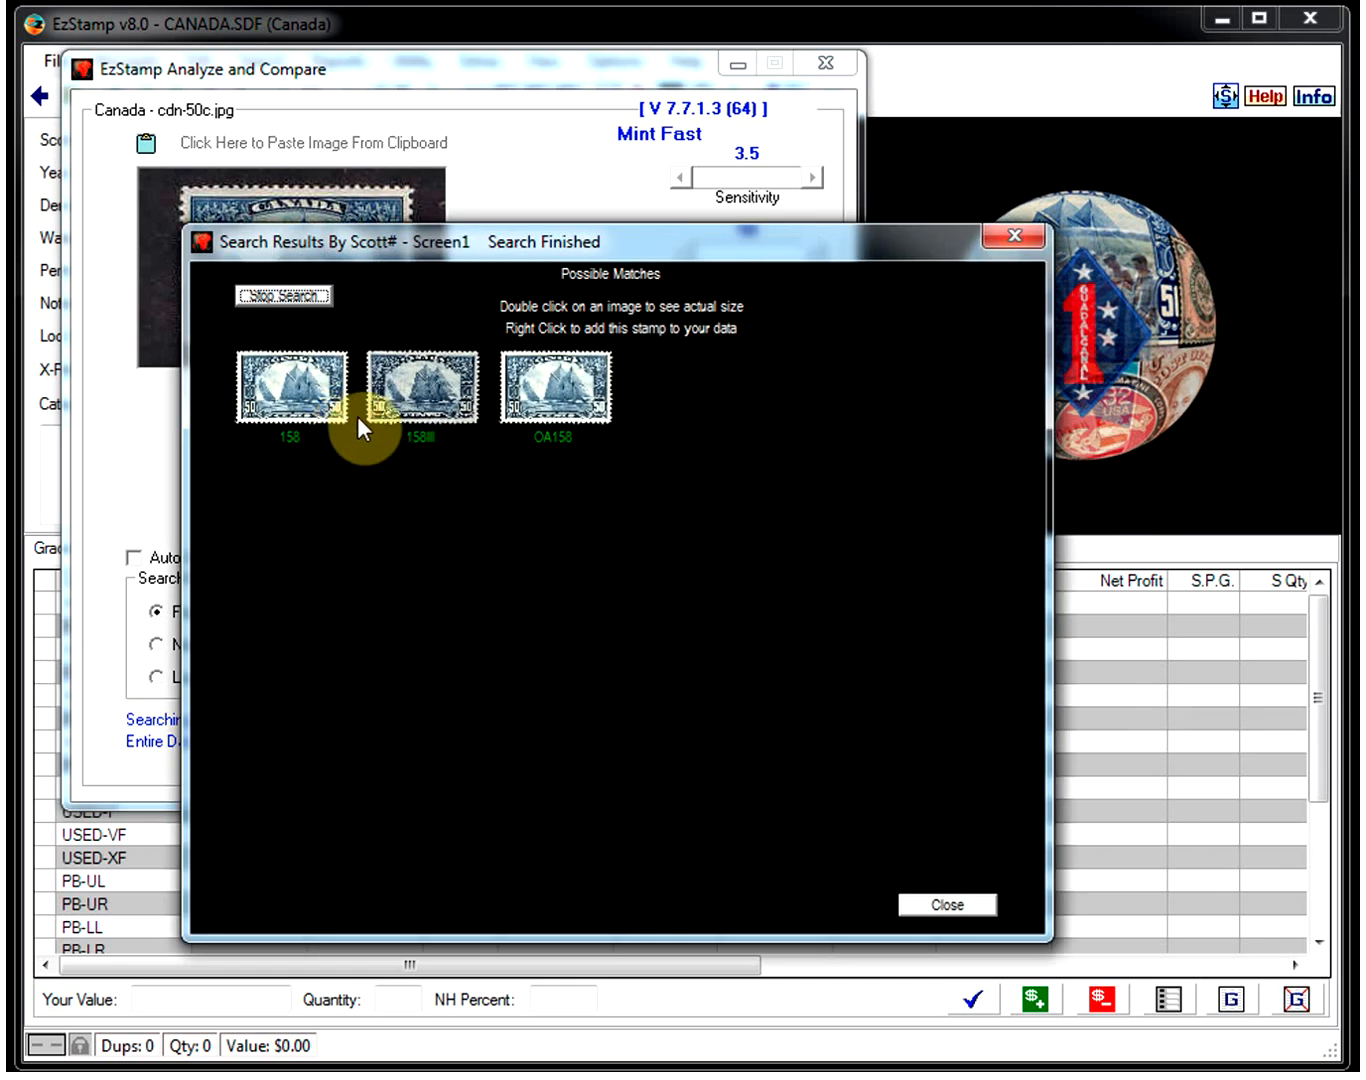
{"action": "mouse_move", "coordinate": [814, 804]}
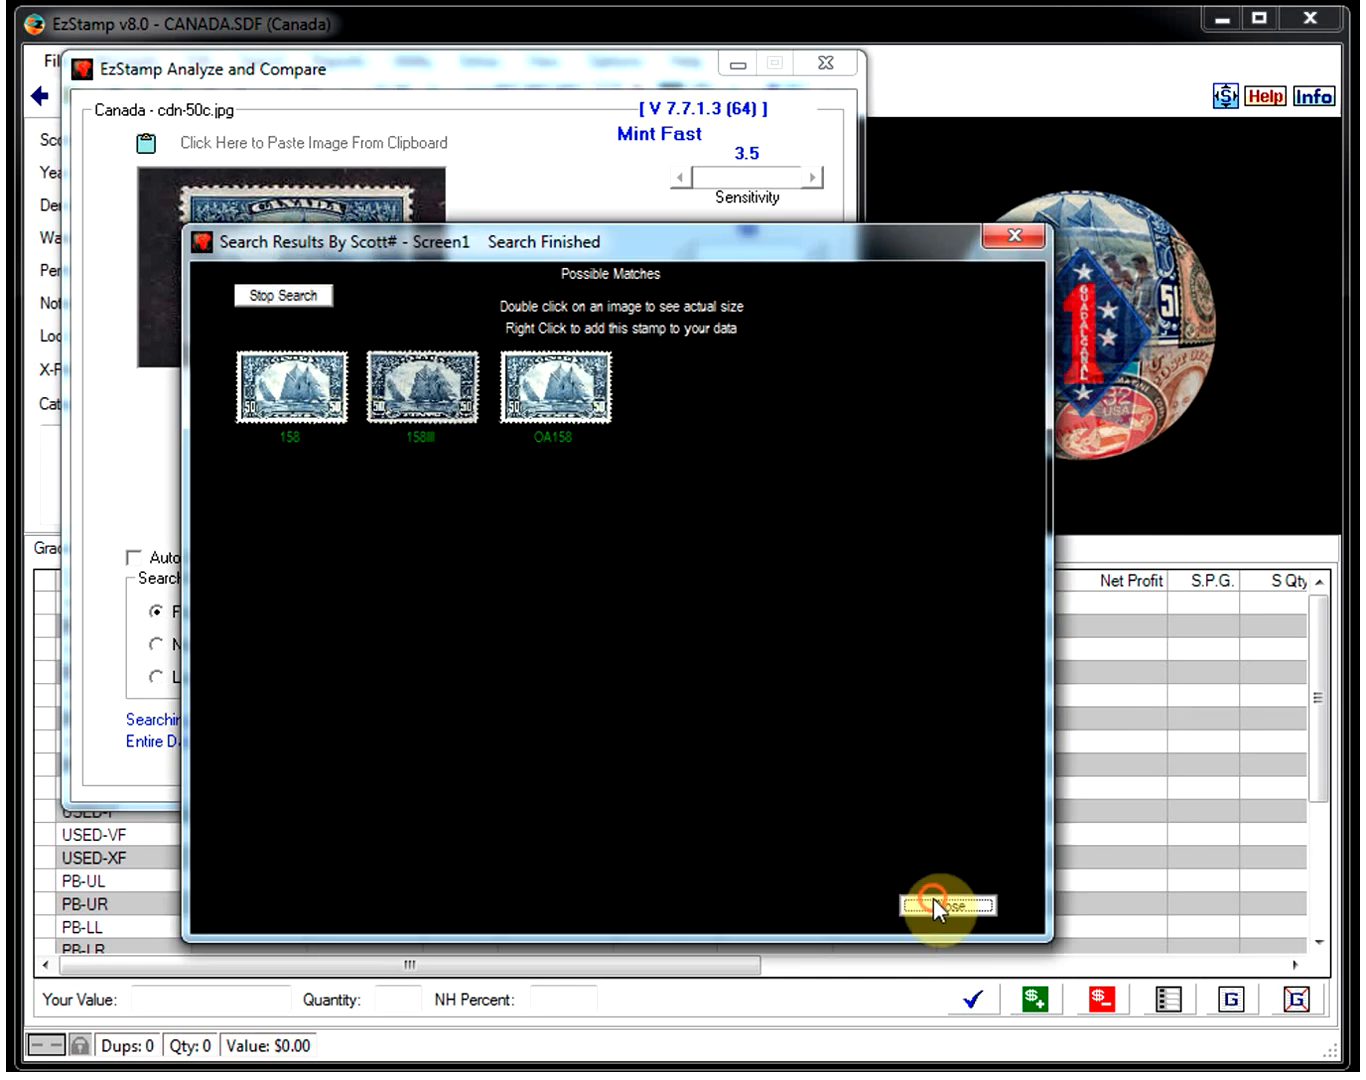
{"action": "left_click", "coordinate": [938, 904]}
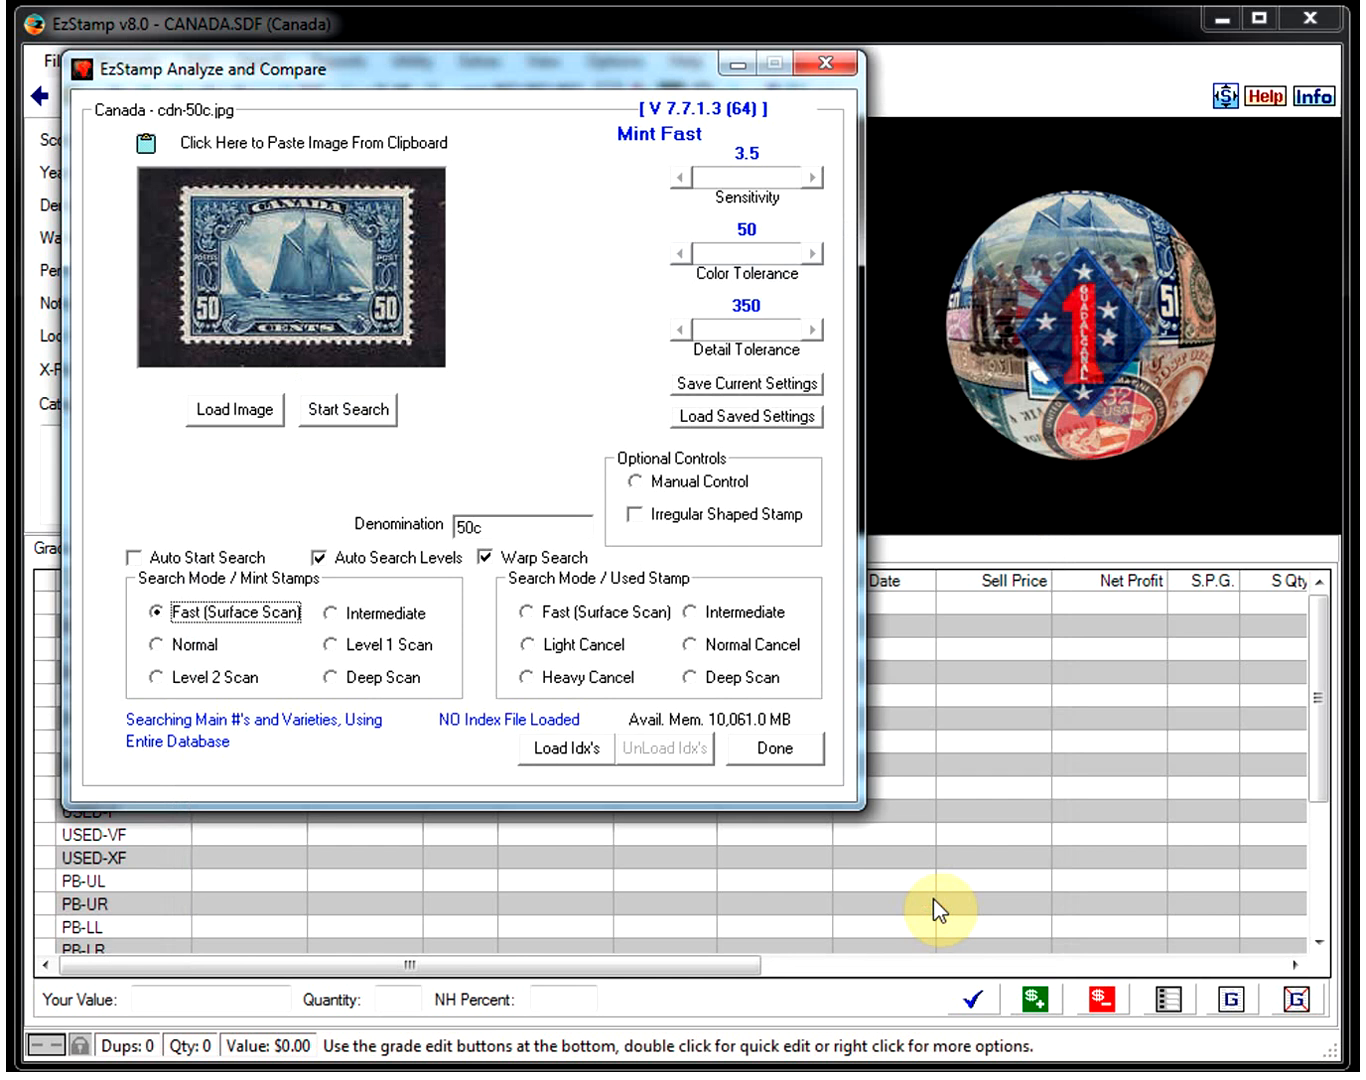
Step: Close Analyze and Compare and switch to the GRTBRIT.SDF Great Britain file
{"action": "left_click", "coordinate": [772, 748]}
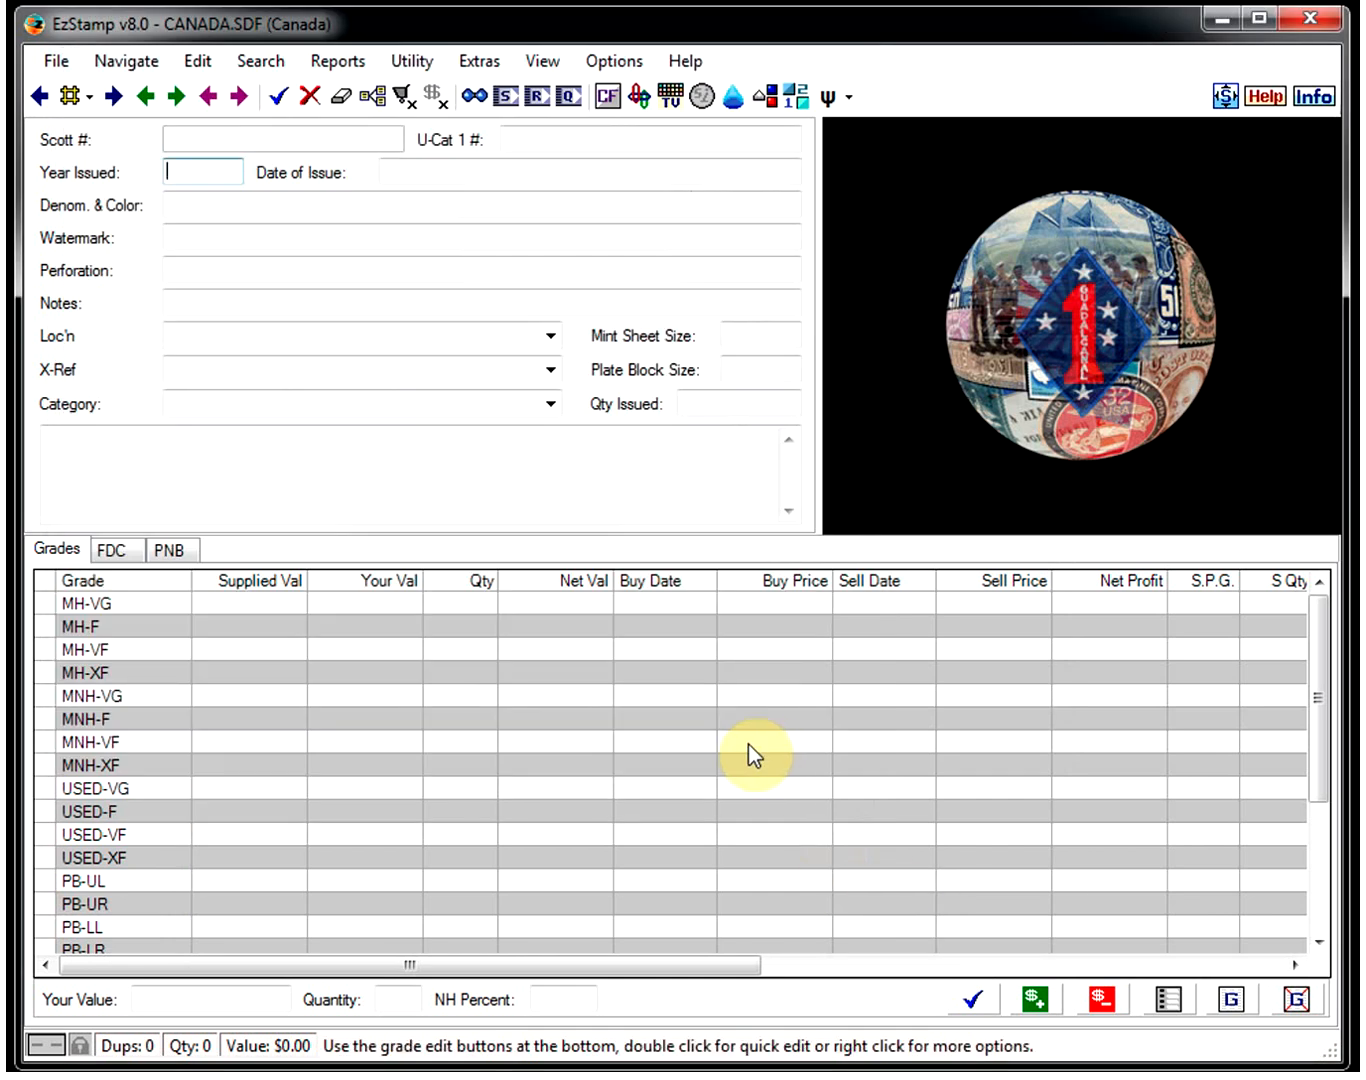
{"action": "left_click", "coordinate": [56, 60]}
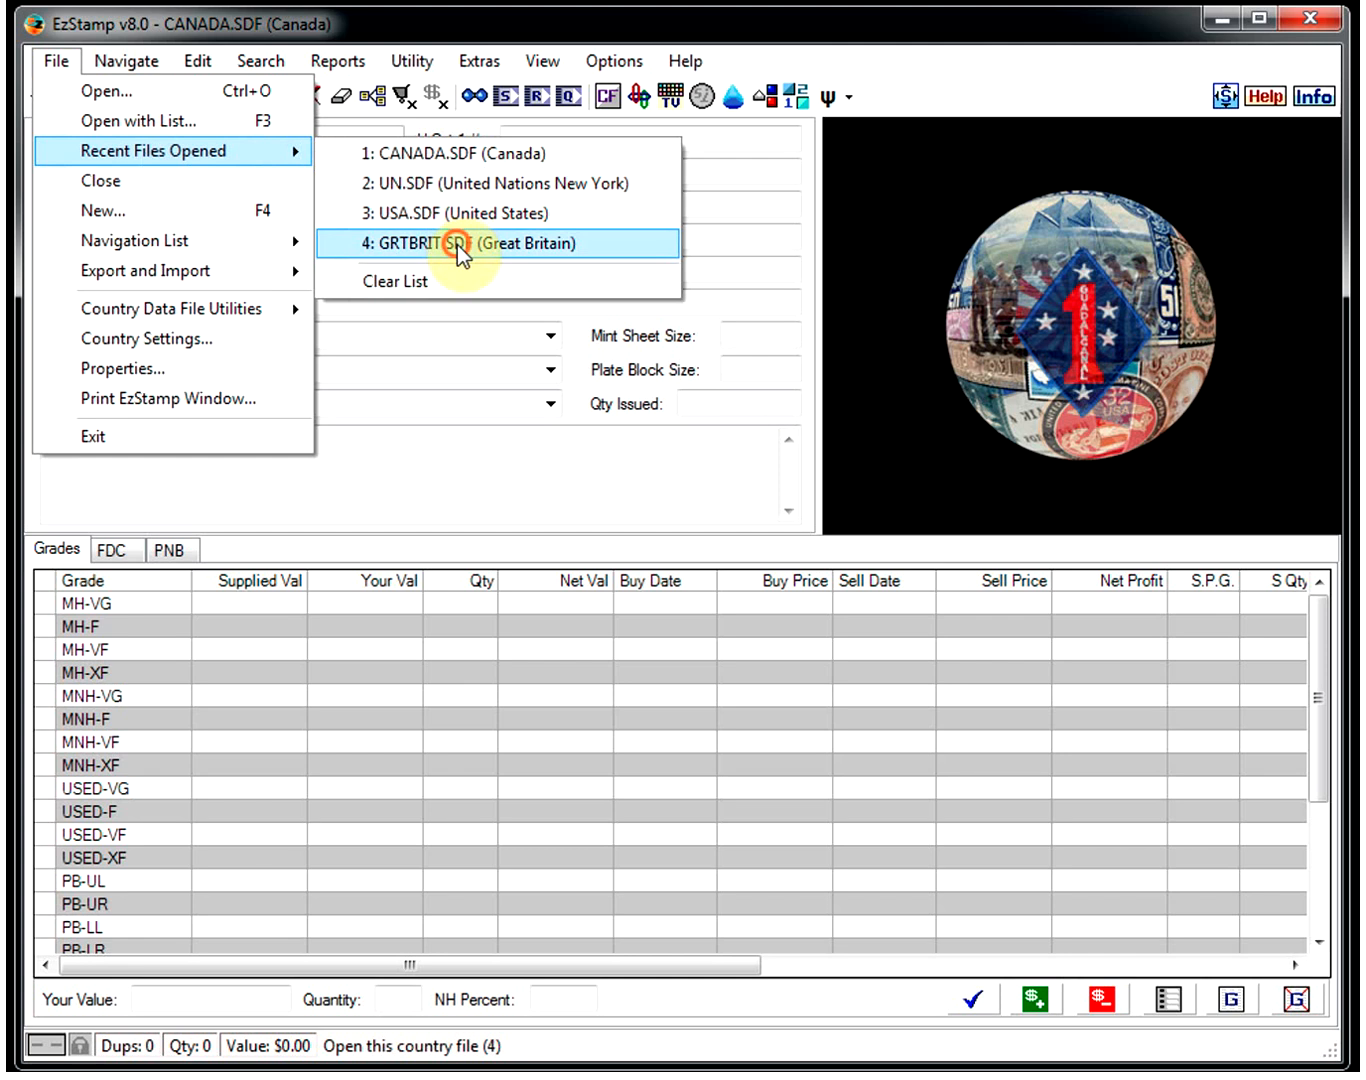
{"action": "left_click", "coordinate": [470, 244]}
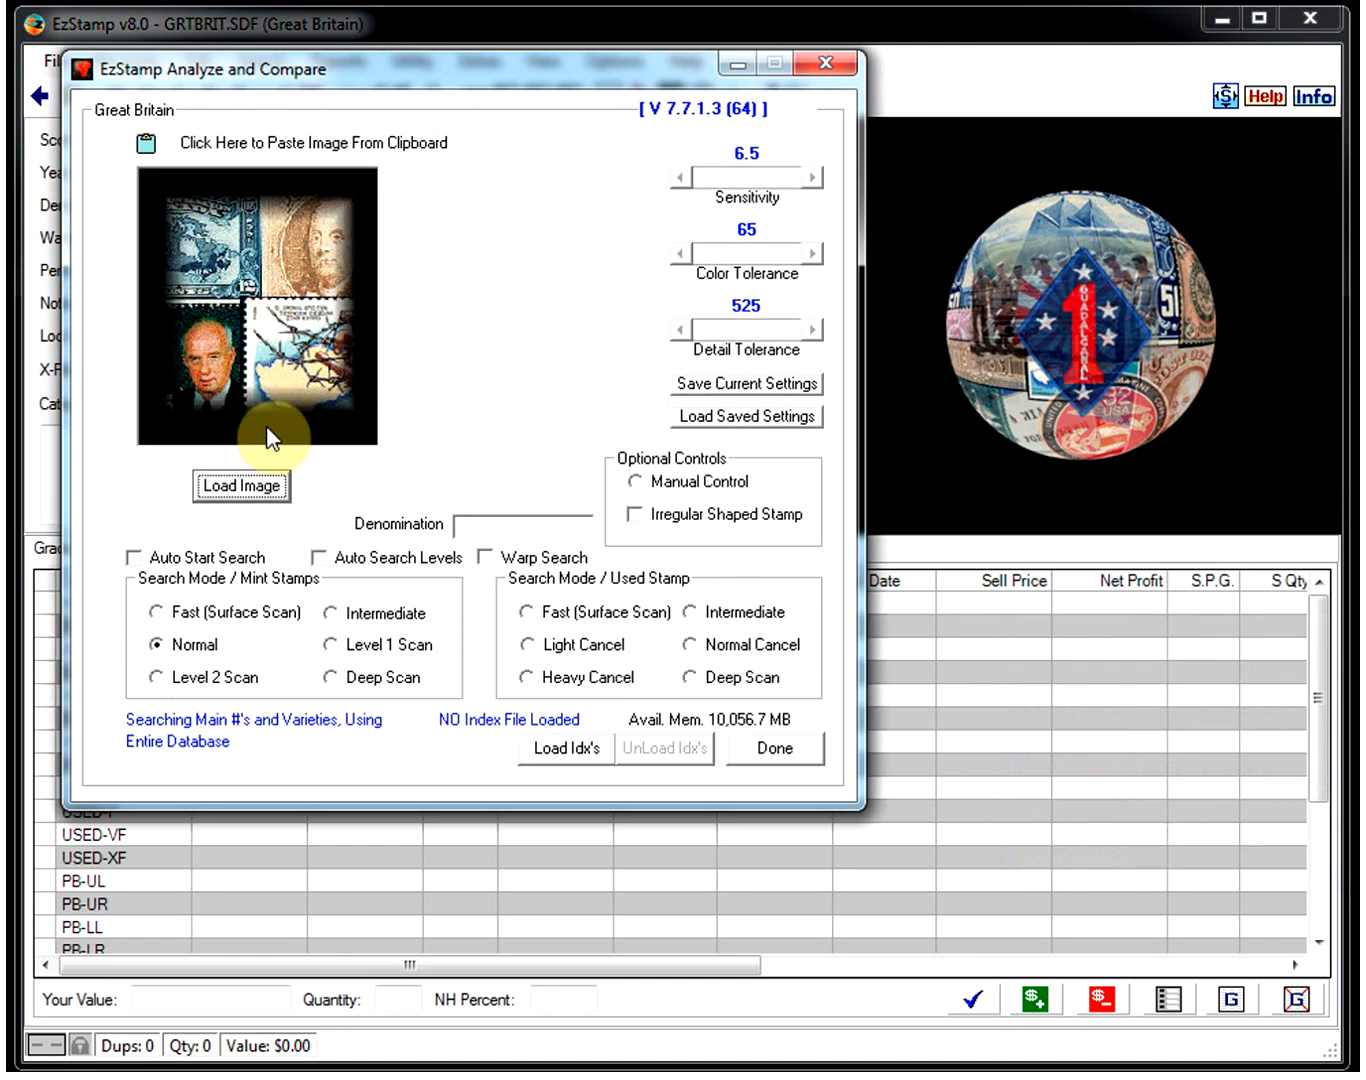
Step: With Auto Search Levels on, load the 1948 Olympic 6d image gb-6p.jpg and search it
{"action": "left_click", "coordinate": [490, 556]}
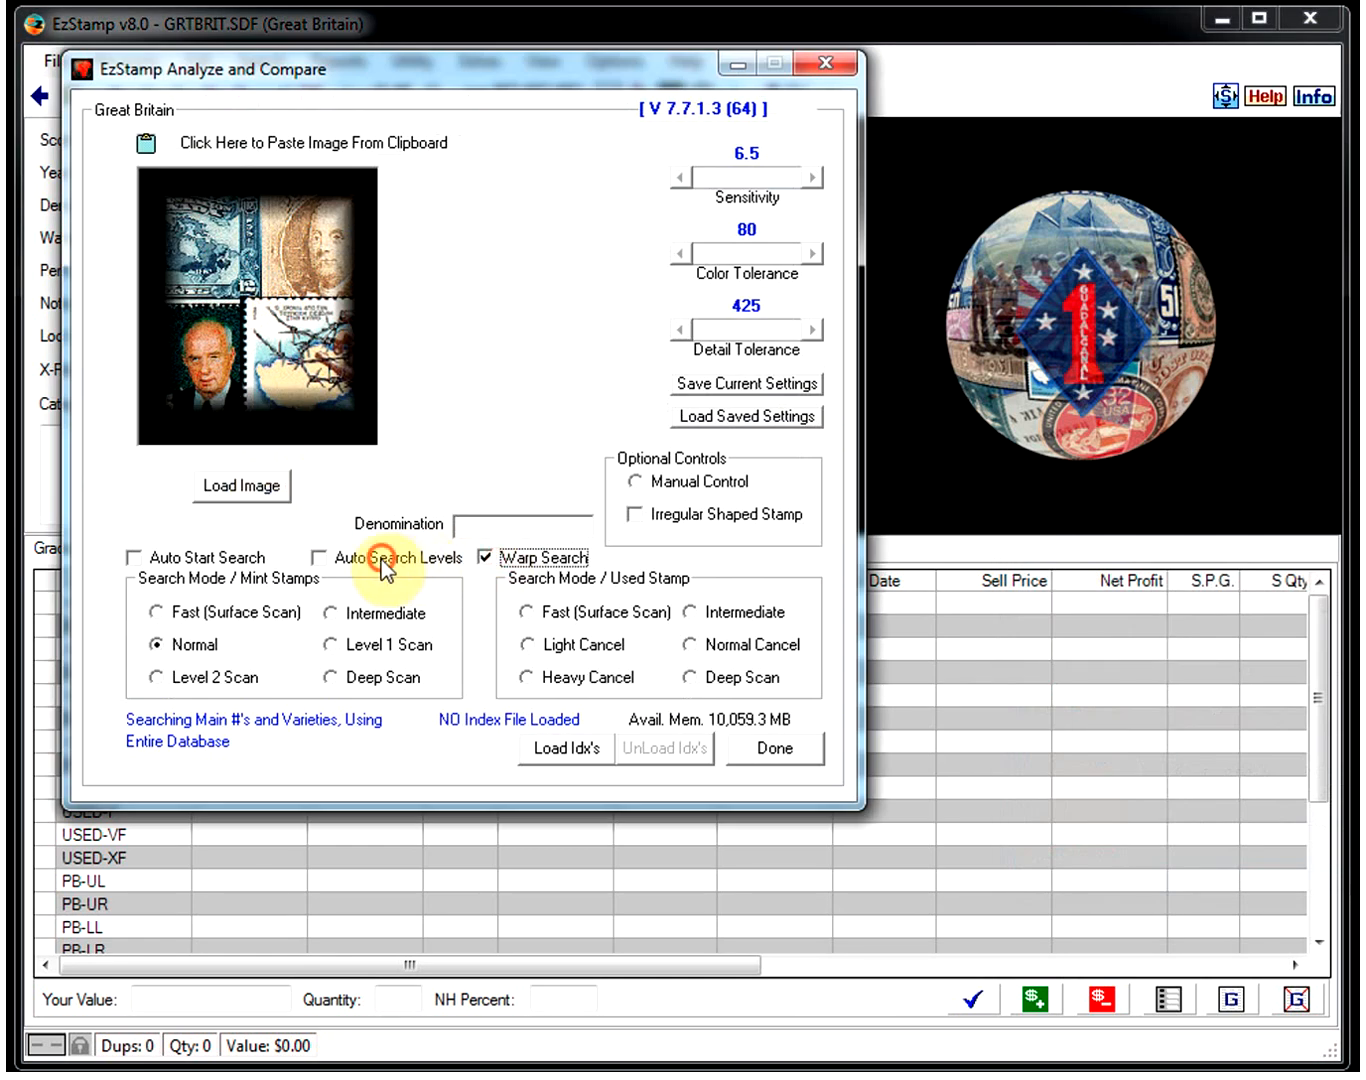
{"action": "left_click", "coordinate": [240, 486]}
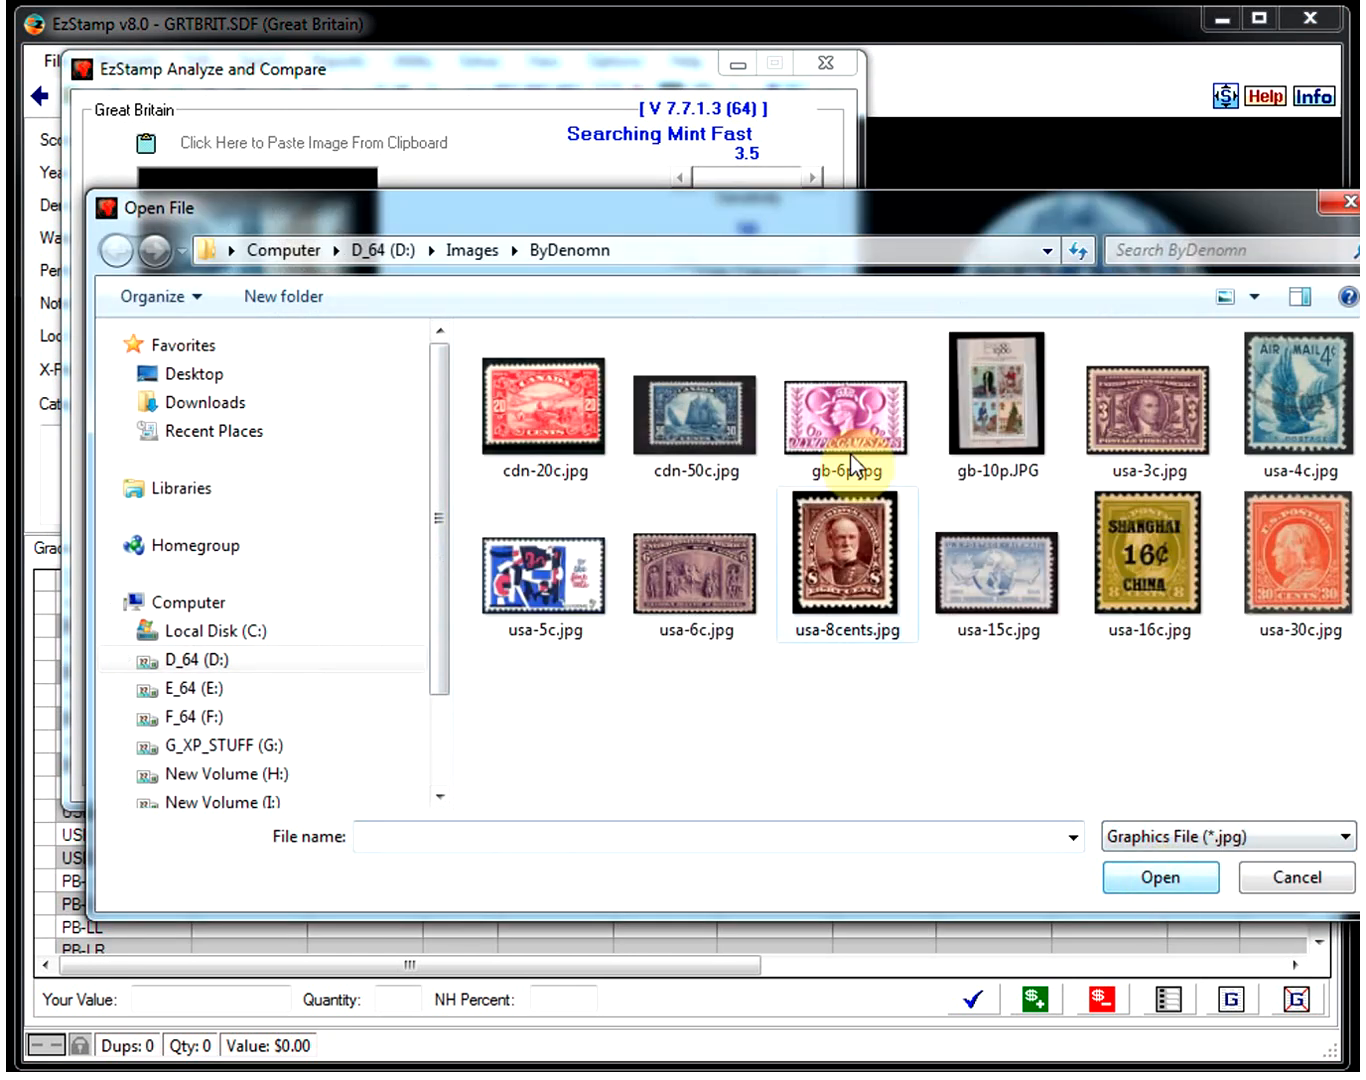
{"action": "double_click", "coordinate": [844, 416]}
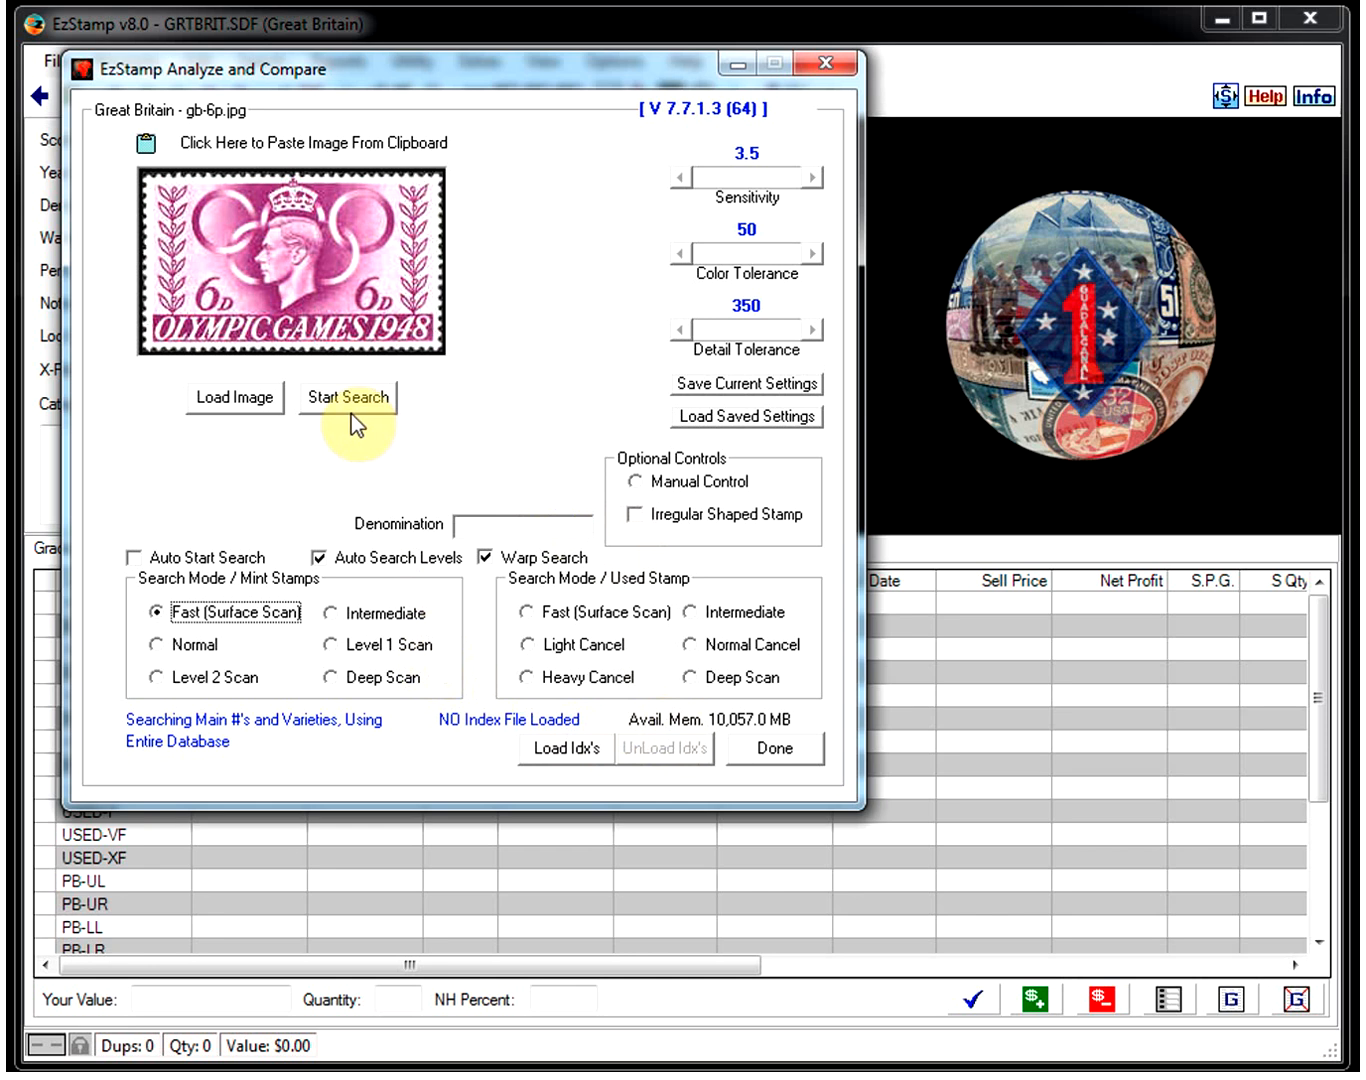
{"action": "left_click", "coordinate": [350, 396]}
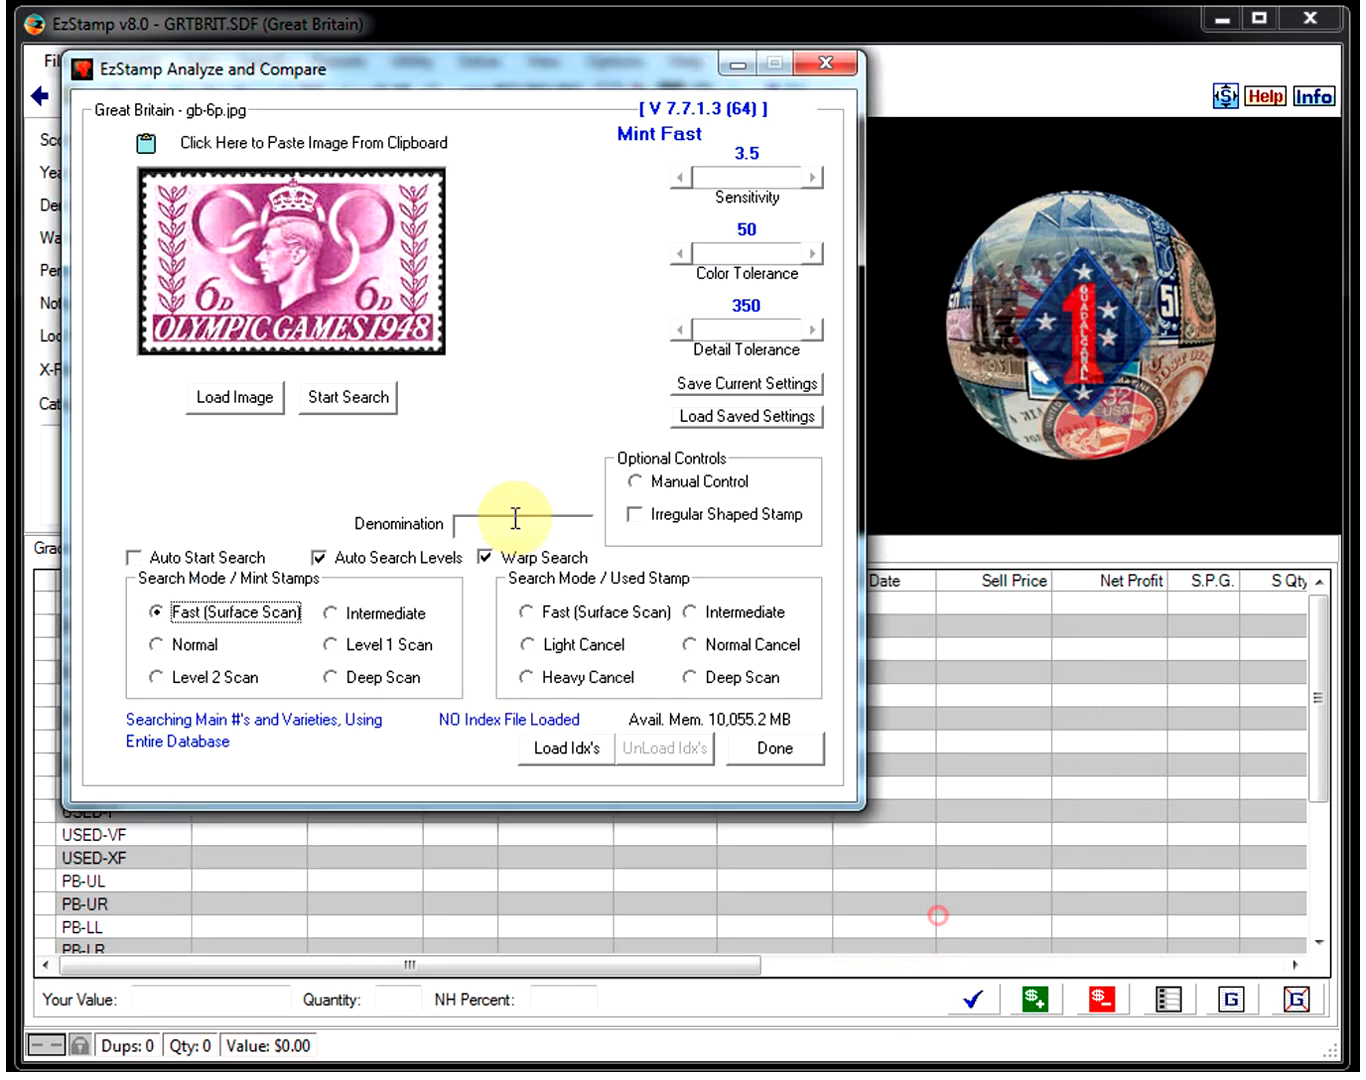
{"action": "left_click", "coordinate": [234, 396]}
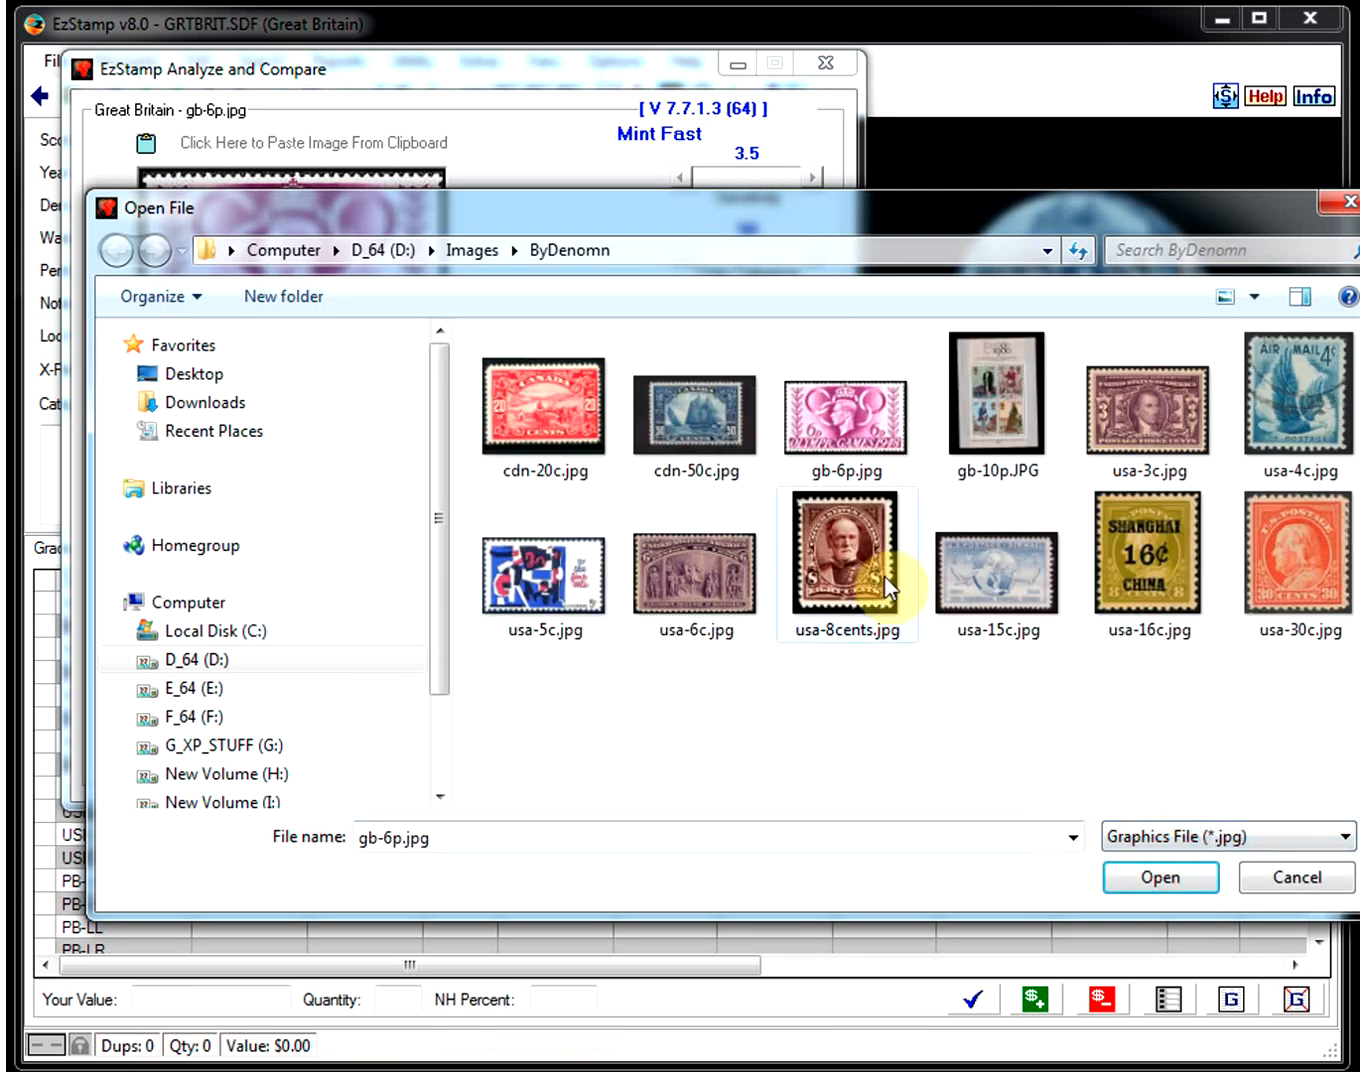
Step: Search gb-10p.JPG, dismiss the long list, then search again at denomination 10p
{"action": "left_click", "coordinate": [996, 404]}
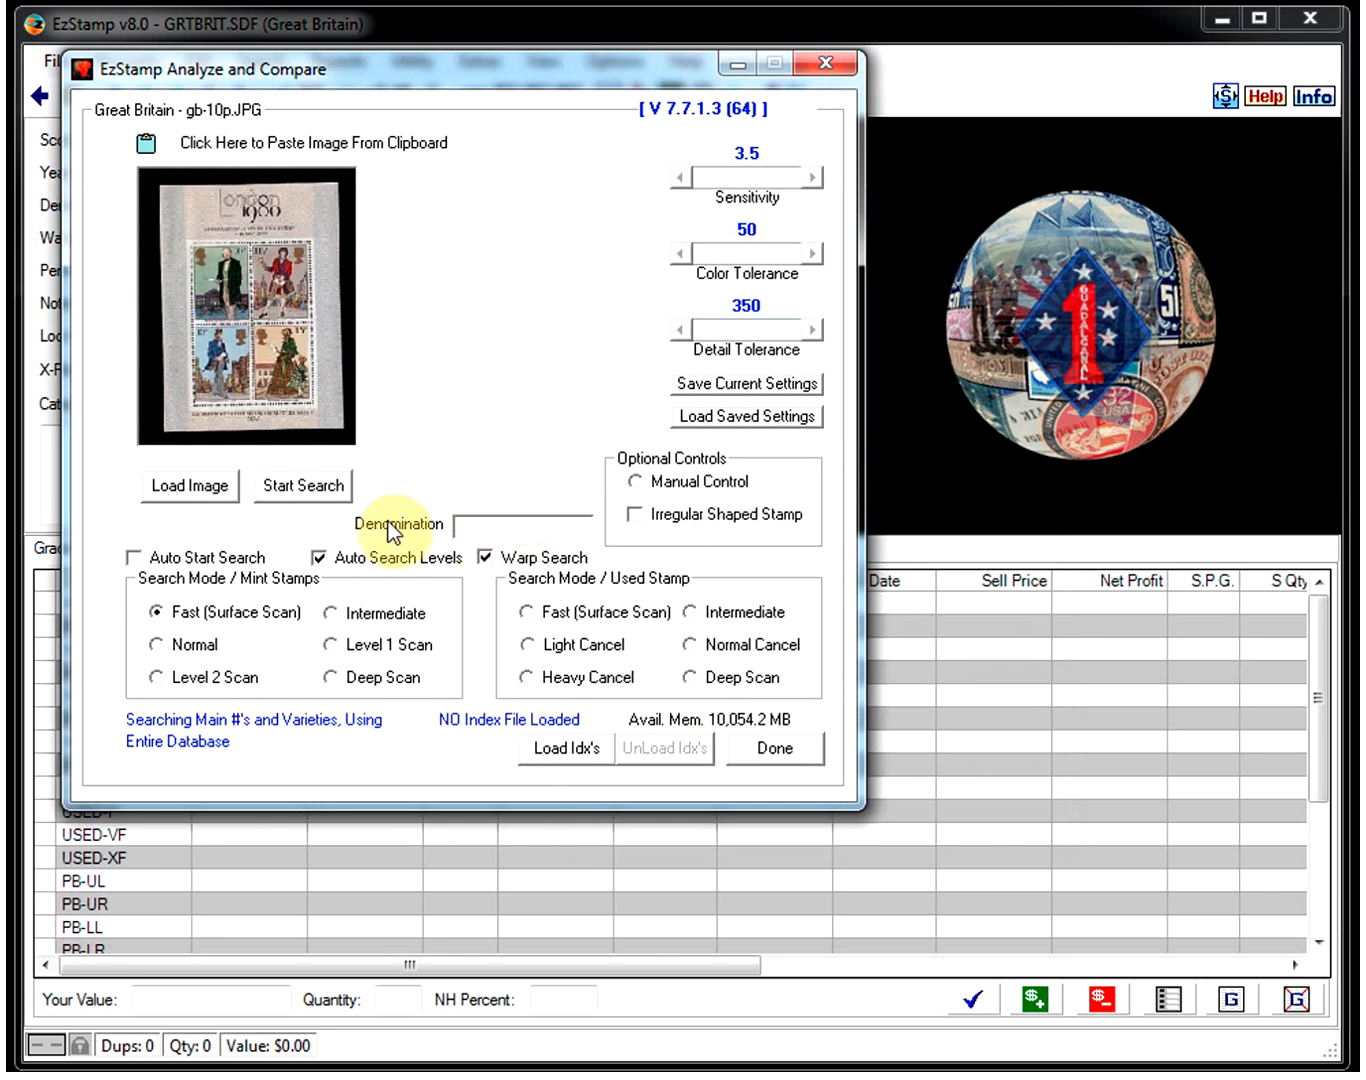
{"action": "left_click", "coordinate": [304, 486]}
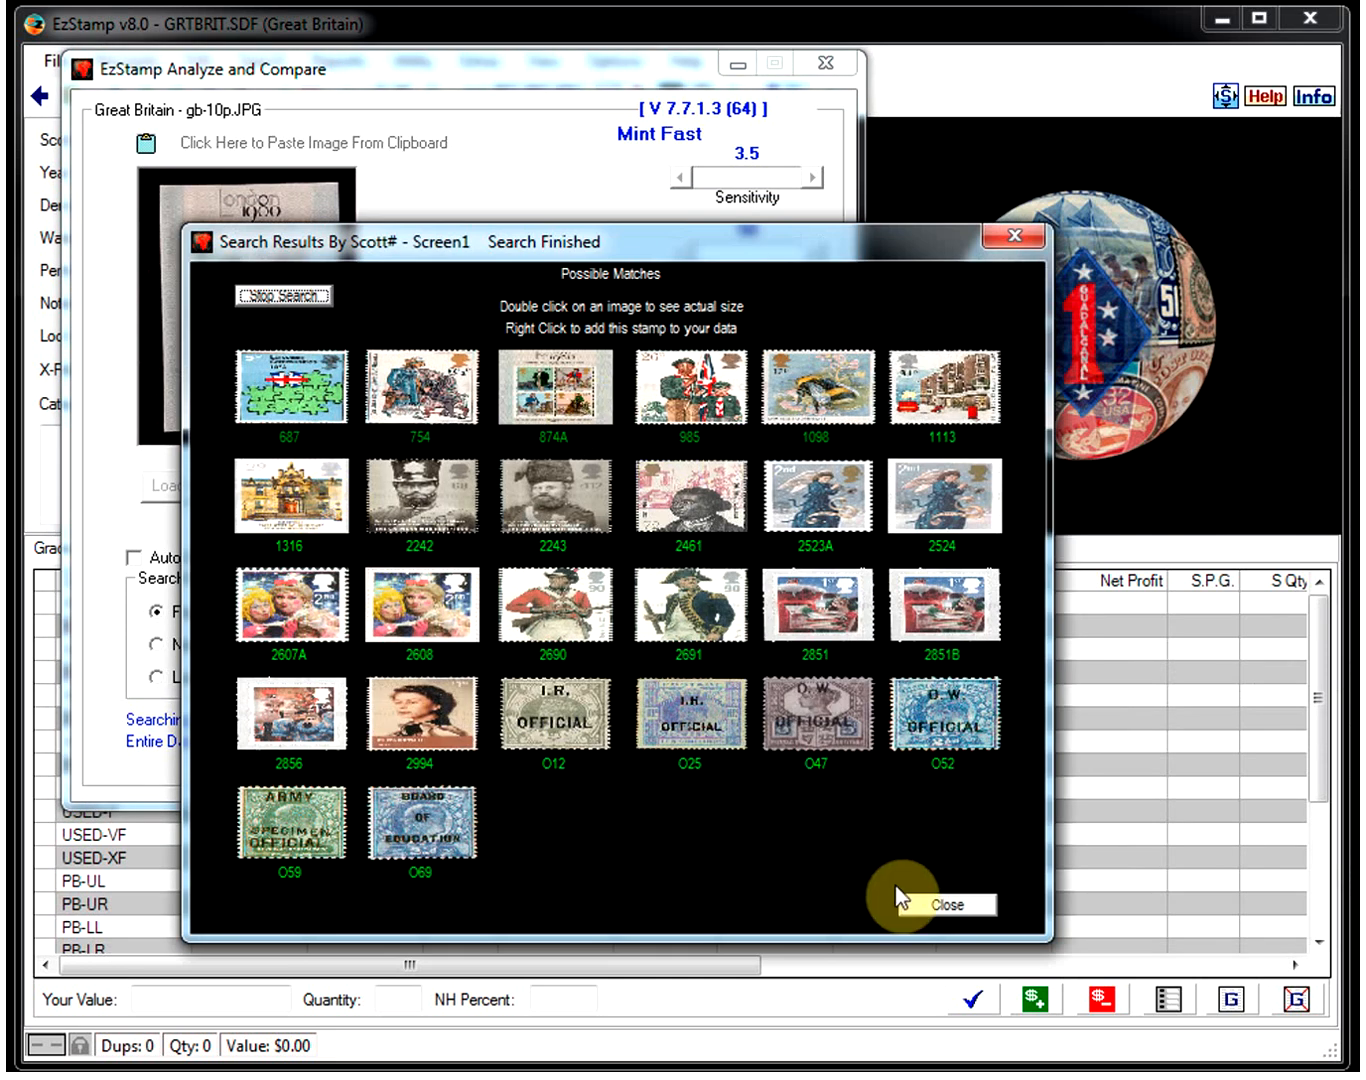
{"action": "left_click", "coordinate": [946, 904]}
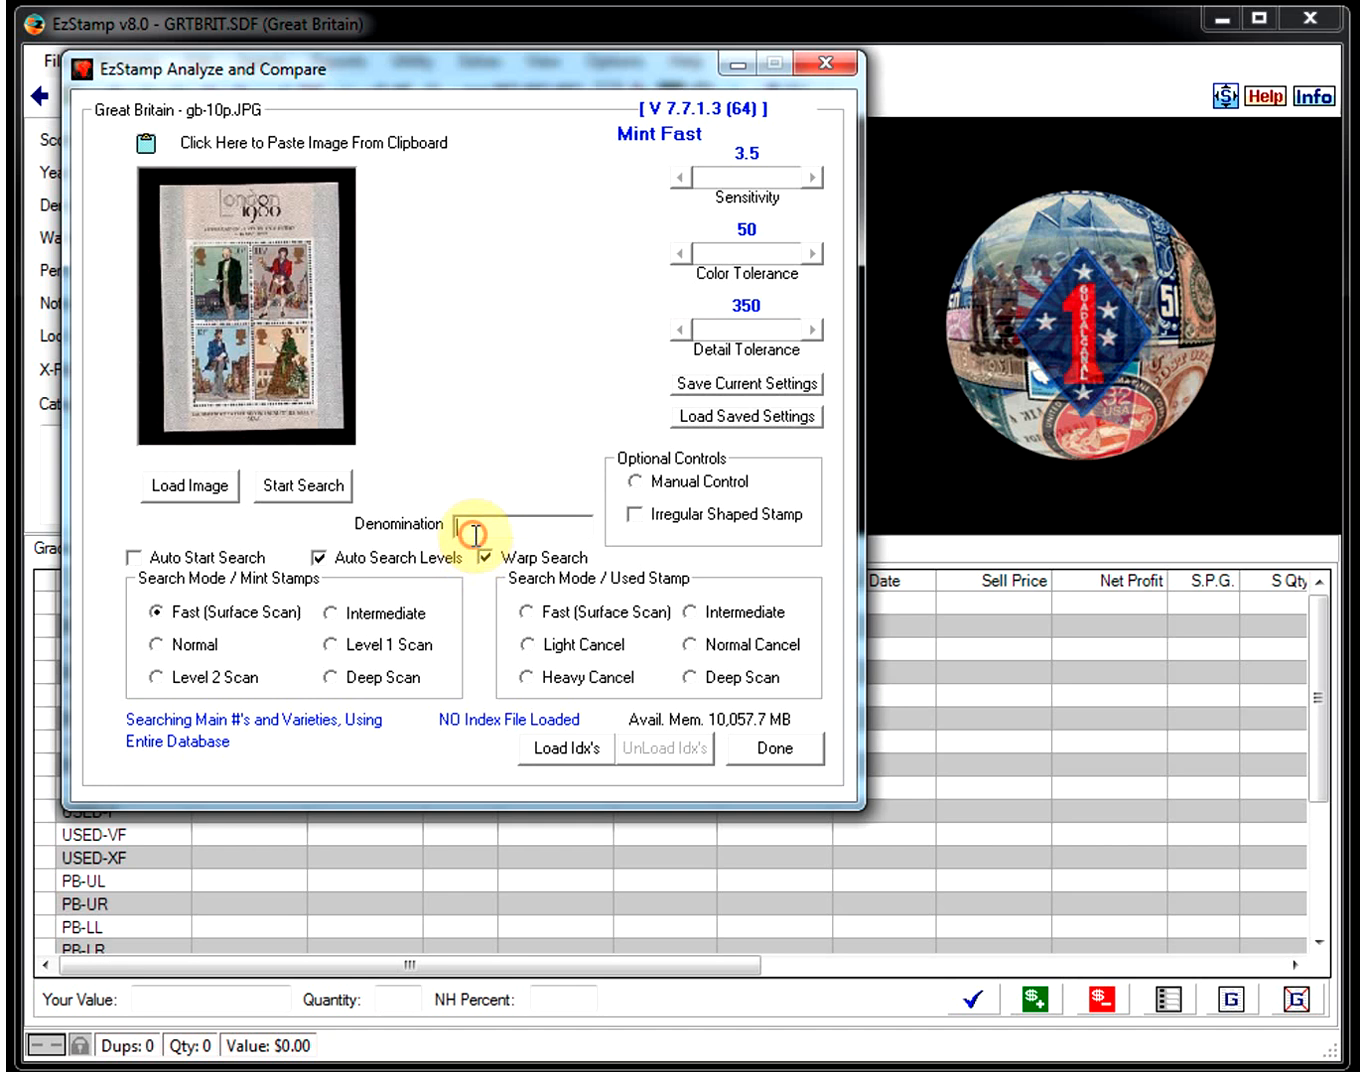
{"action": "type", "text": "10p"}
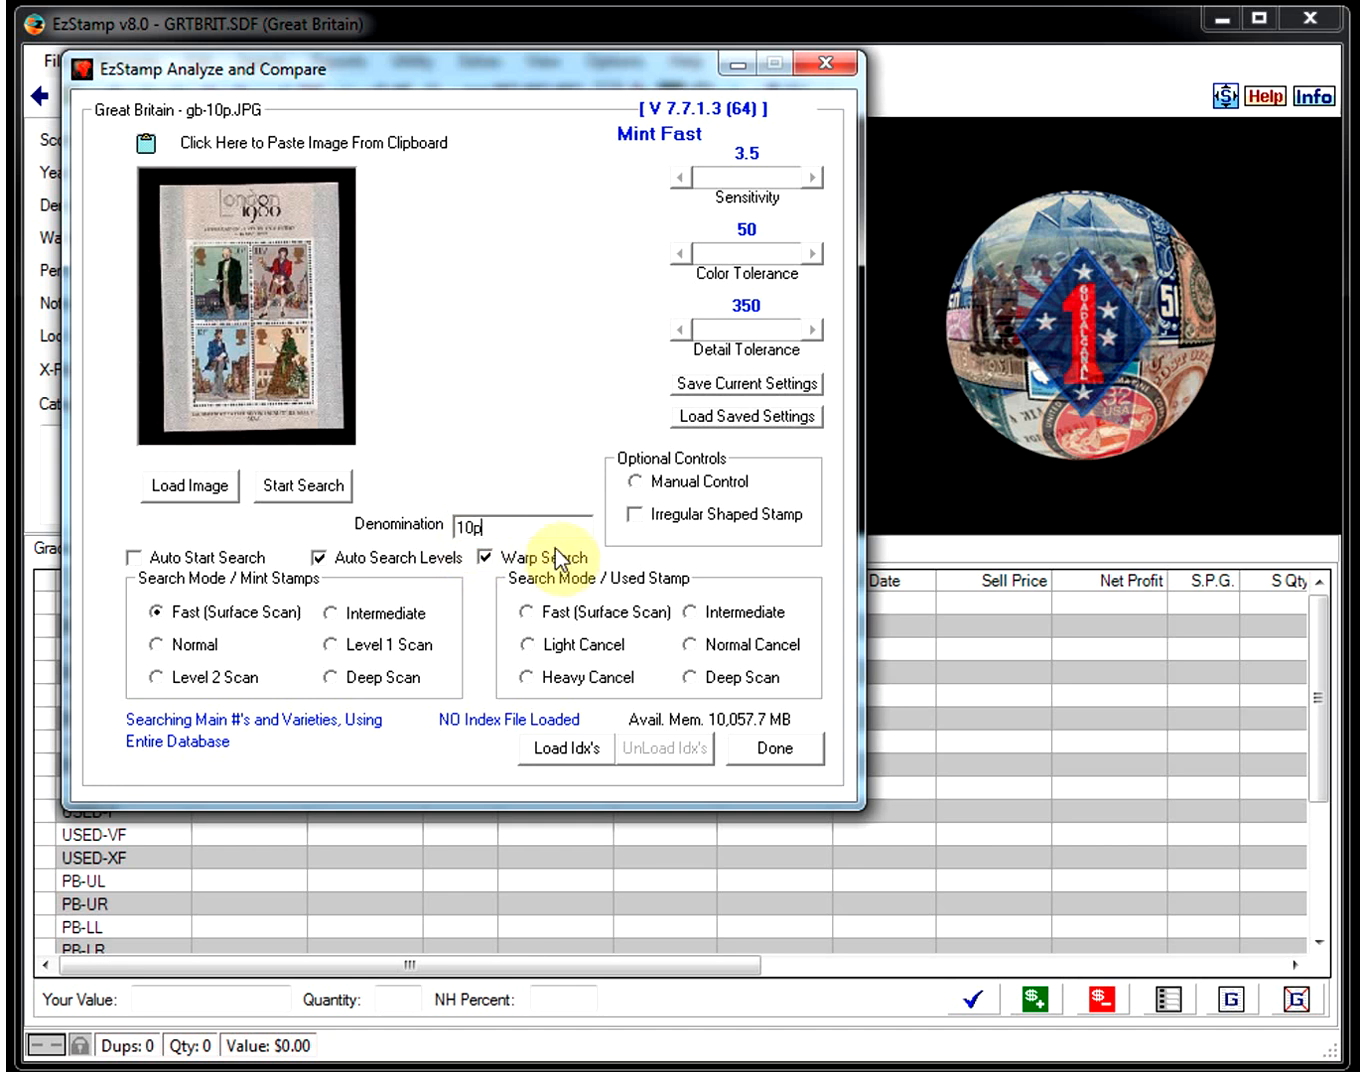
{"action": "left_click", "coordinate": [304, 484]}
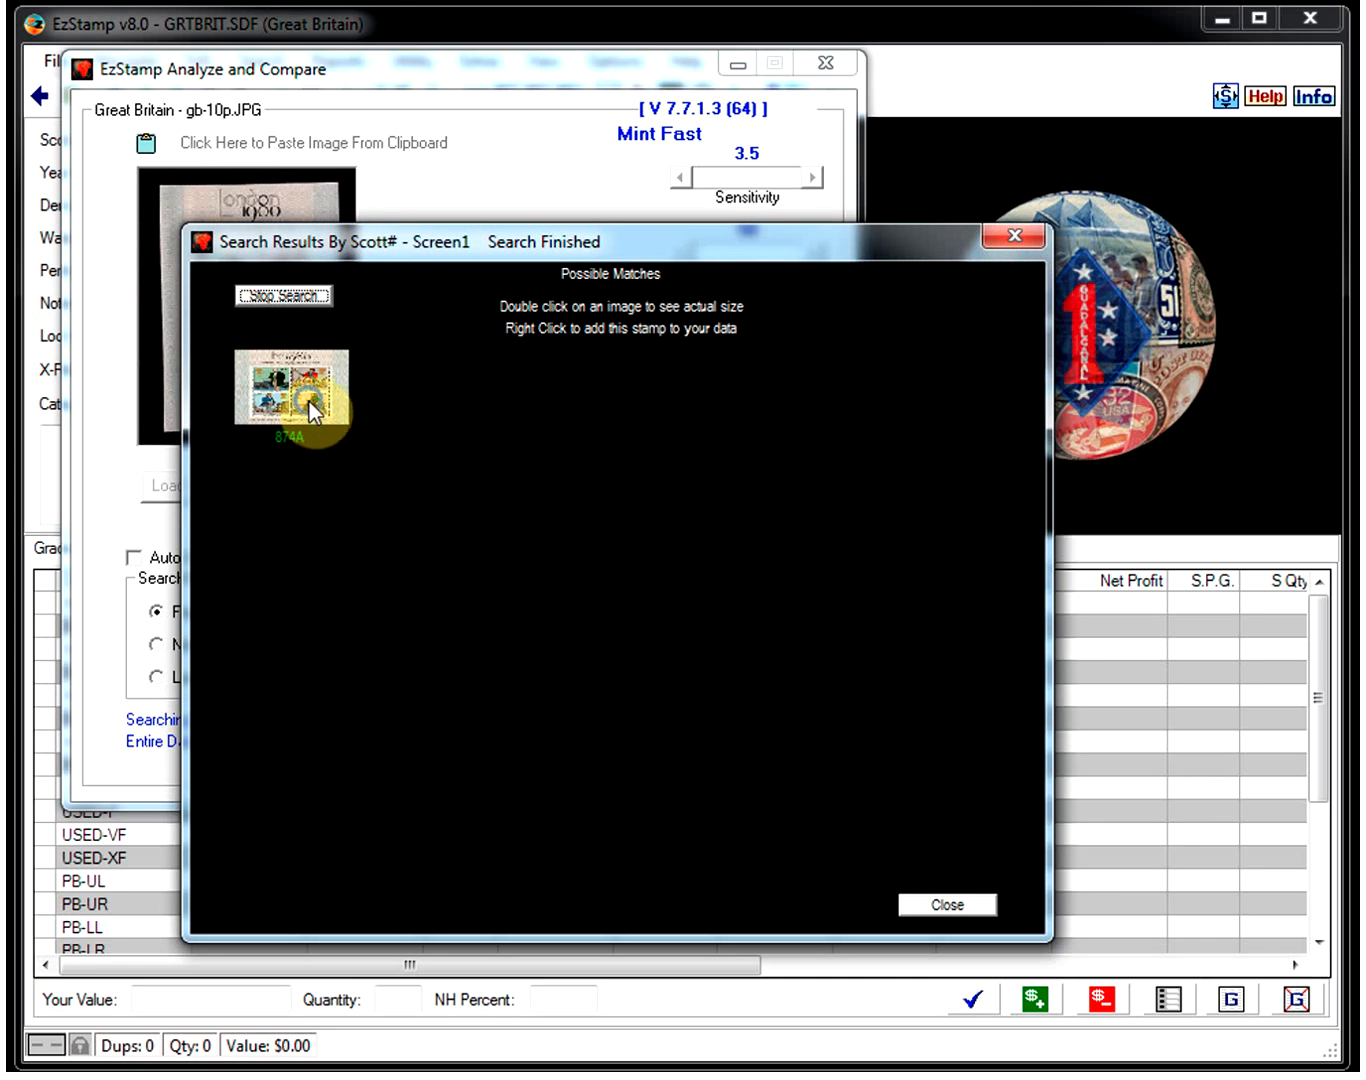
Step: Add the 874A souvenir sheet match to the collection and dismiss the results
{"action": "right_click", "coordinate": [290, 390]}
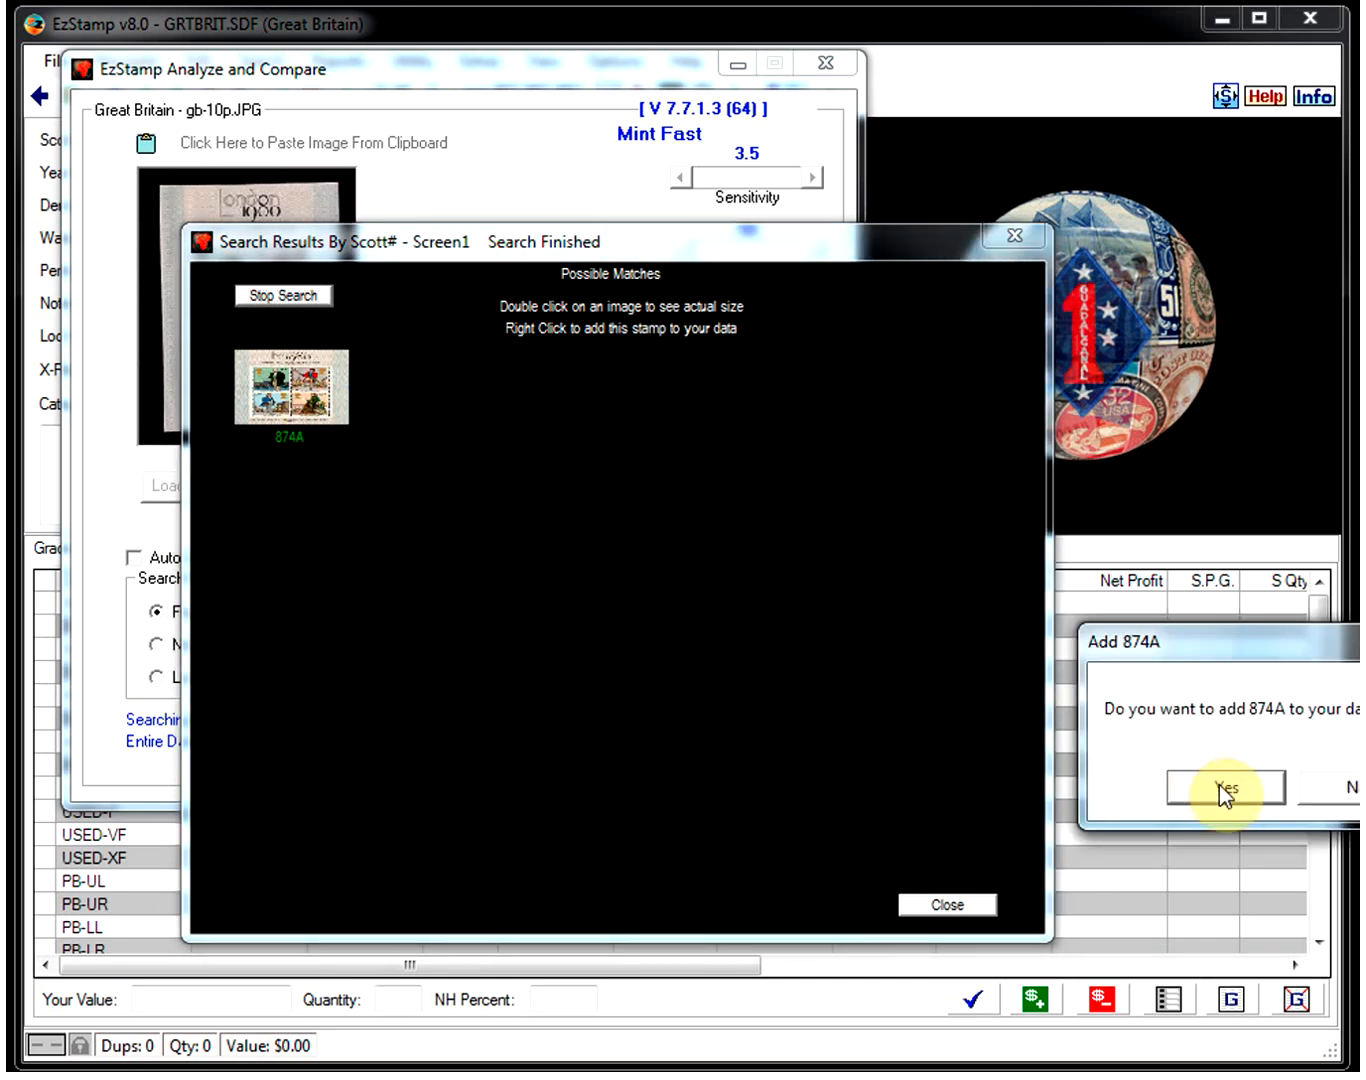
{"action": "left_click", "coordinate": [1226, 788]}
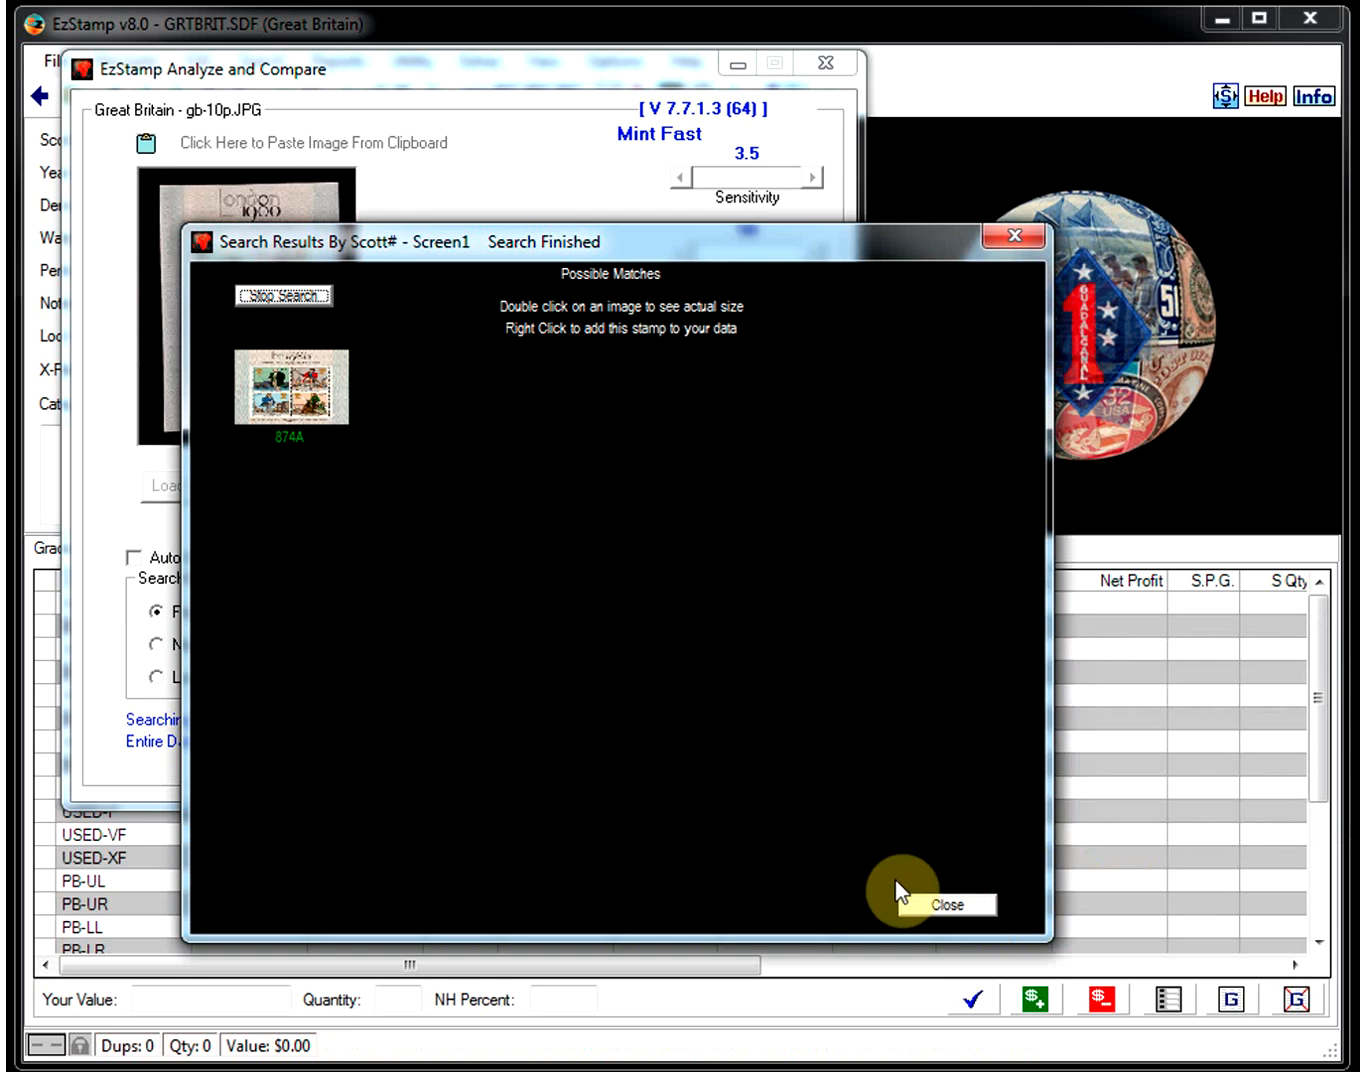
{"action": "left_click", "coordinate": [944, 904]}
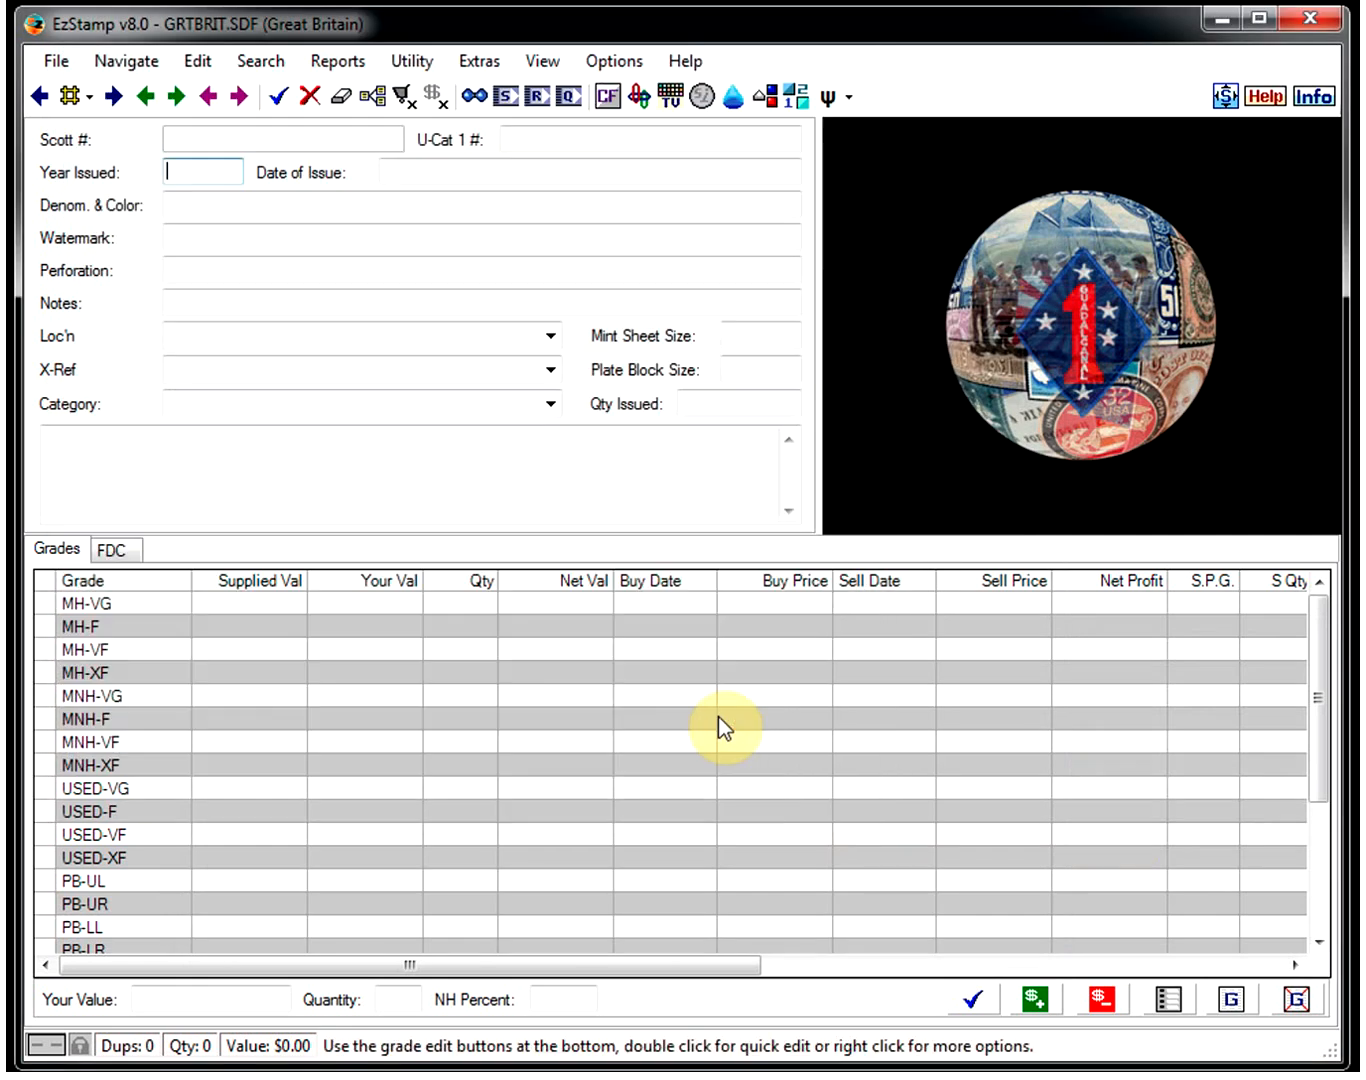